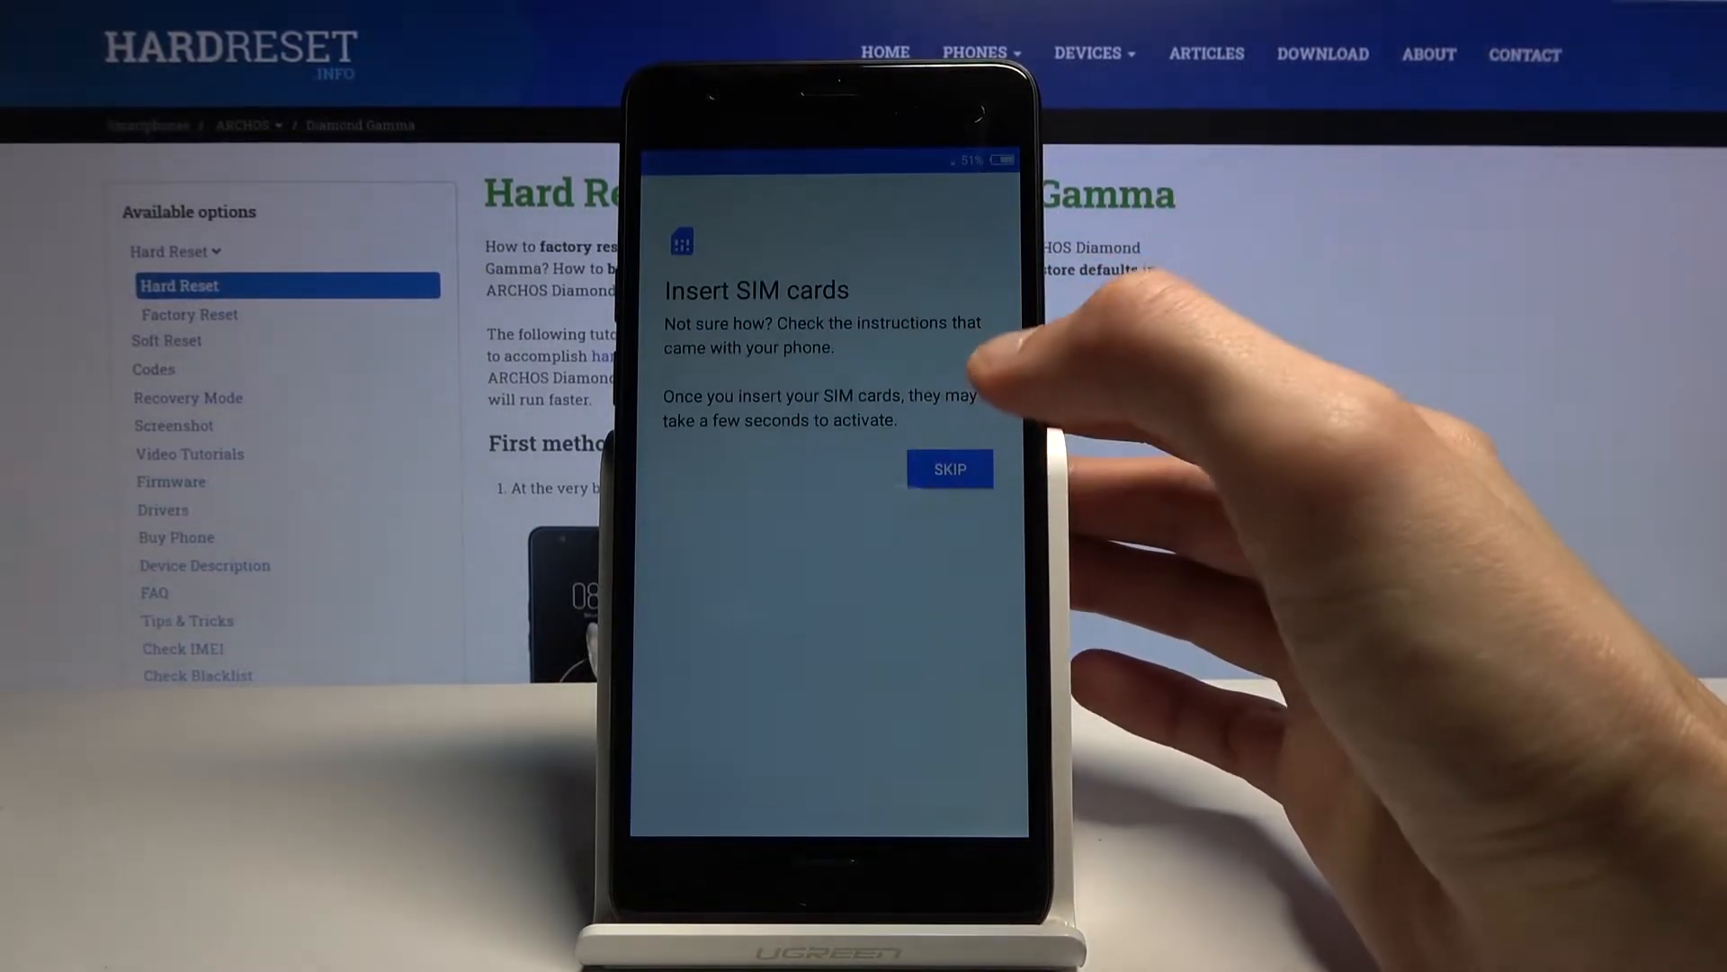
# Skip the SIM card step and bring up the TalkBack global context menu.
pyautogui.click(948, 468)
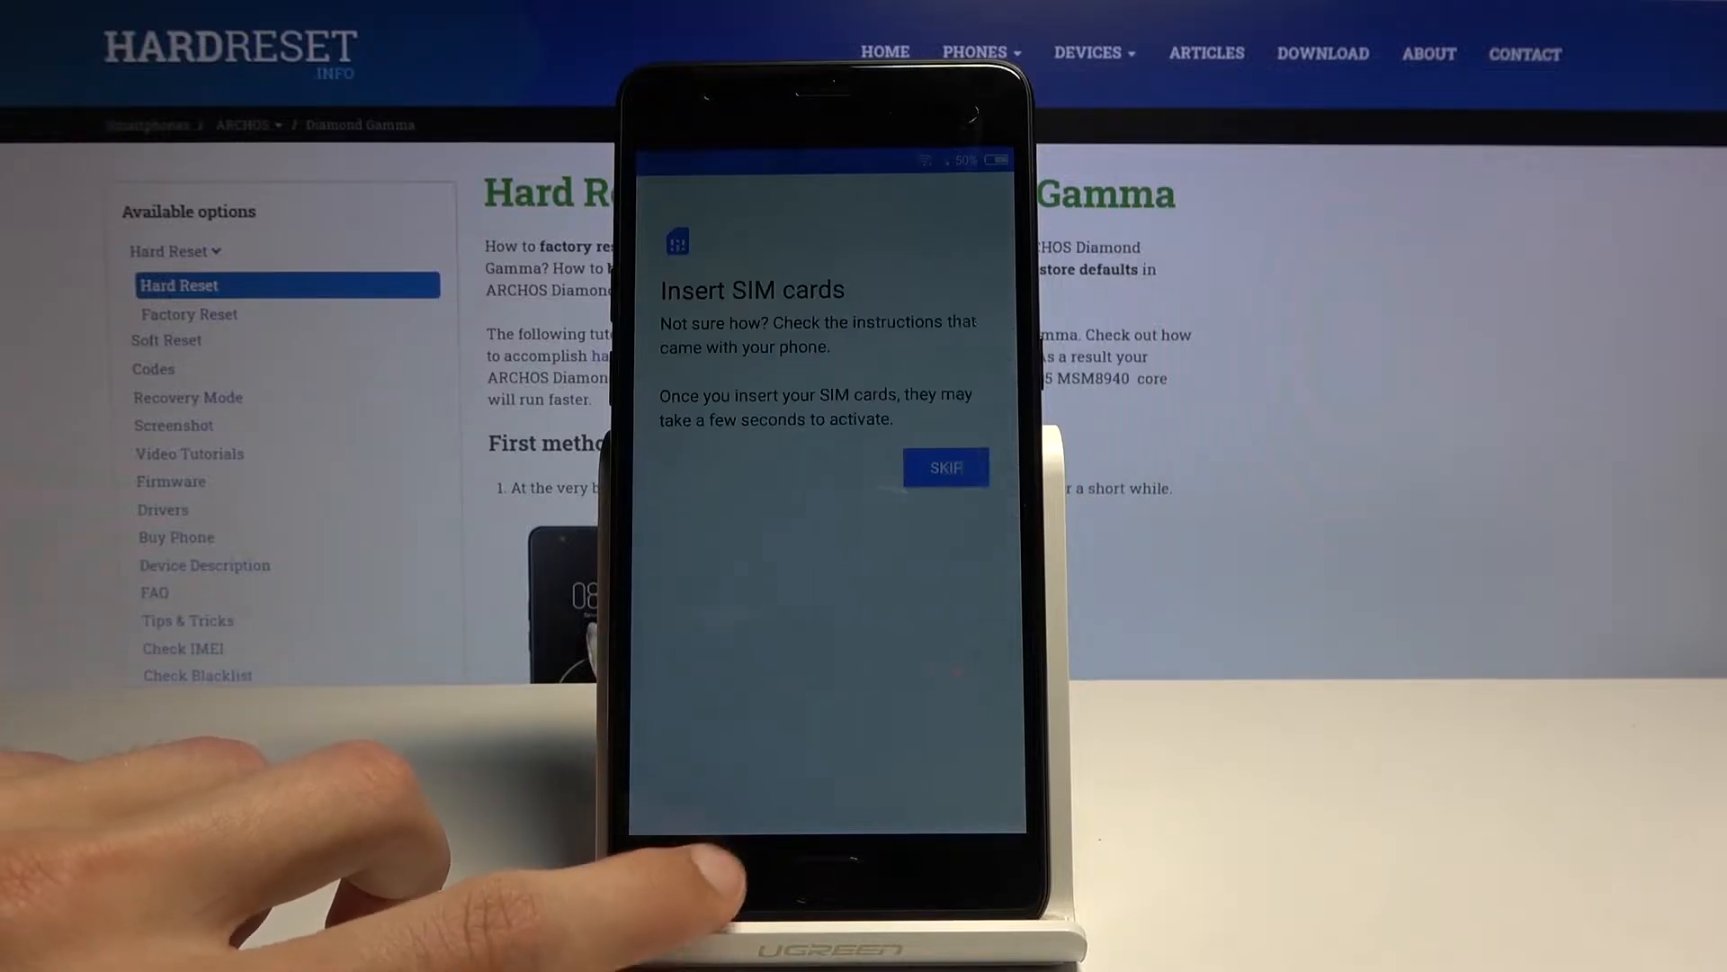
pyautogui.click(944, 466)
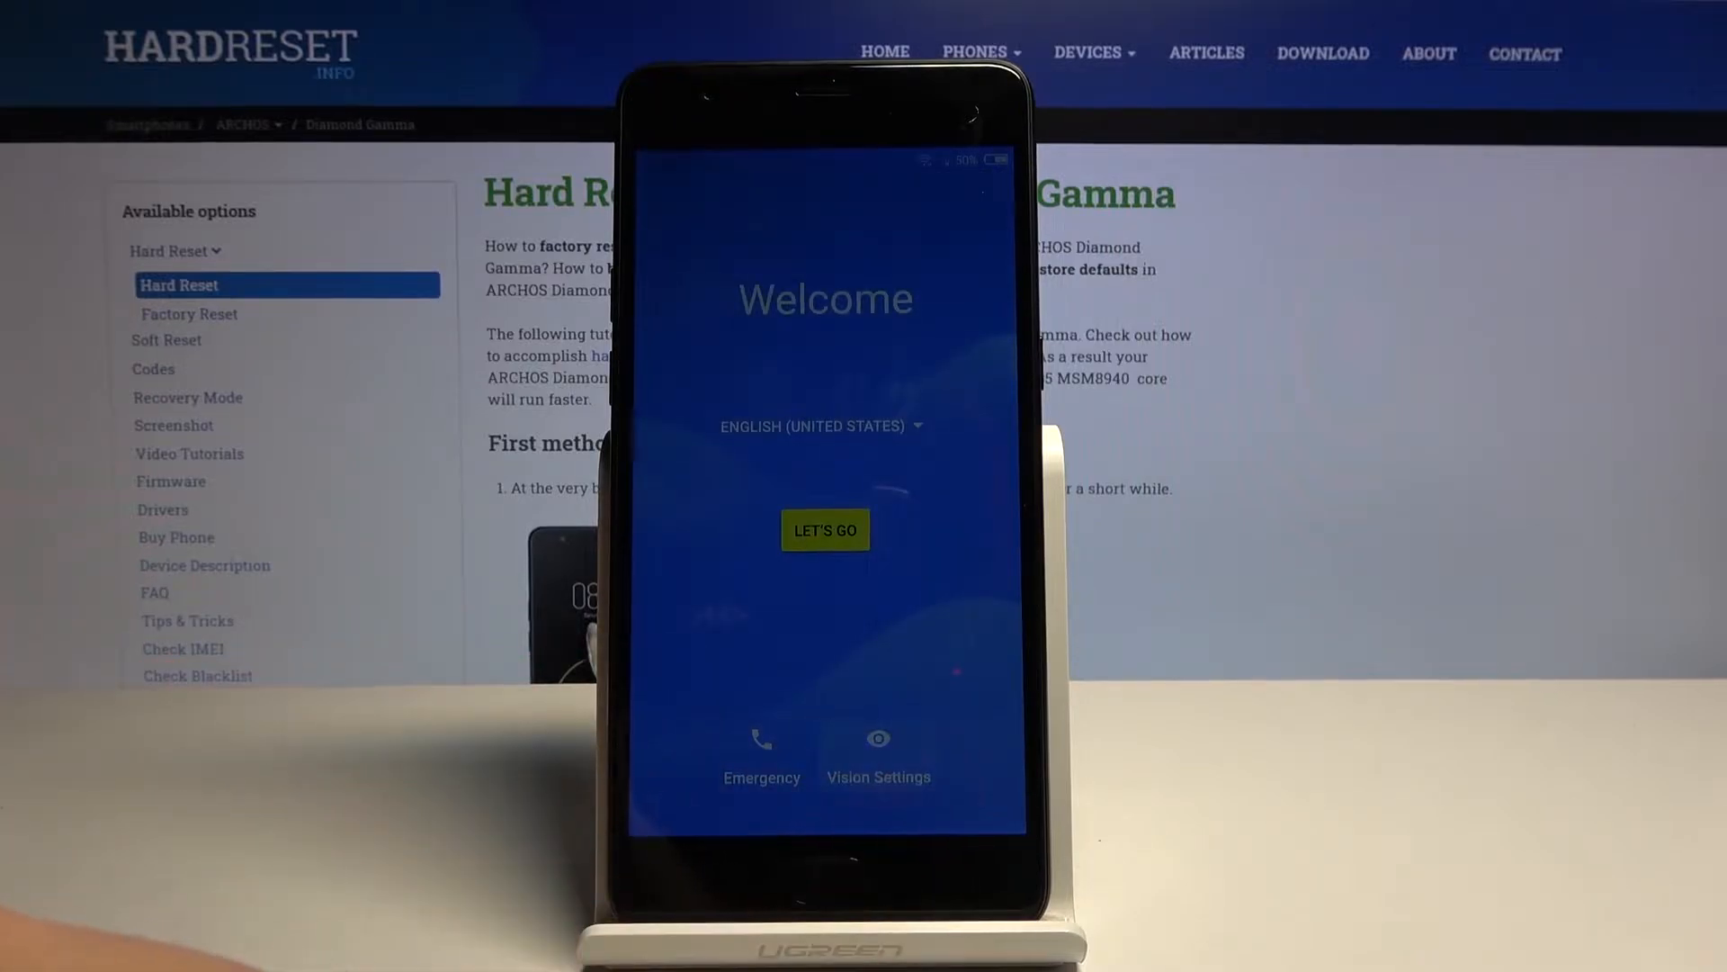
pyautogui.click(878, 755)
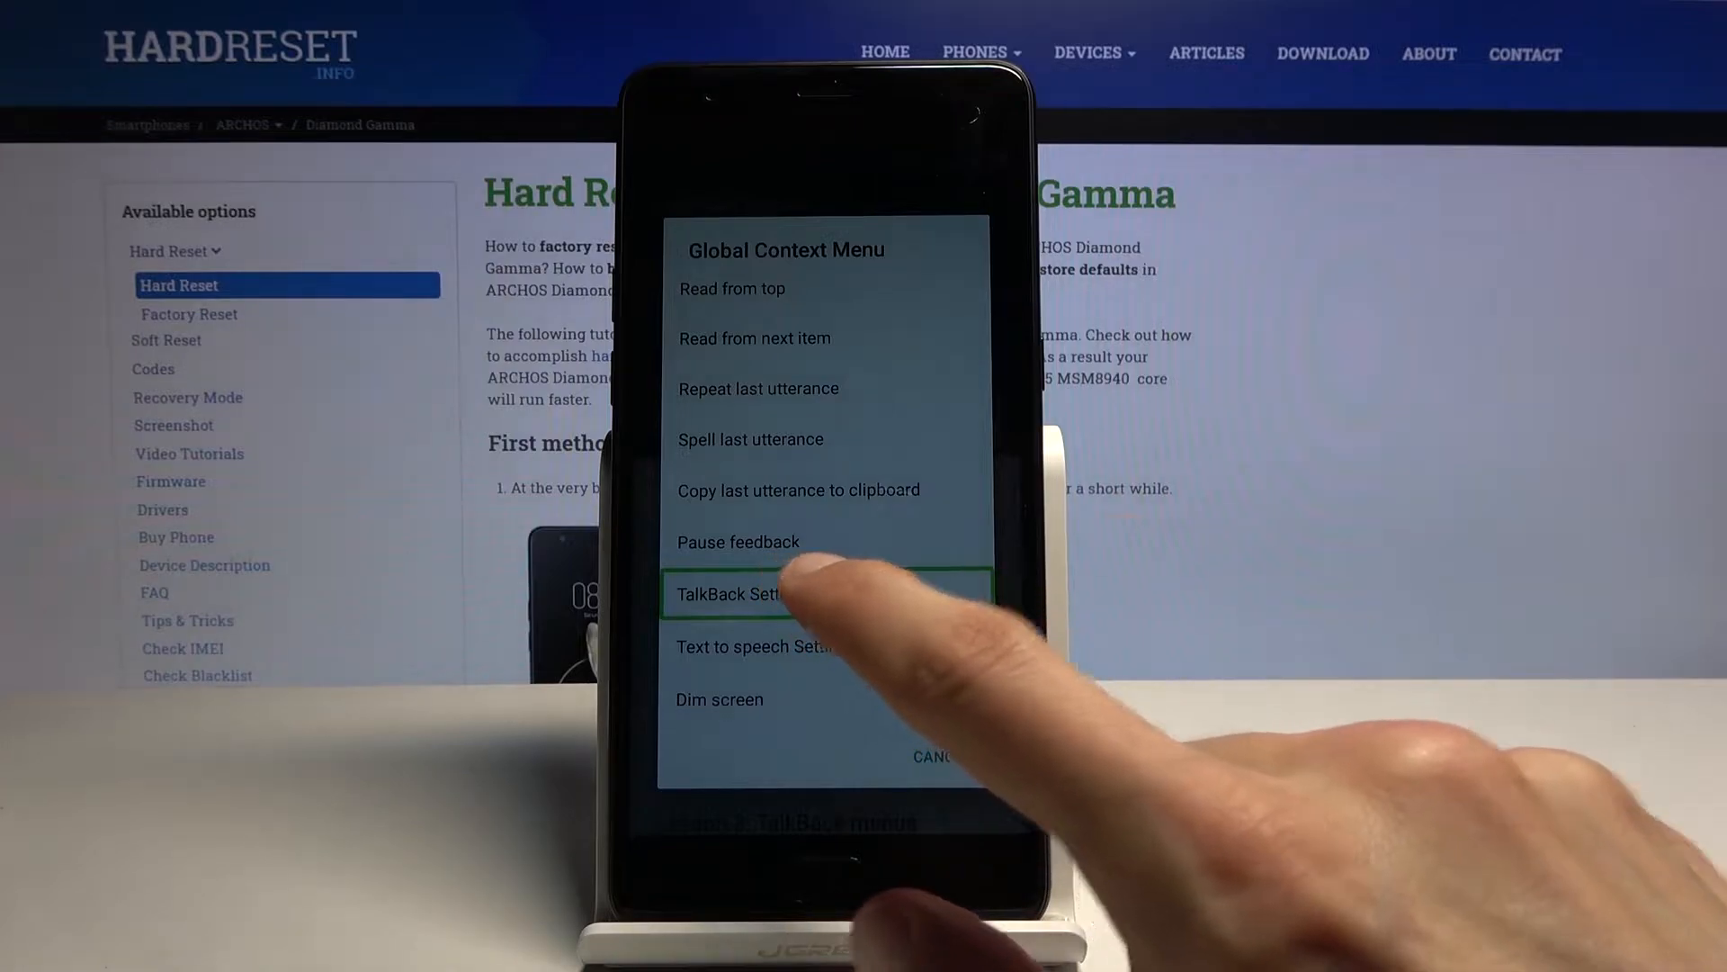
# Open TalkBack Settings and scroll down to reach Help & feedback.
pyautogui.click(744, 593)
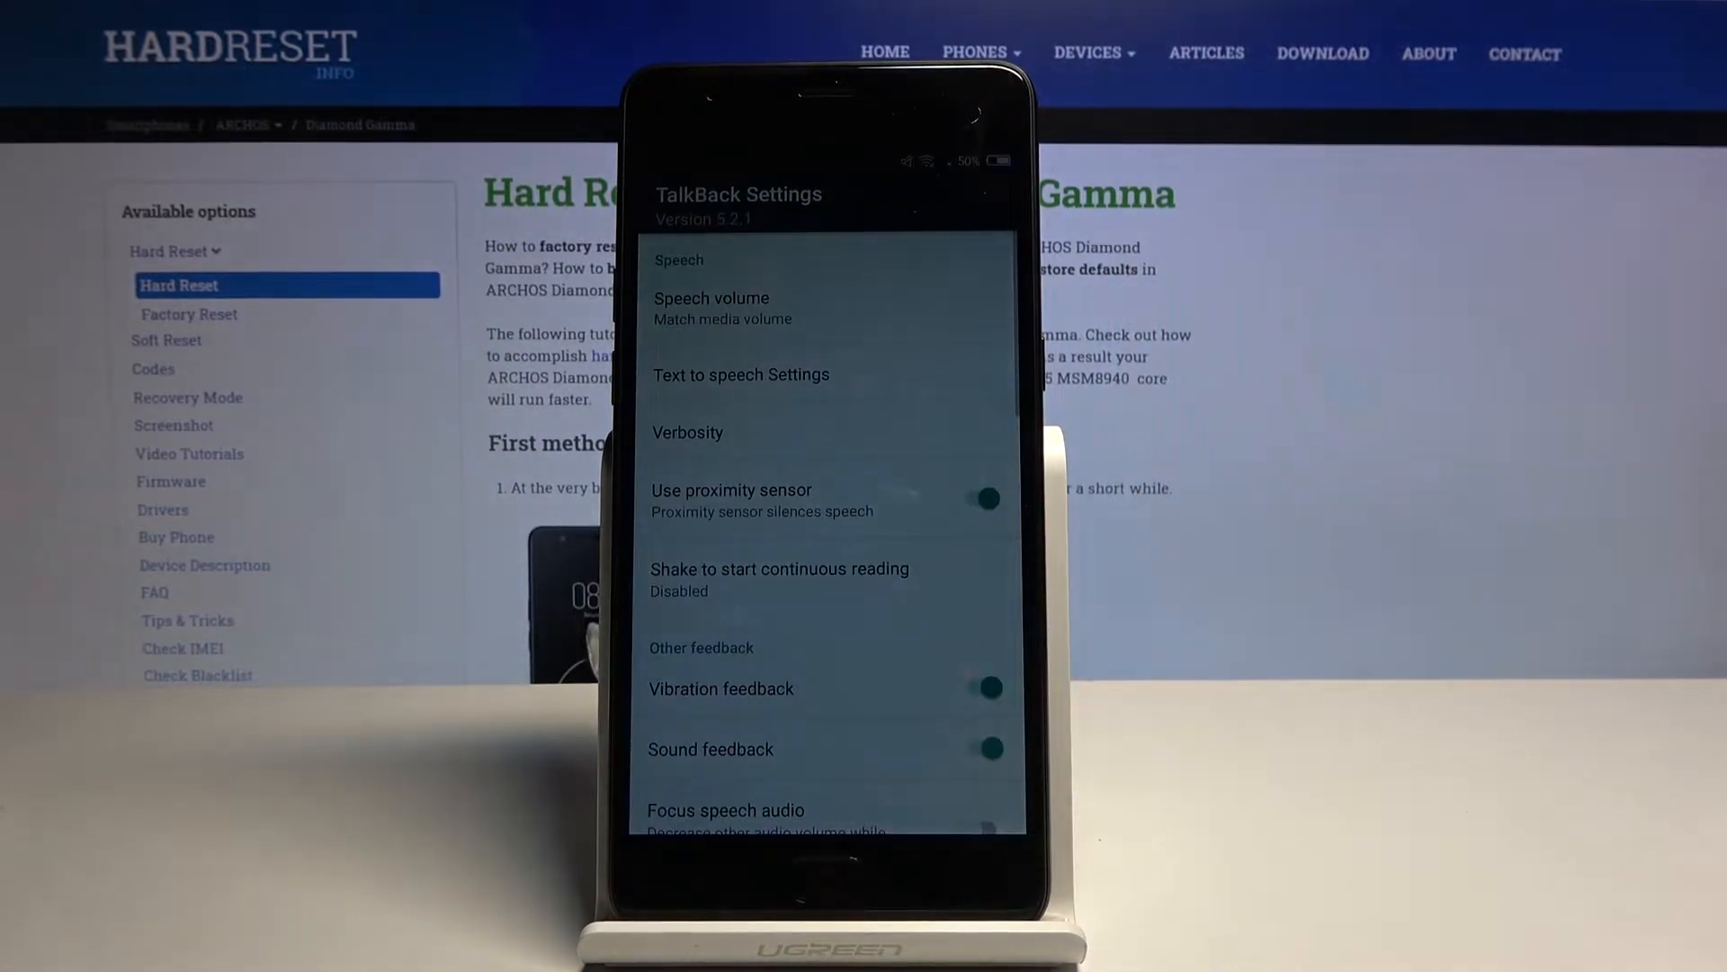
pyautogui.scroll(-3)
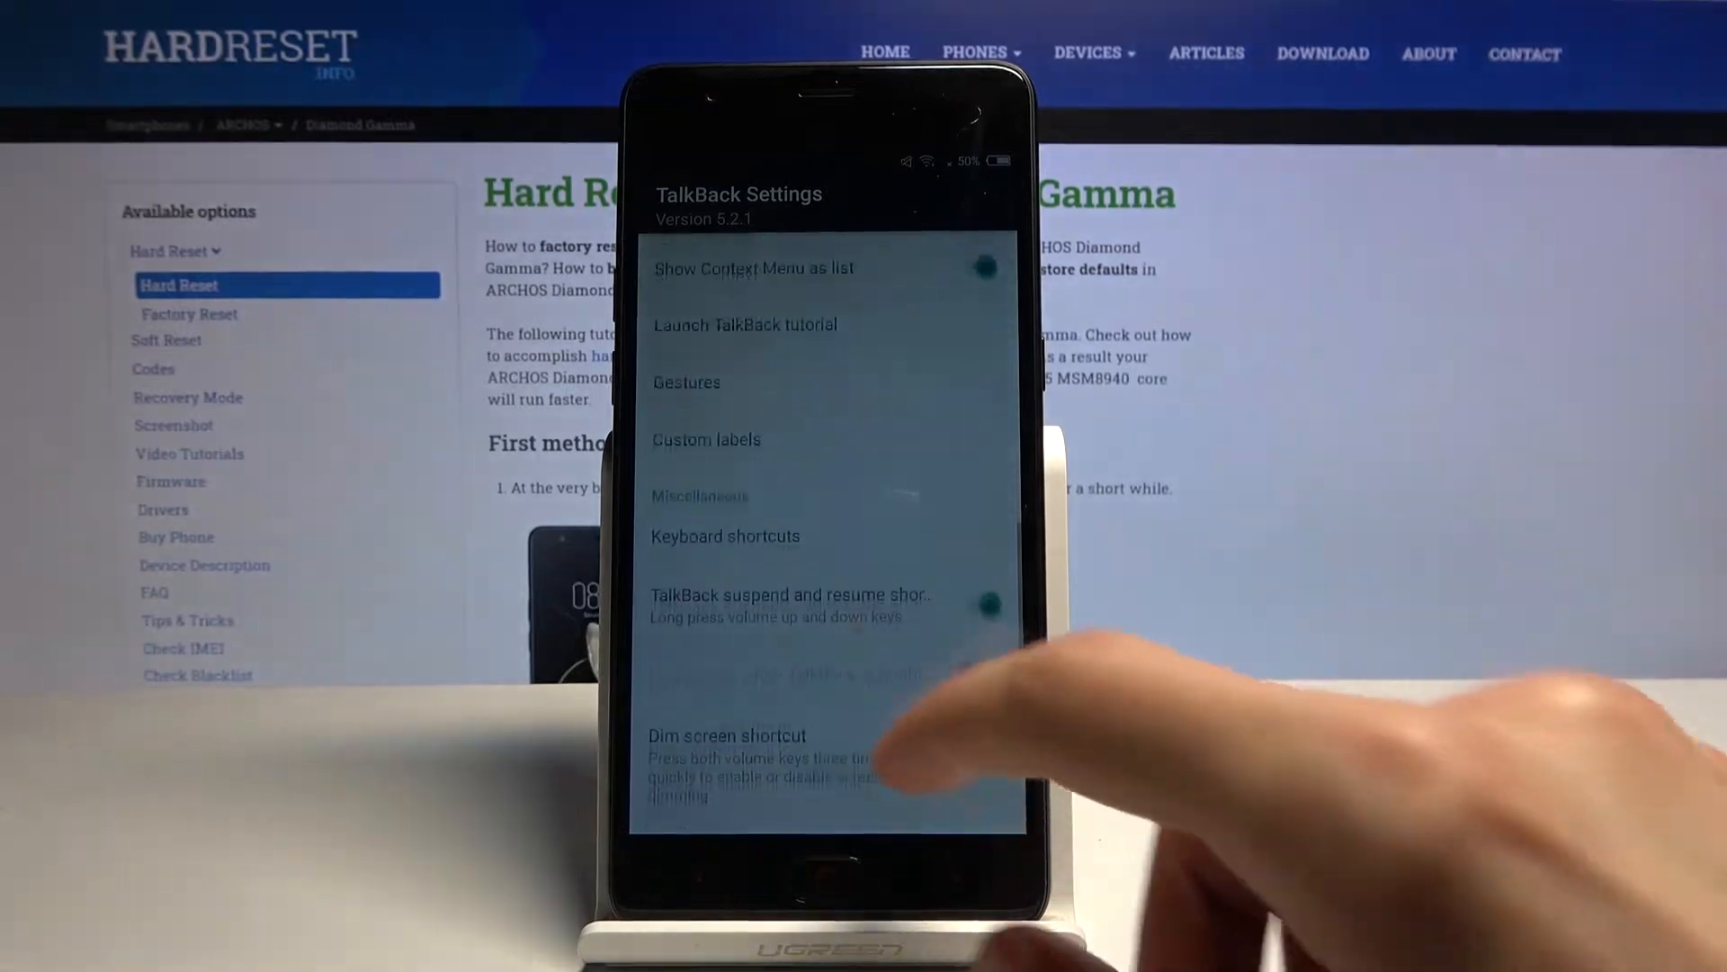
pyautogui.scroll(-3)
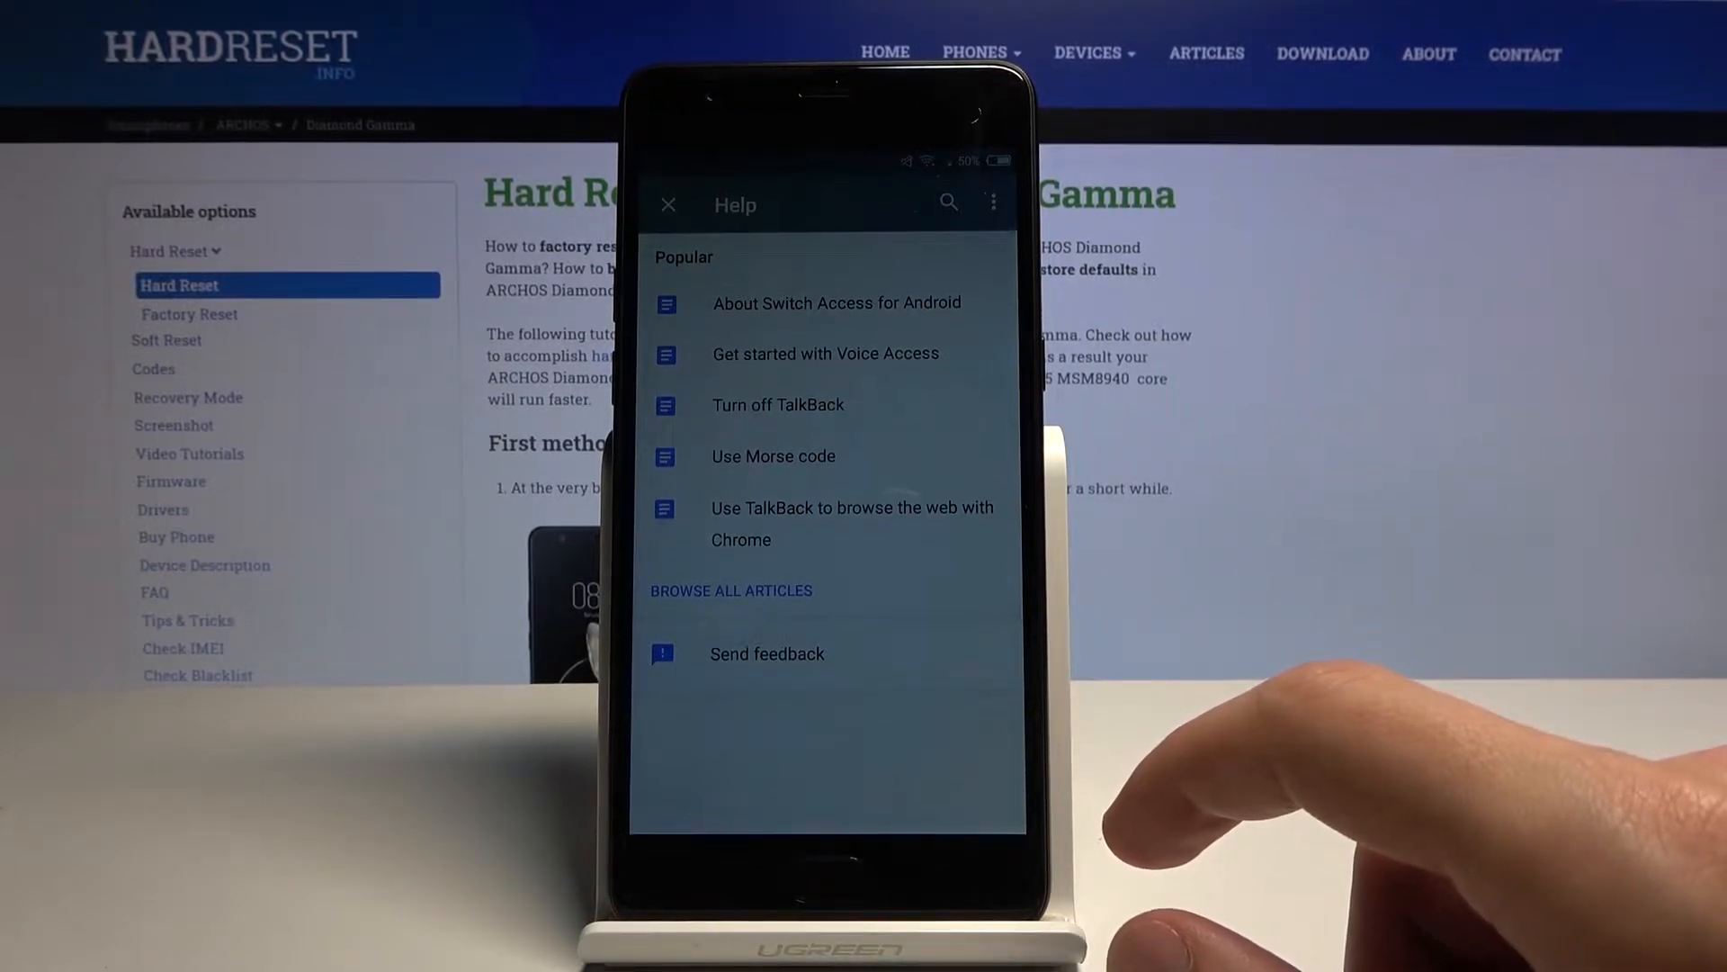
pyautogui.moveTo(1267, 551)
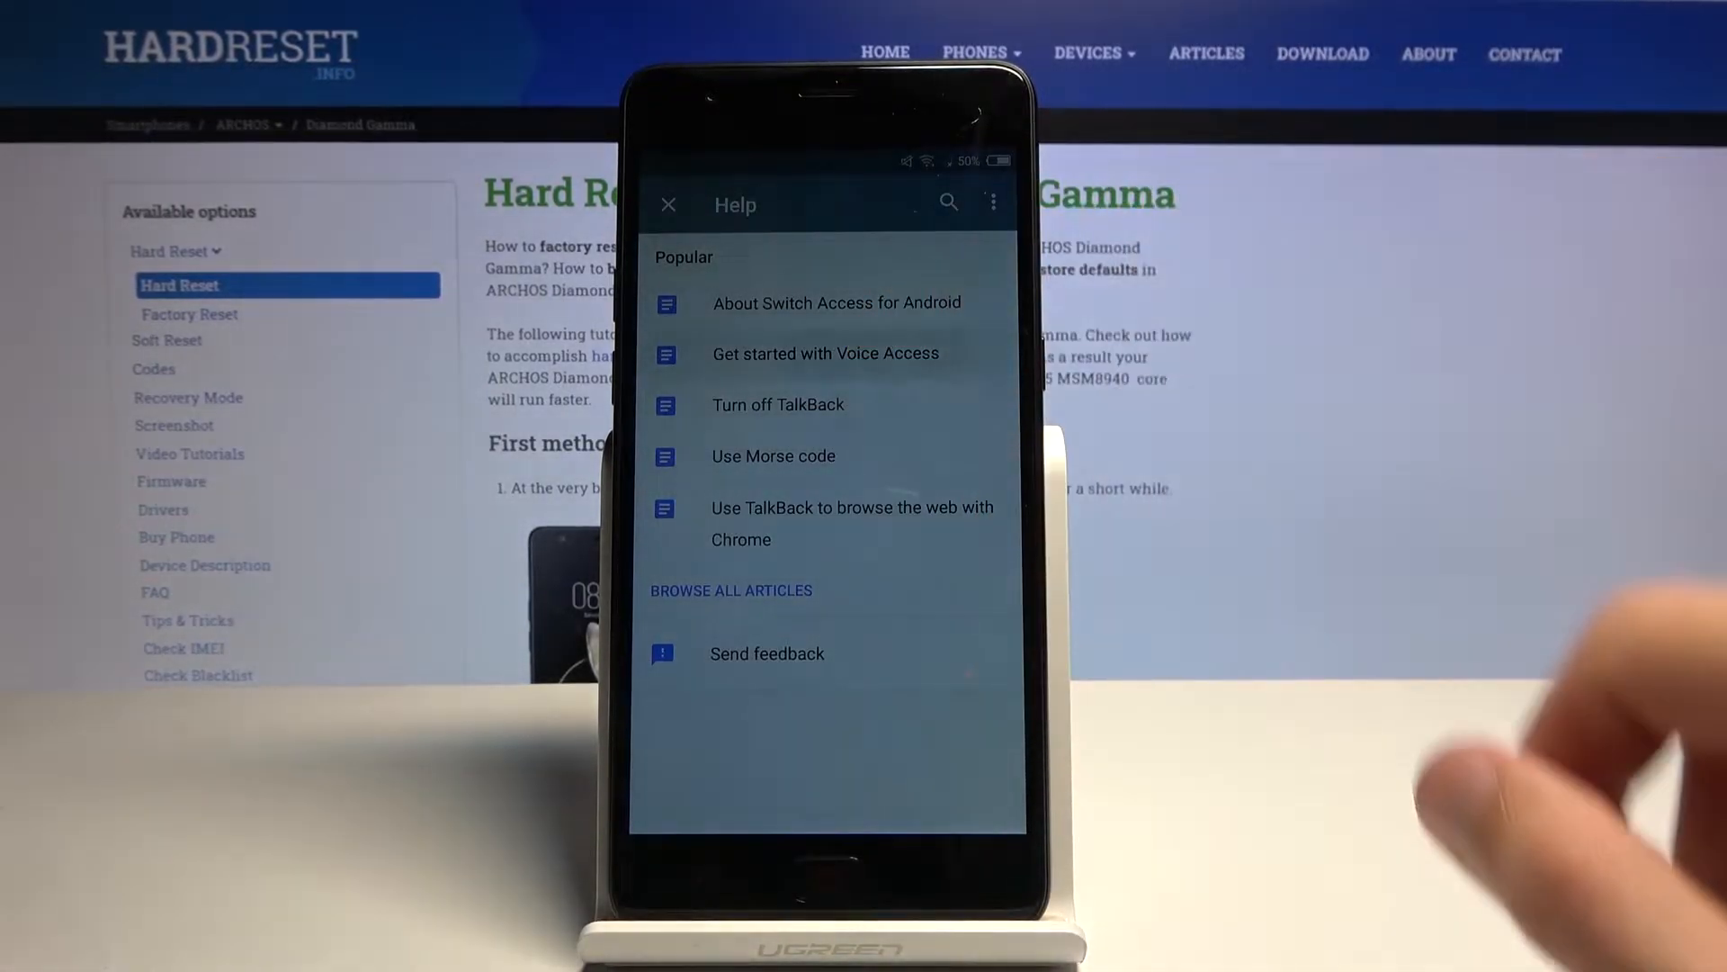
# Read 'Get started with Voice Access' and follow the 'Change your Google app settings' link.
pyautogui.click(825, 352)
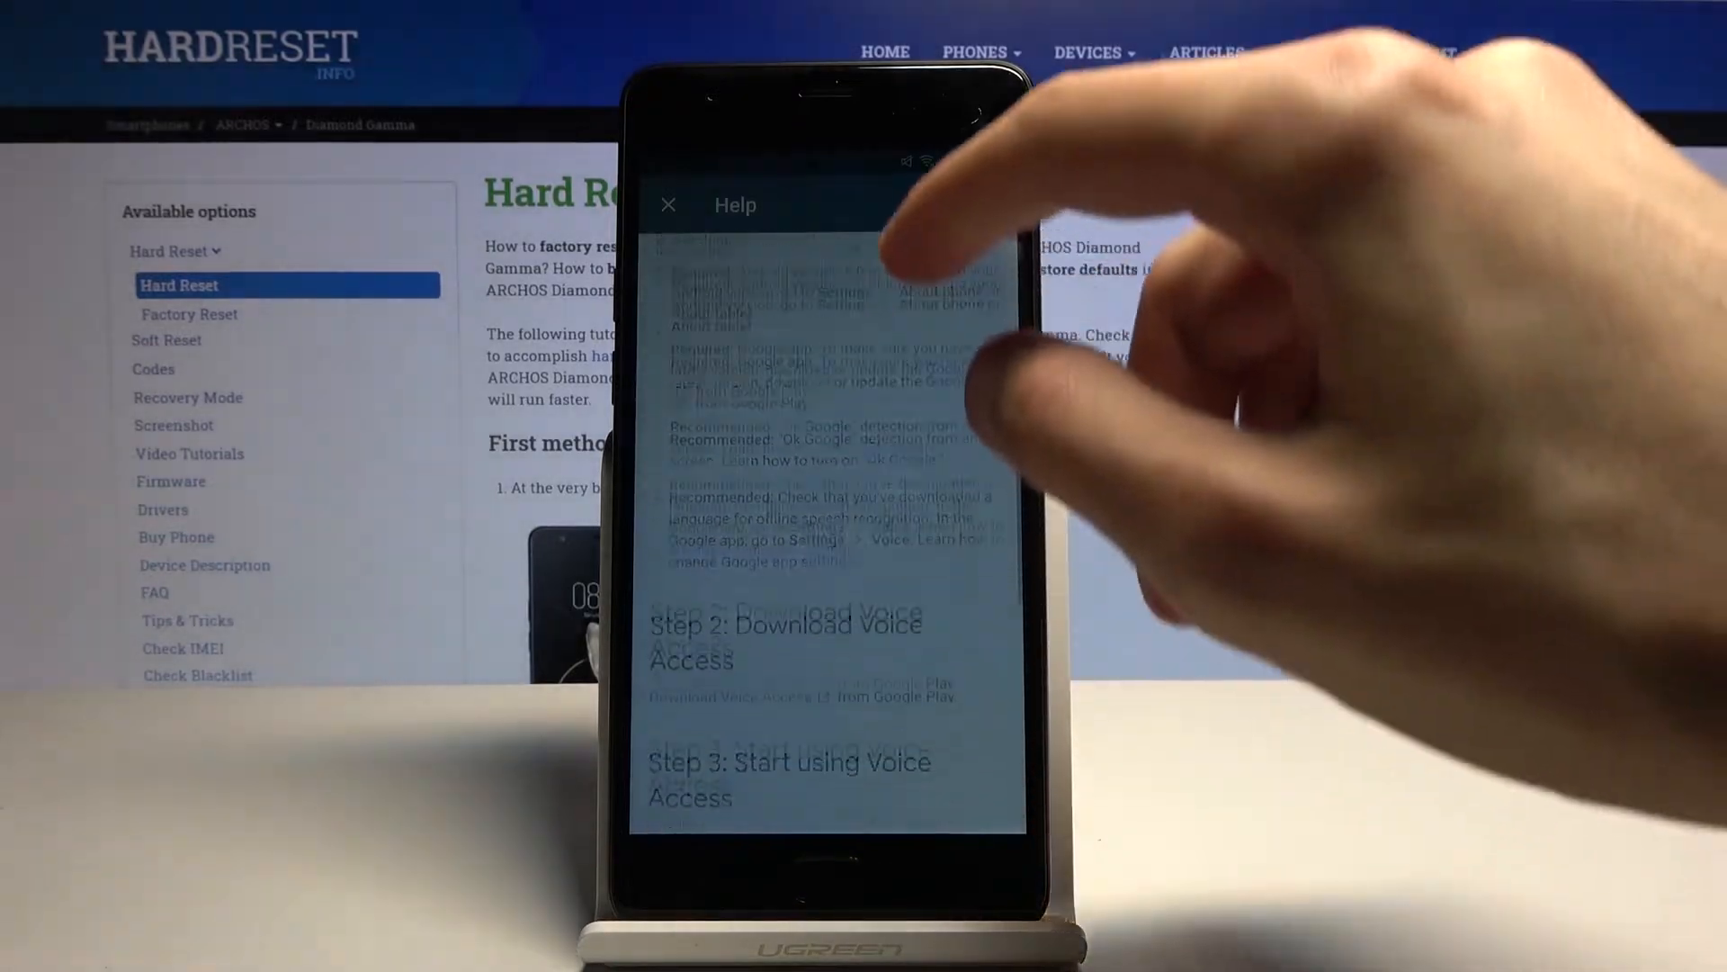
pyautogui.scroll(3)
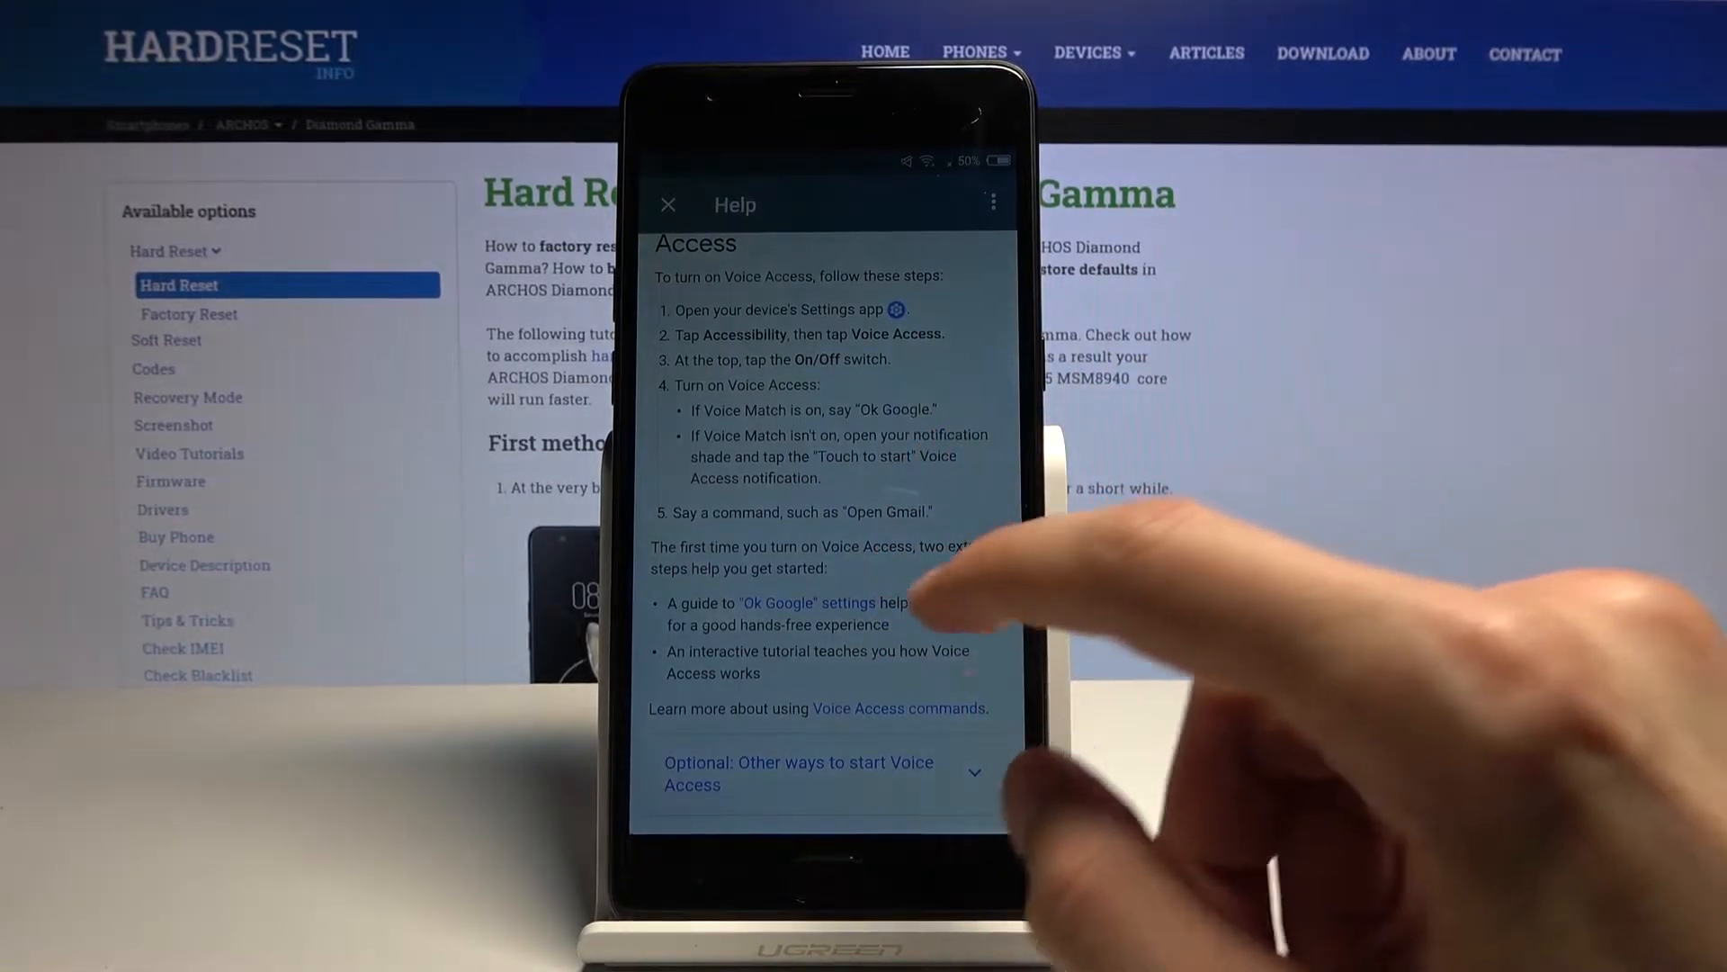
pyautogui.scroll(3)
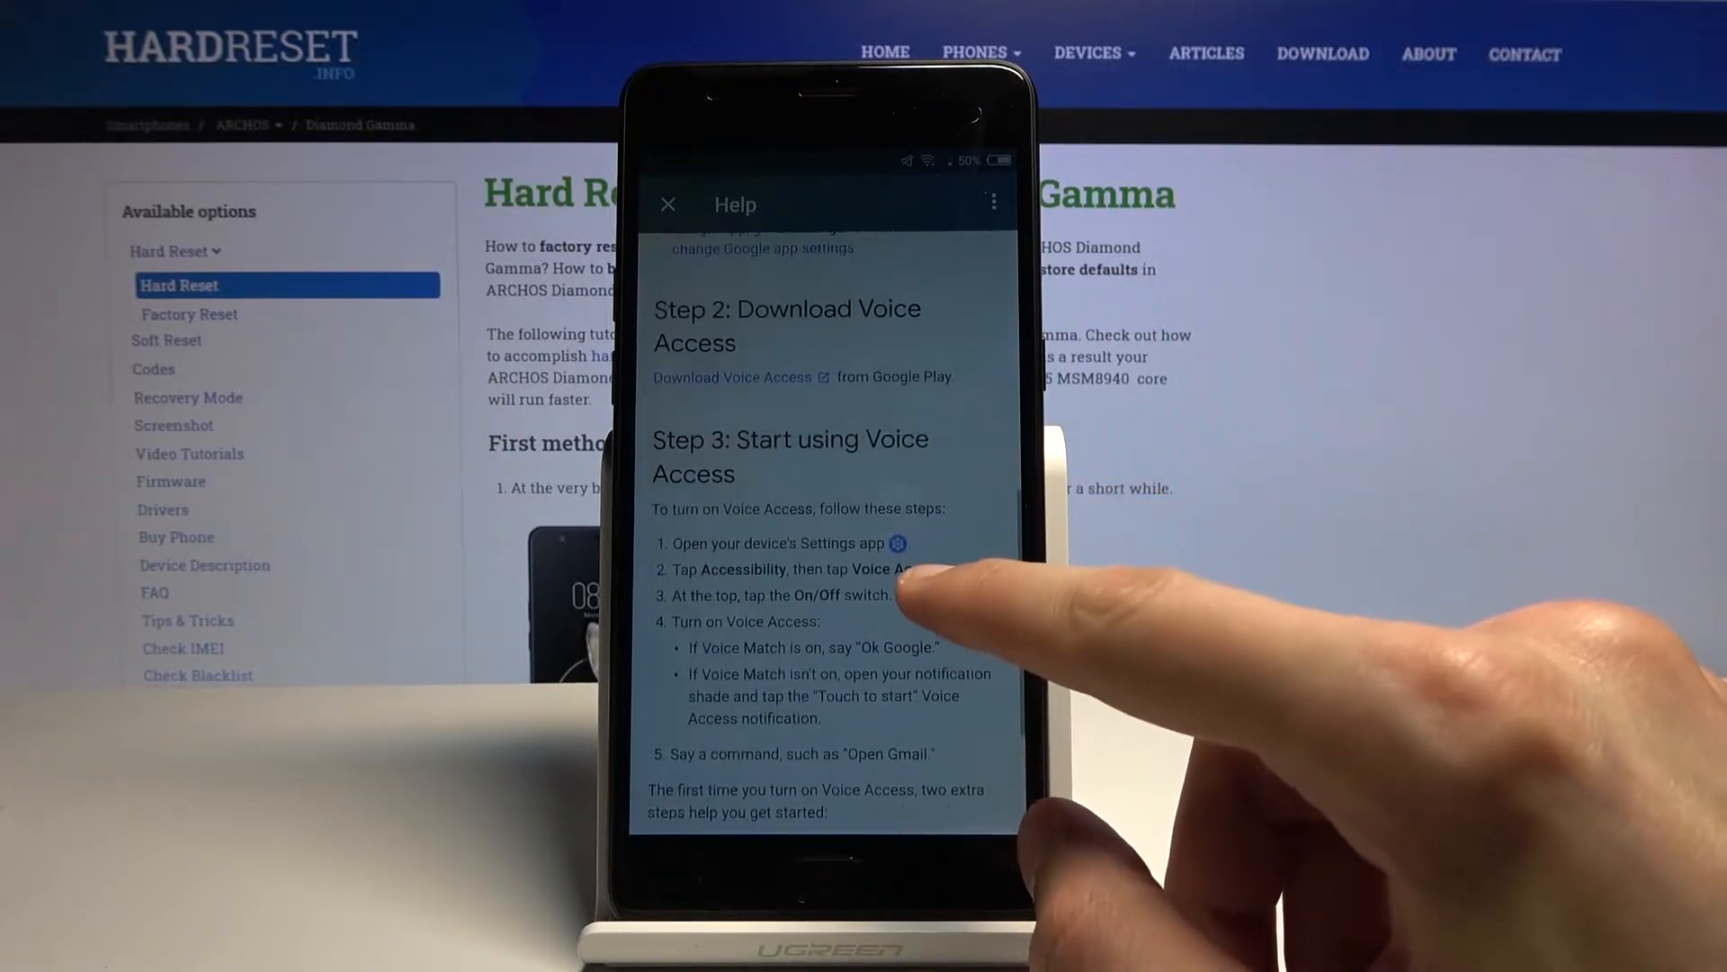
pyautogui.scroll(3)
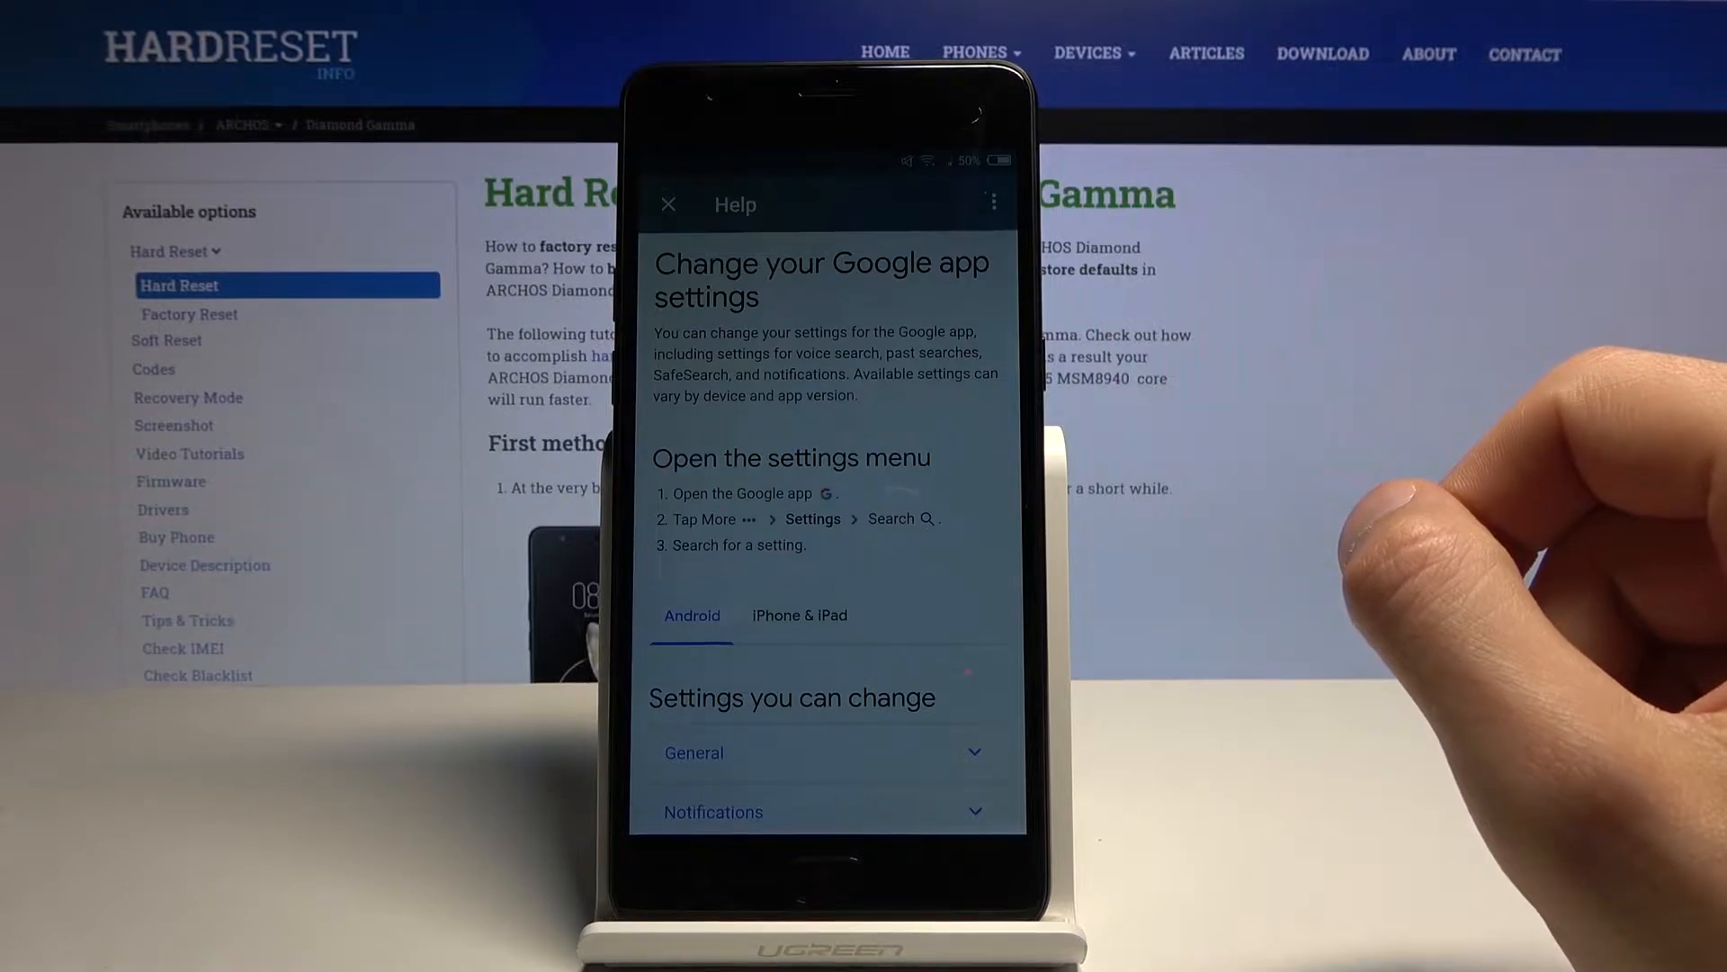
pyautogui.scroll(-3)
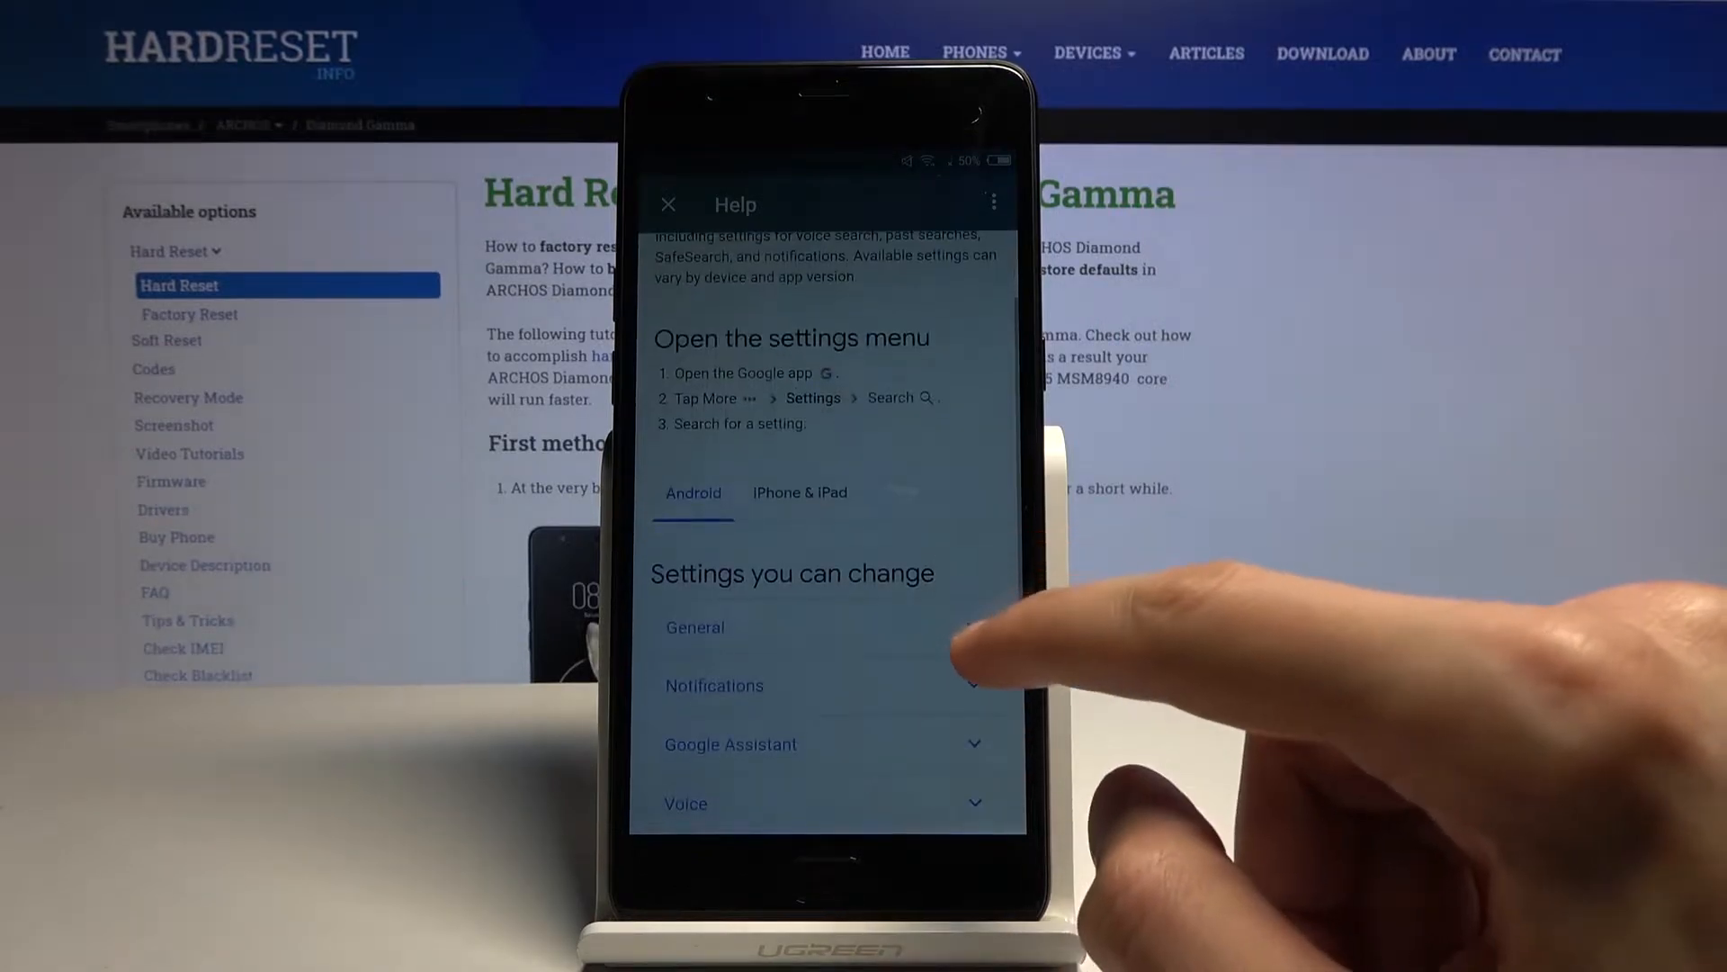
# Open 'Search results from your Google products' and scroll through its sections.
pyautogui.click(716, 627)
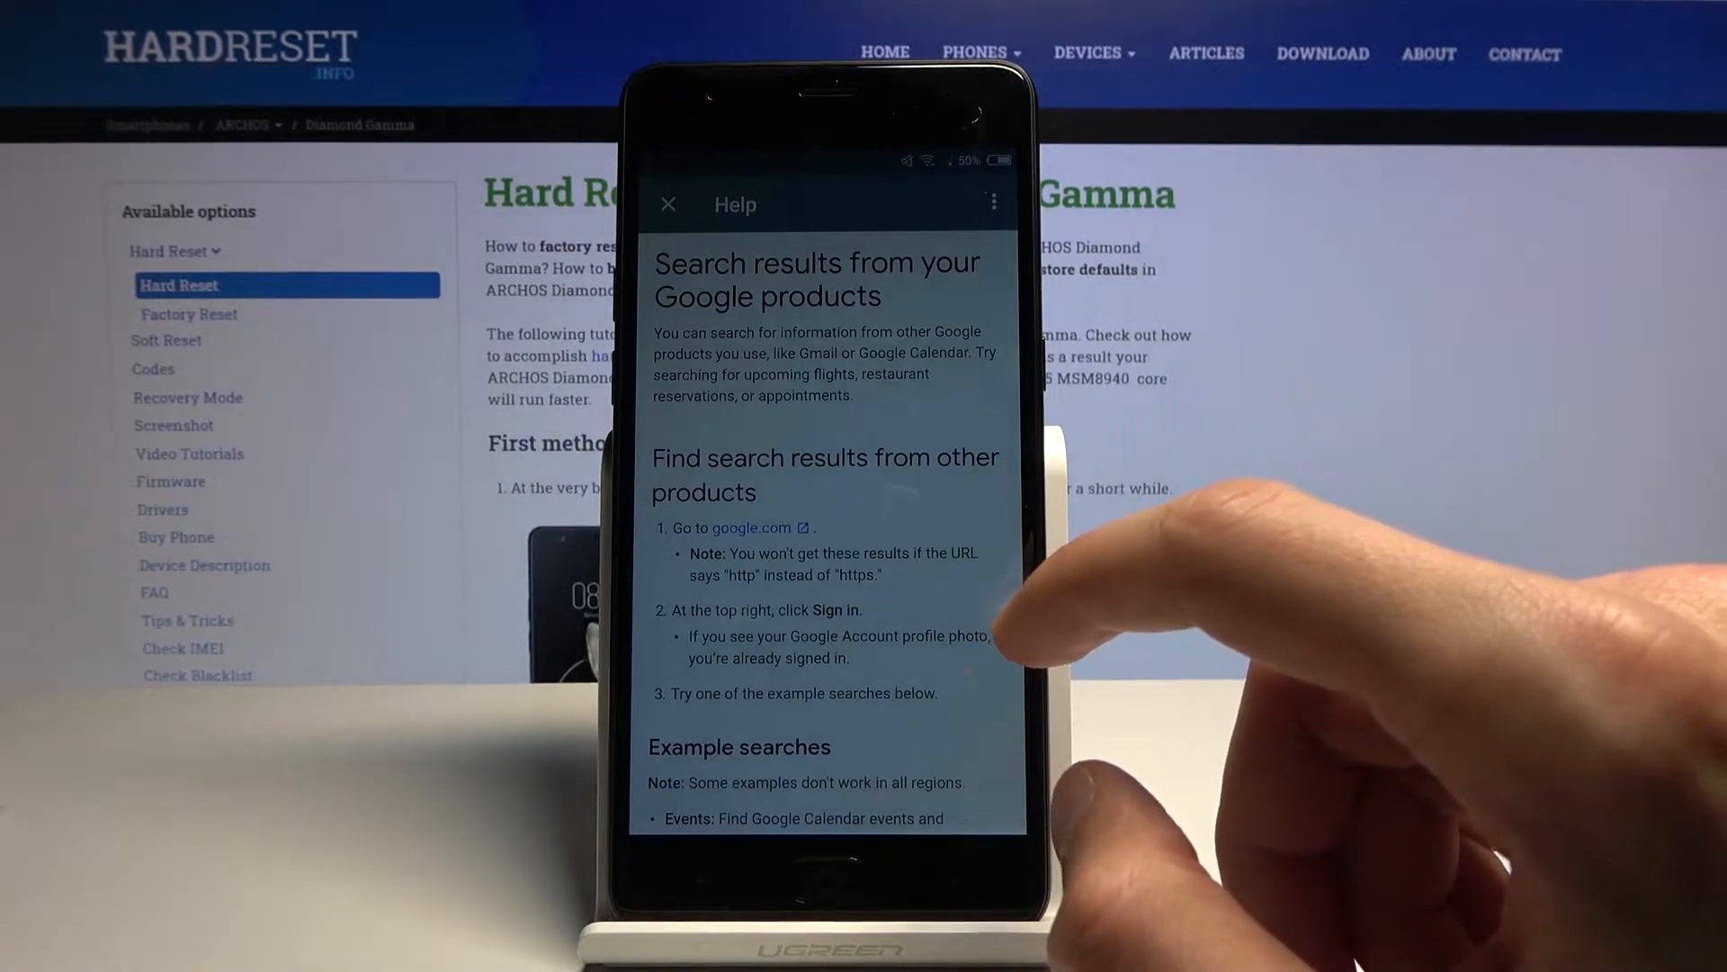
pyautogui.scroll(-3)
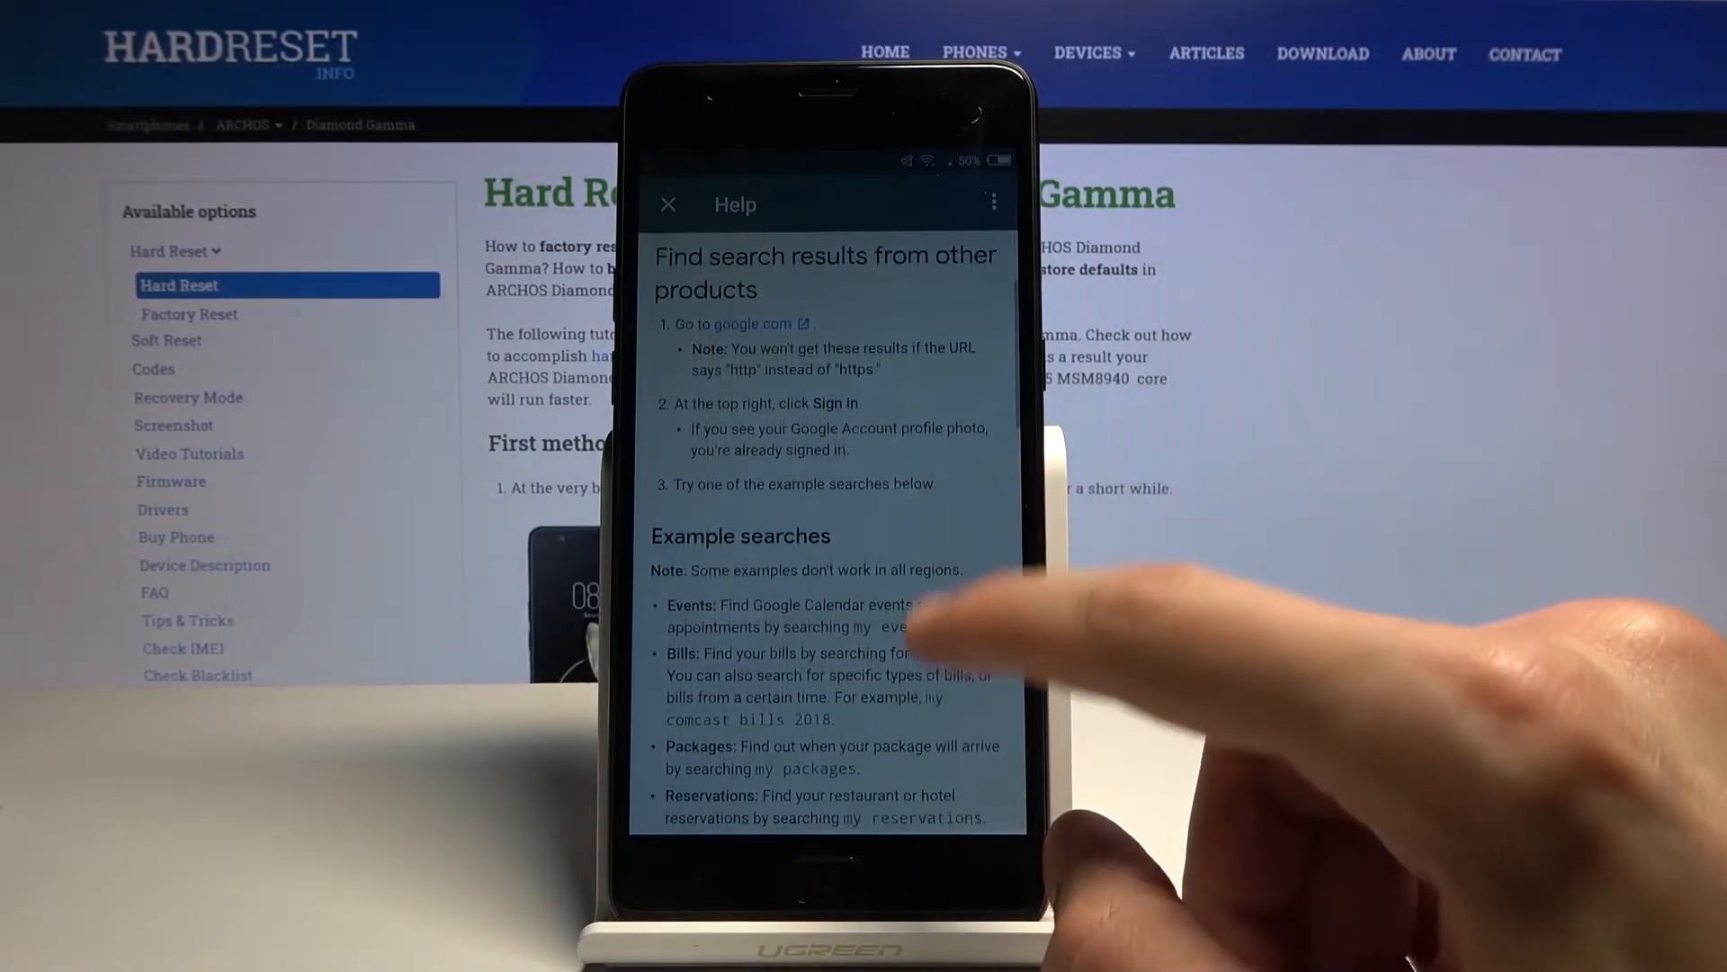
pyautogui.scroll(3)
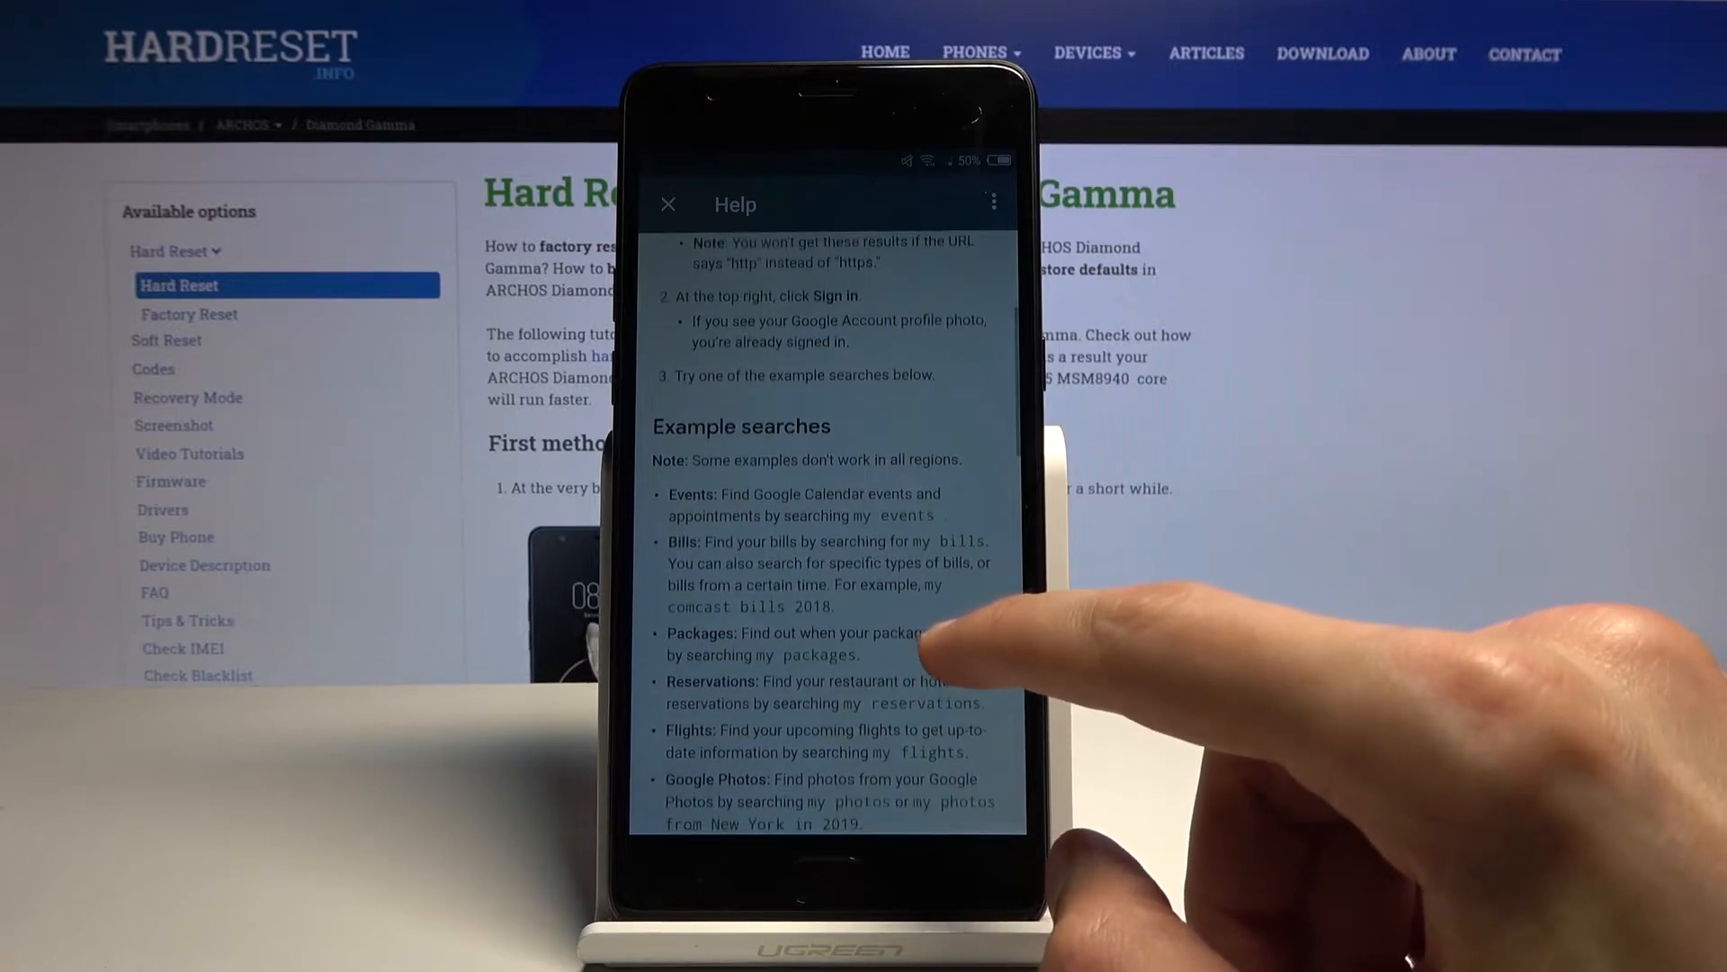
pyautogui.scroll(-3)
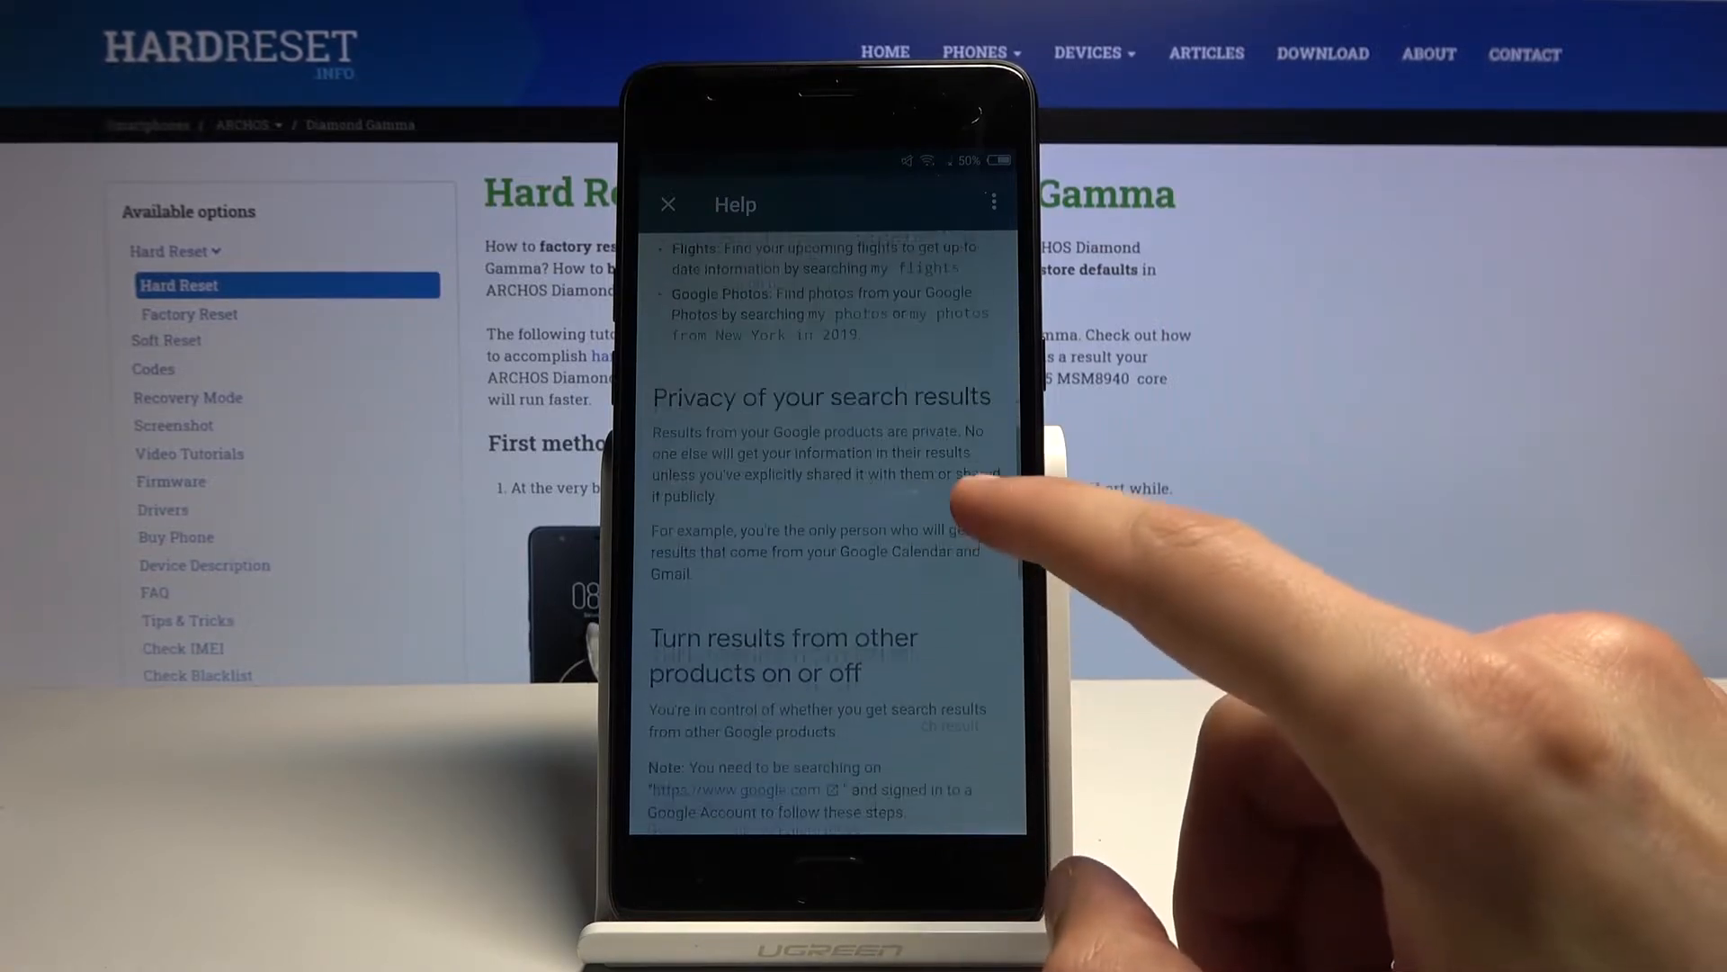
pyautogui.scroll(-3)
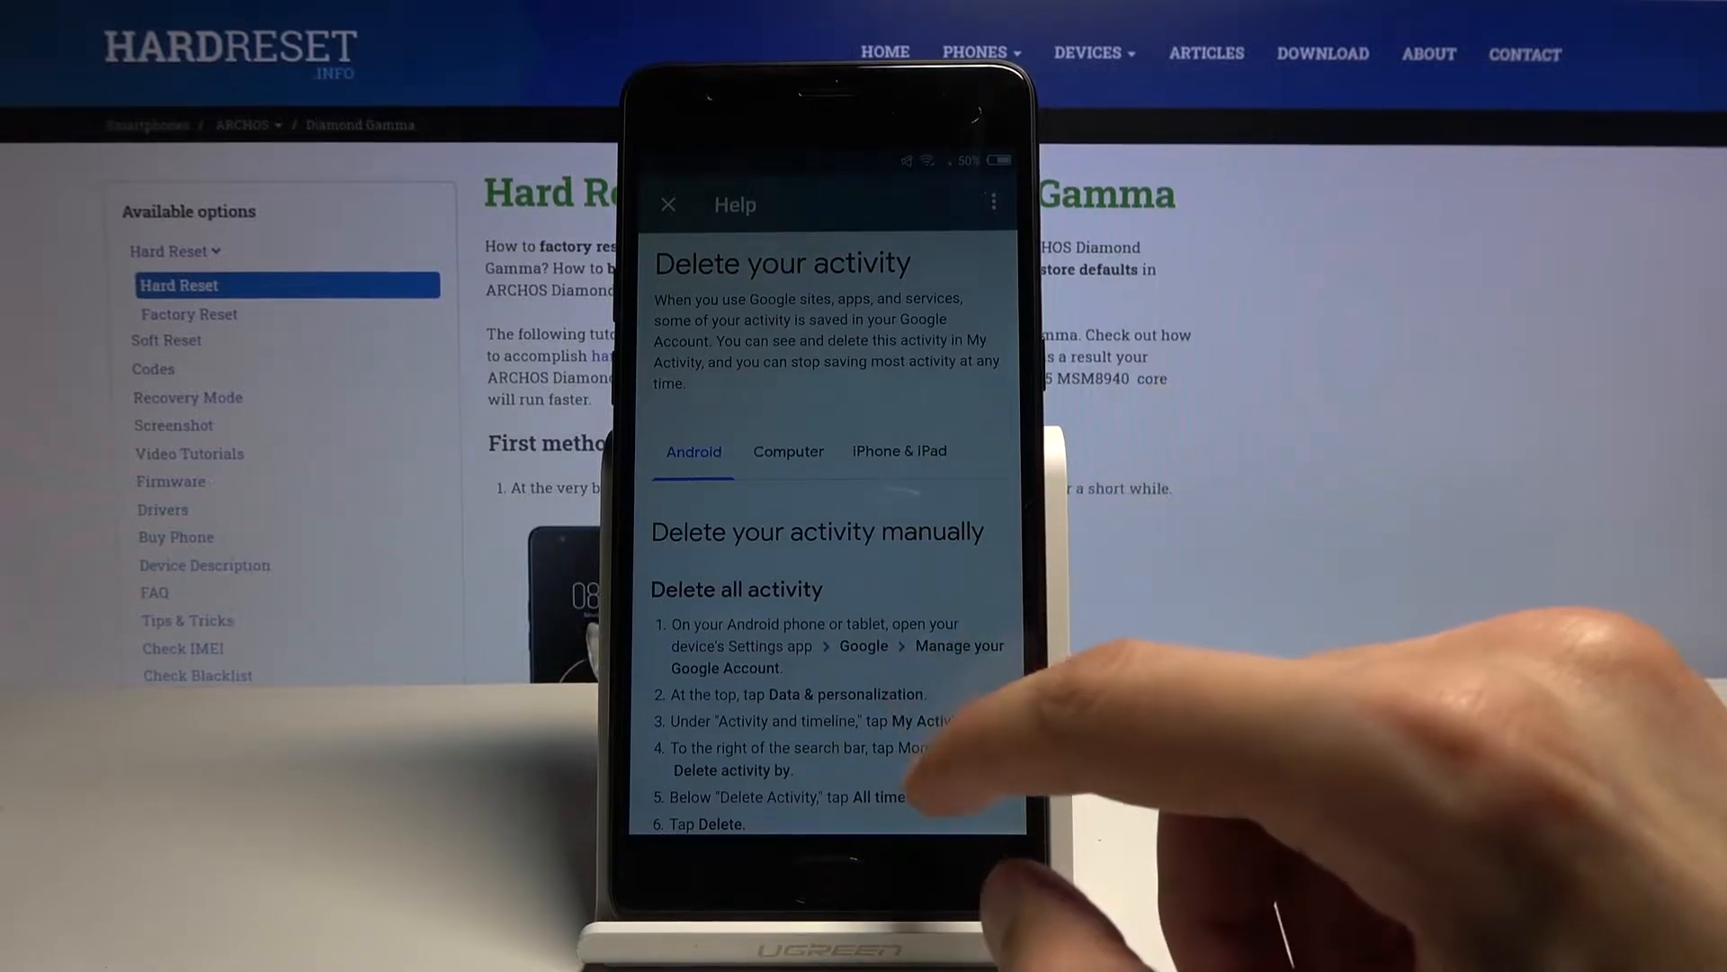
# Scroll through the manual and automatic sections of the 'Delete your activity' article.
pyautogui.scroll(3)
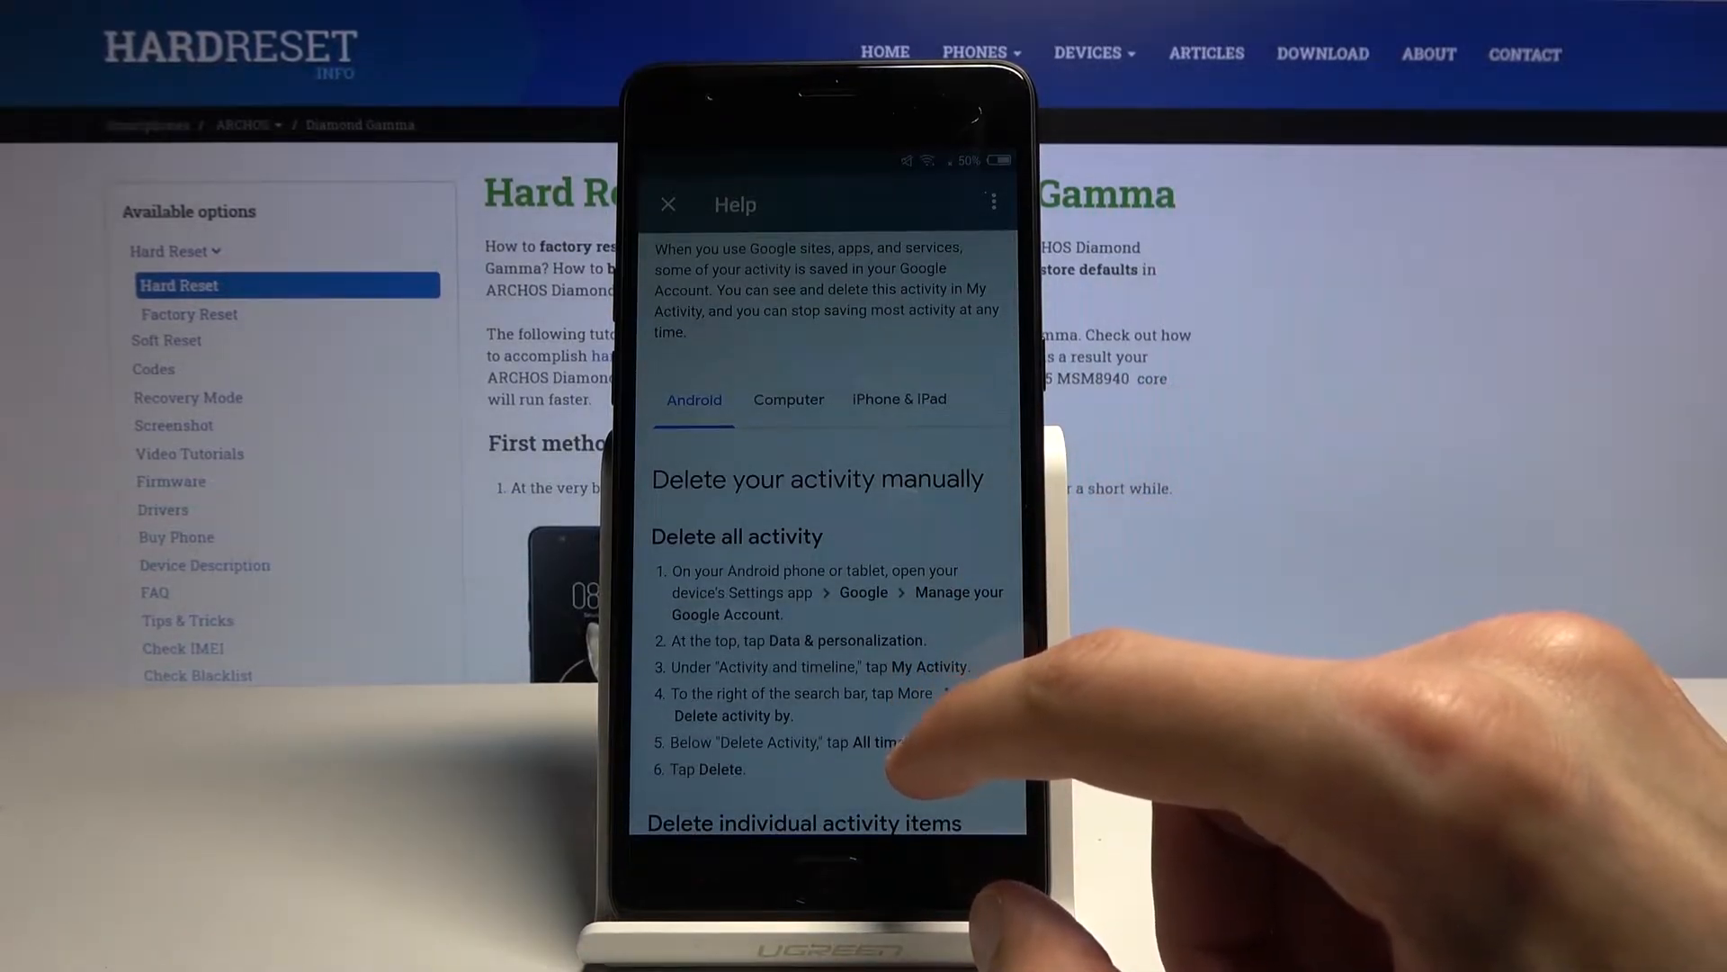
pyautogui.scroll(-3)
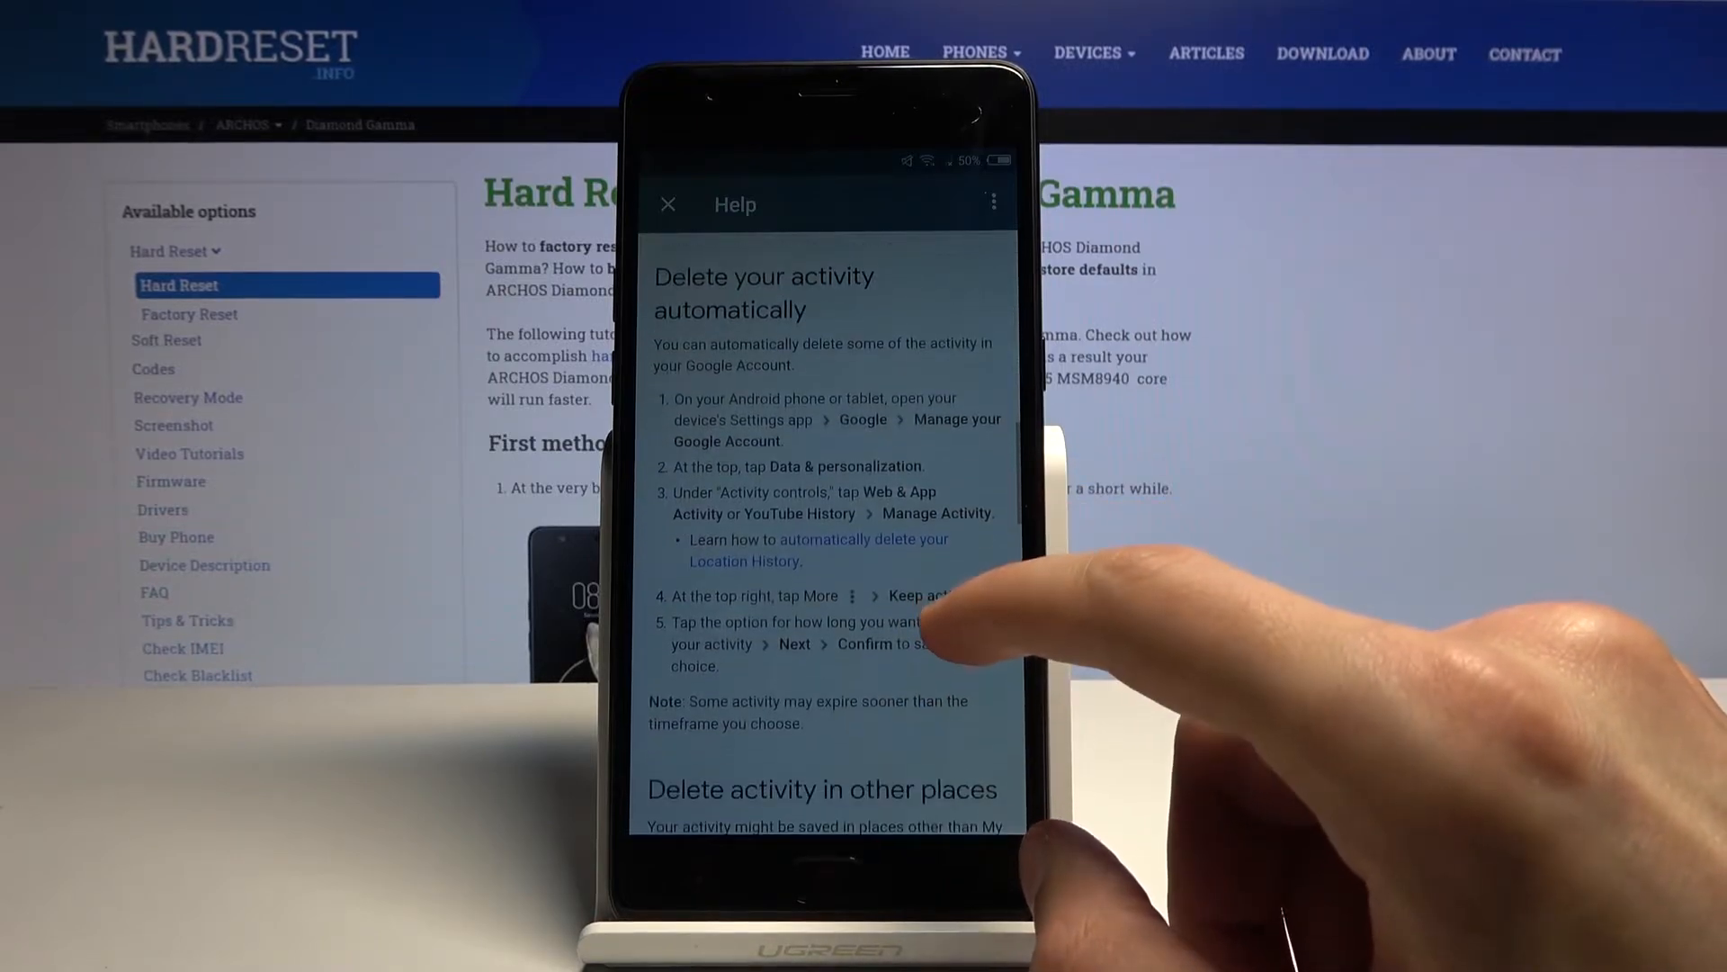
pyautogui.scroll(3)
pyautogui.write('kf')
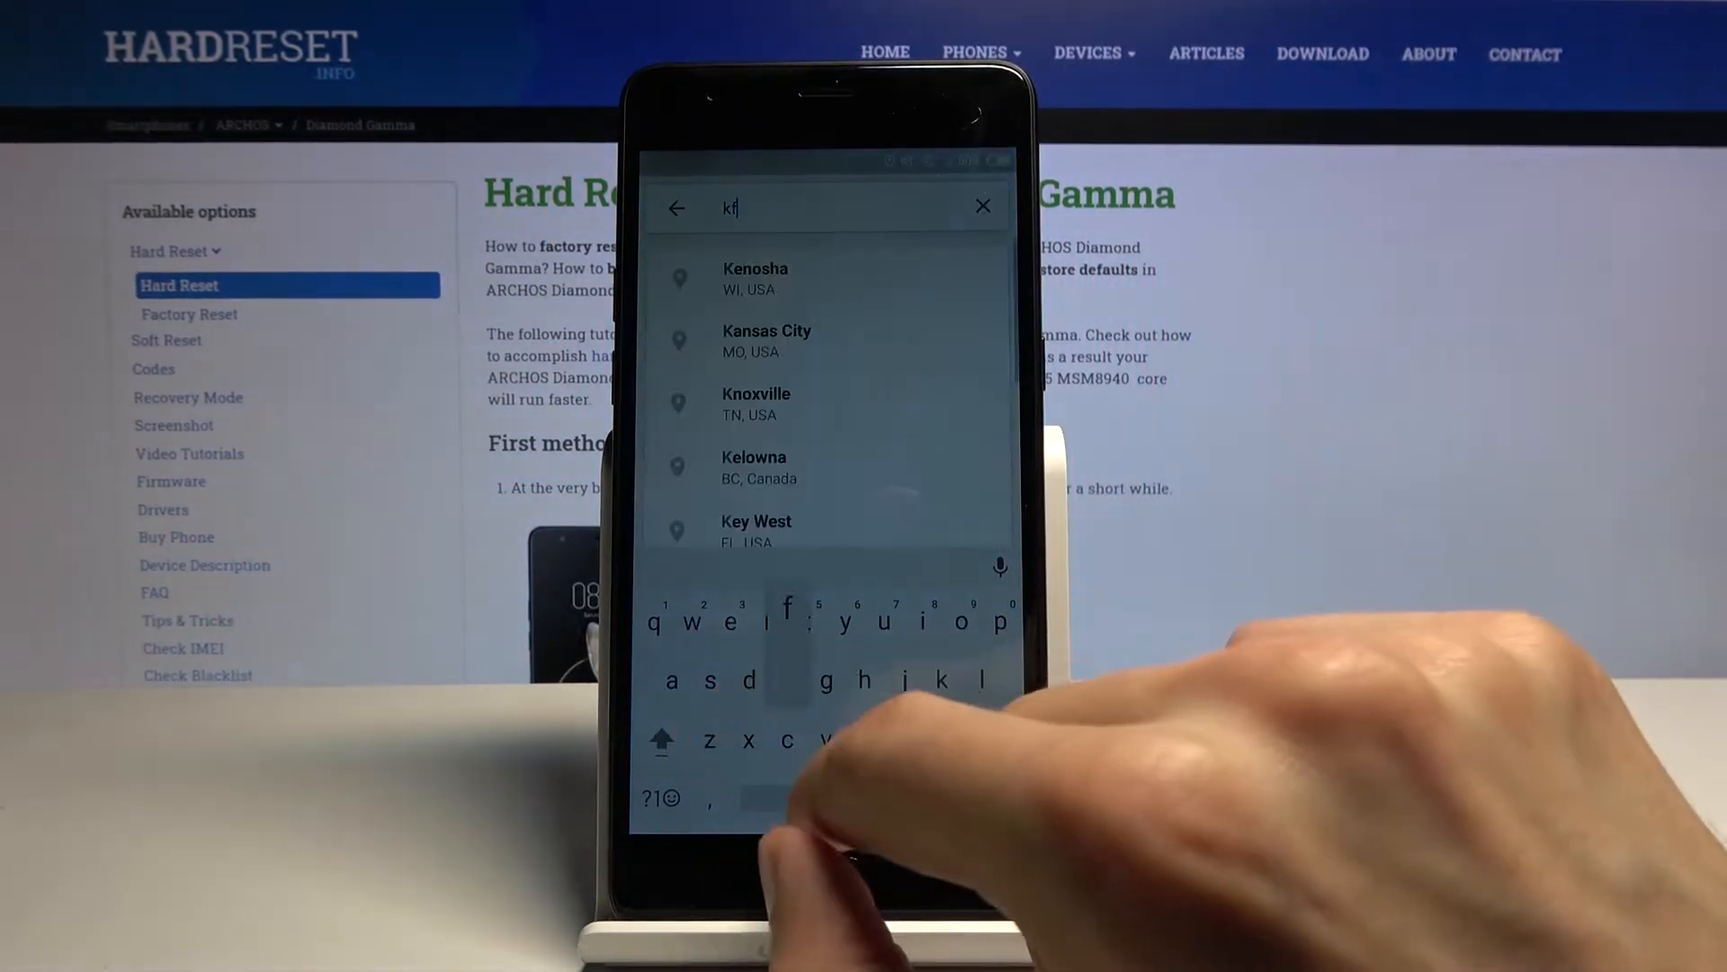
# Search Maps for KFC and open driving directions to a nearby branch.
pyautogui.write('c')
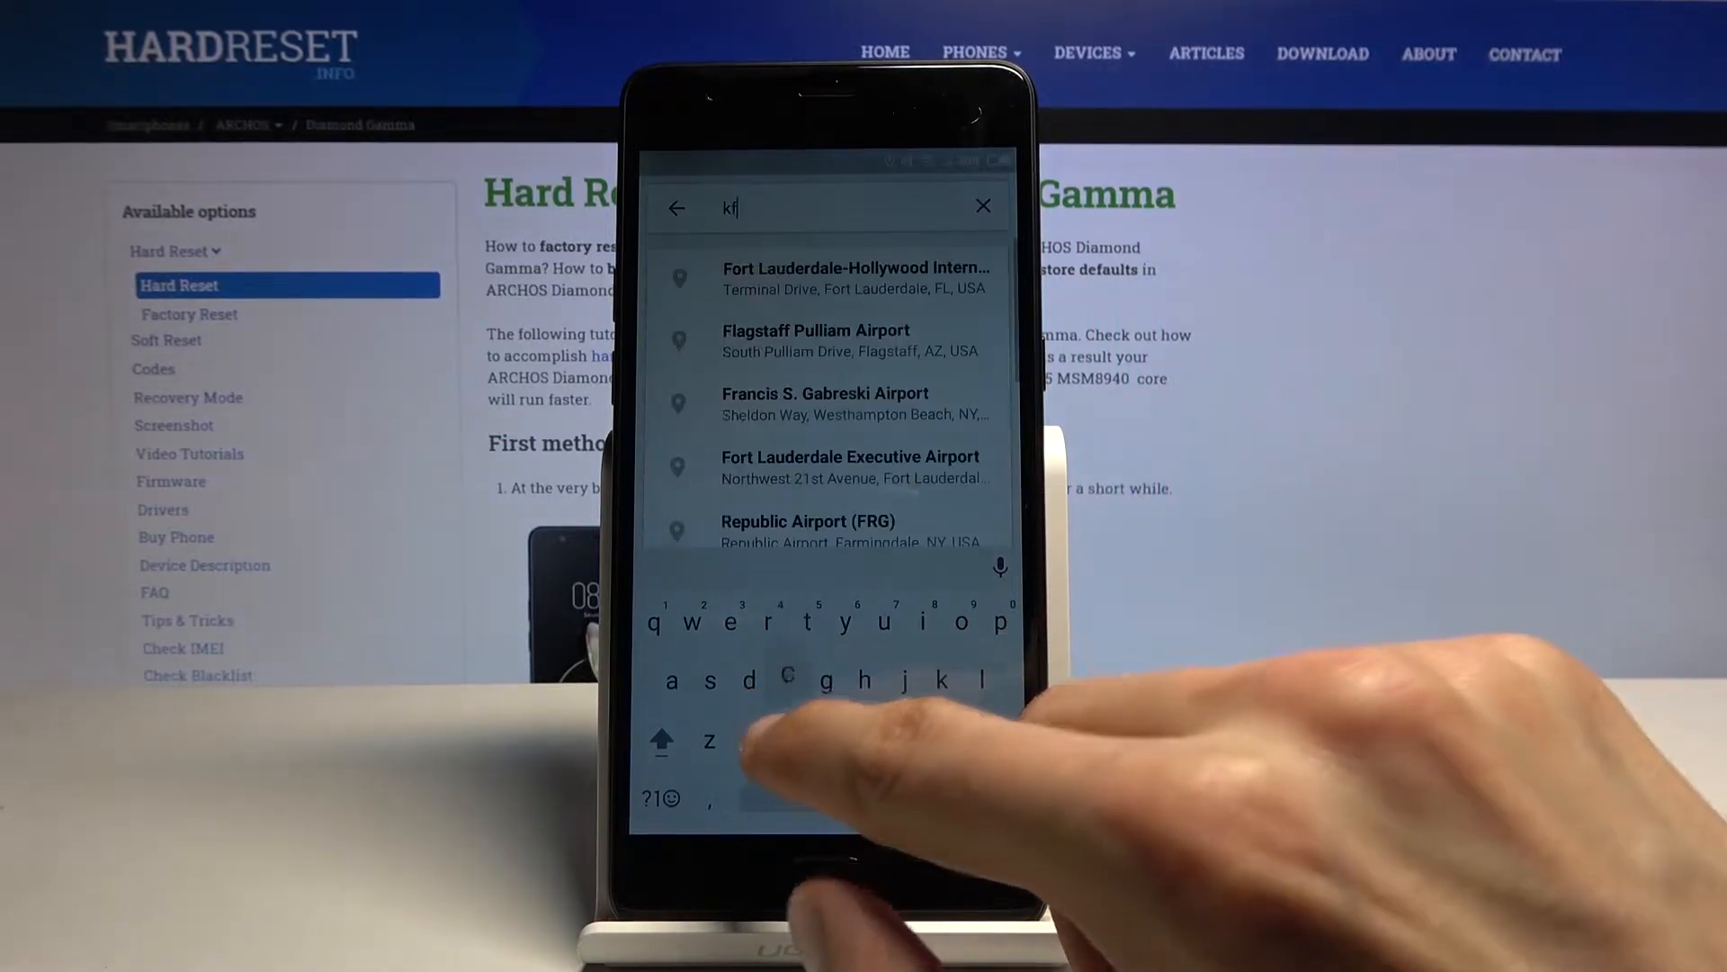
pyautogui.write('c')
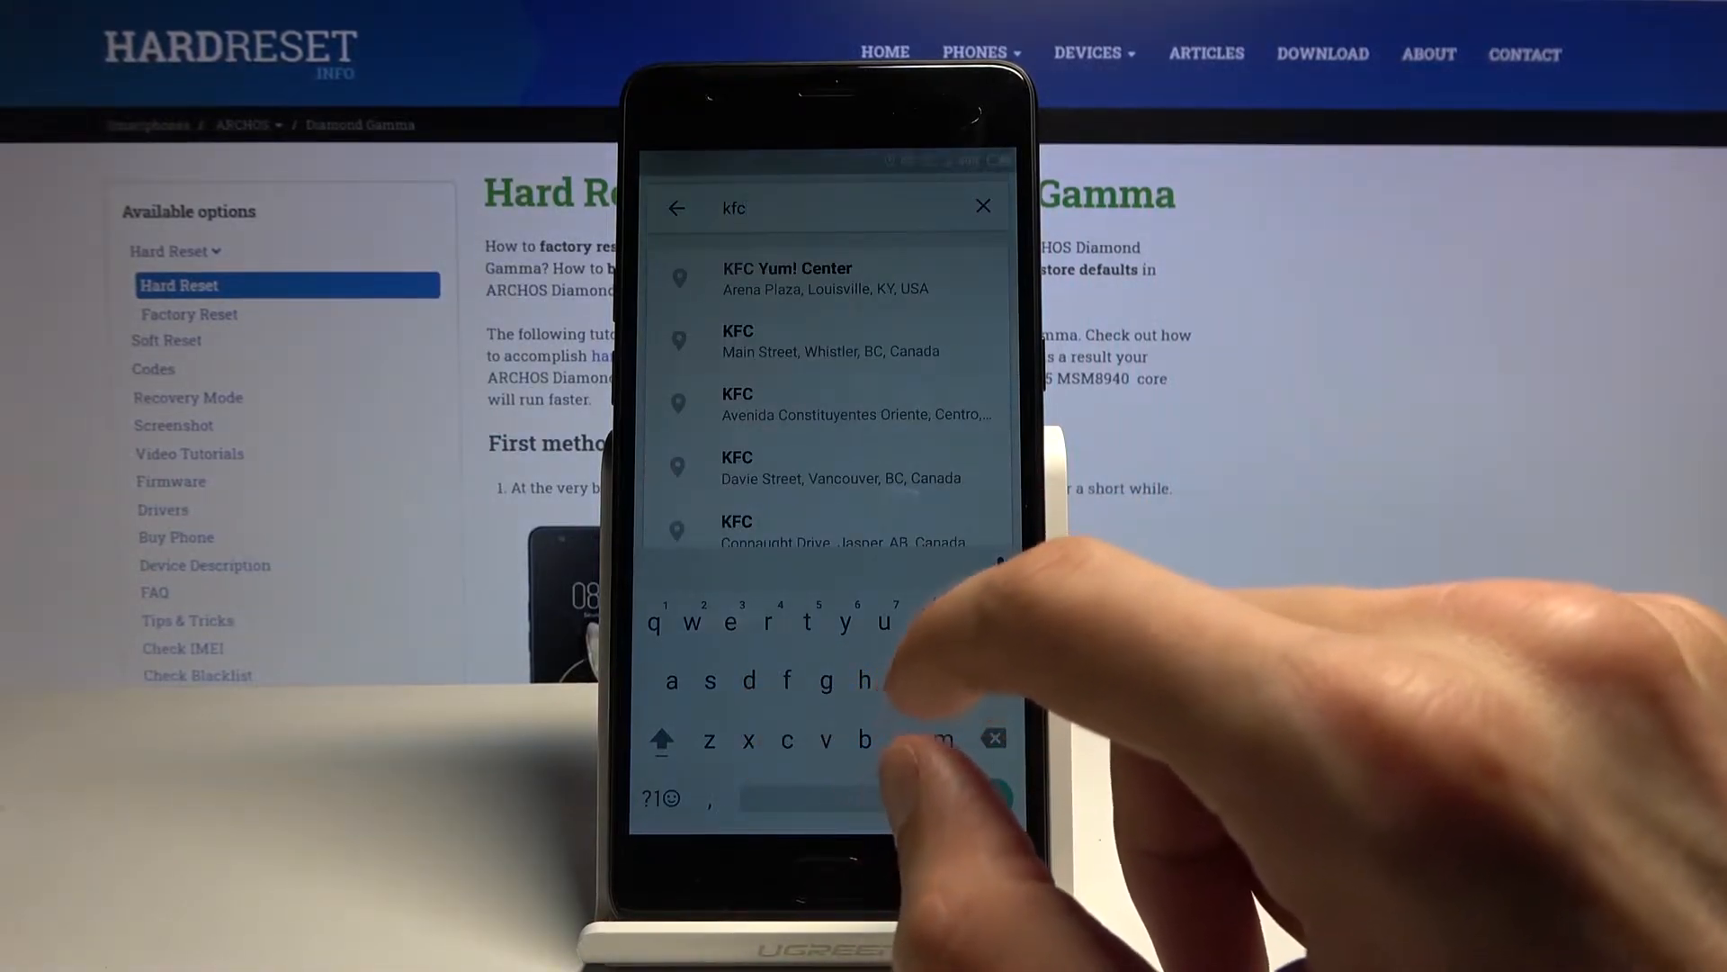
pyautogui.scroll(-3)
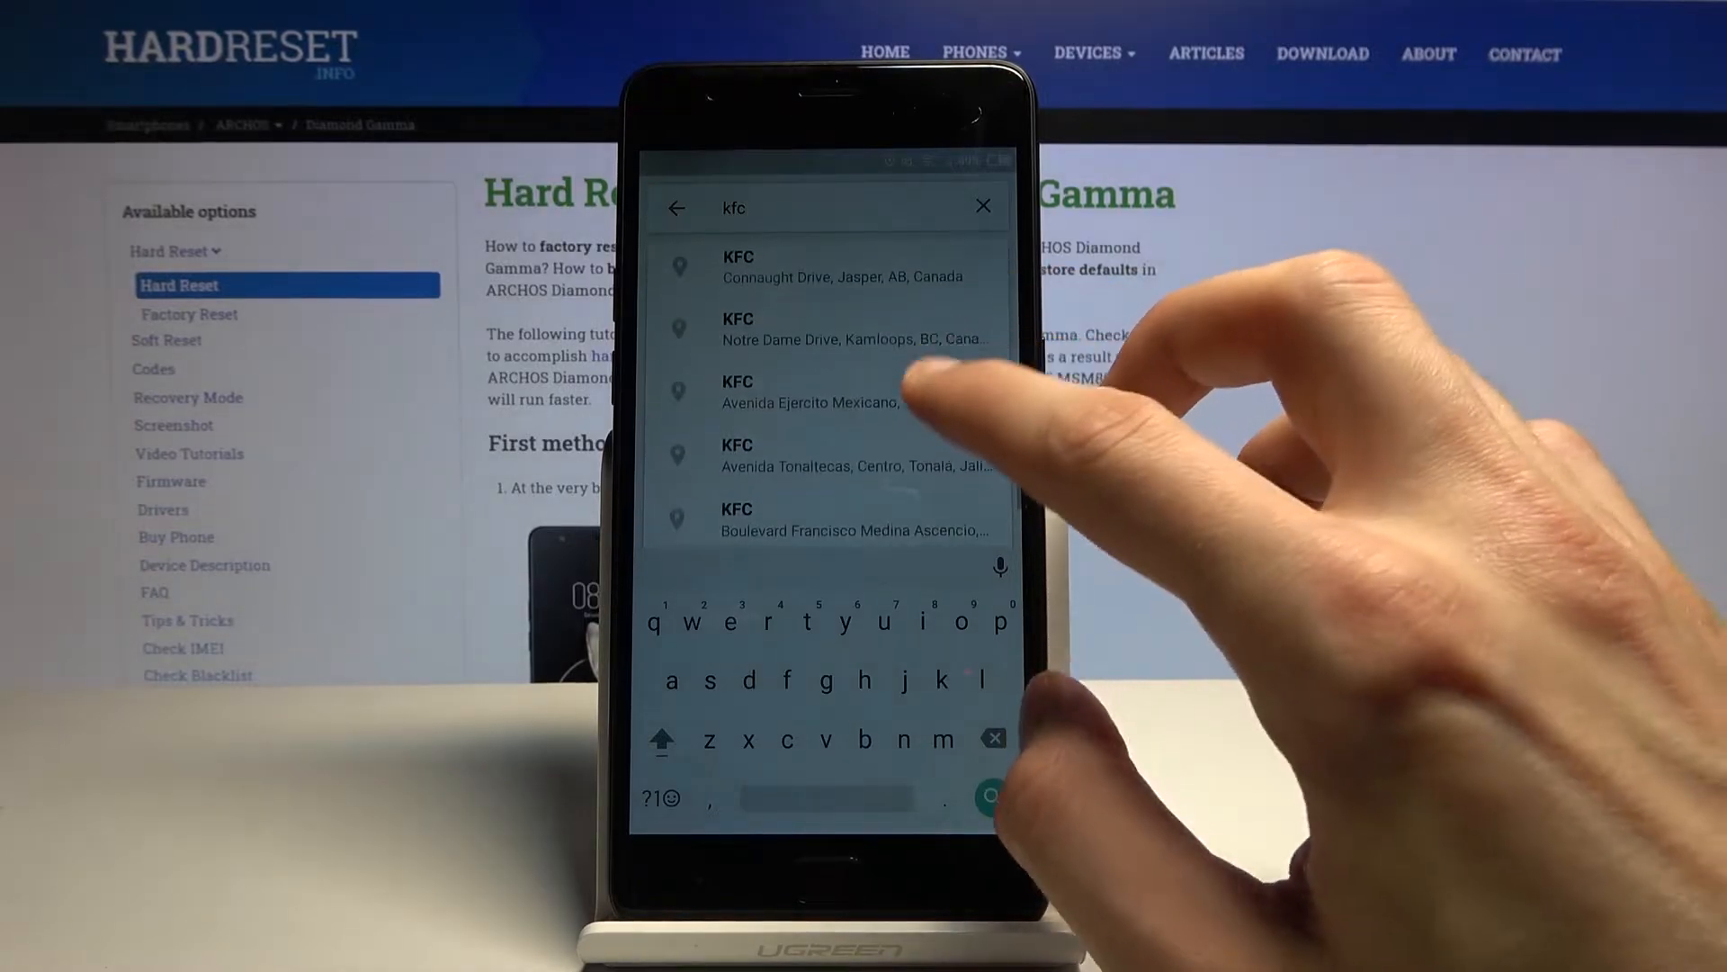
pyautogui.write('kra')
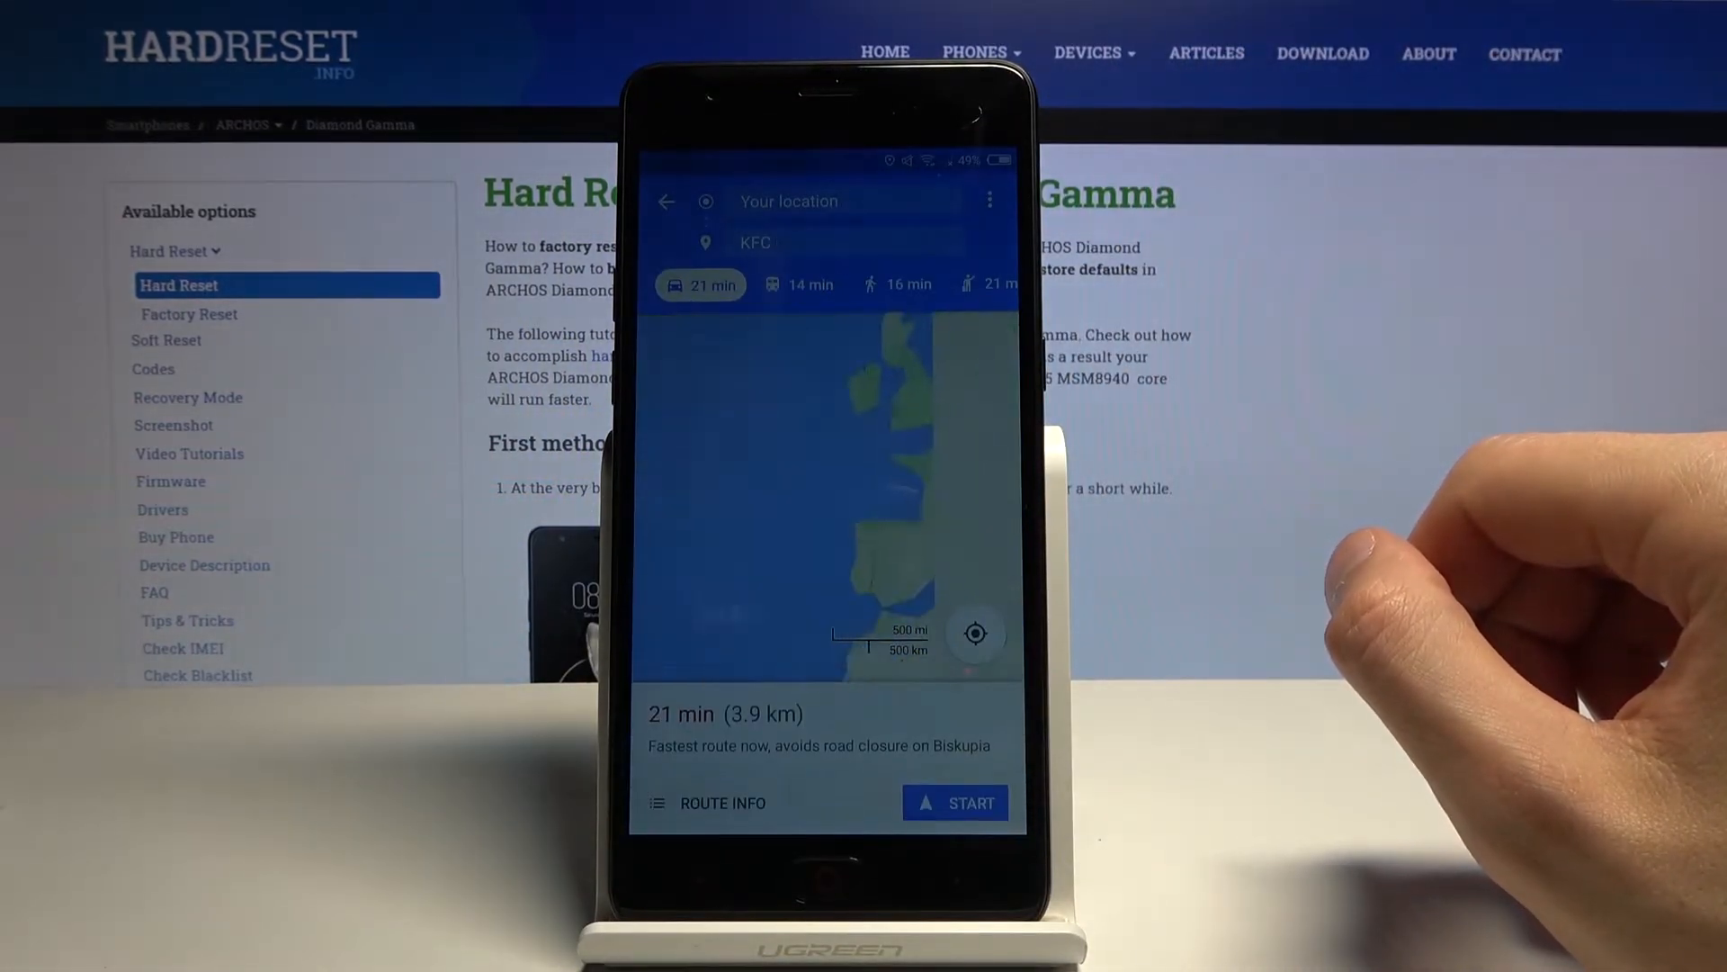
# Start navigation to KFC, dismiss the Navigation welcome with GOT IT, and tap the navigation screen.
pyautogui.click(956, 801)
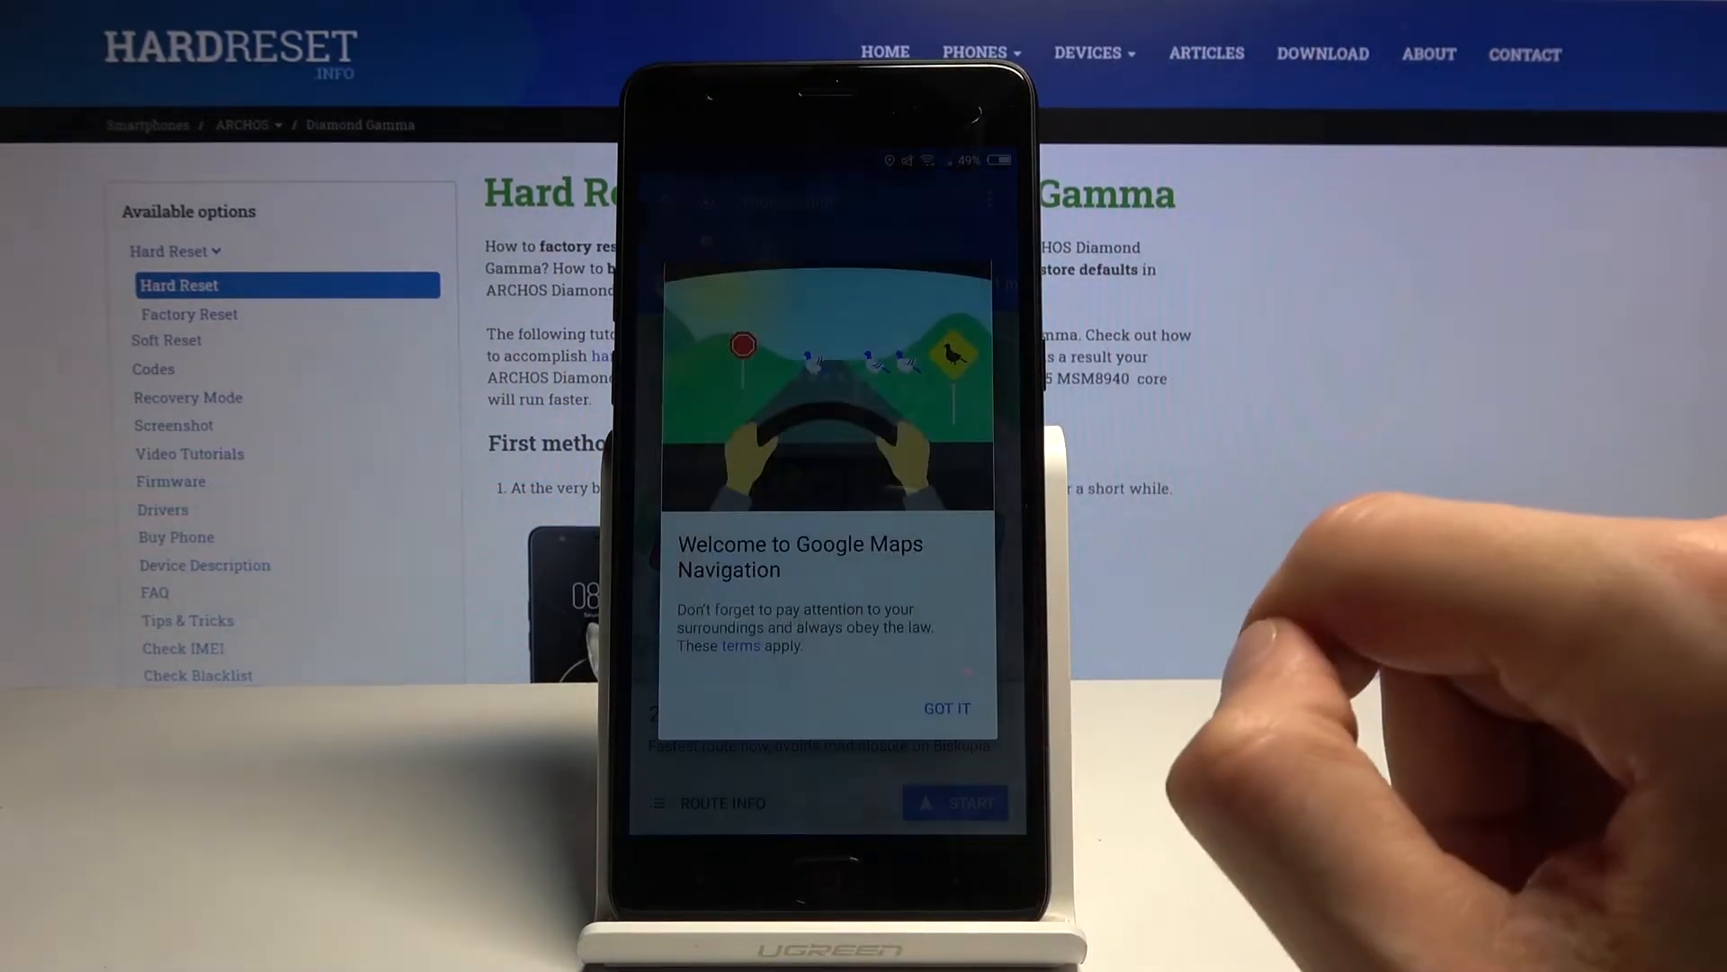
pyautogui.click(946, 708)
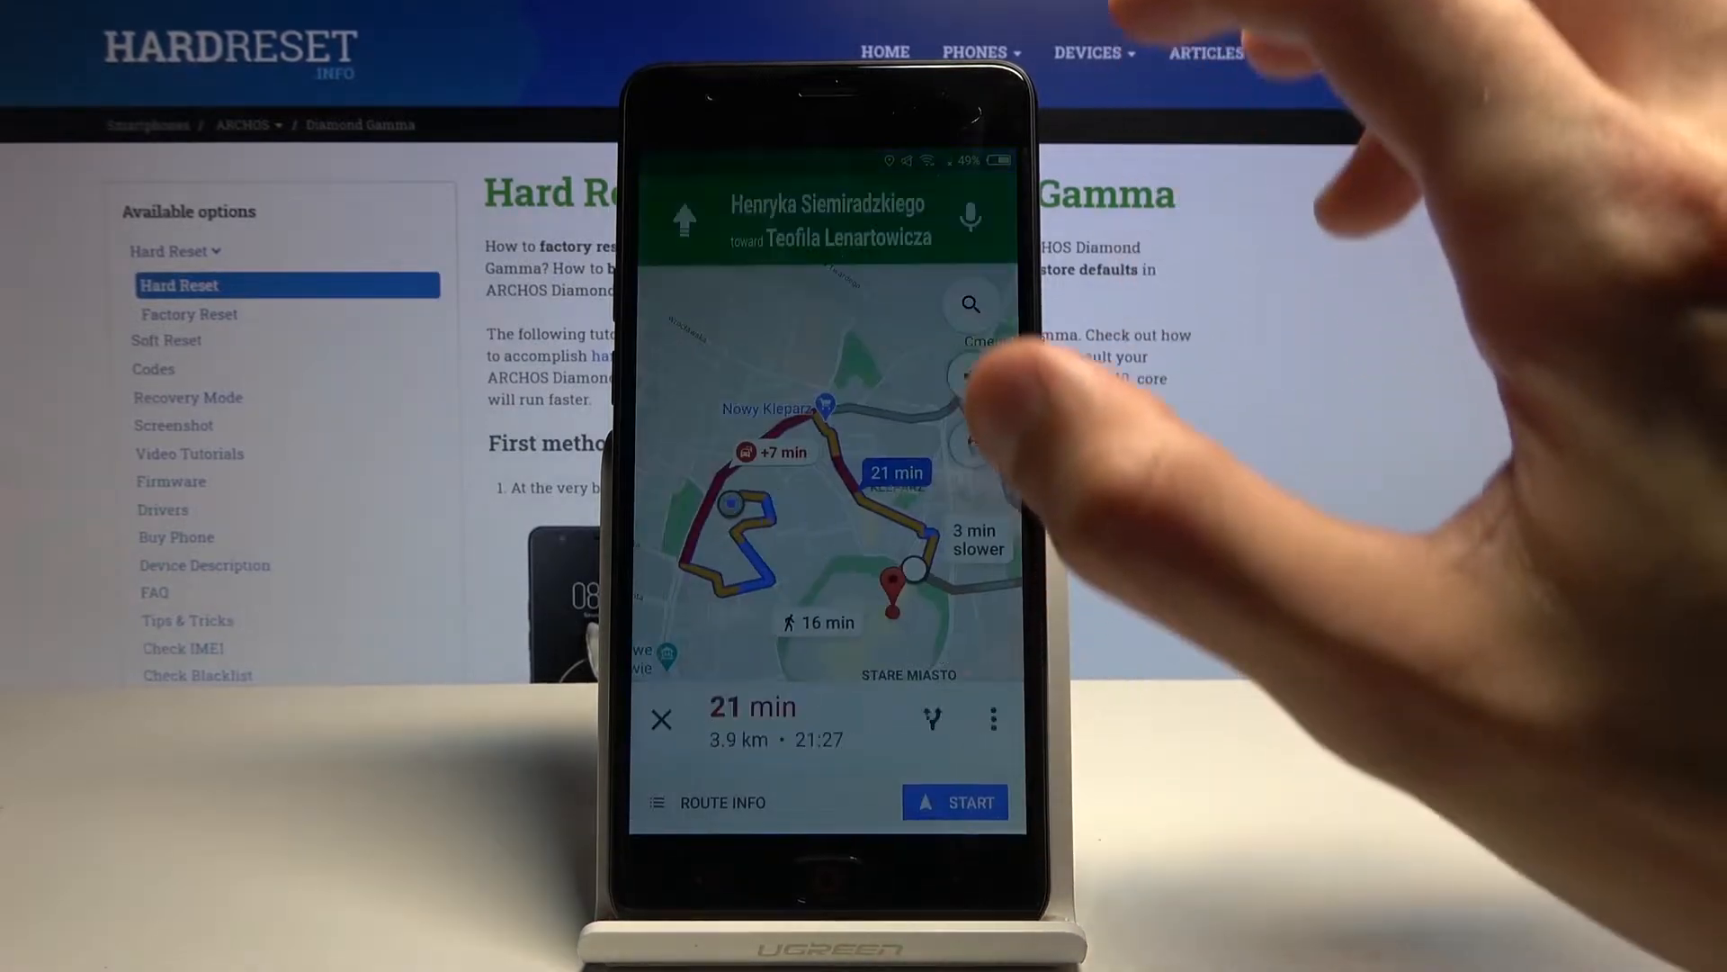
pyautogui.click(954, 802)
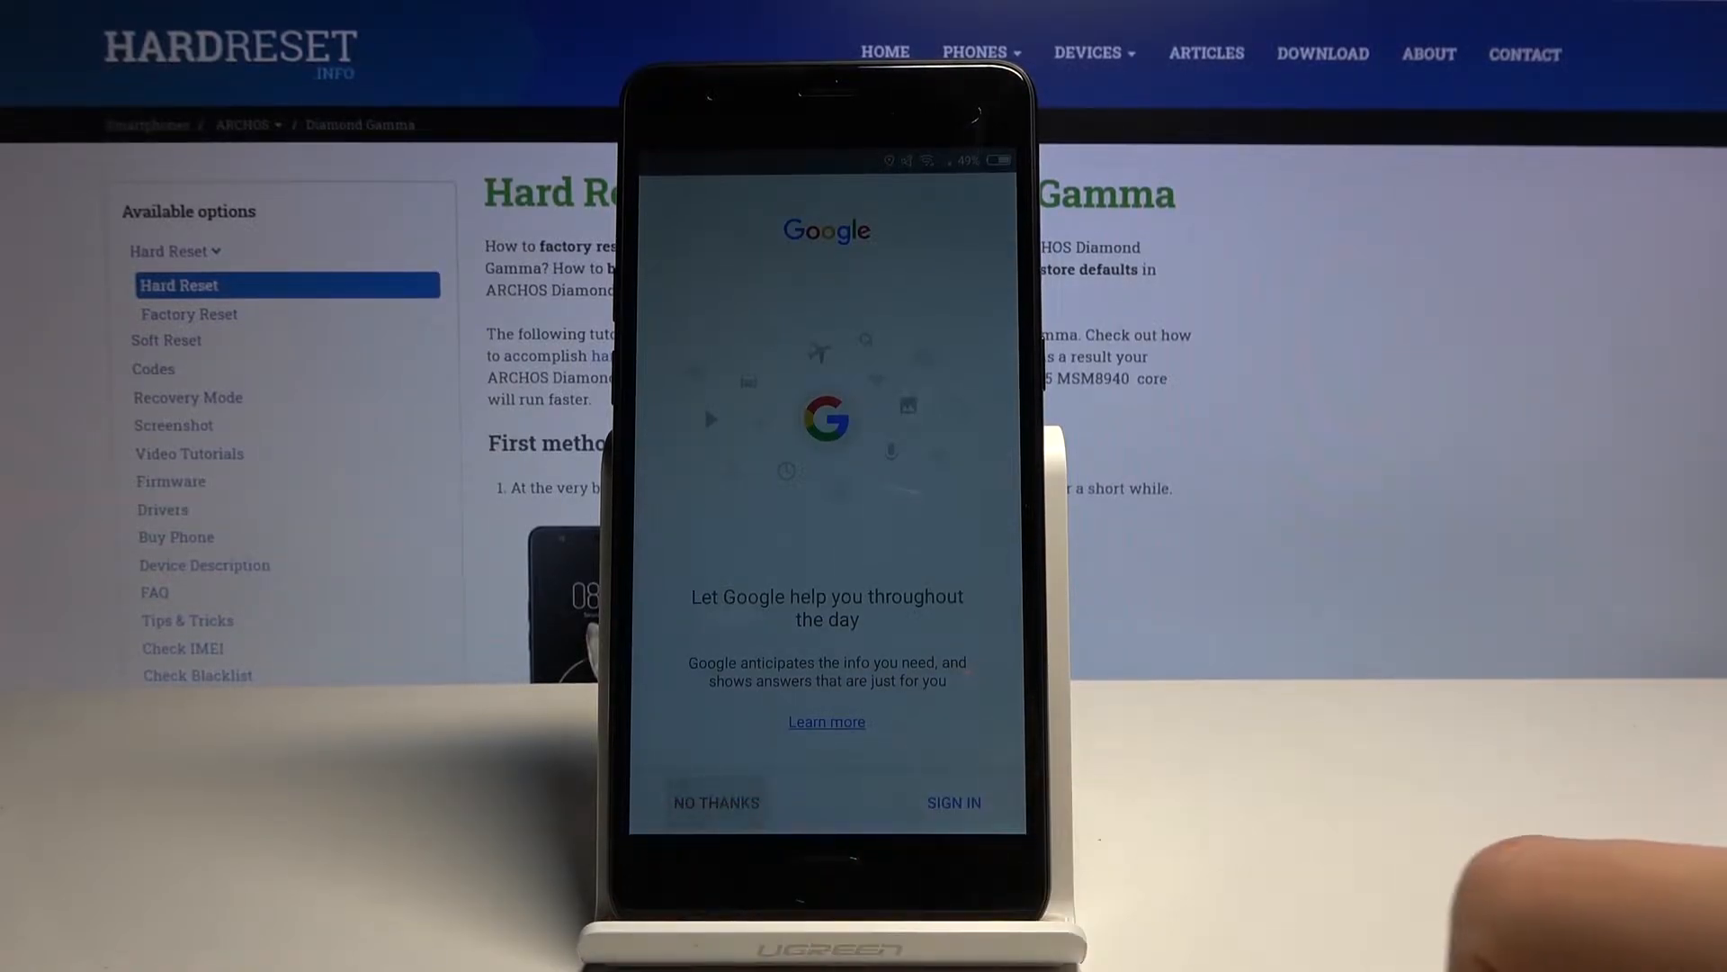
# Dismiss the Google welcome prompt and accept Chrome's terms.
pyautogui.click(715, 801)
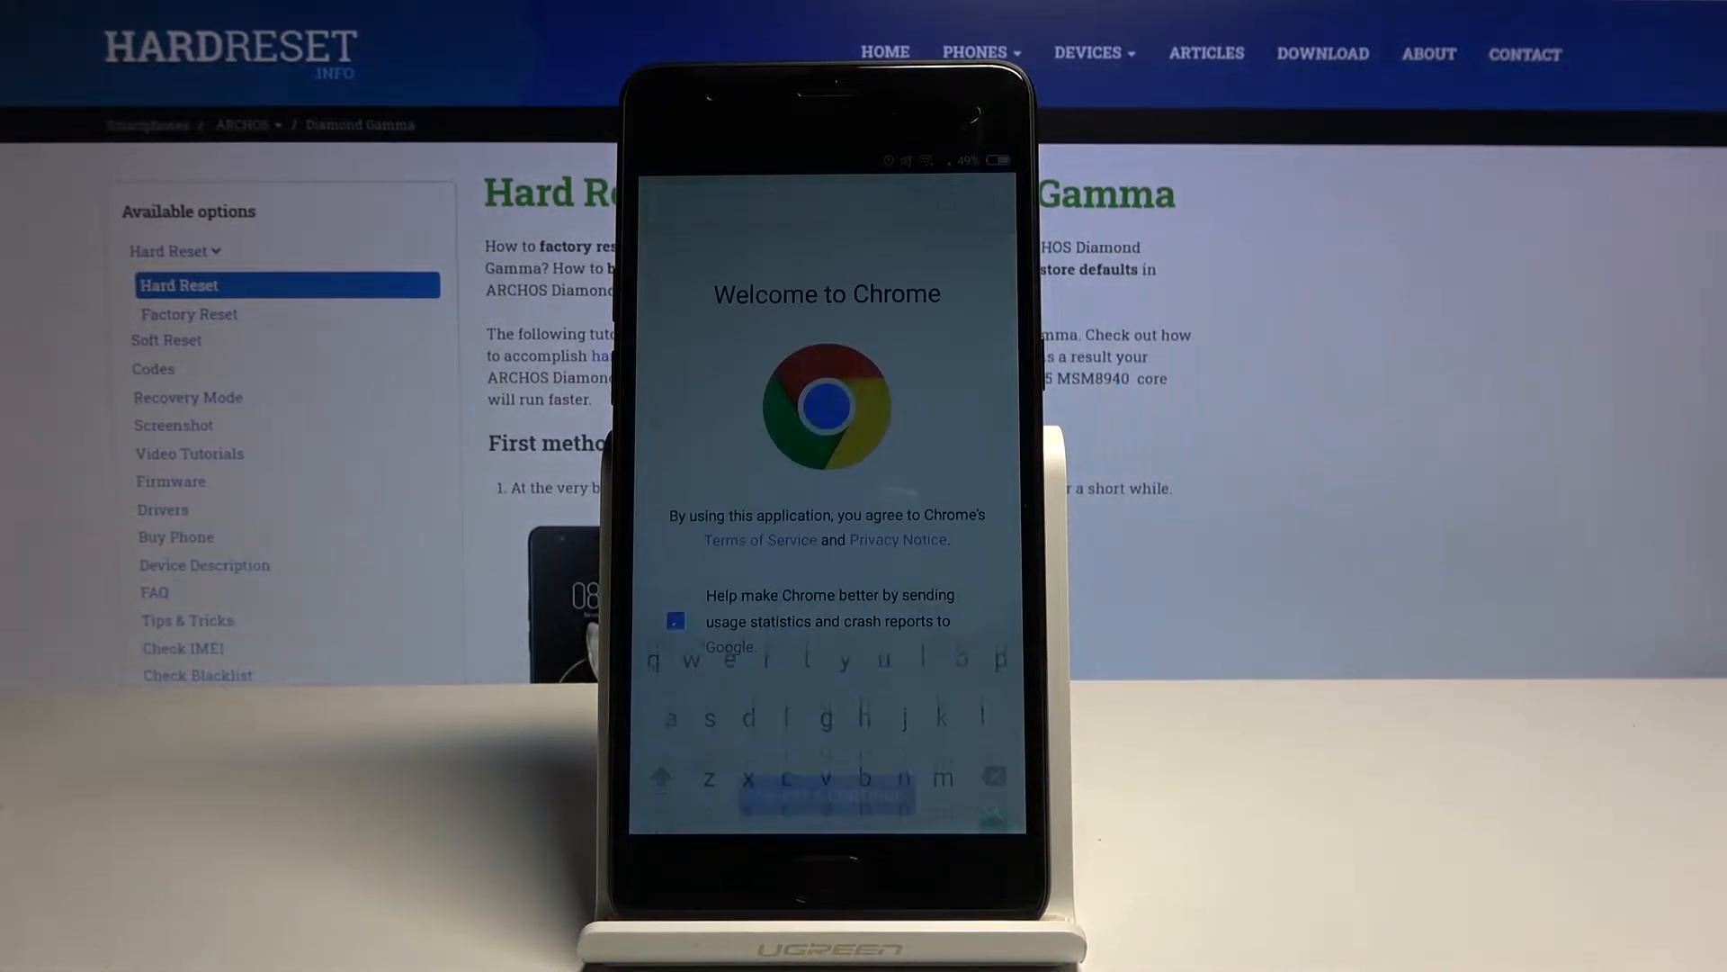
pyautogui.click(826, 789)
pyautogui.write('h')
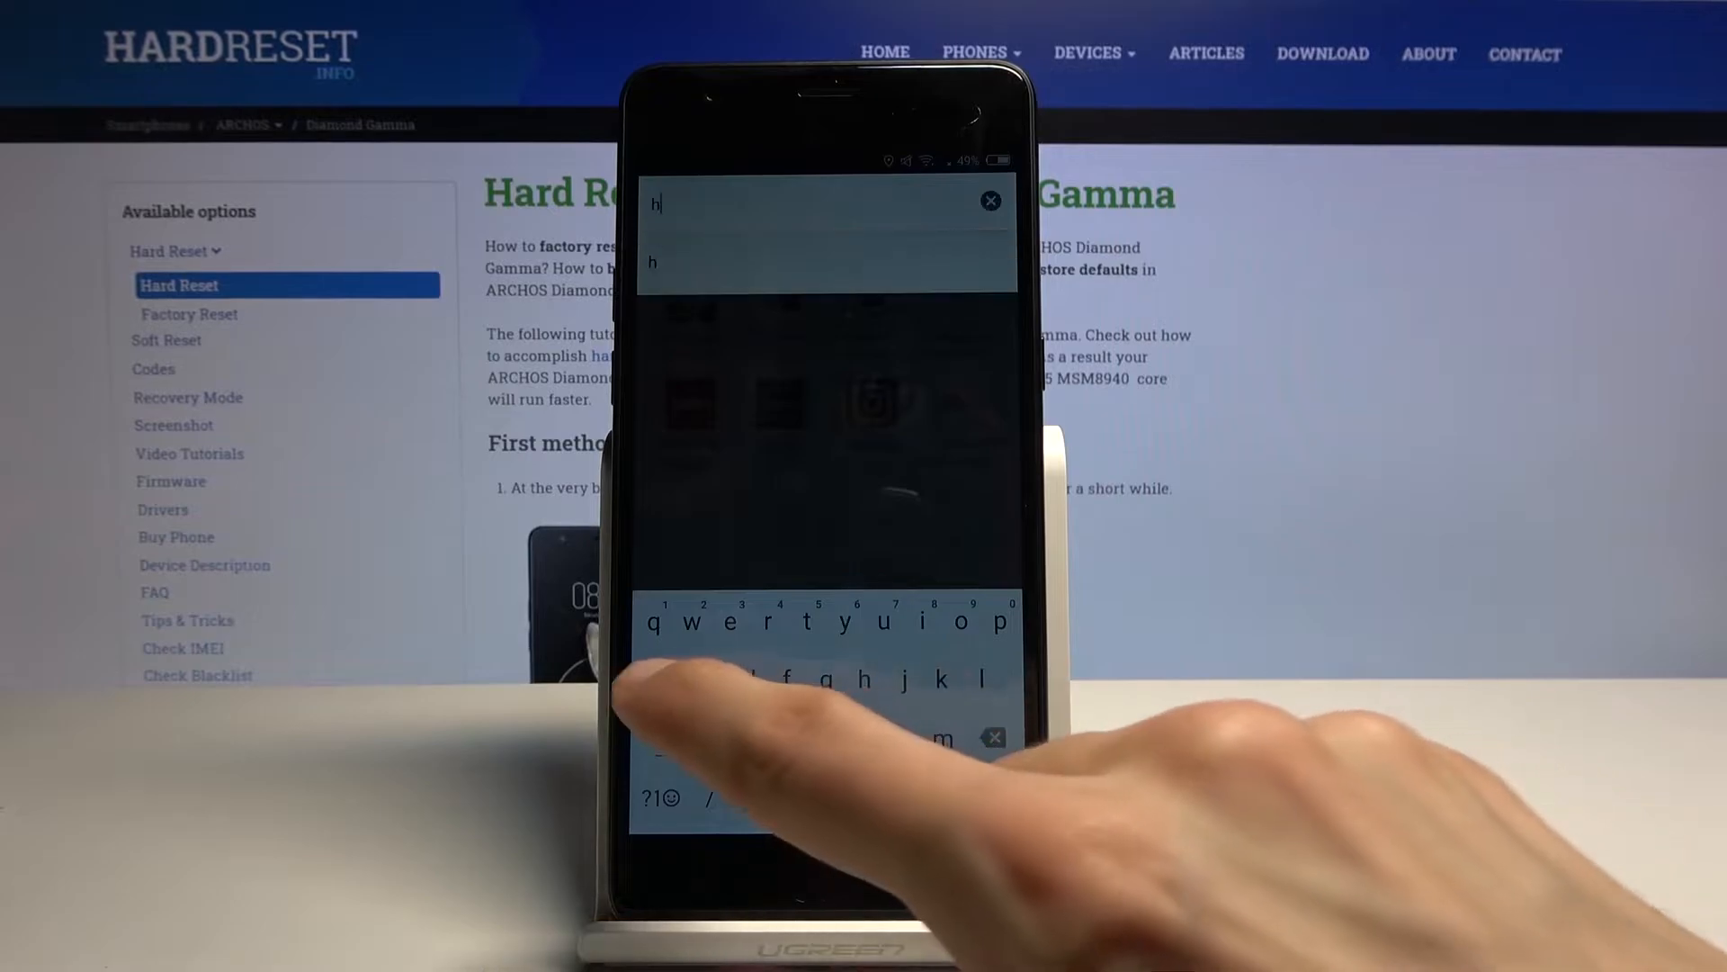
# Enter hardreset.info in Chrome and load the site from the suggestion.
pyautogui.write('ardreset')
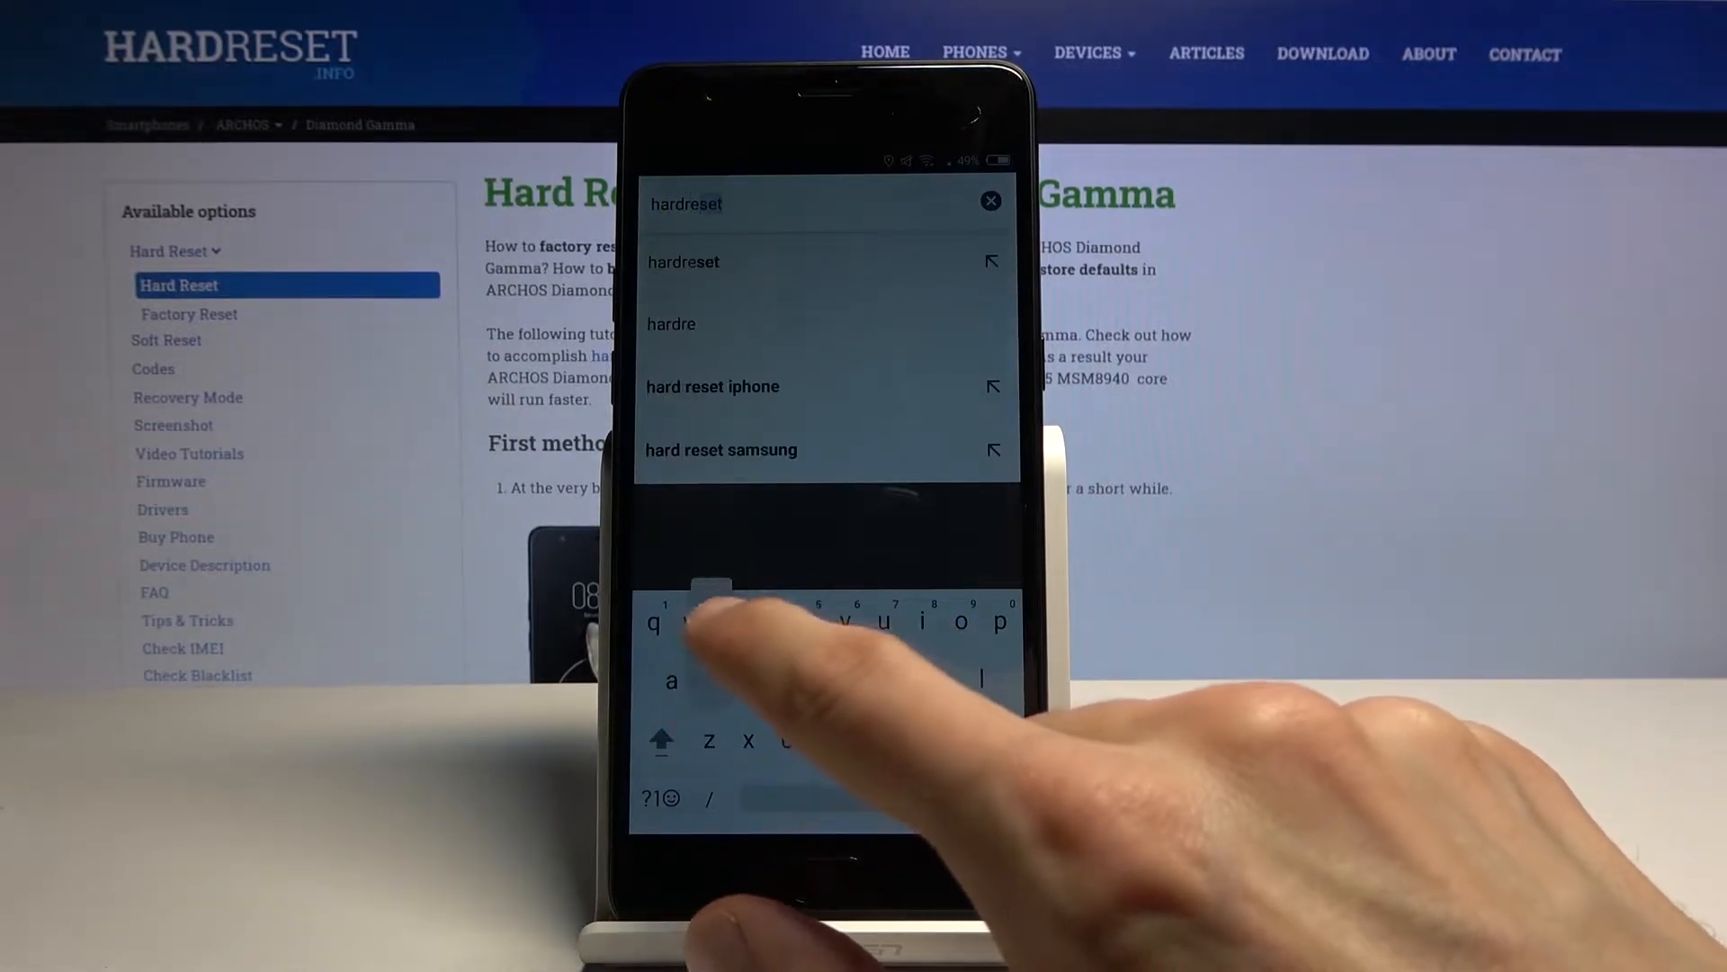
pyautogui.write('.in')
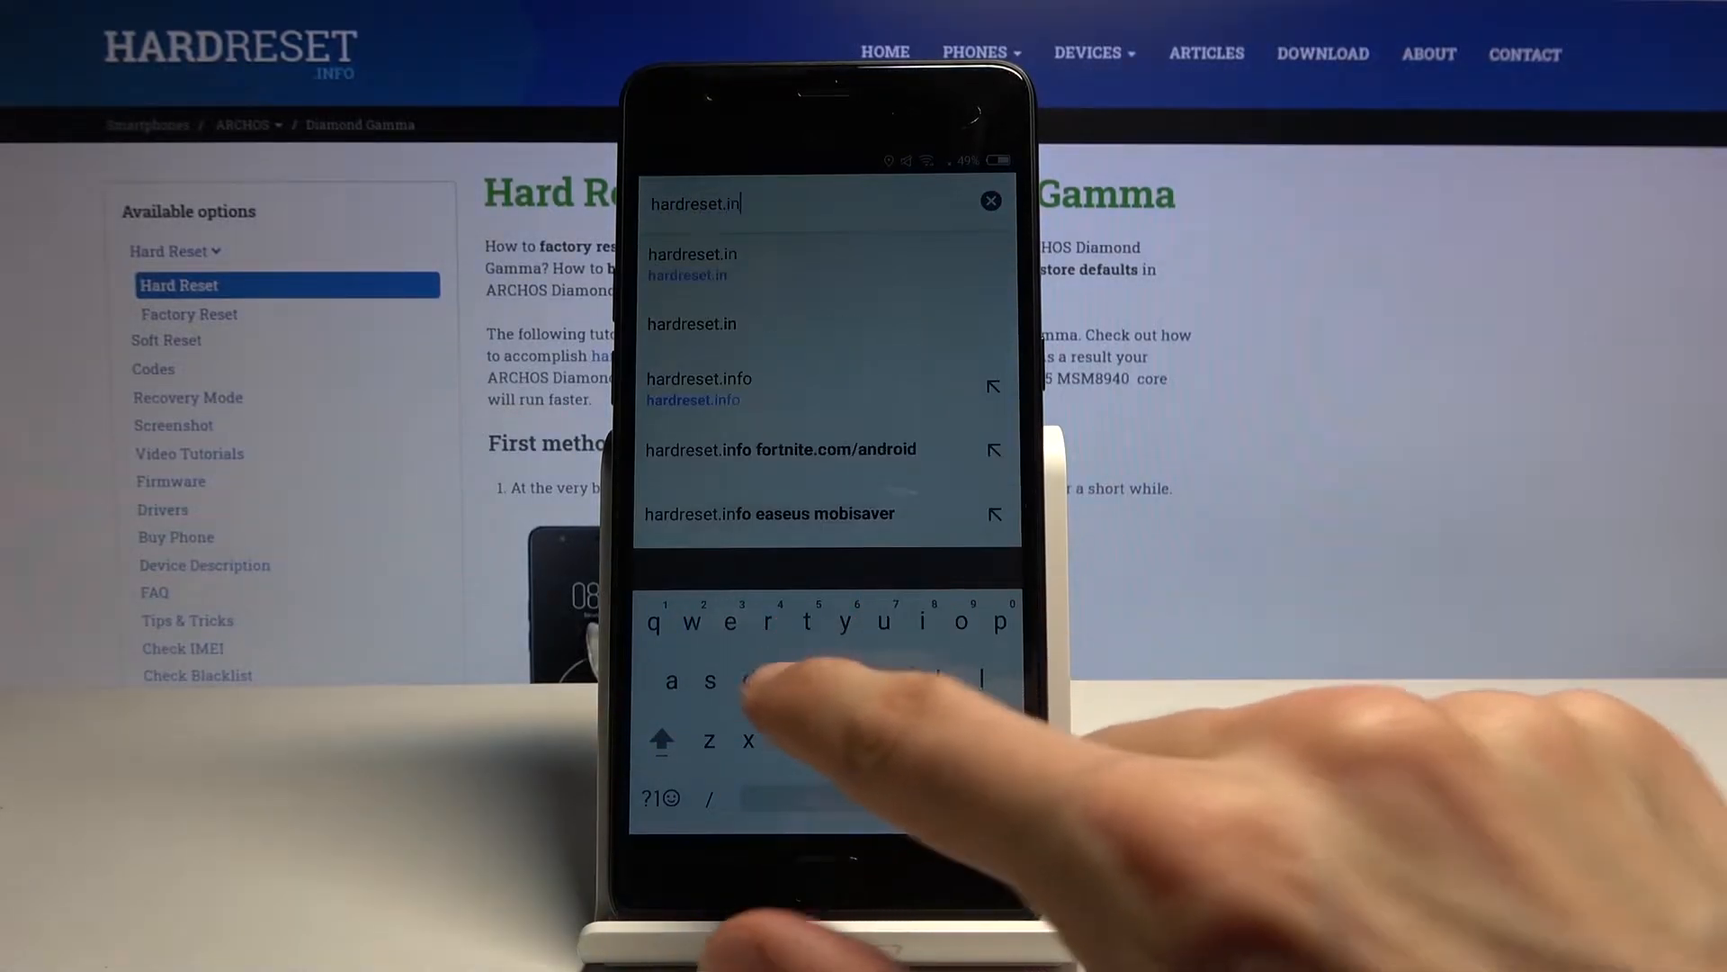
pyautogui.click(698, 378)
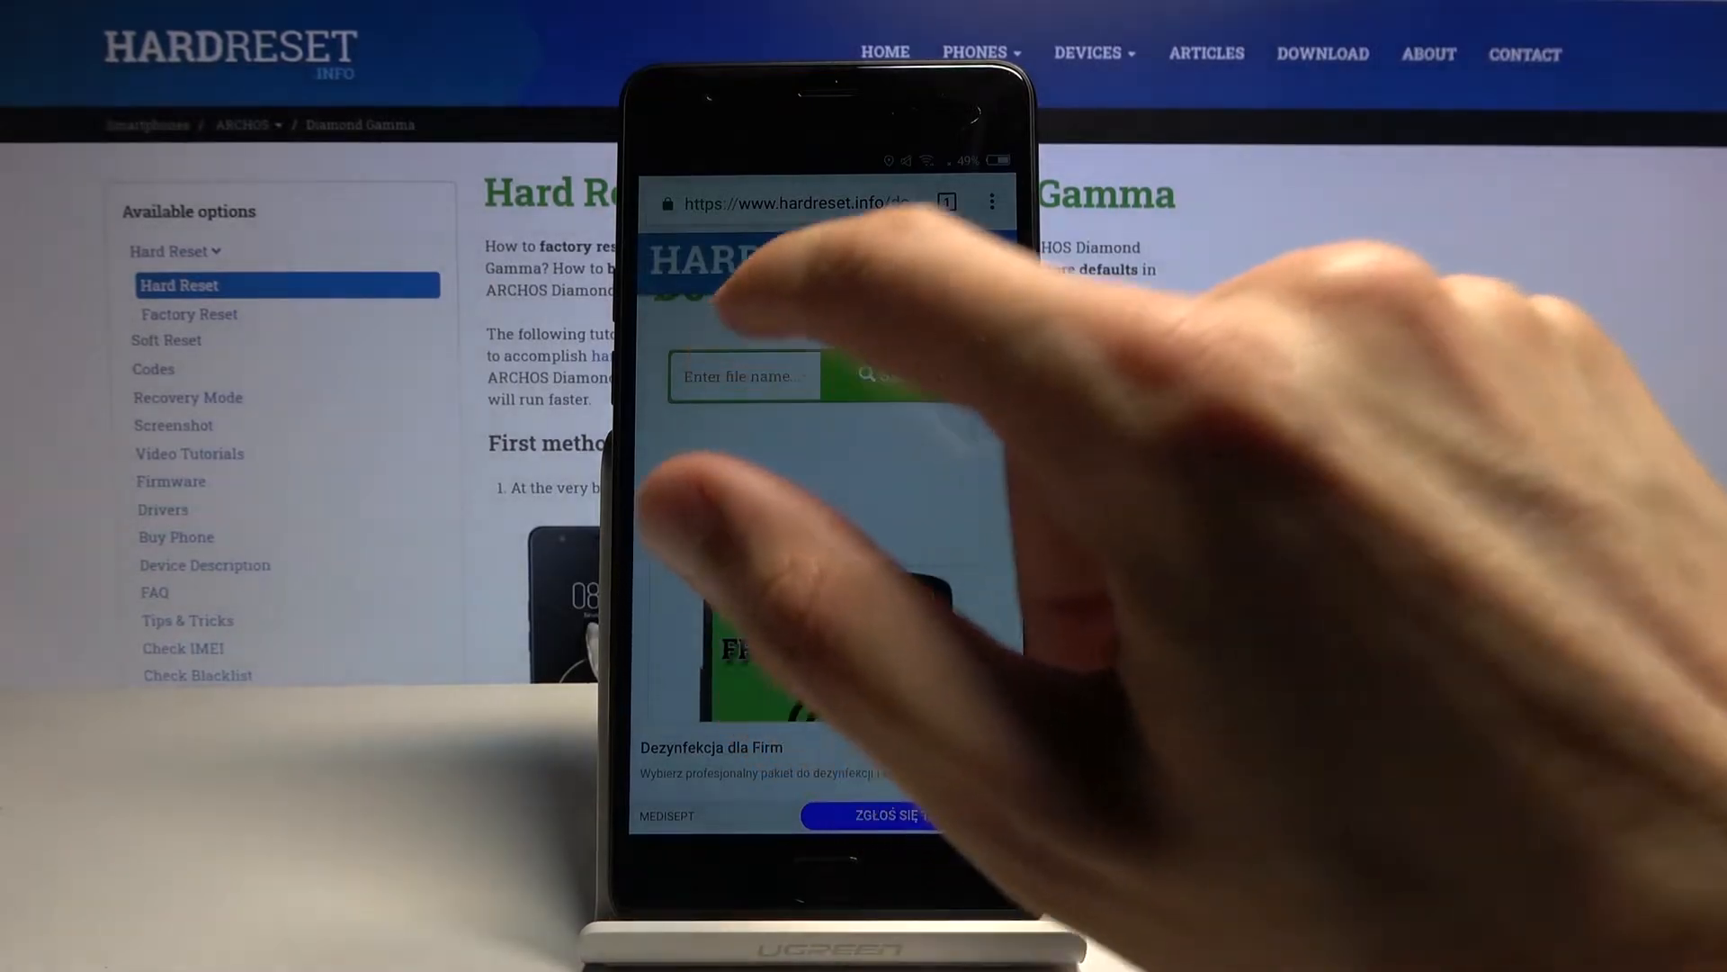
# Search the downloads for 'Android 7.1.2' and open FRP Bypass Android 7.1.2 / 10.
pyautogui.click(744, 376)
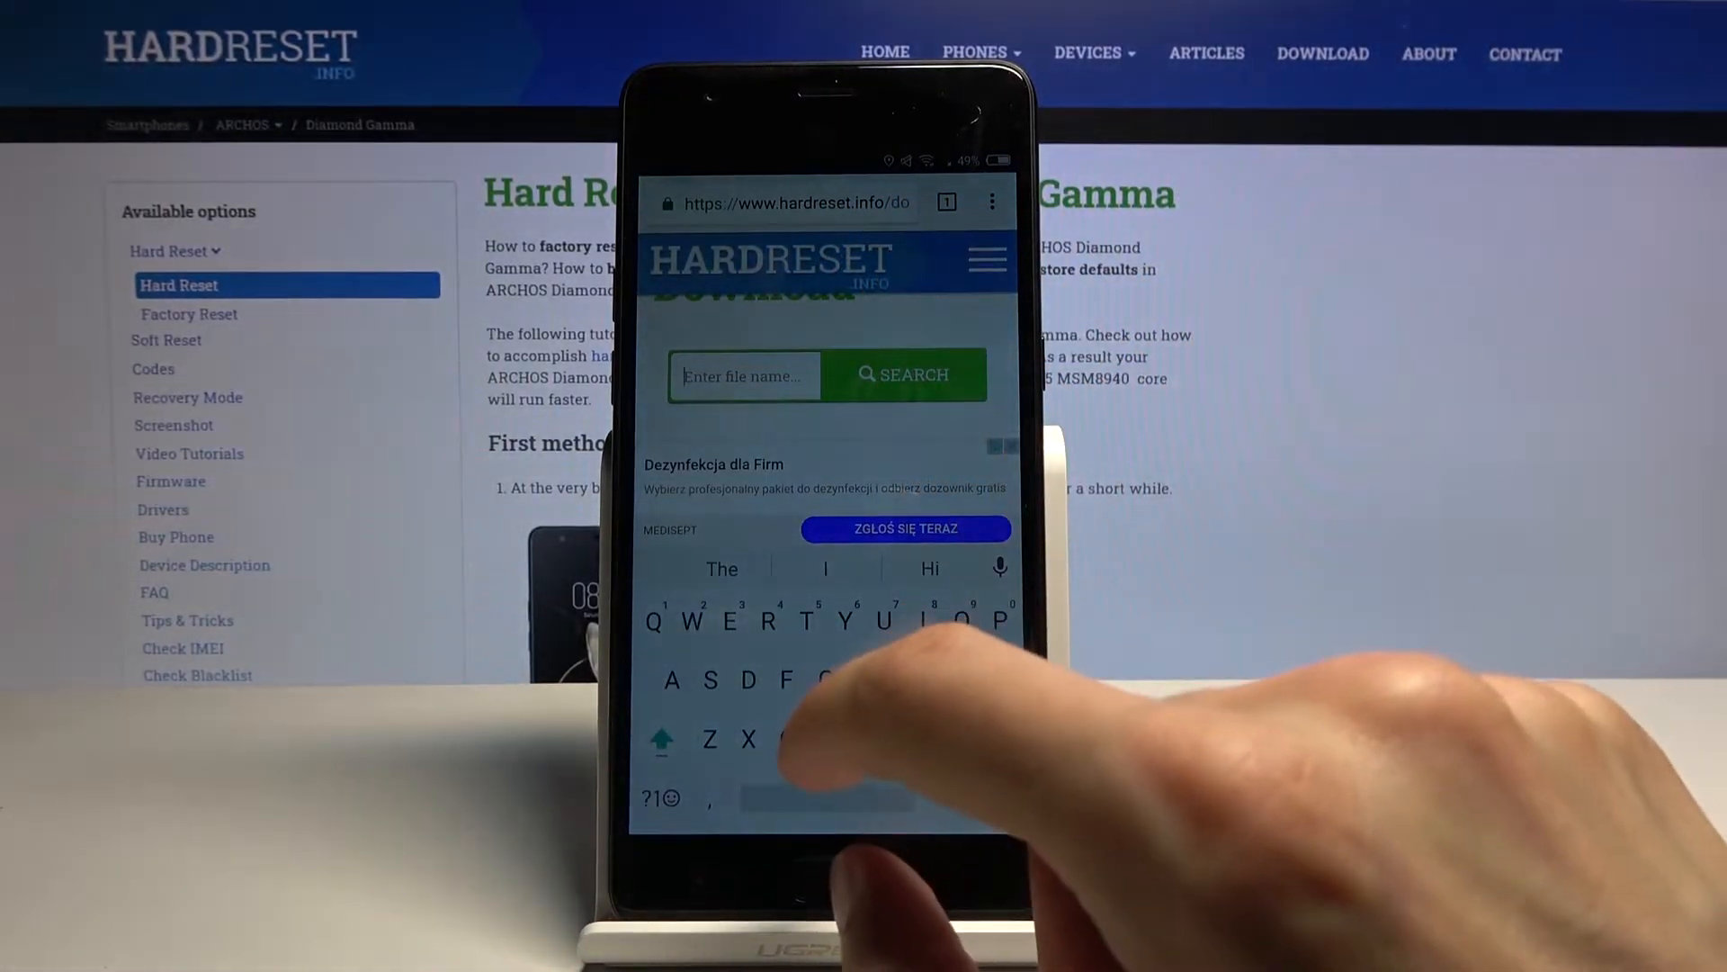
pyautogui.write('Android')
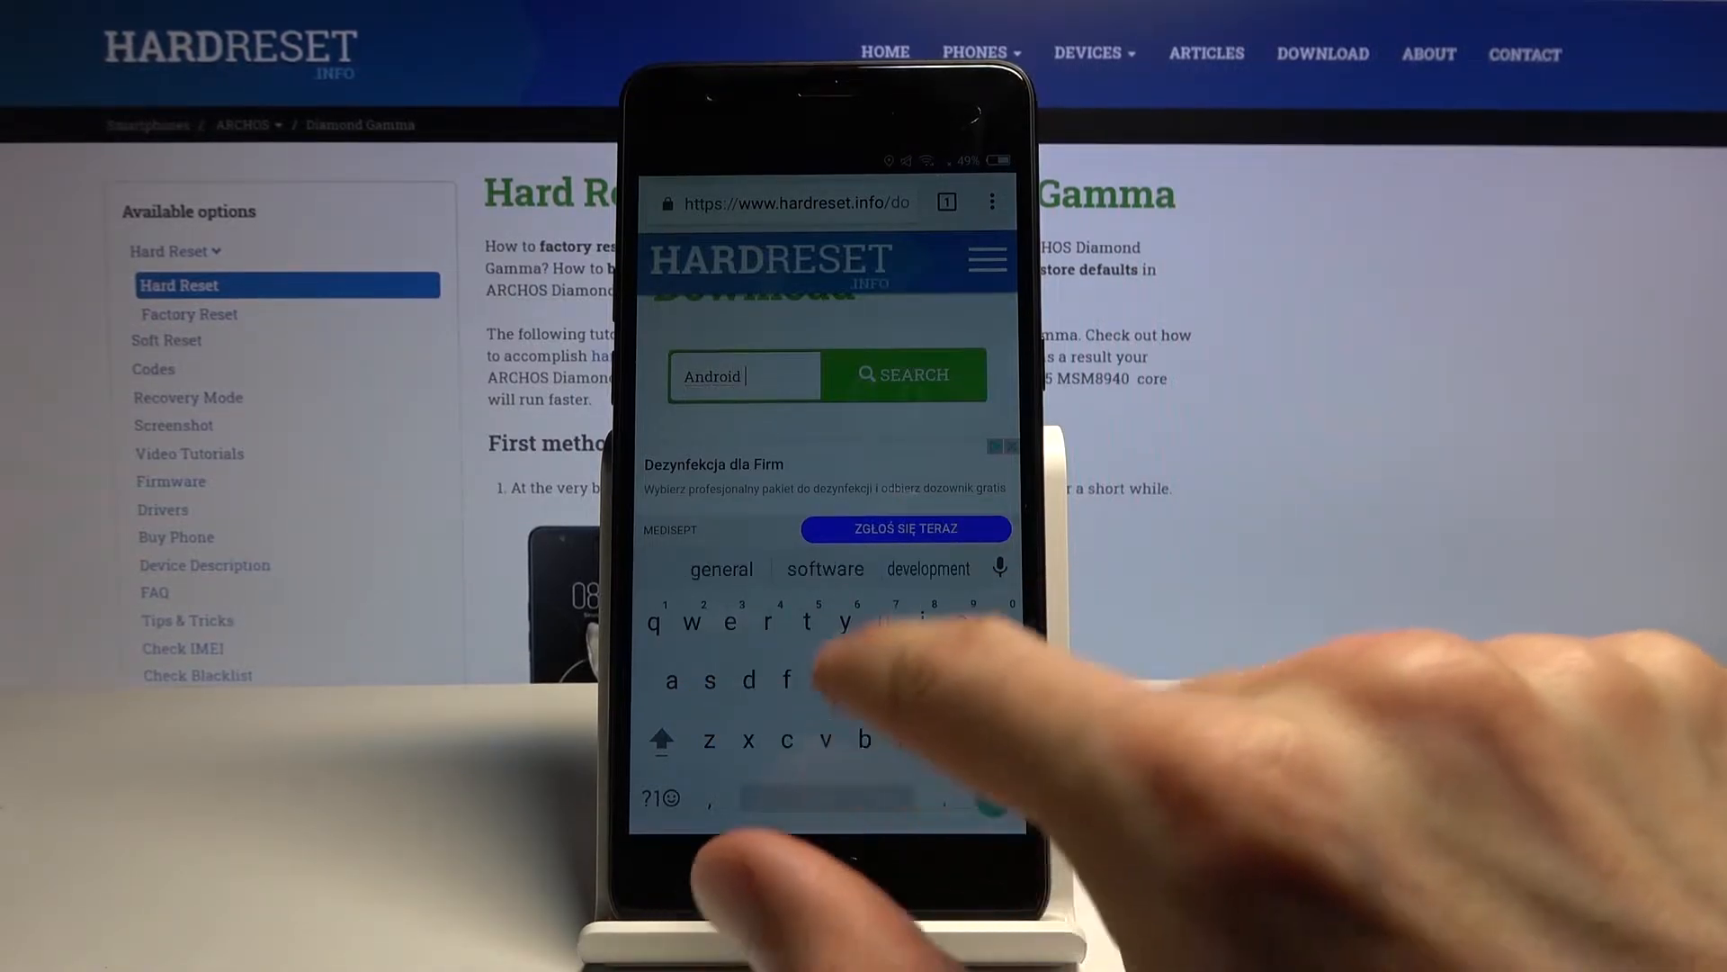
pyautogui.write('7')
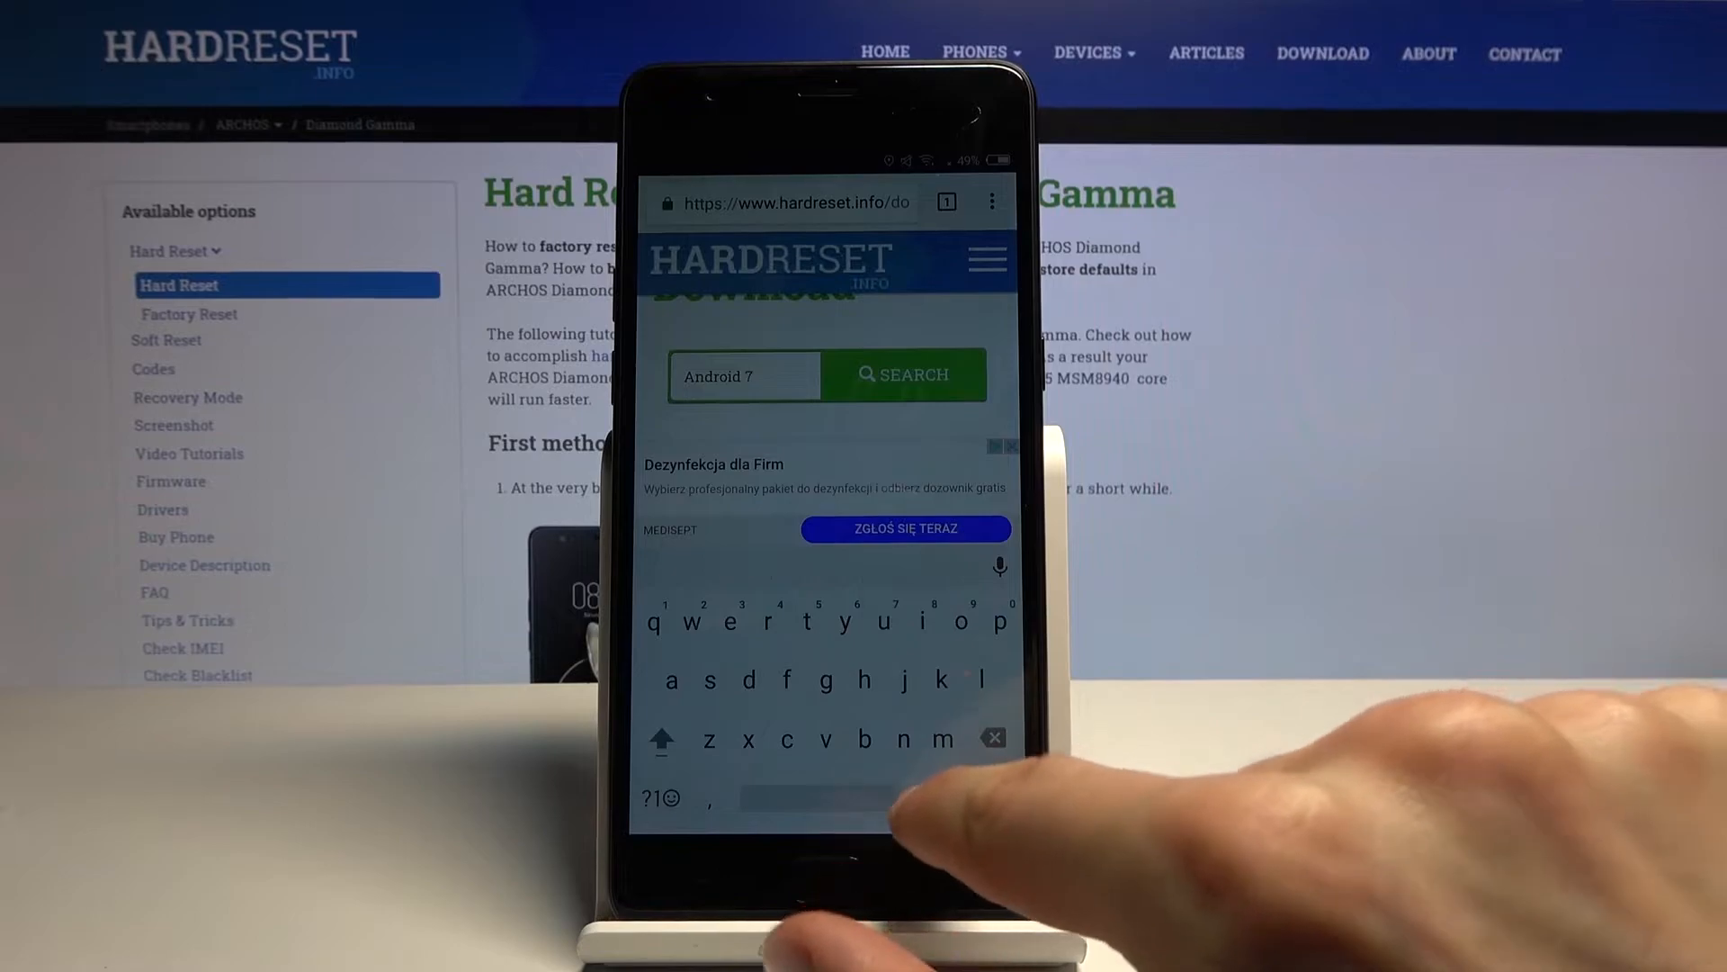
pyautogui.write('.1.2')
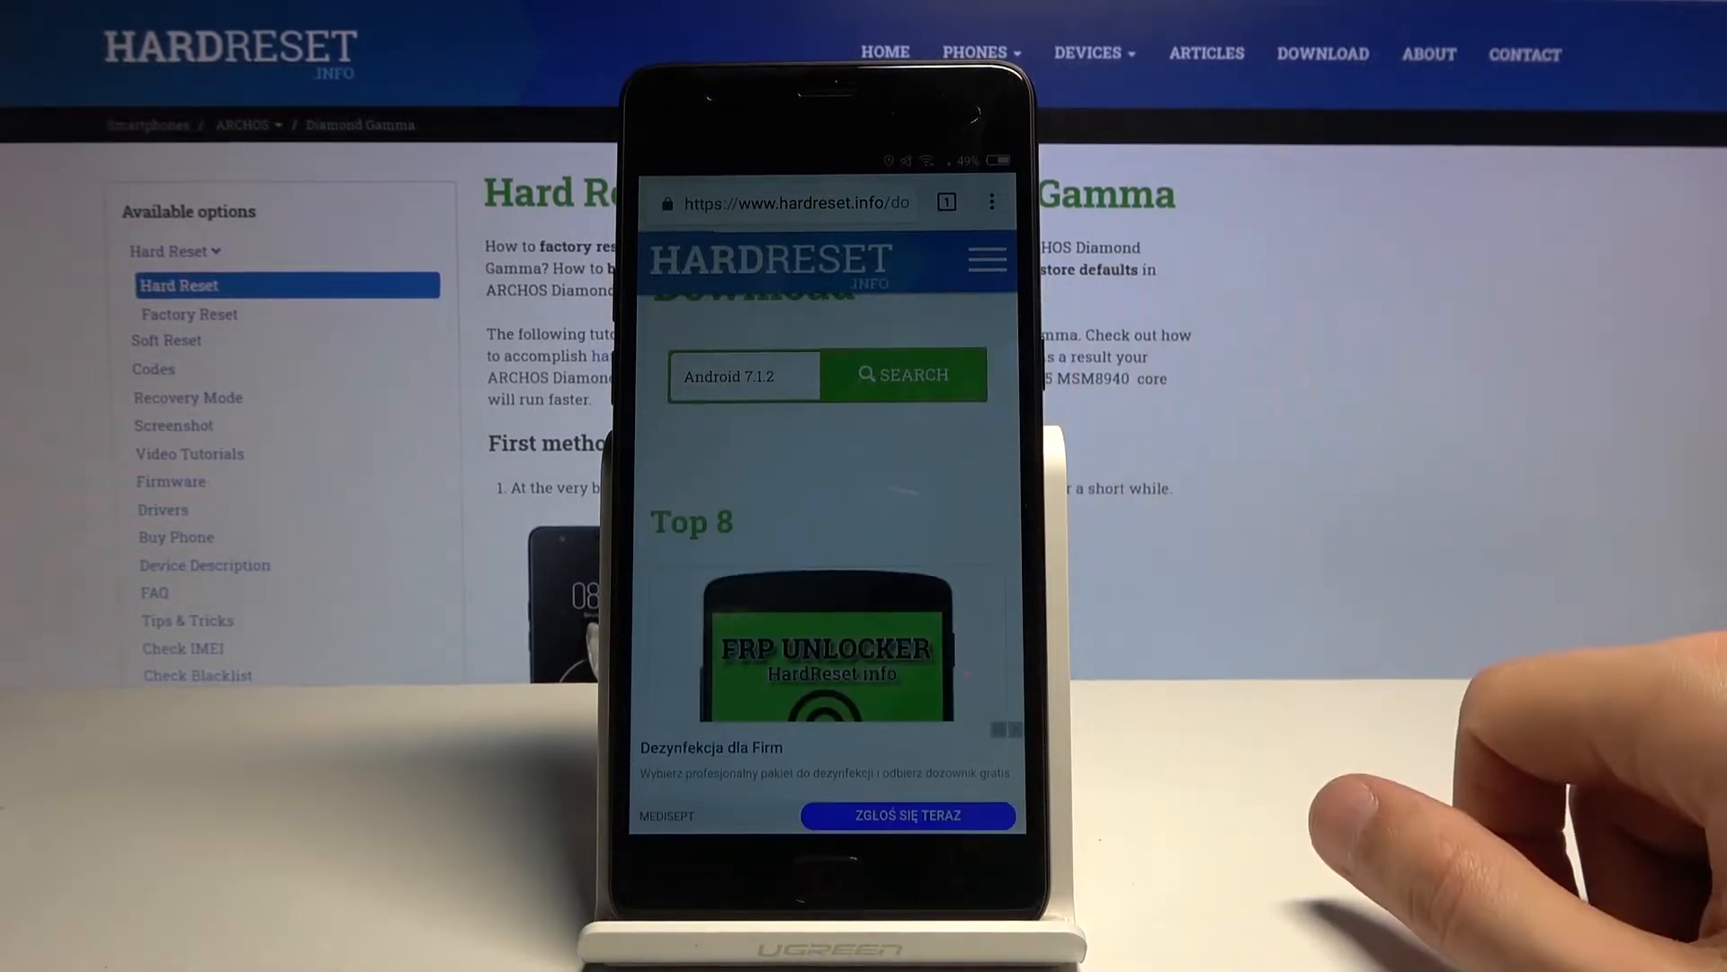
pyautogui.scroll(-3)
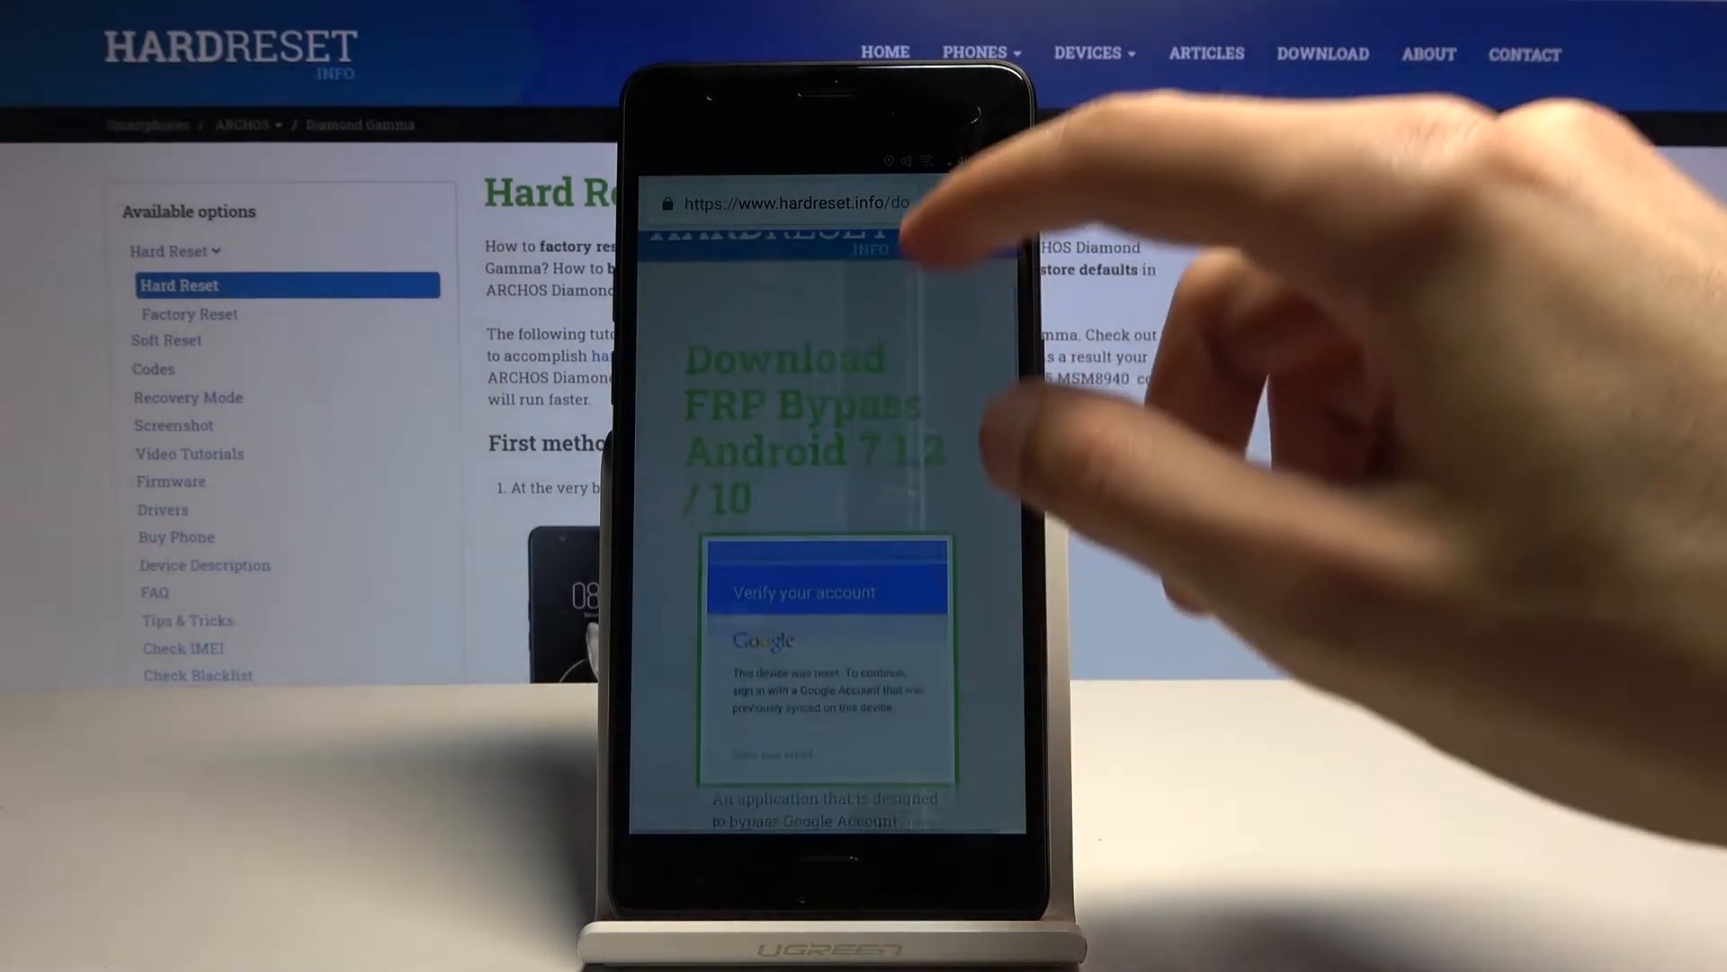
# Scroll down the download page toward the FRP Bypass download link.
pyautogui.scroll(-3)
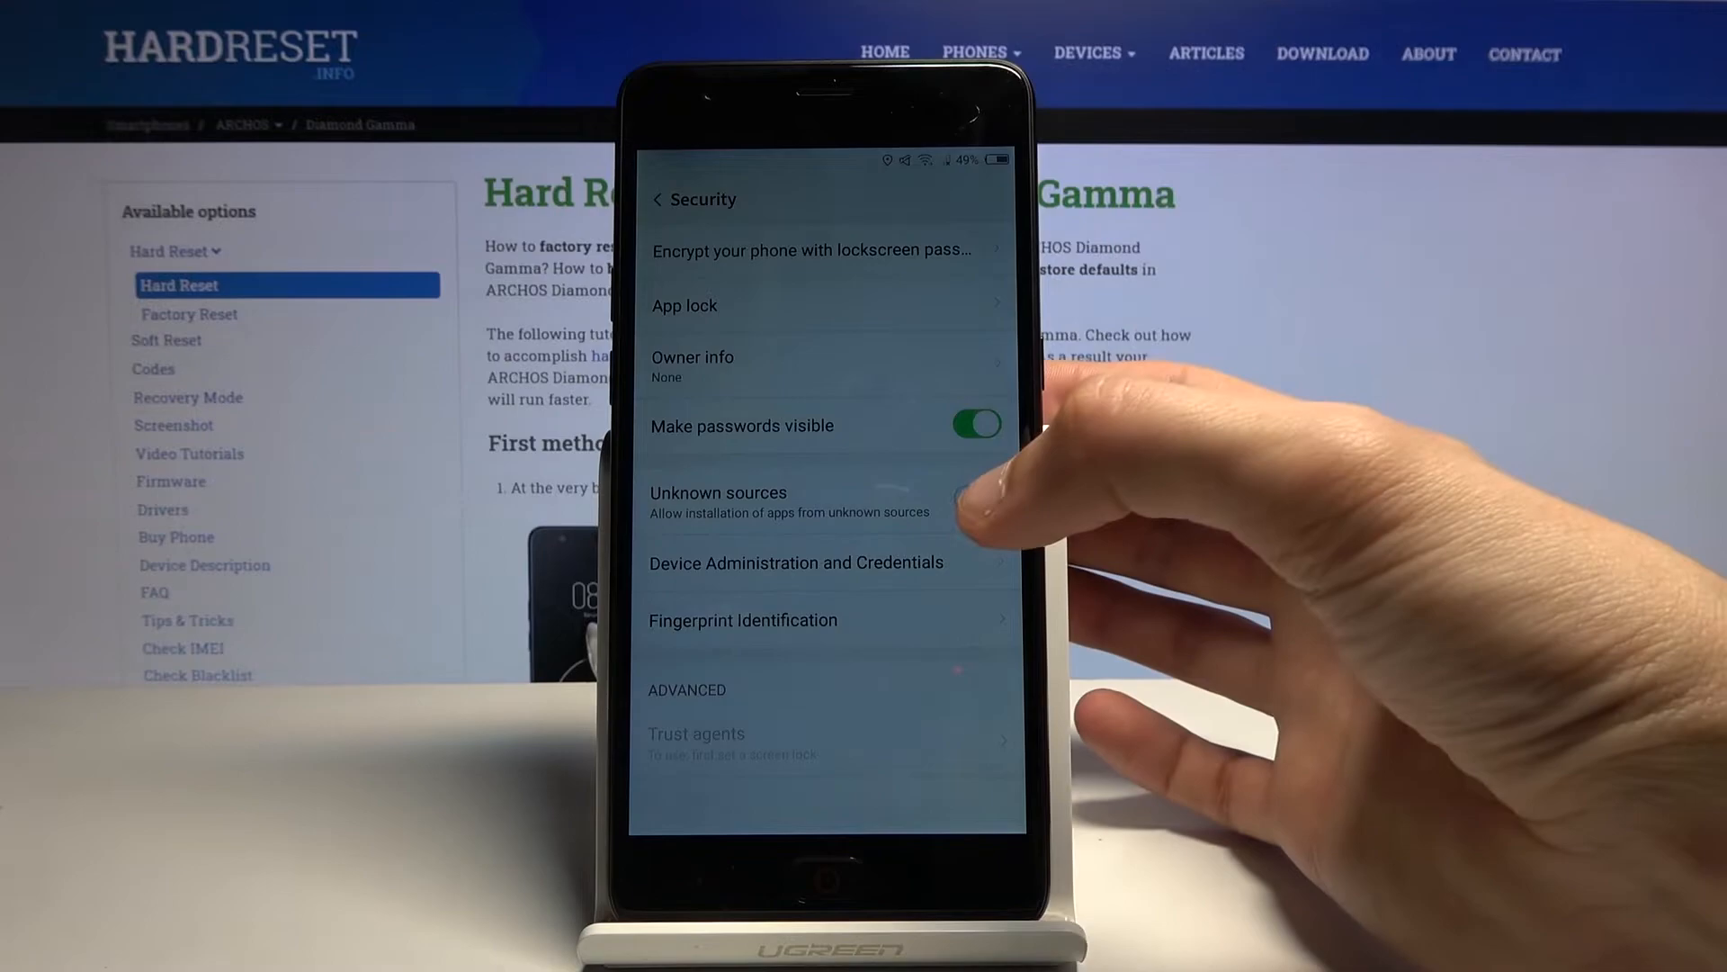
# Allow installs from unknown sources and install the Bypass FRP vnROM.net app.
pyautogui.click(973, 500)
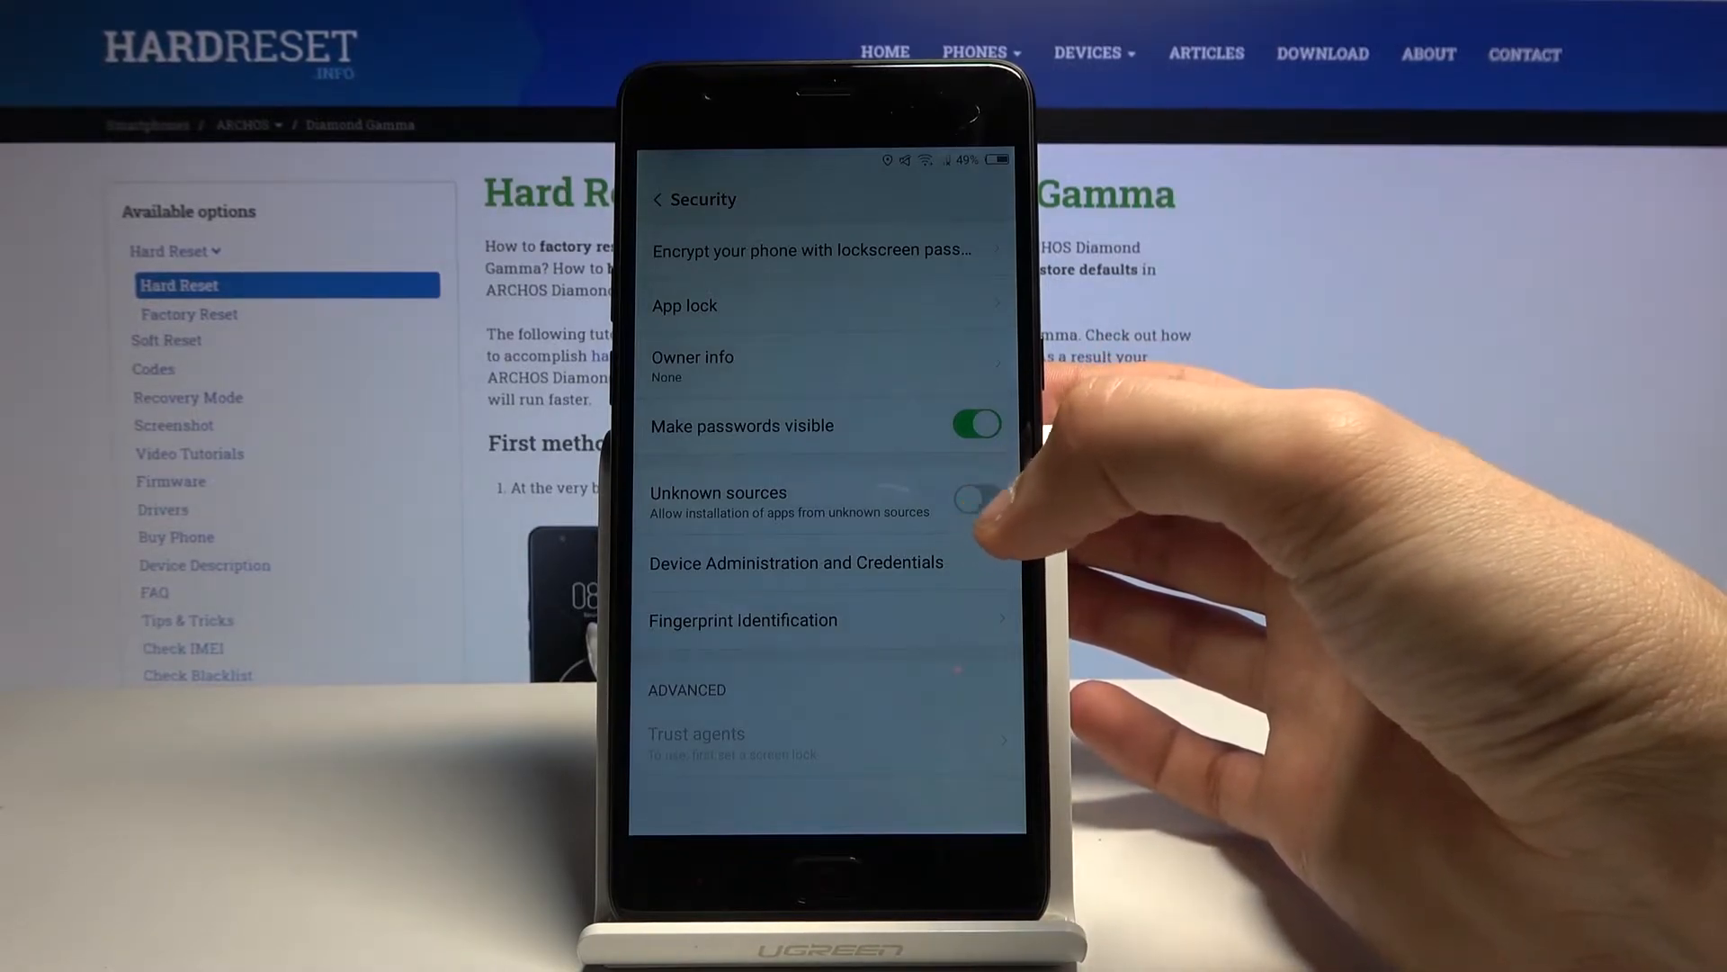
pyautogui.click(976, 499)
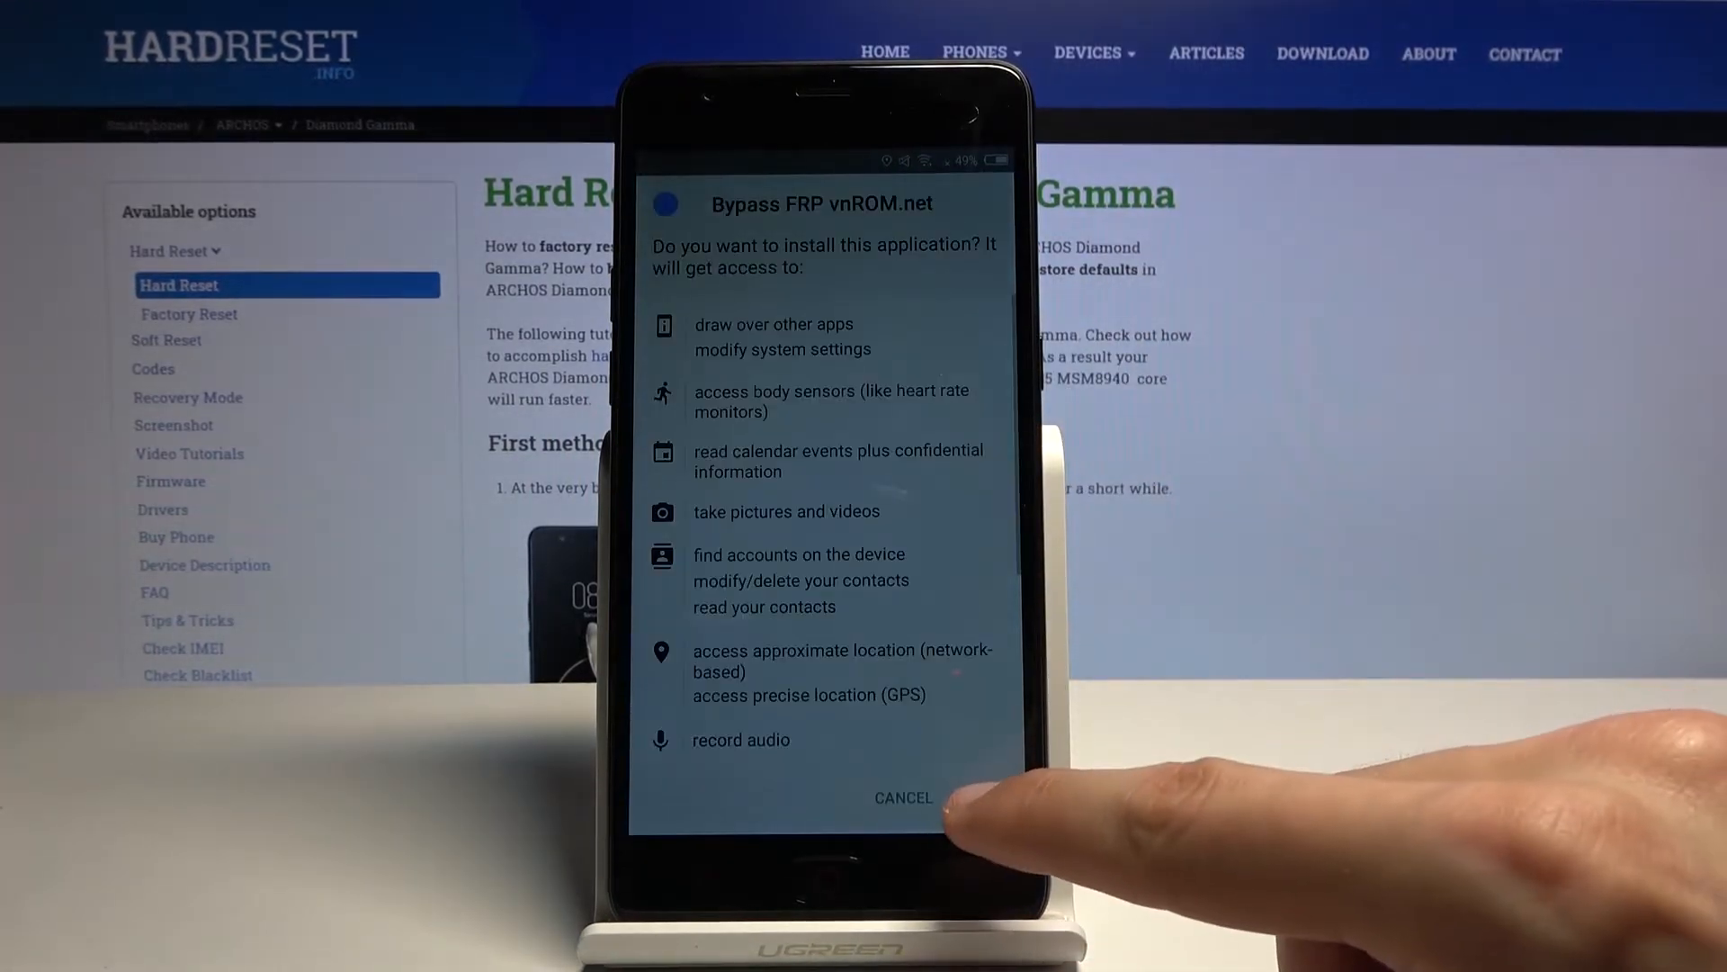
pyautogui.click(991, 798)
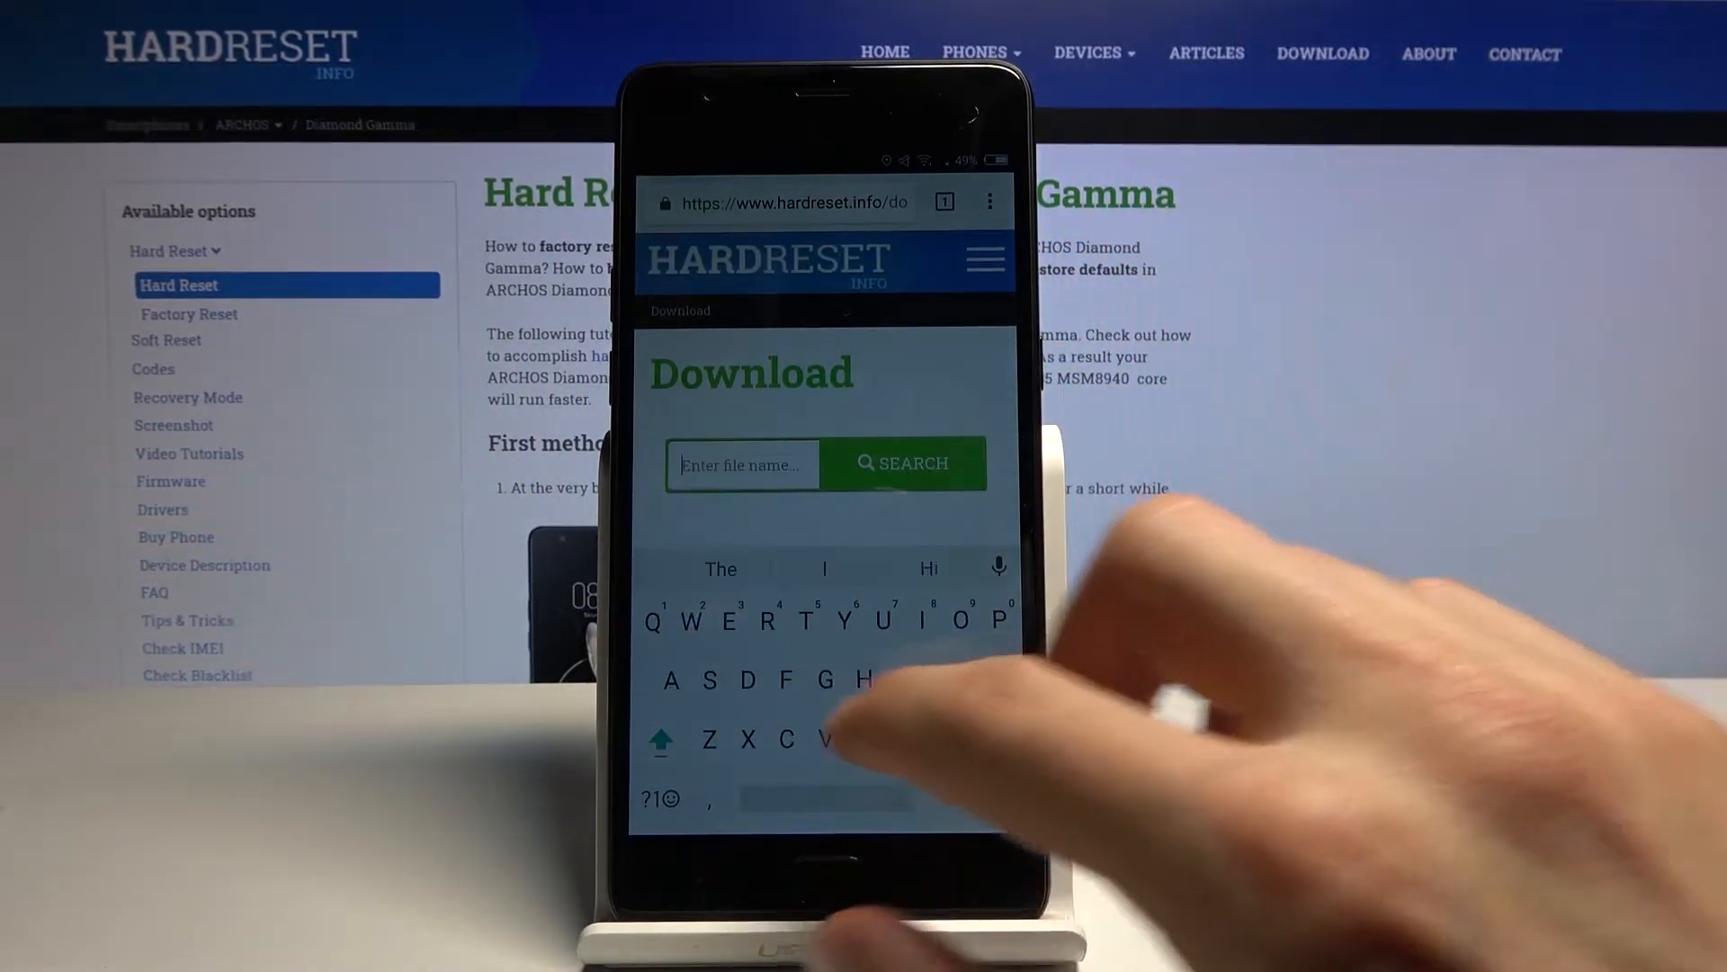
# Search the hardreset.info downloads for 'Settings' and scroll through the results.
pyautogui.write('Setl')
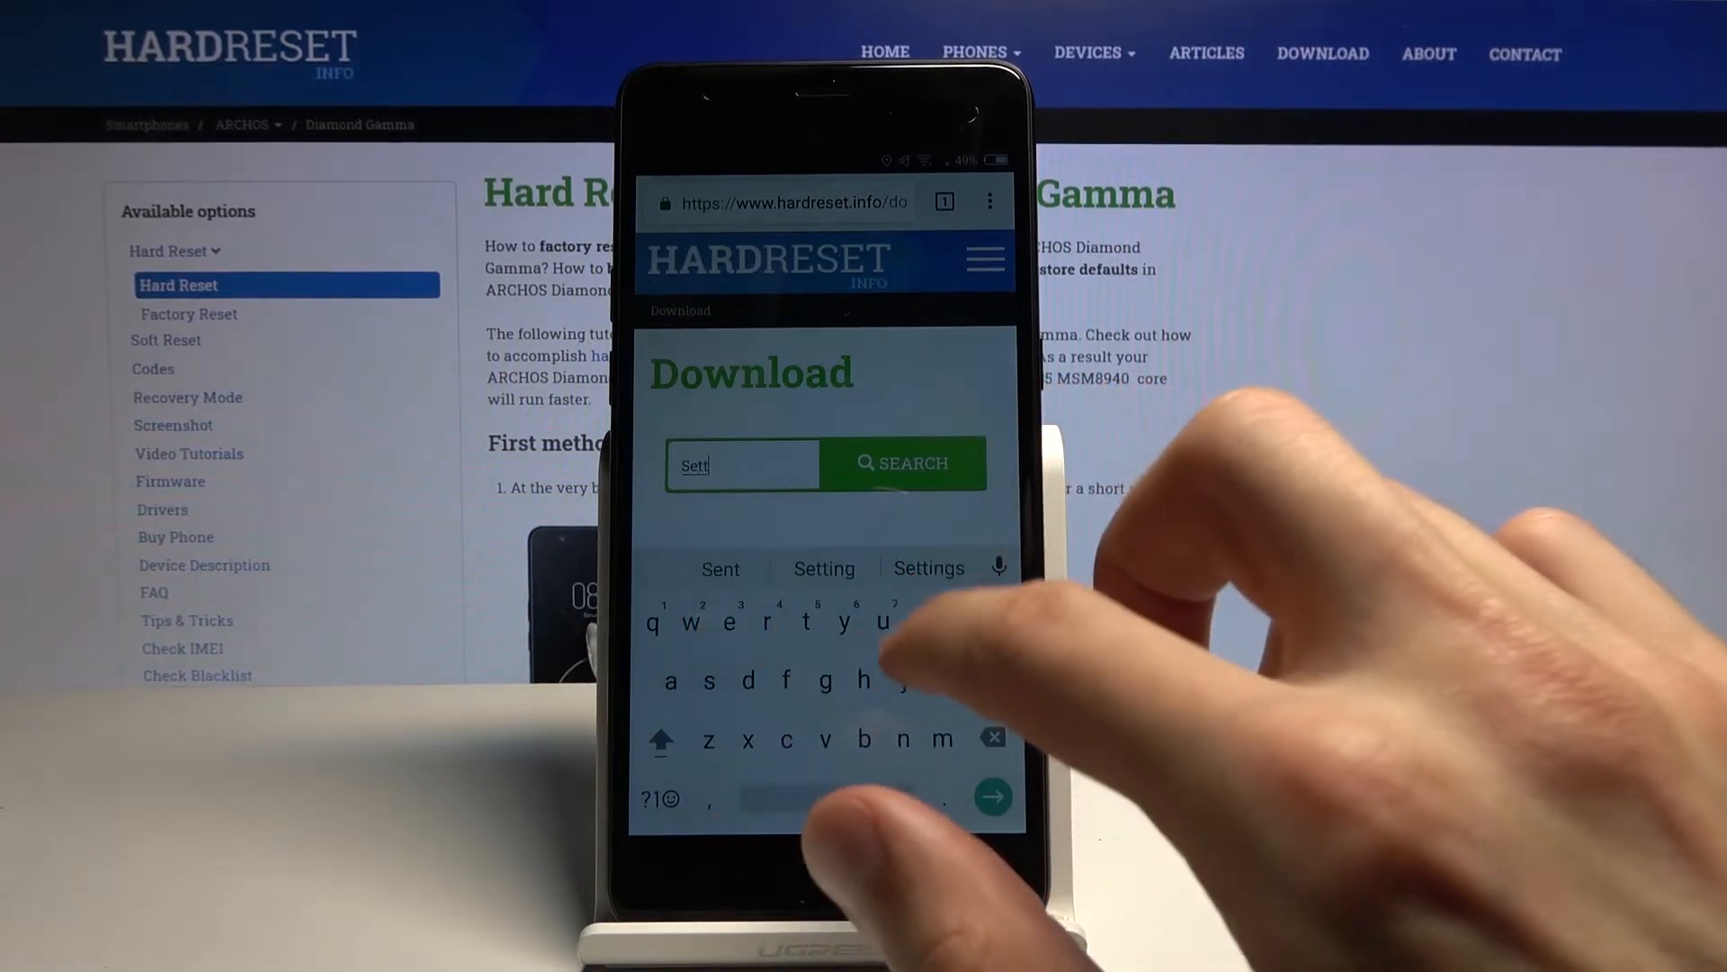
pyautogui.click(928, 569)
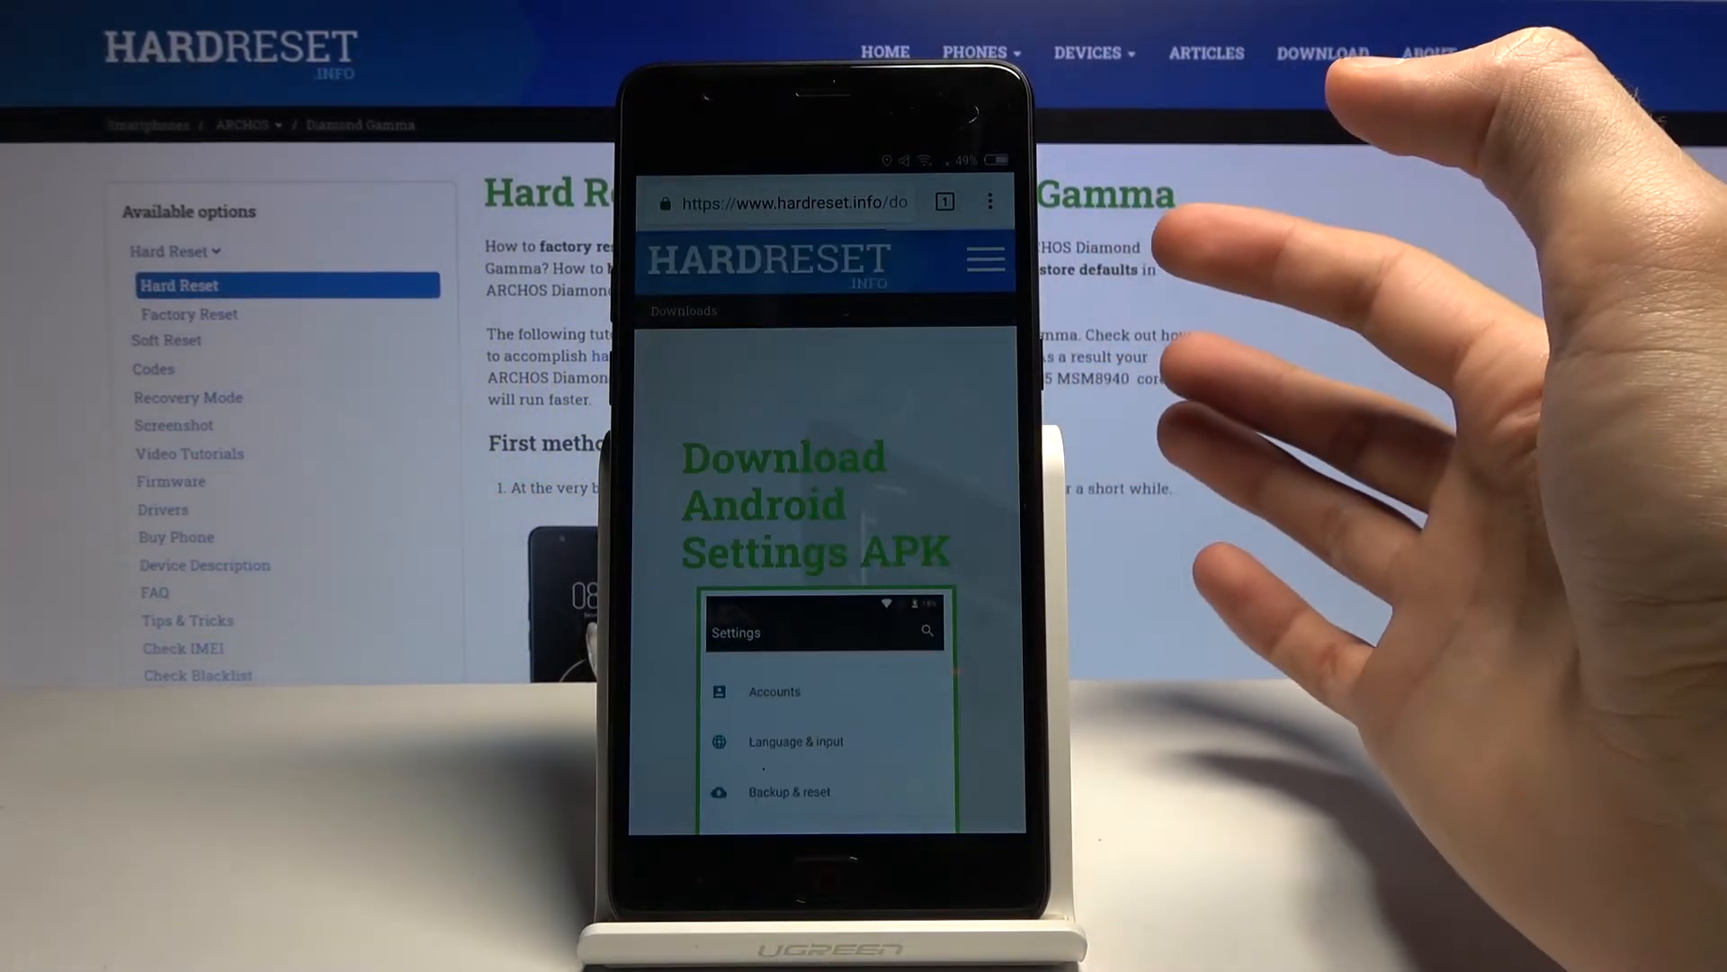
pyautogui.scroll(-3)
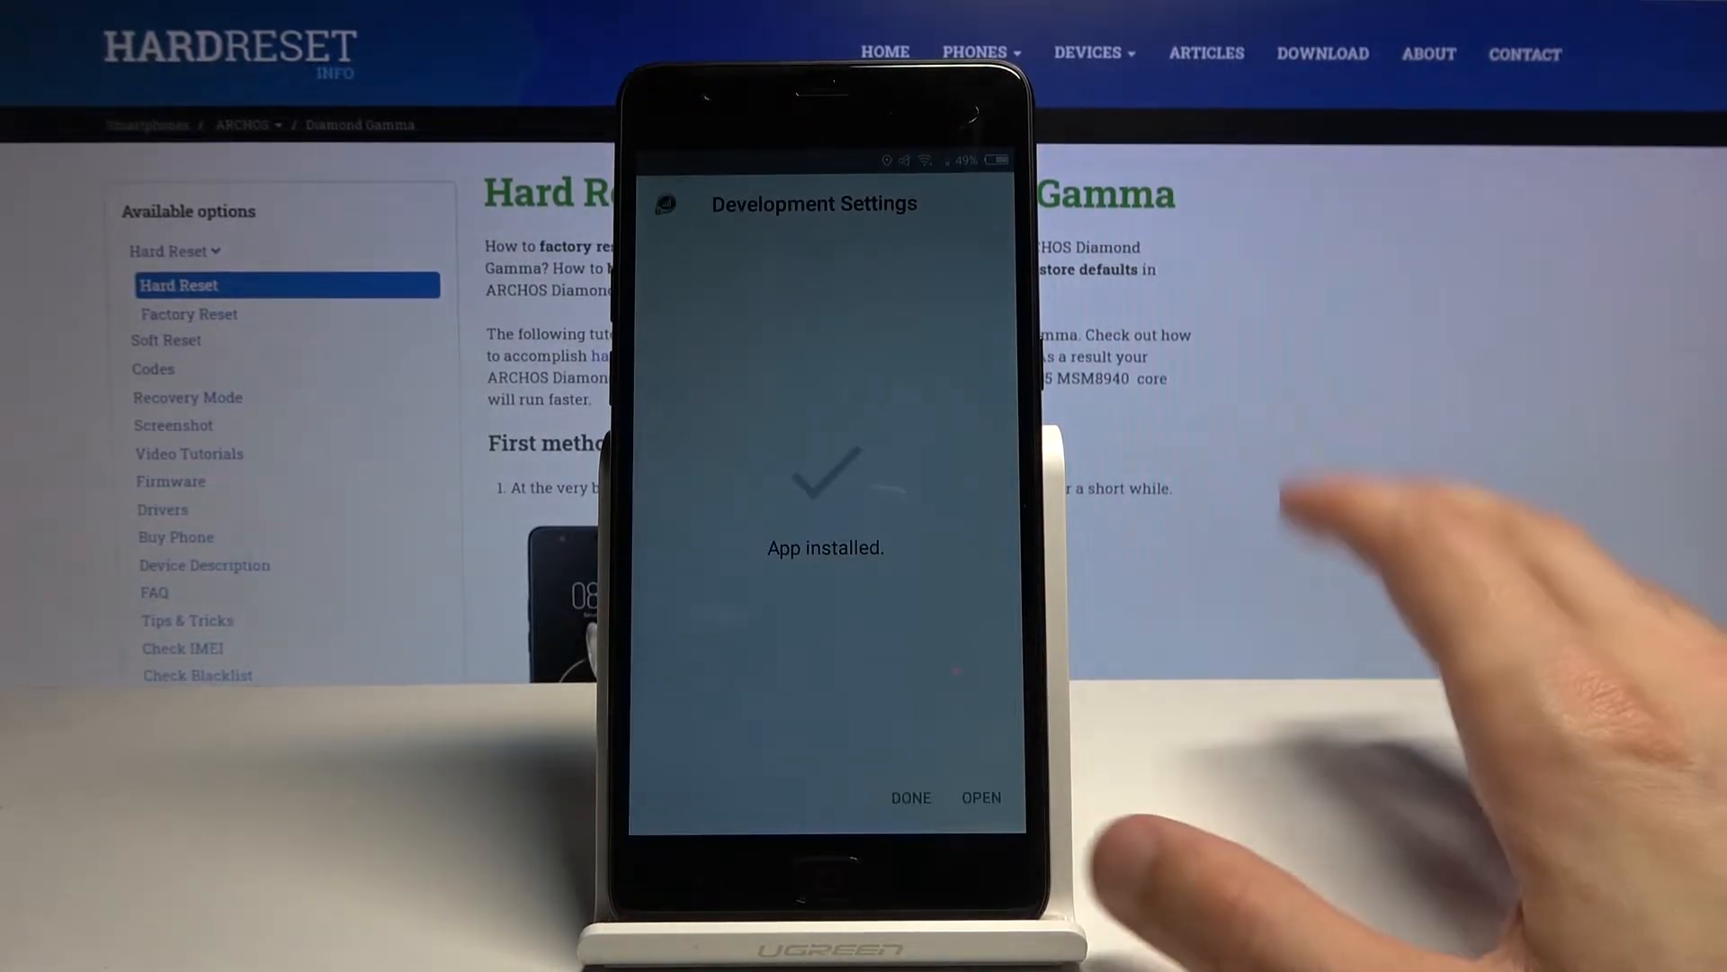
# Open the new settings app, check Security, and toggle Make passwords visible off and on.
pyautogui.click(909, 796)
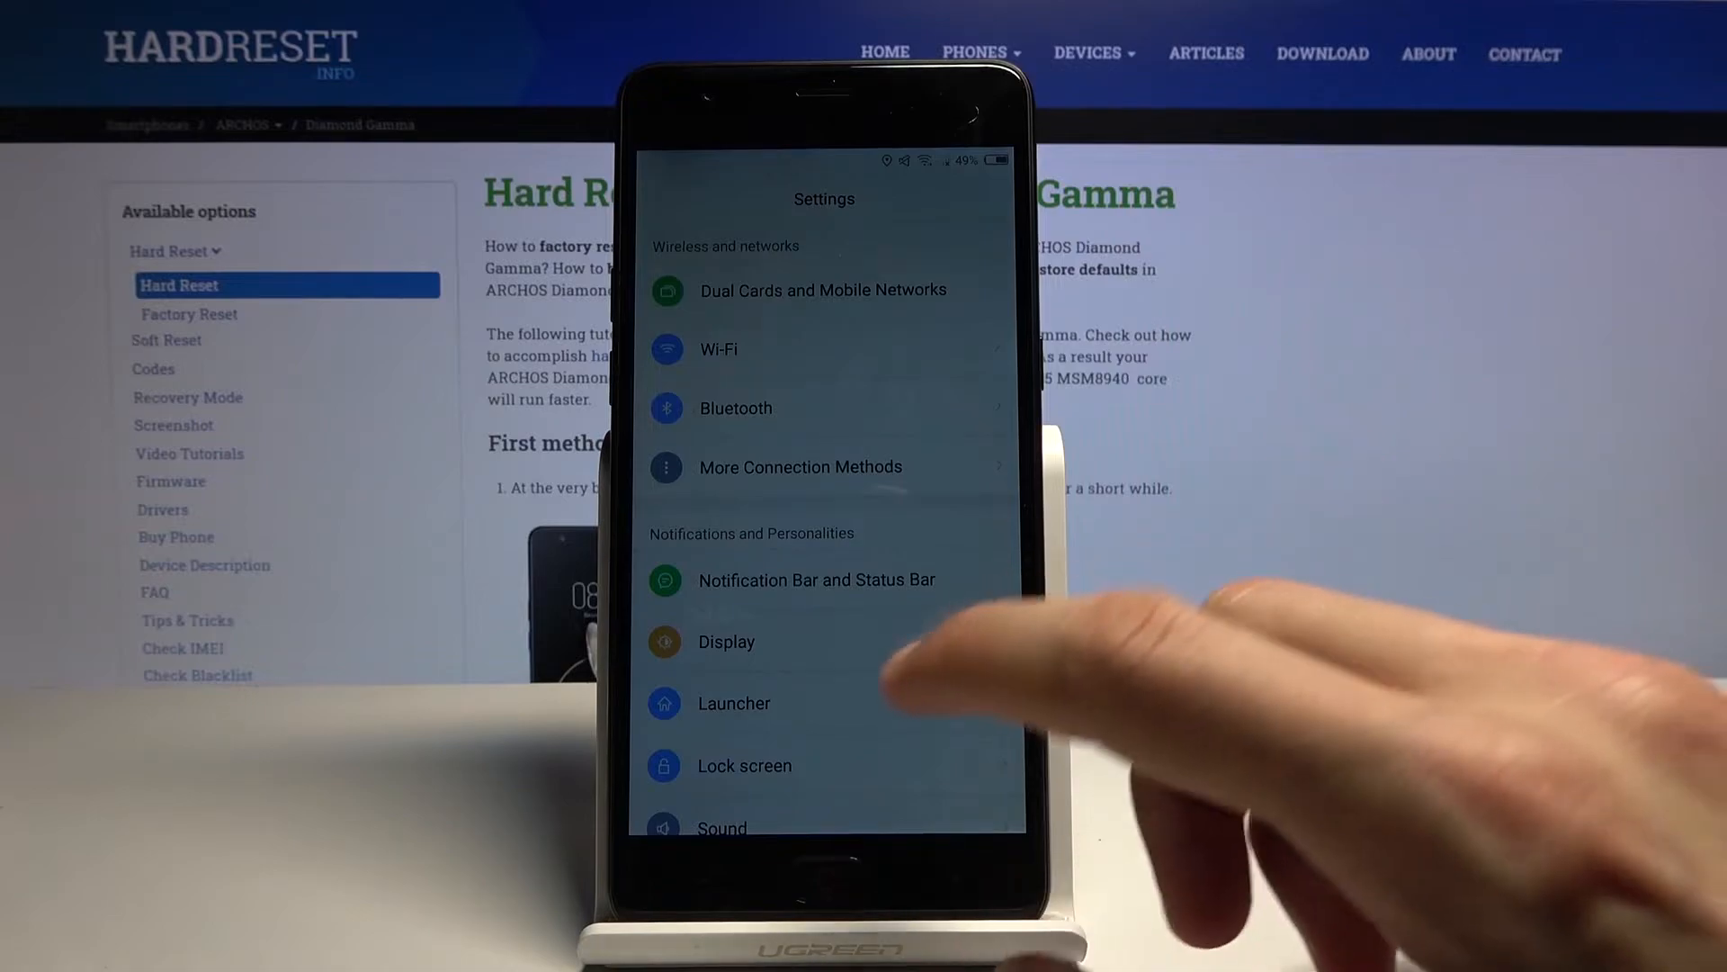
pyautogui.scroll(3)
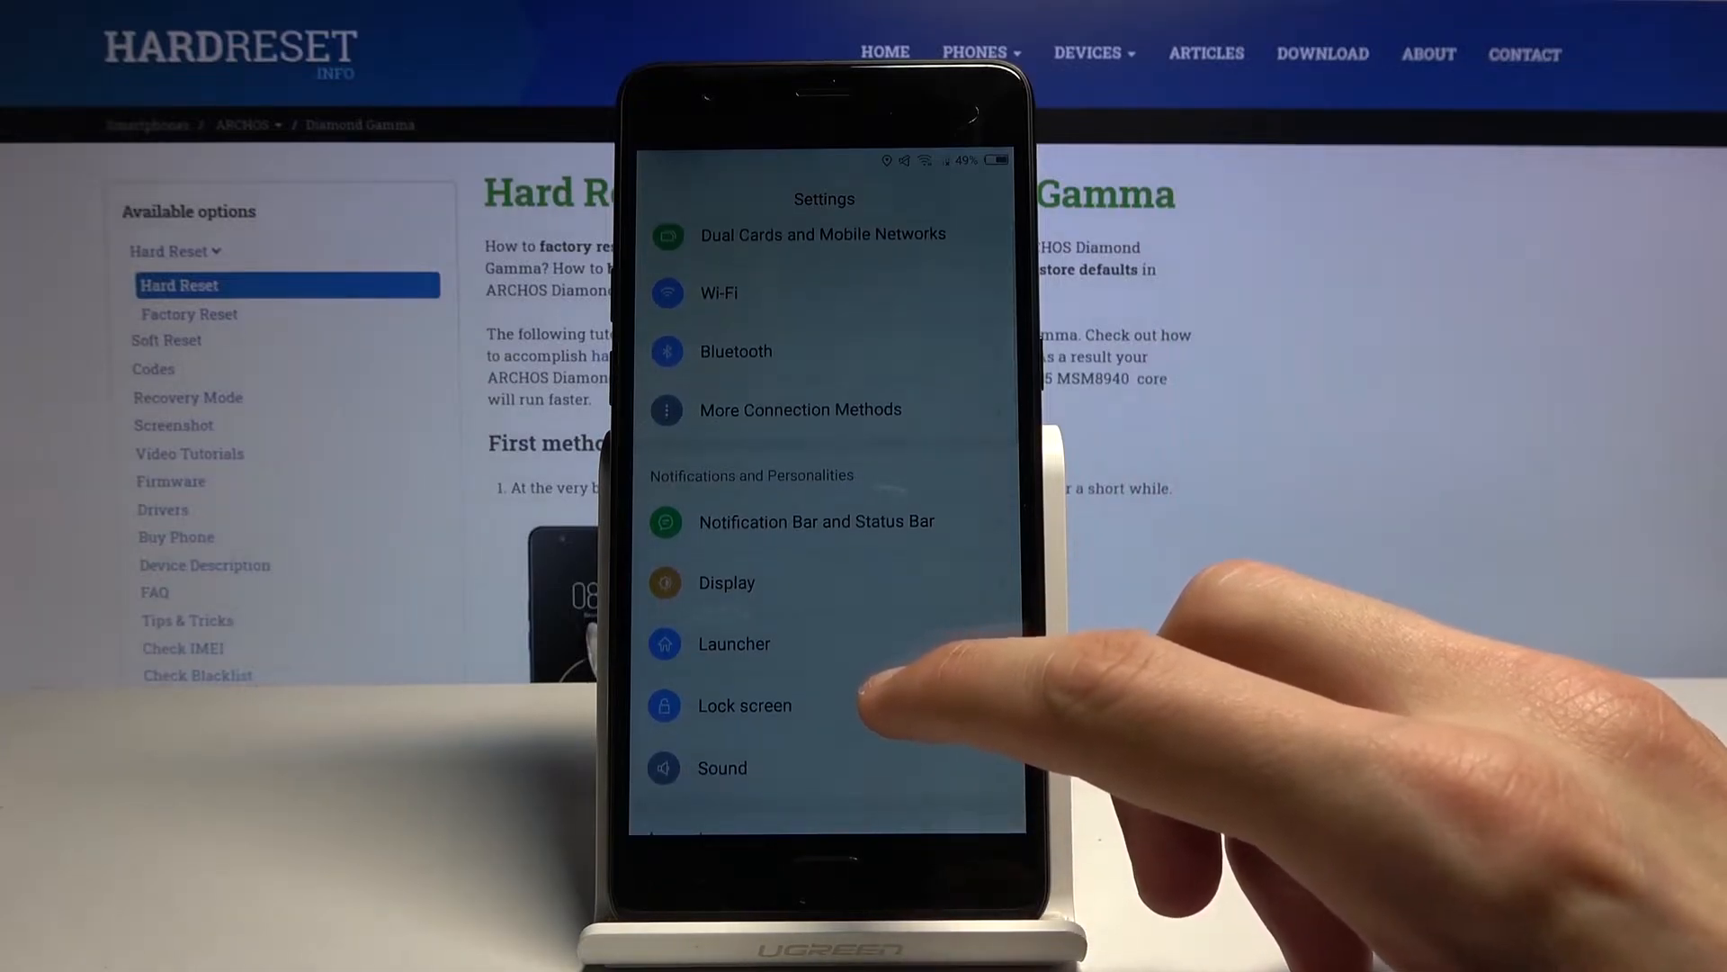
pyautogui.scroll(3)
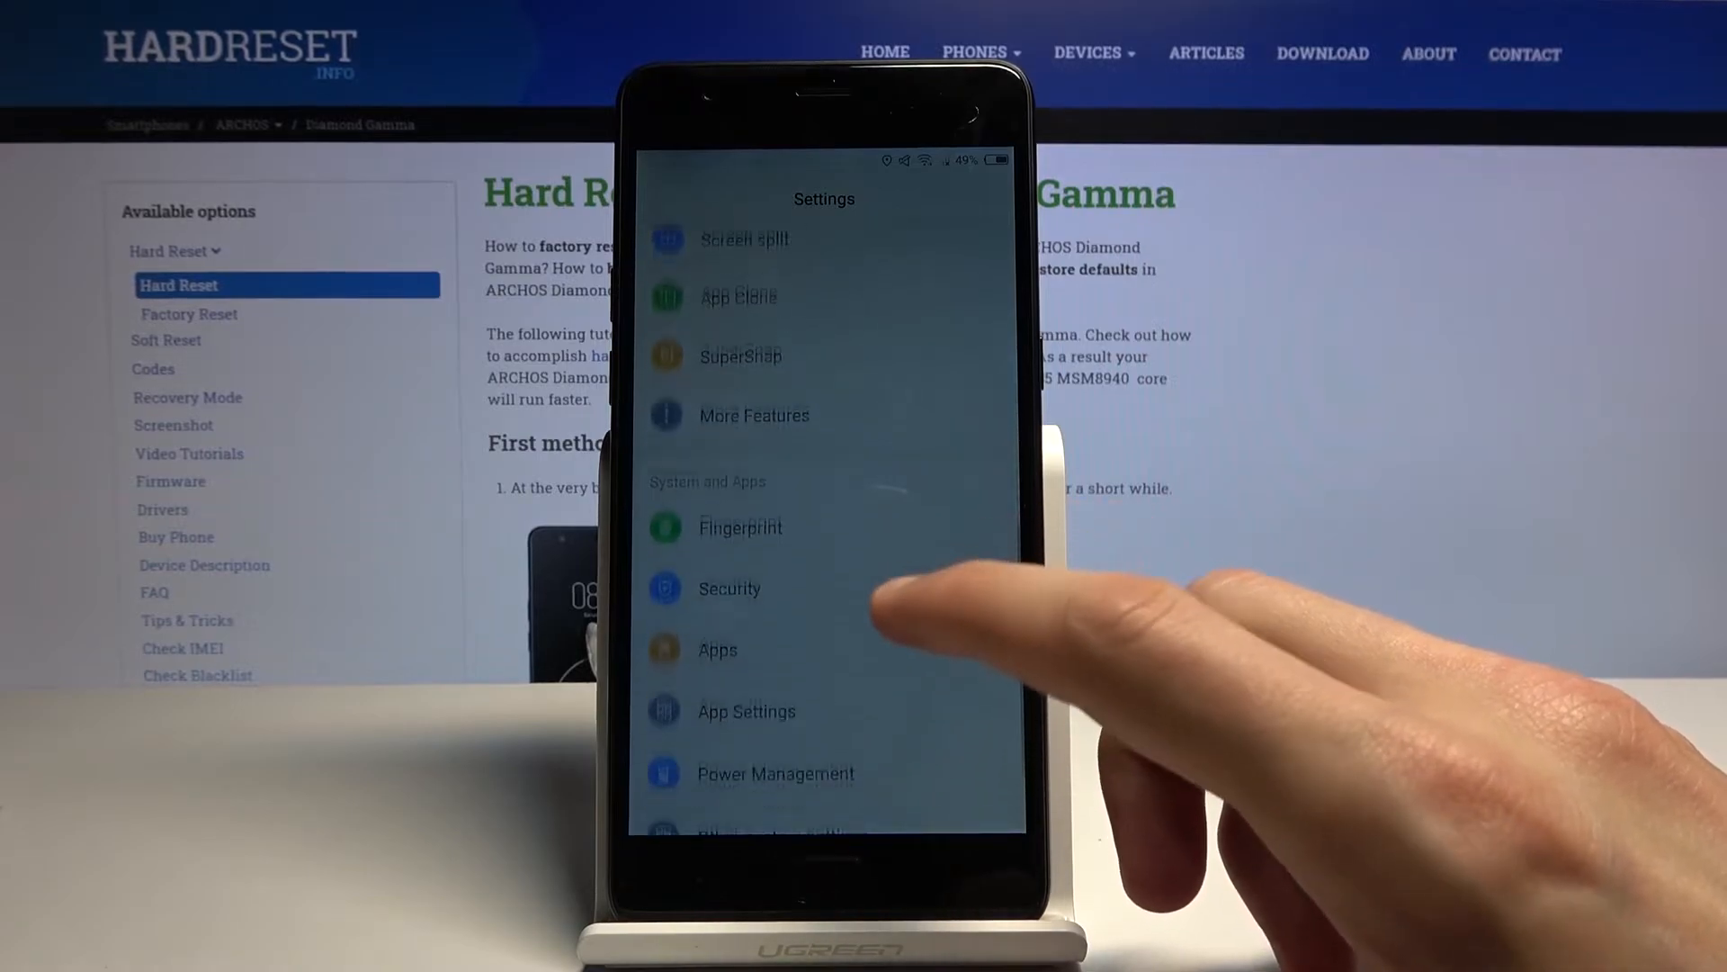
pyautogui.click(730, 587)
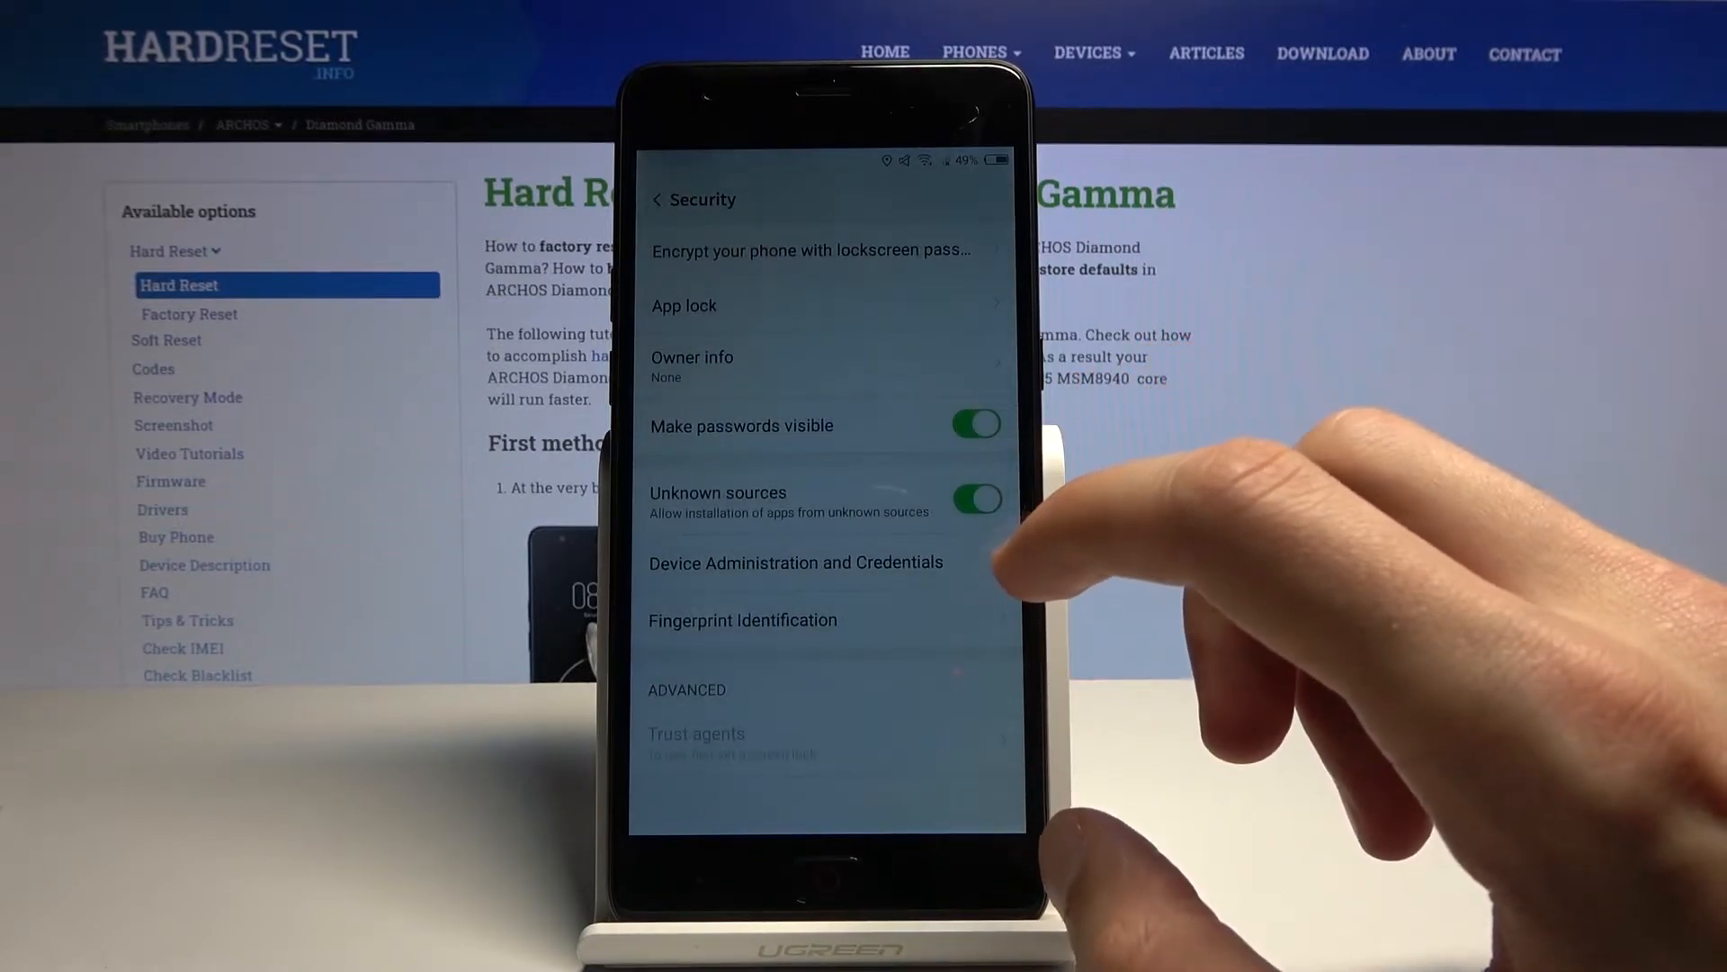
pyautogui.click(974, 425)
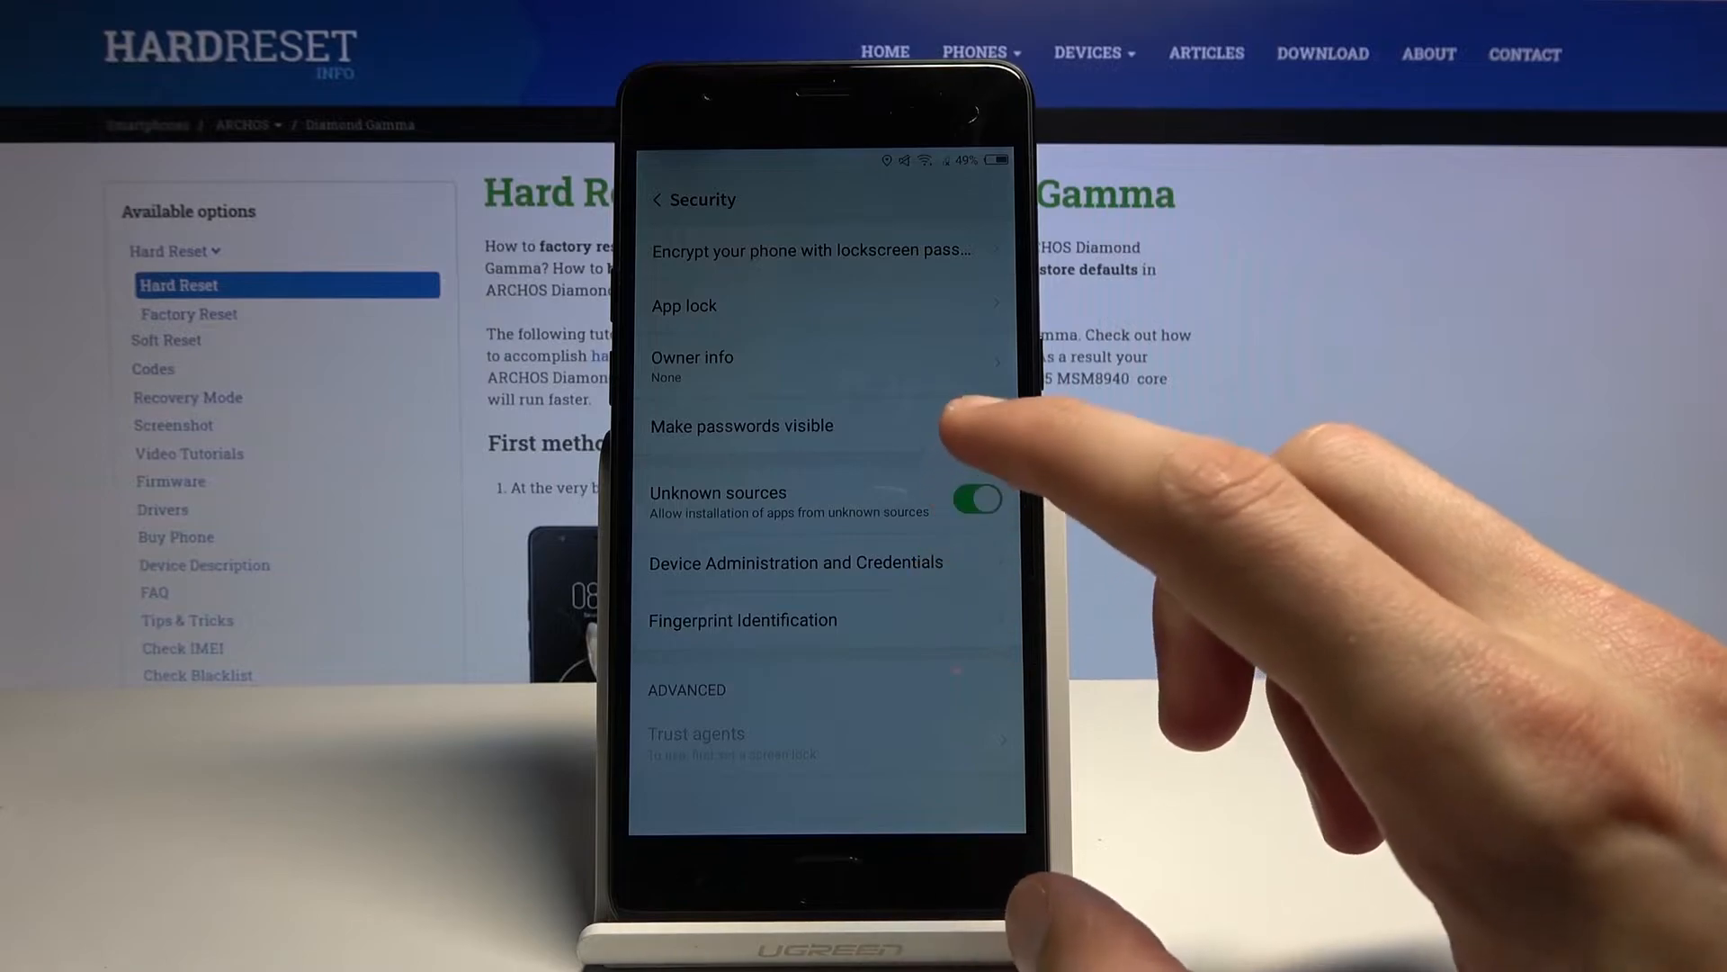
pyautogui.click(974, 426)
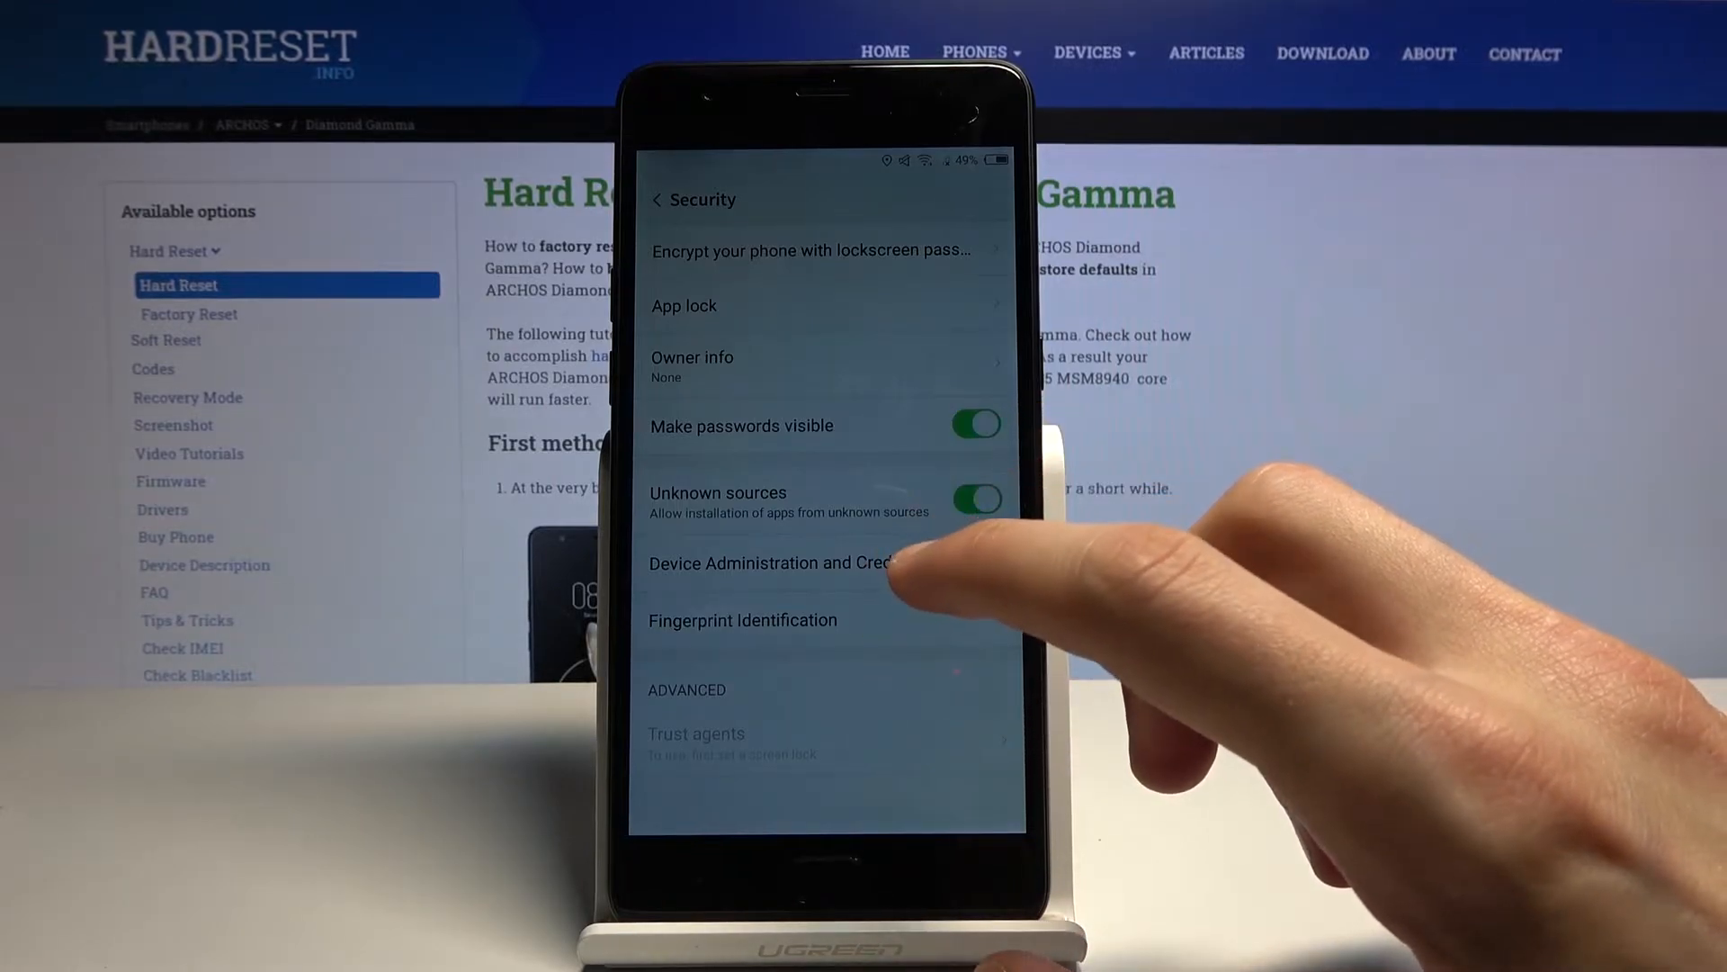
pyautogui.click(771, 562)
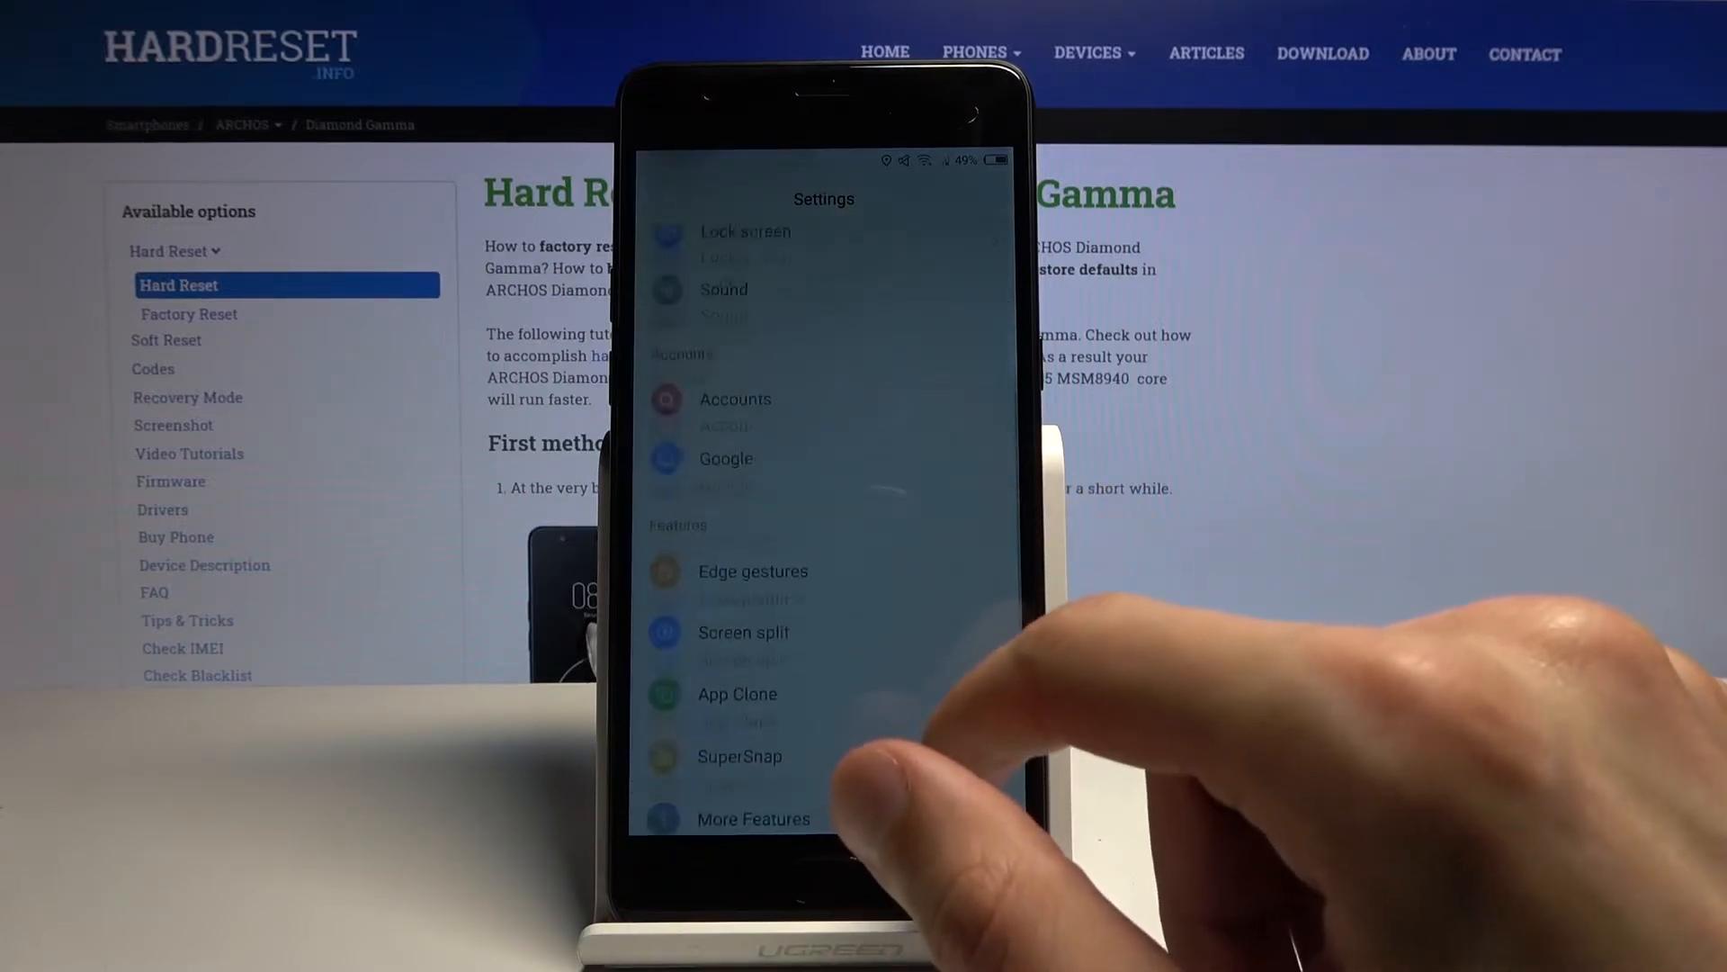
# Disable Google Account Manager from its app info page.
pyautogui.scroll(-3)
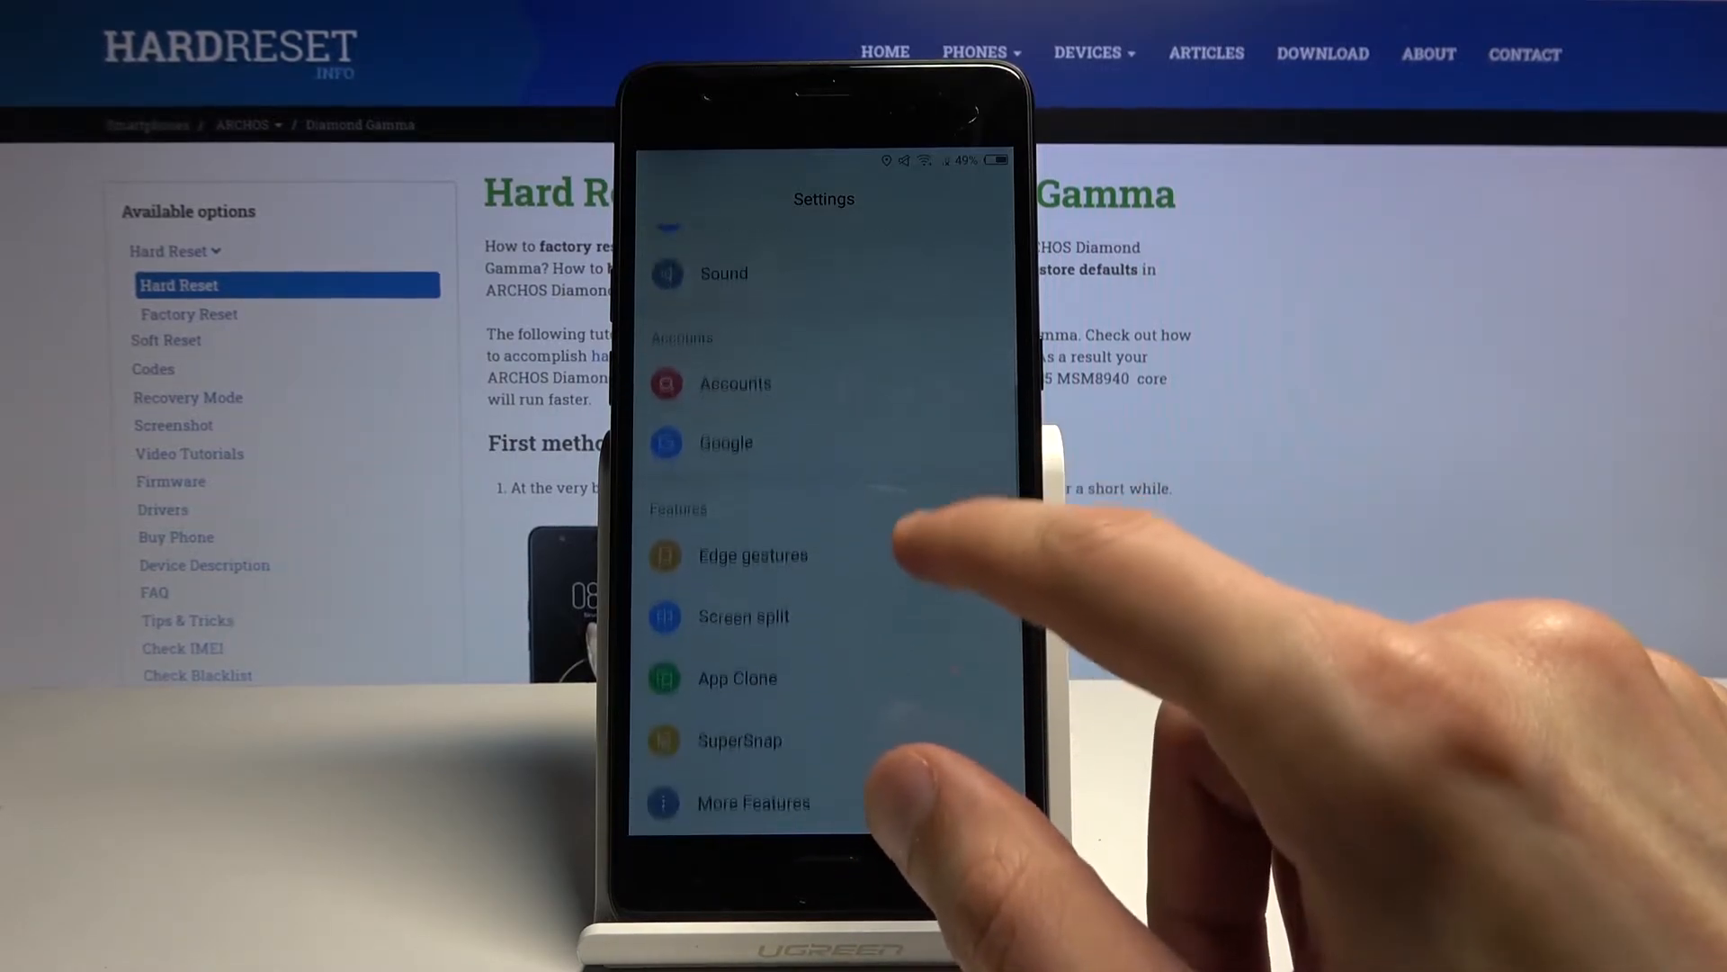
pyautogui.scroll(3)
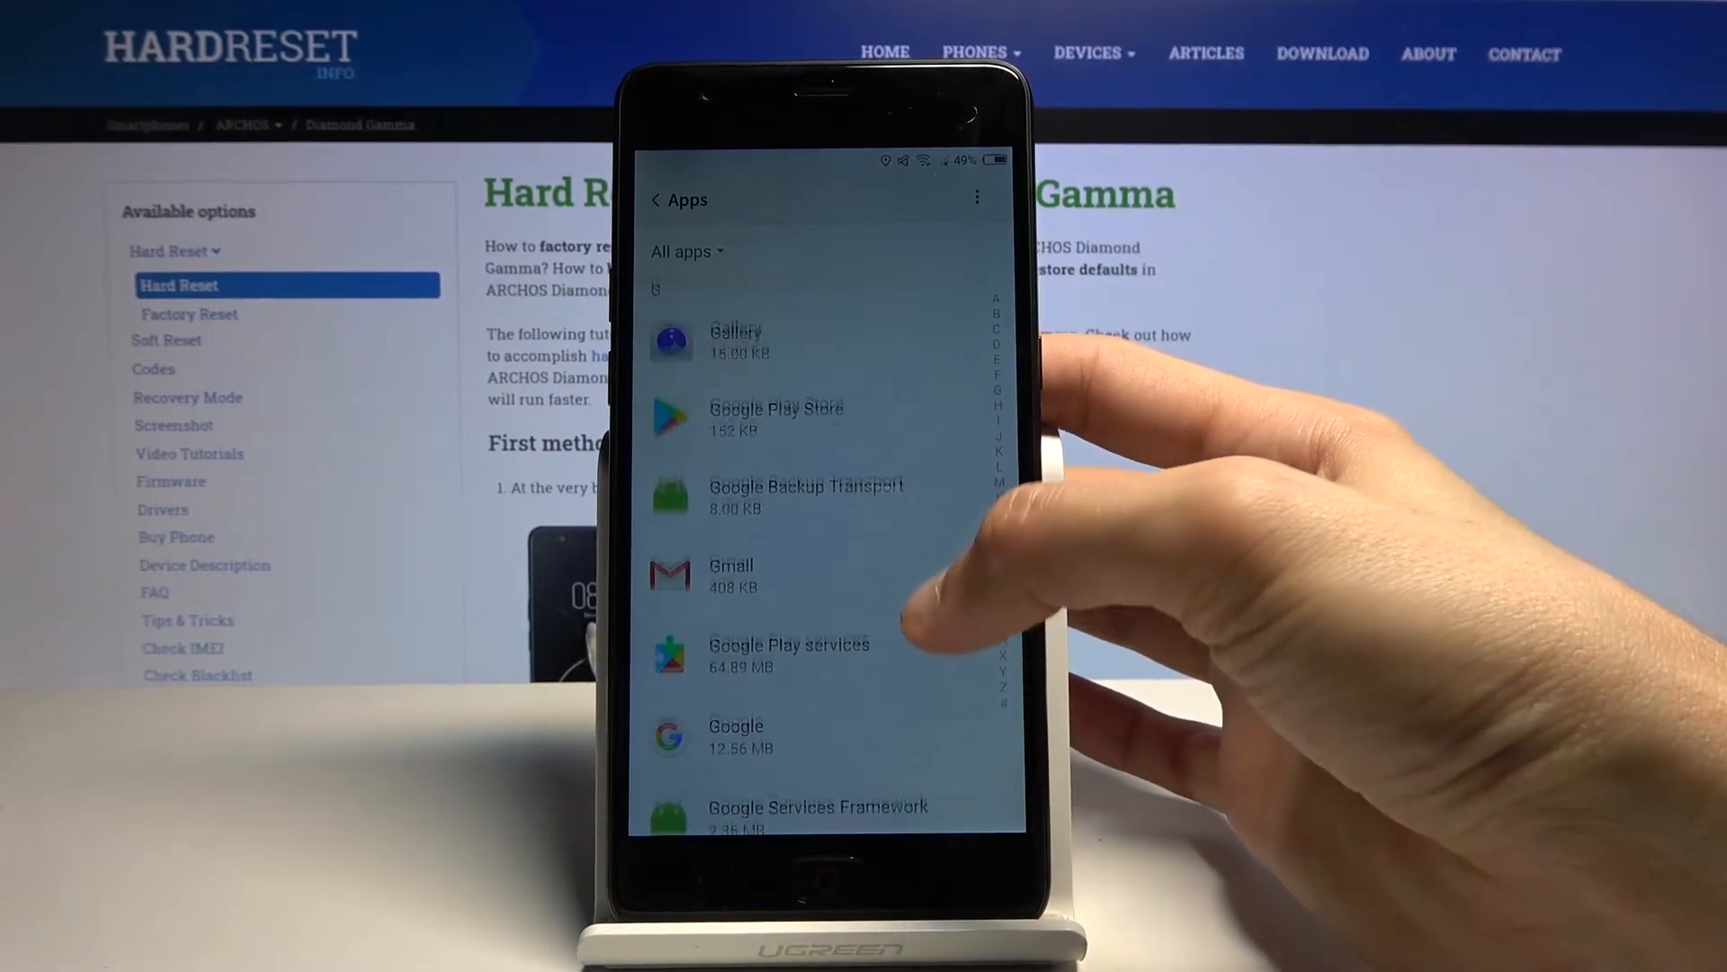
pyautogui.scroll(-3)
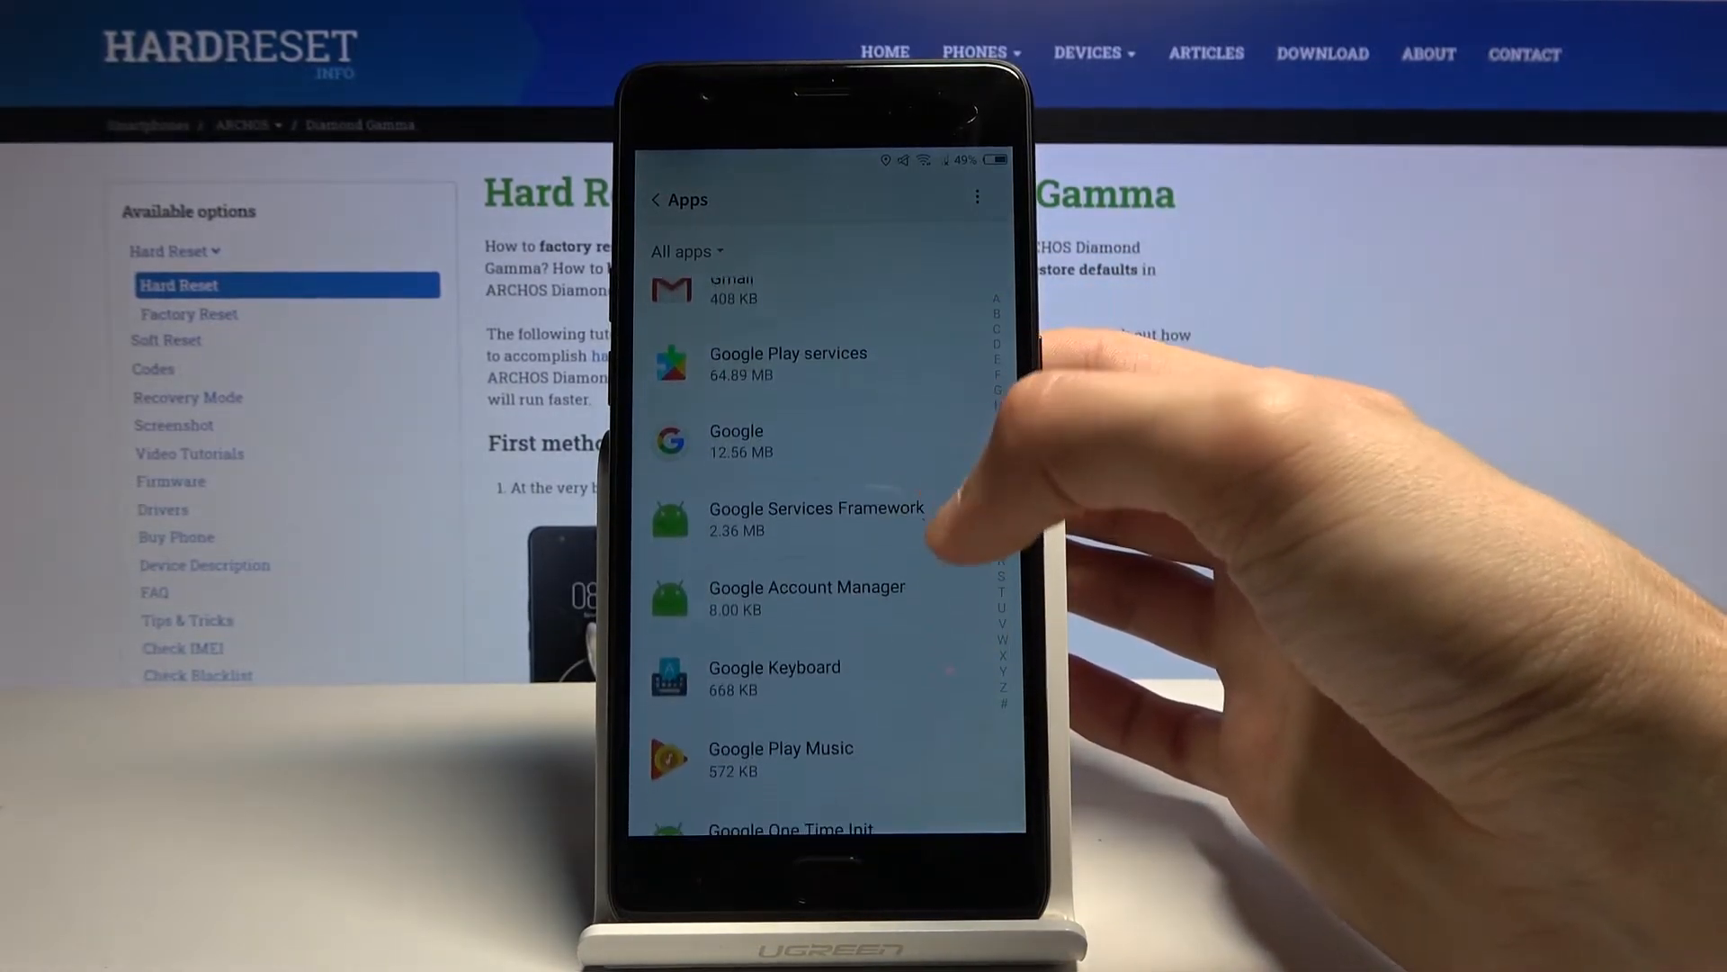
pyautogui.click(806, 597)
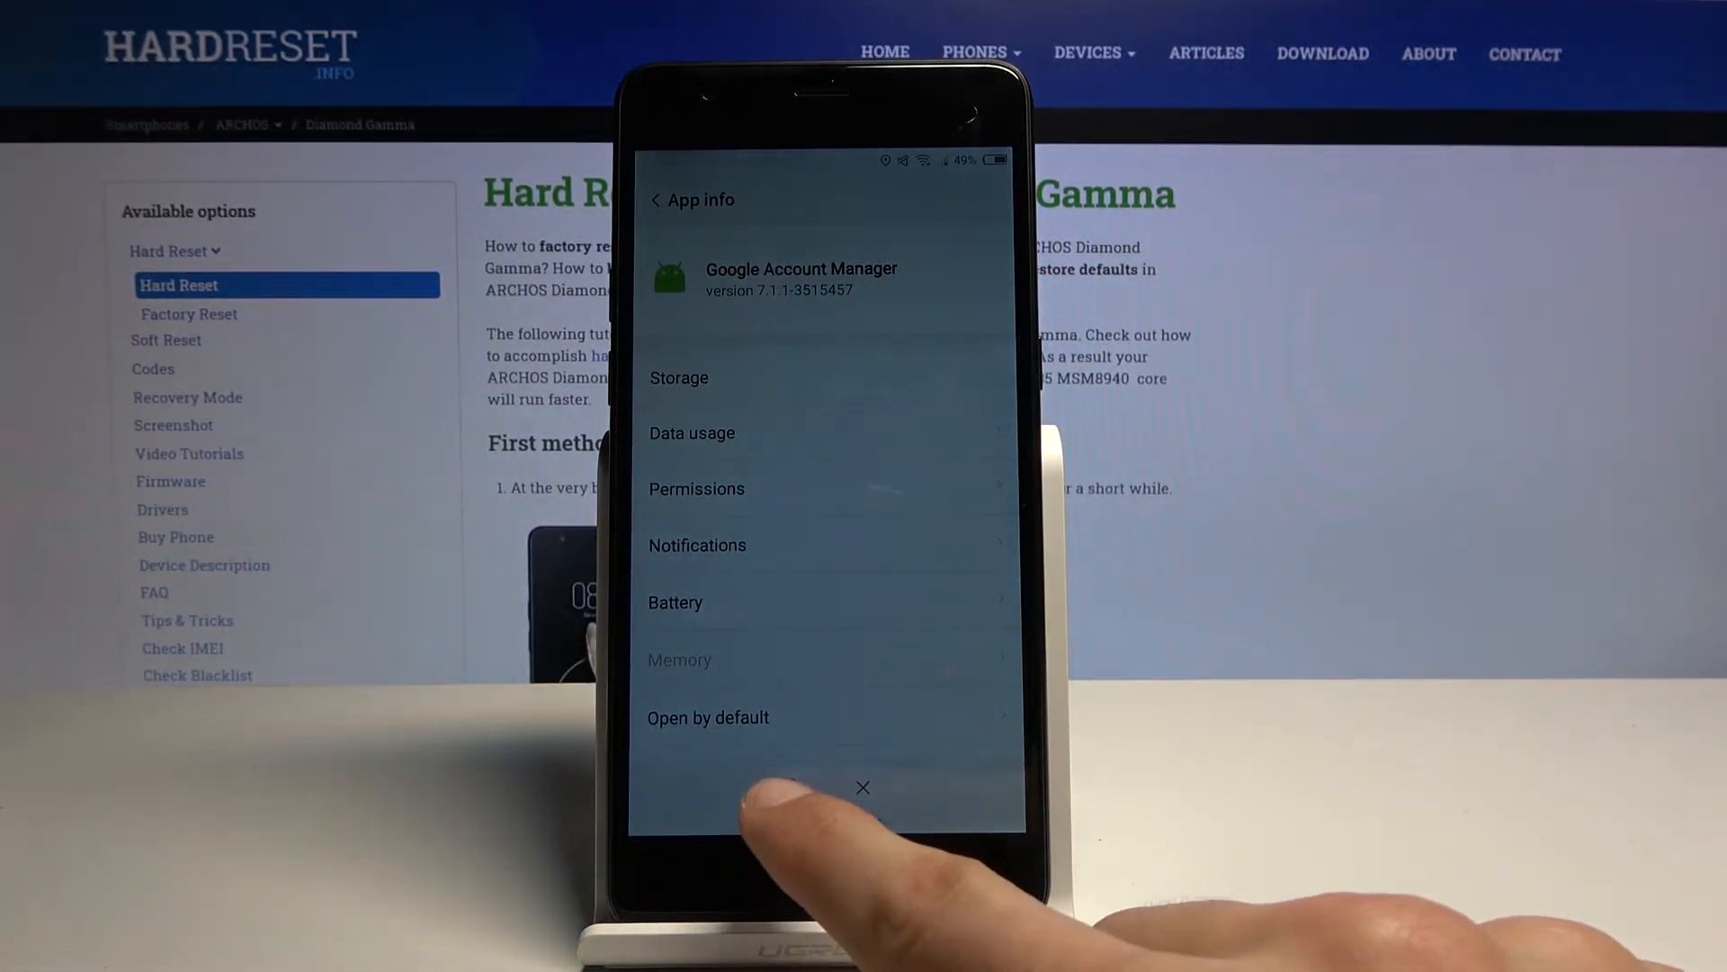
pyautogui.click(863, 788)
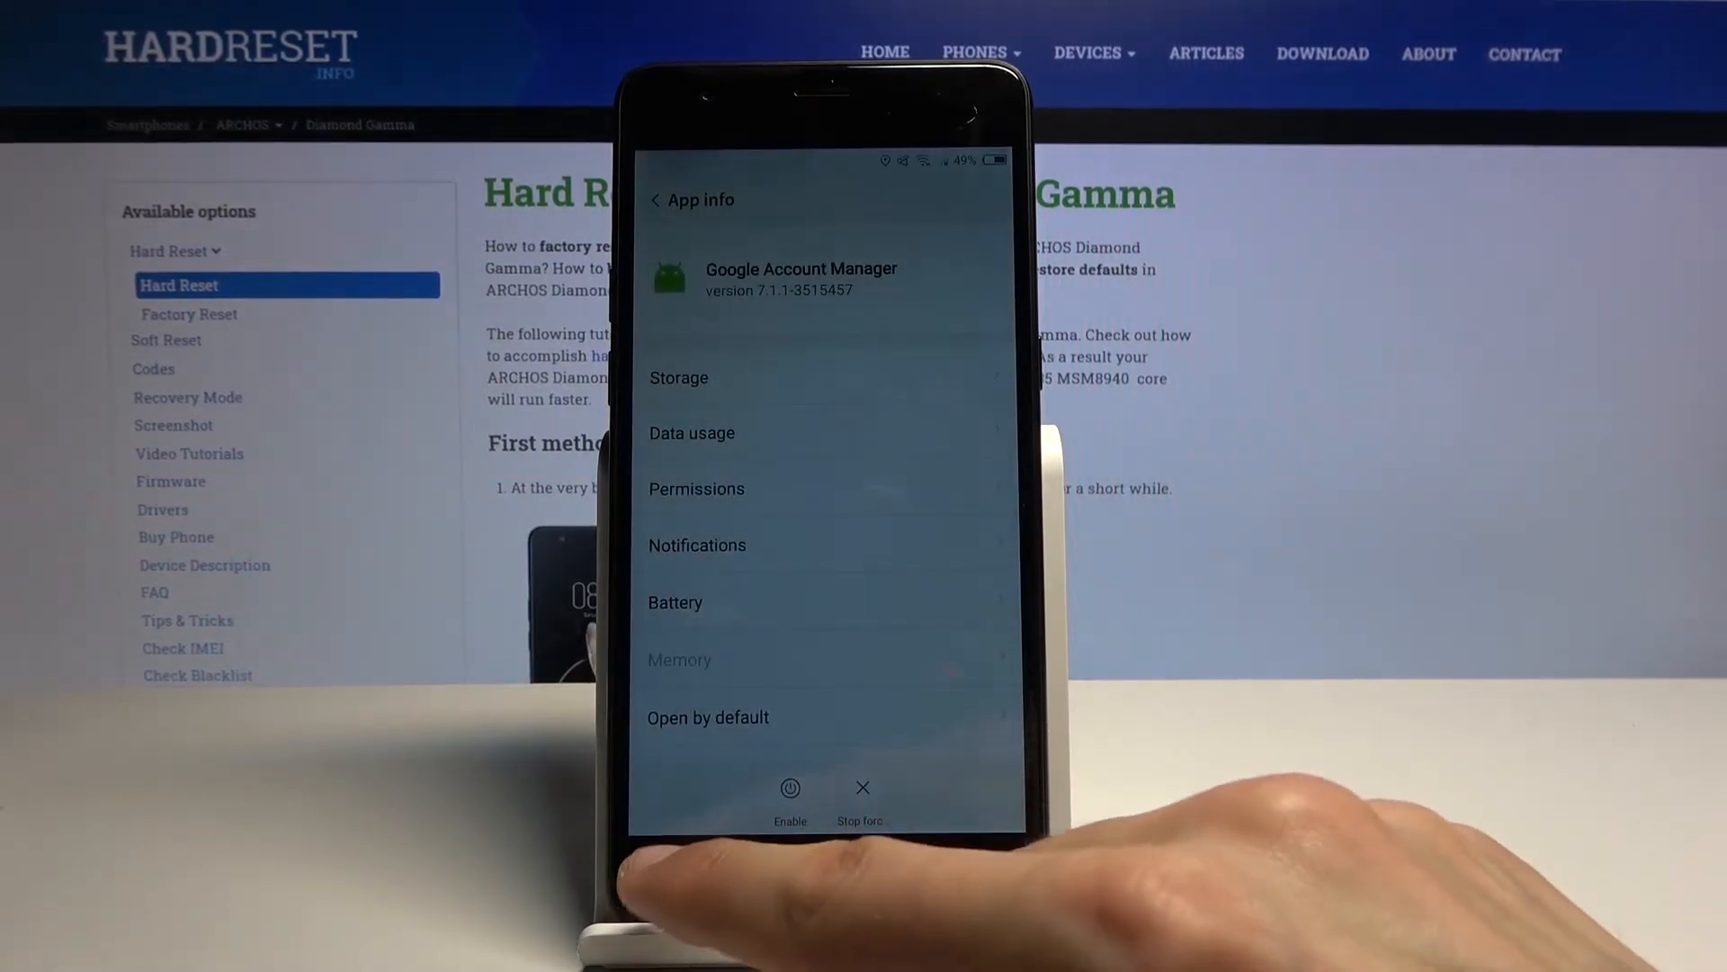
pyautogui.click(656, 199)
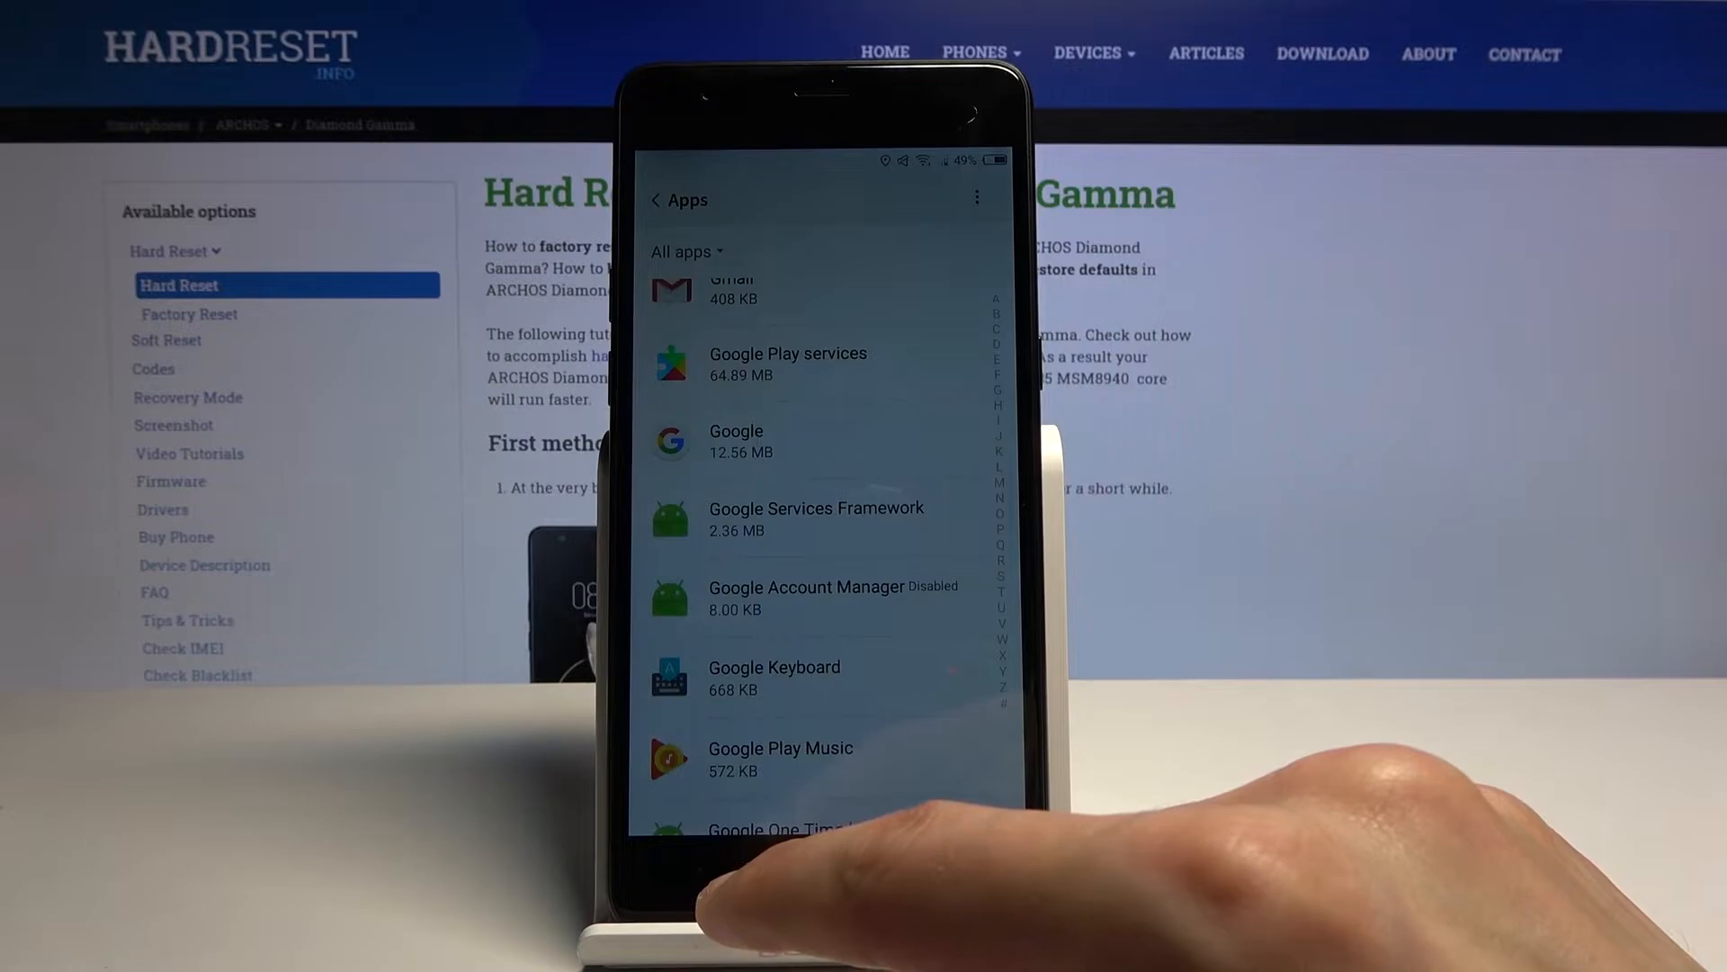
# Scroll through the apps list to find Google Play services.
pyautogui.scroll(3)
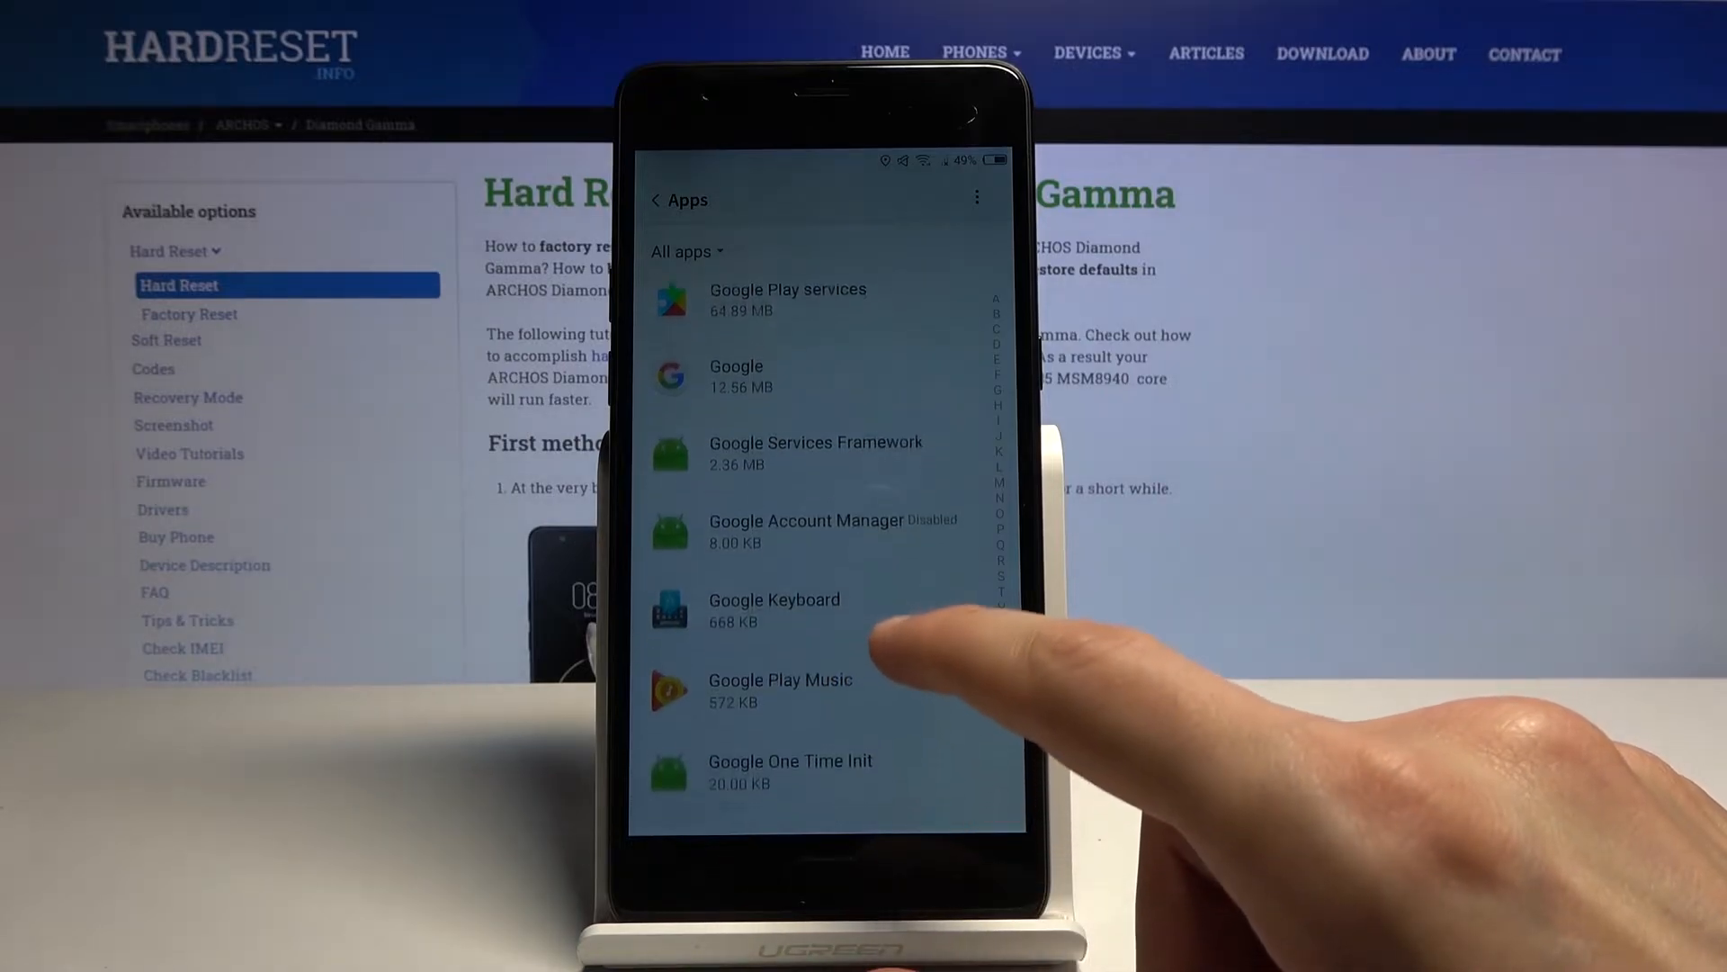
pyautogui.scroll(-3)
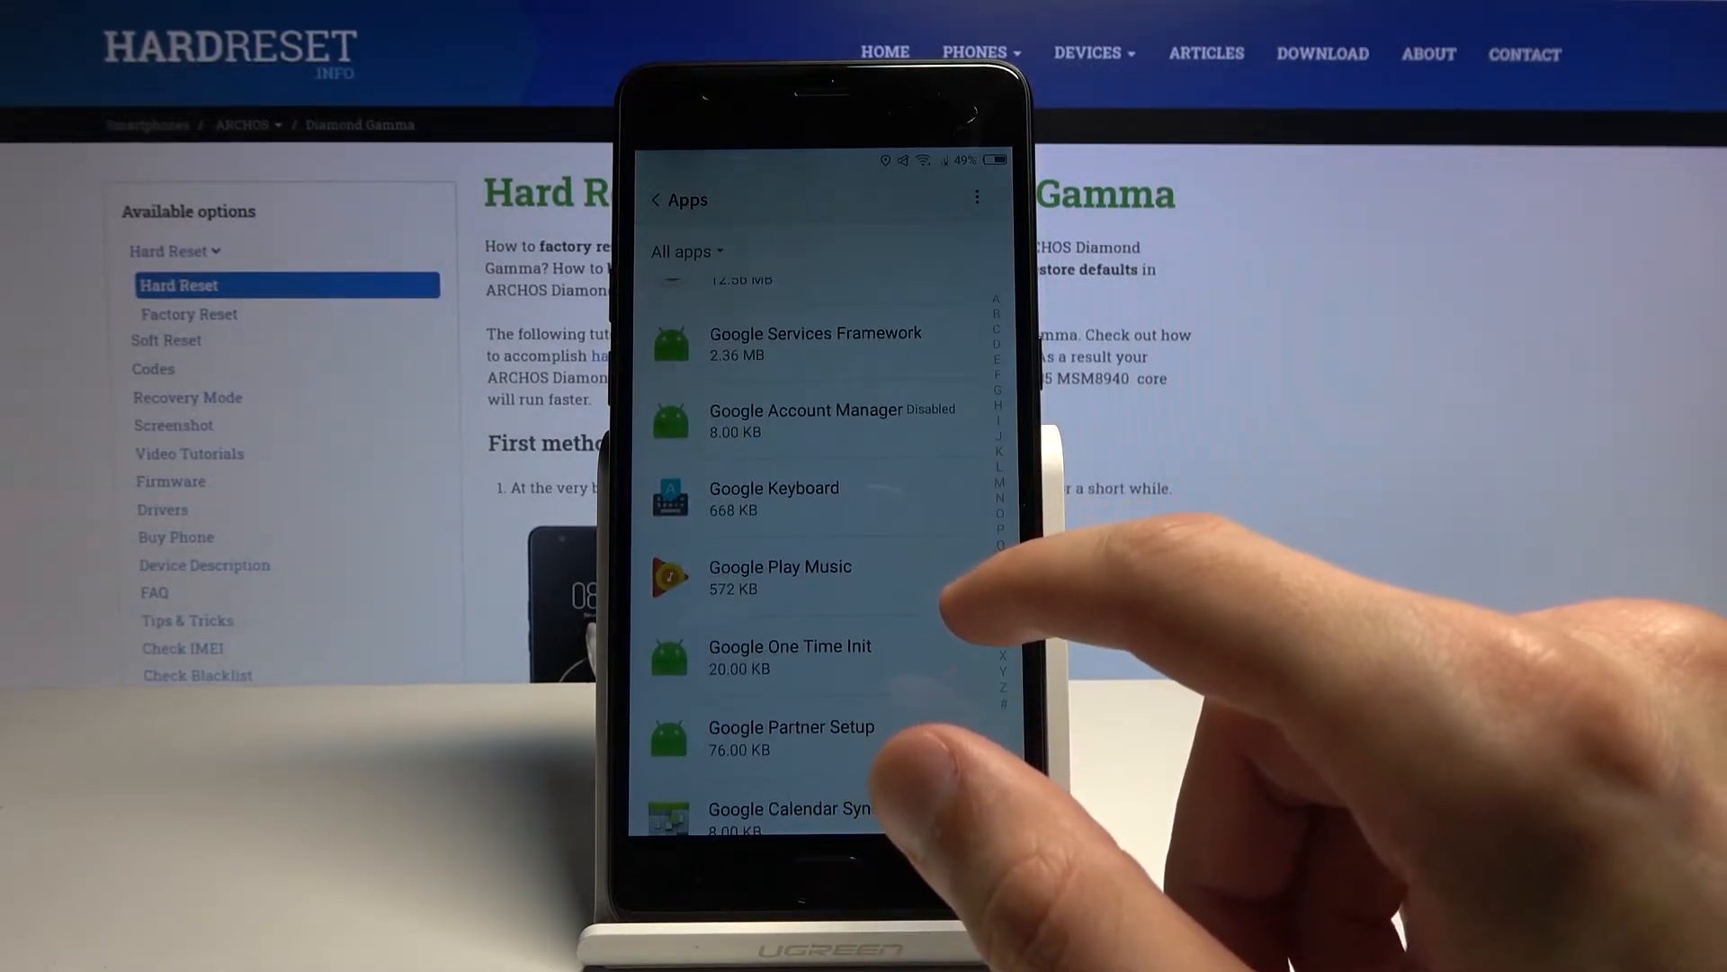
pyautogui.scroll(-3)
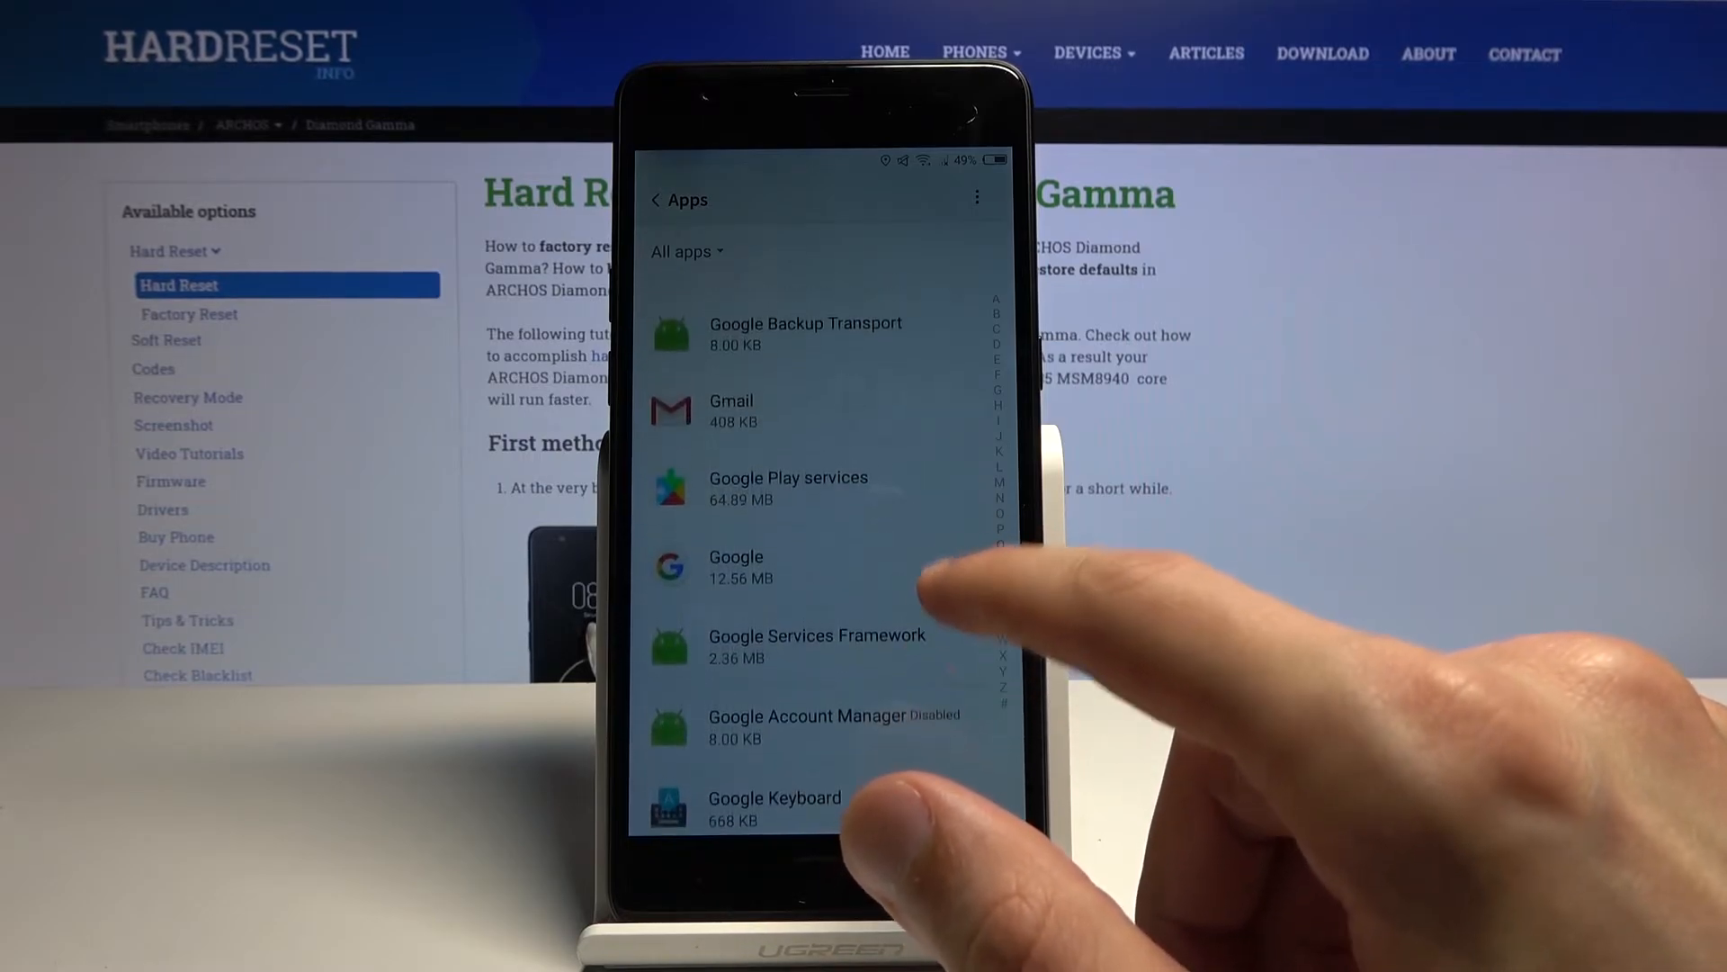
pyautogui.scroll(-3)
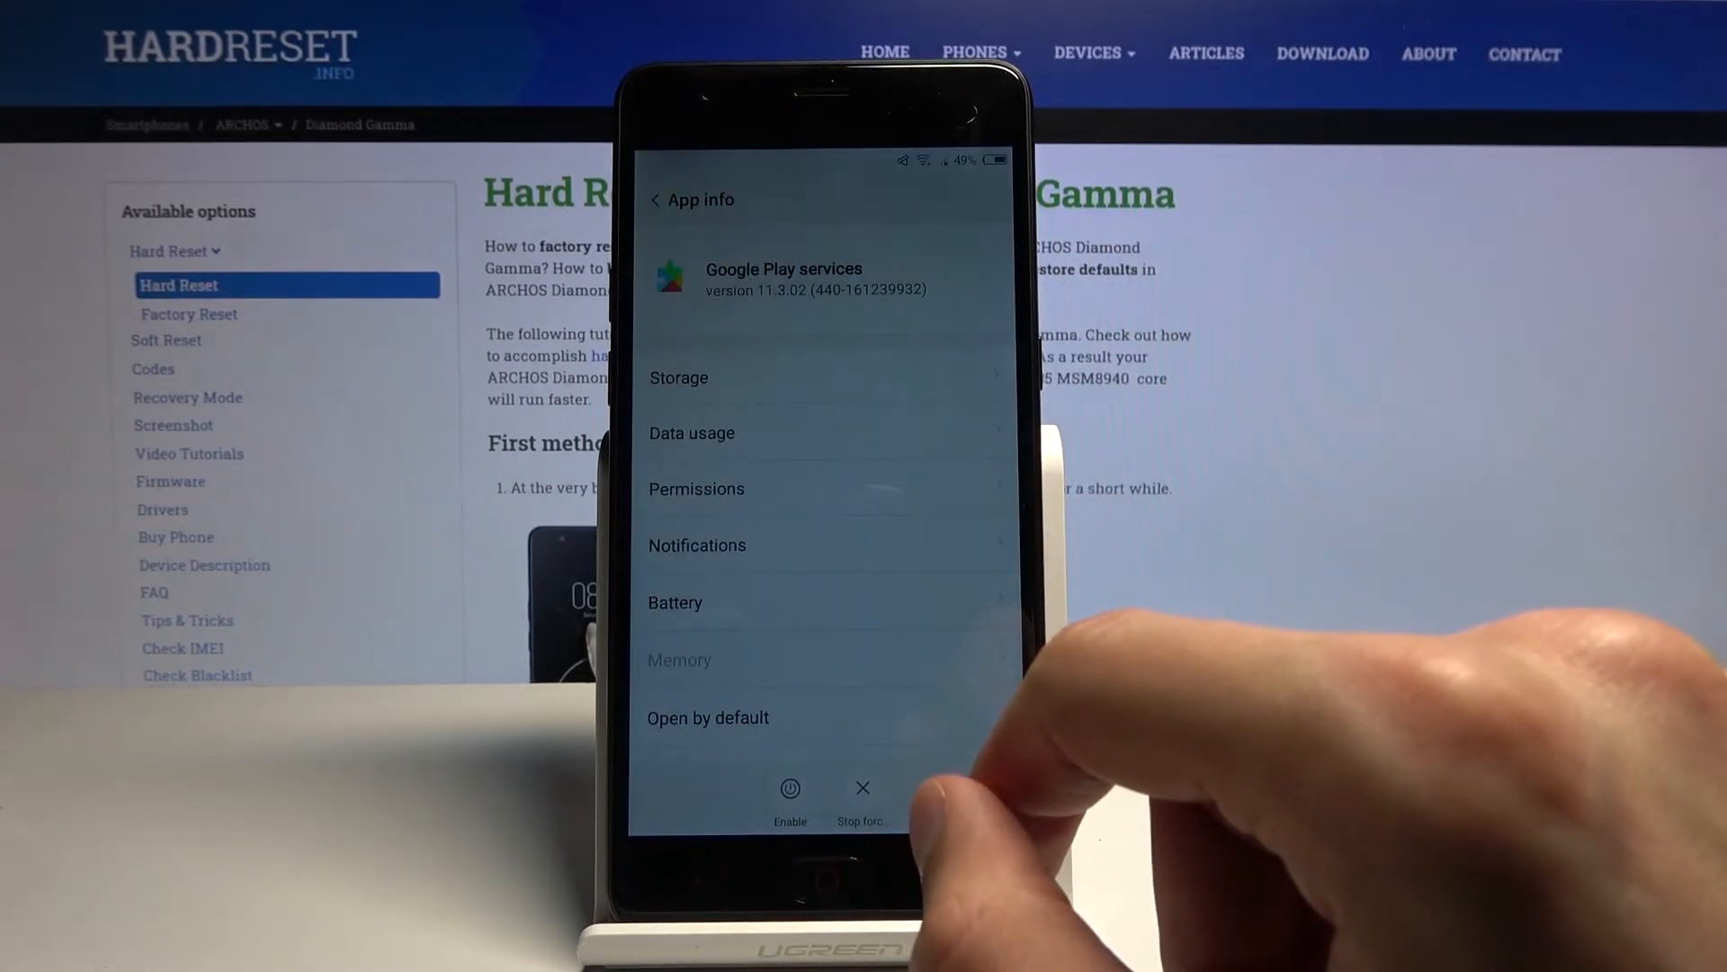
pyautogui.moveTo(1101, 717)
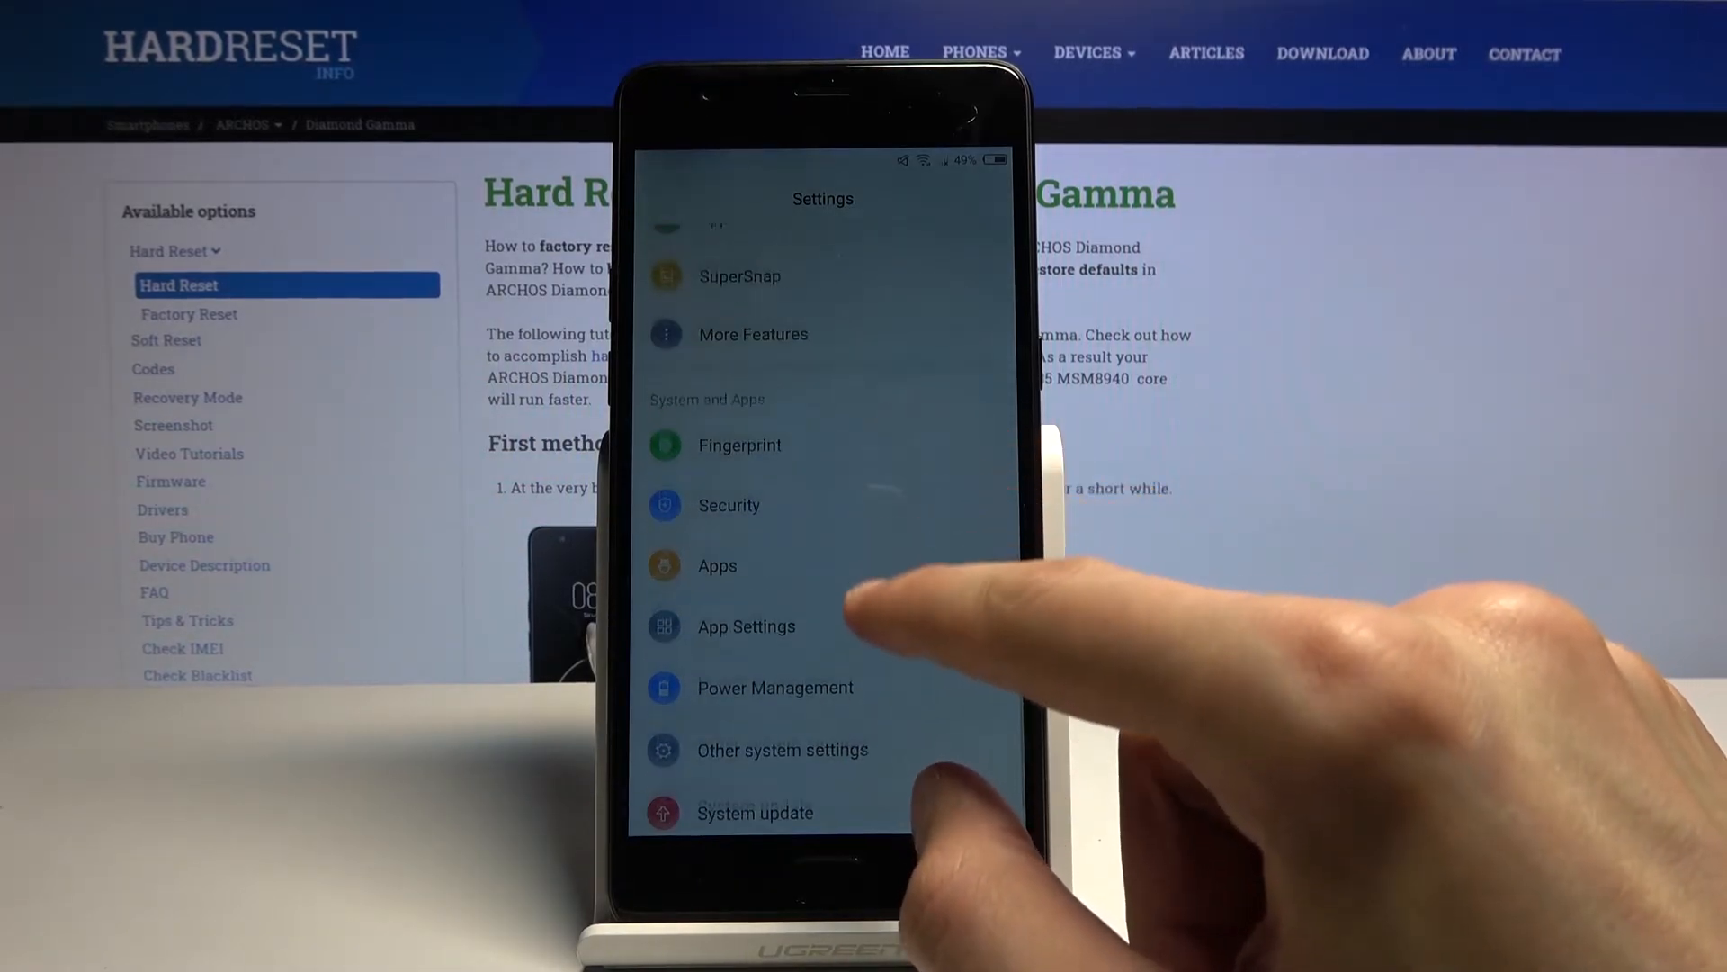
pyautogui.scroll(-3)
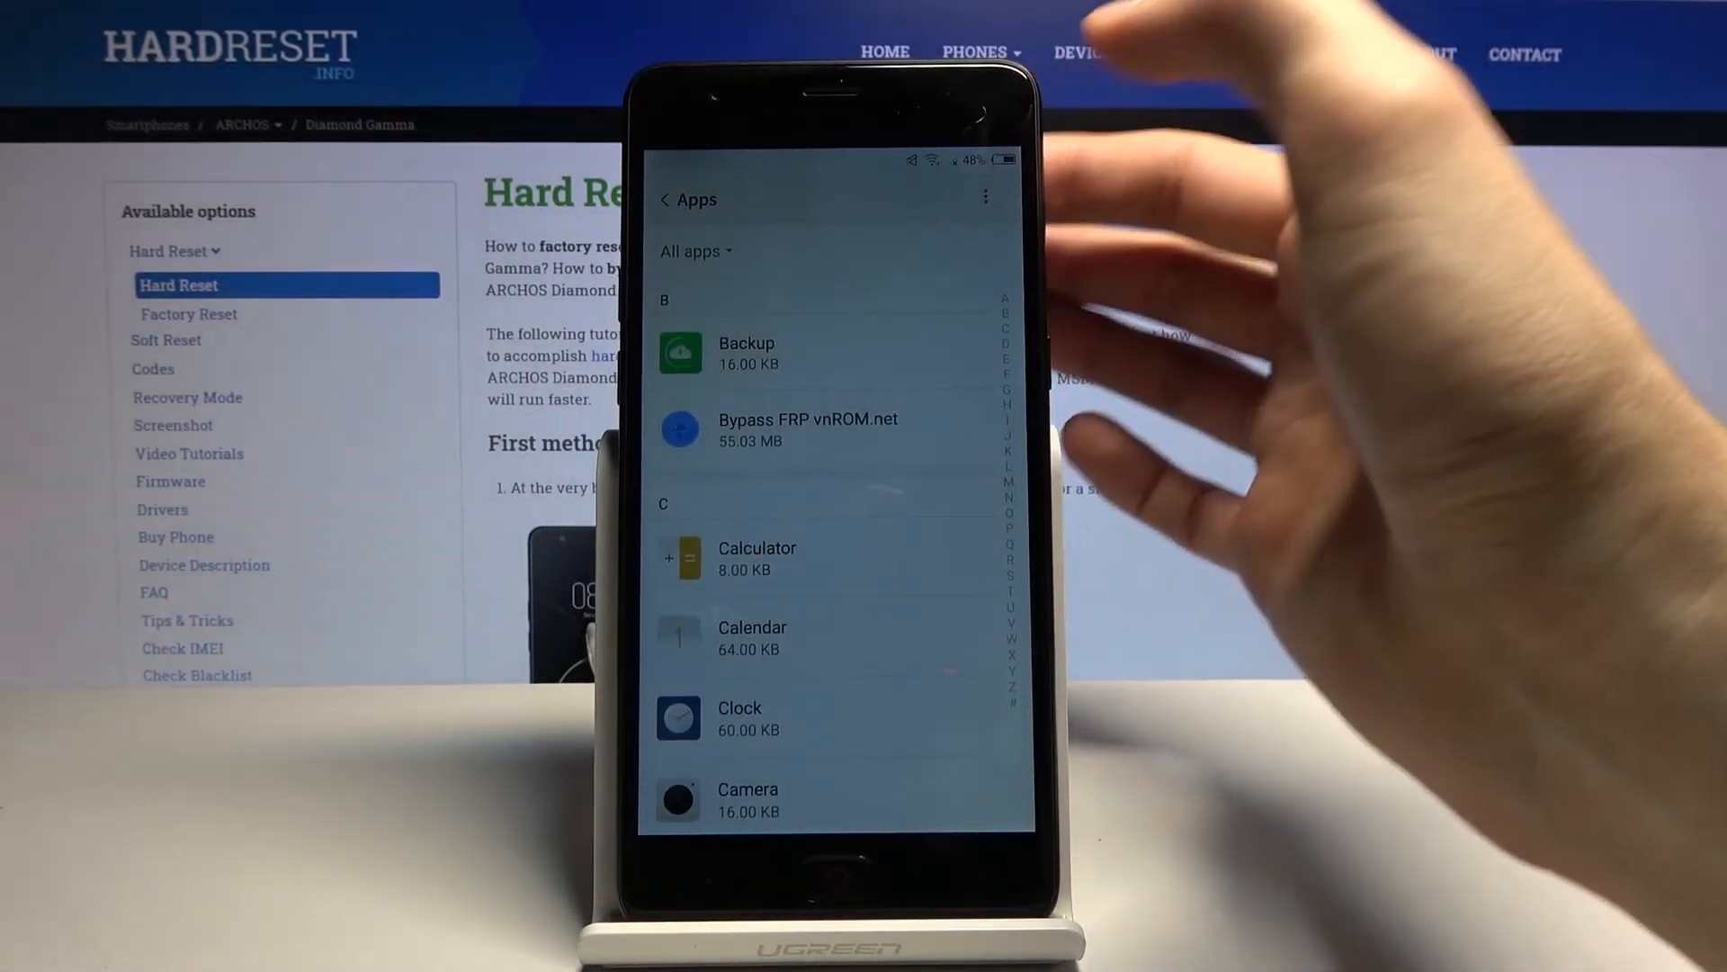
# Re-enable Google Play services, then open Google Account Manager's app info.
pyautogui.scroll(3)
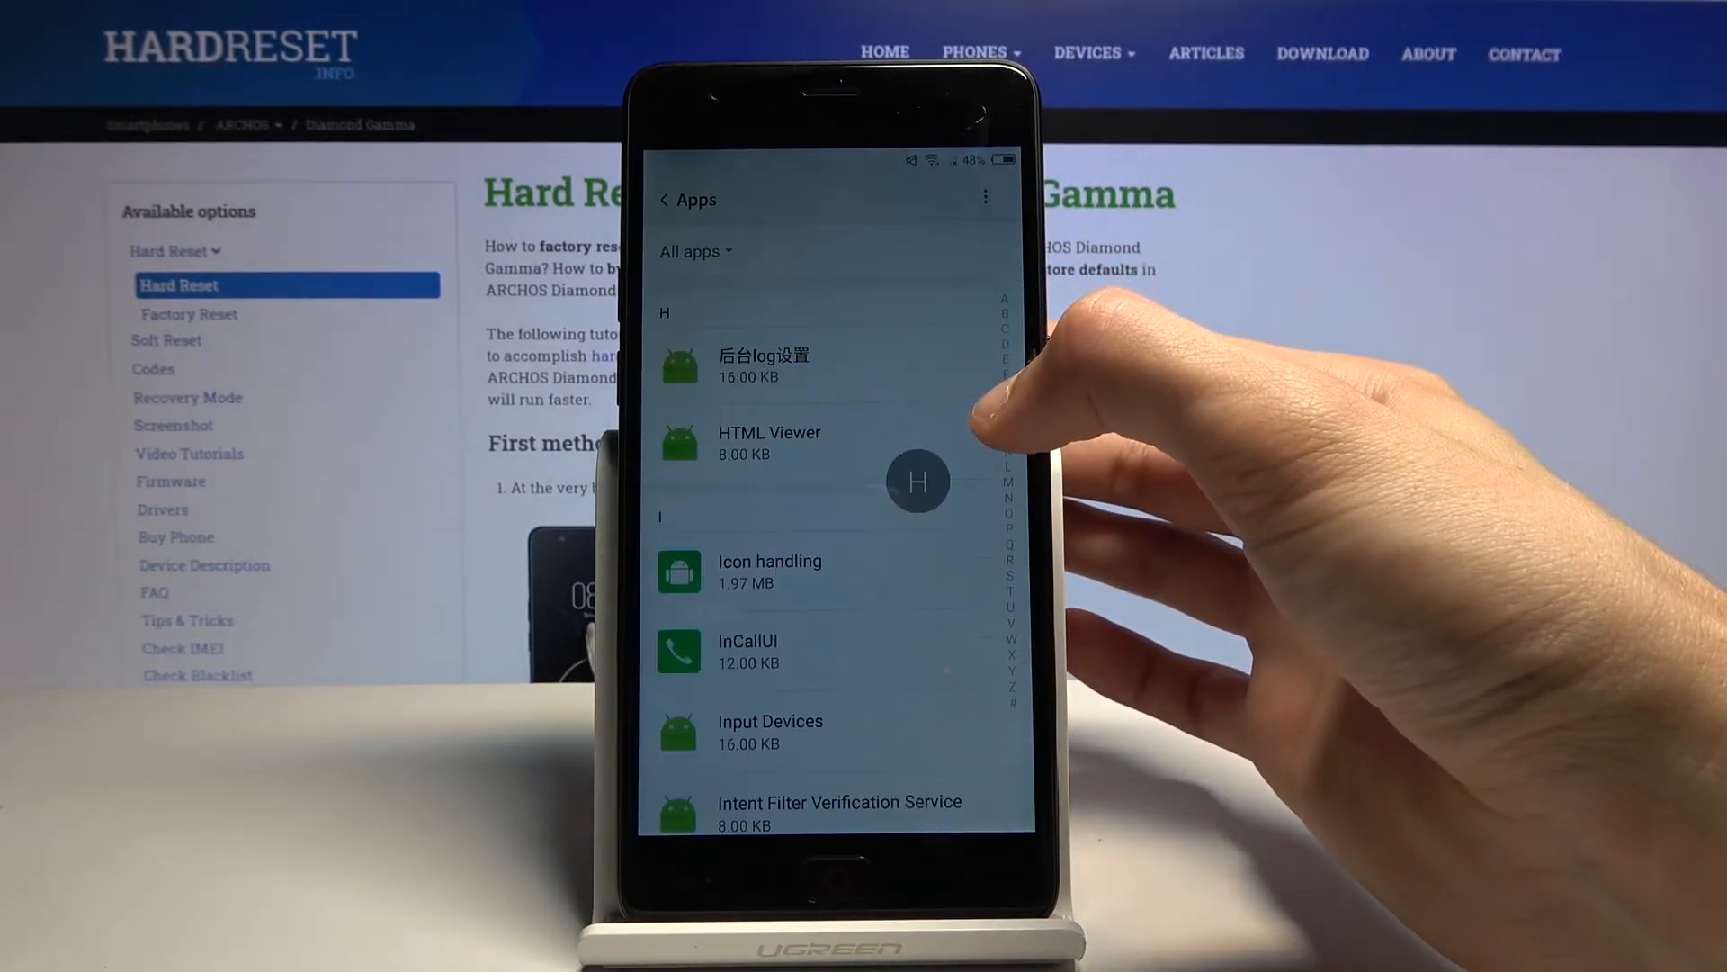
pyautogui.scroll(-3)
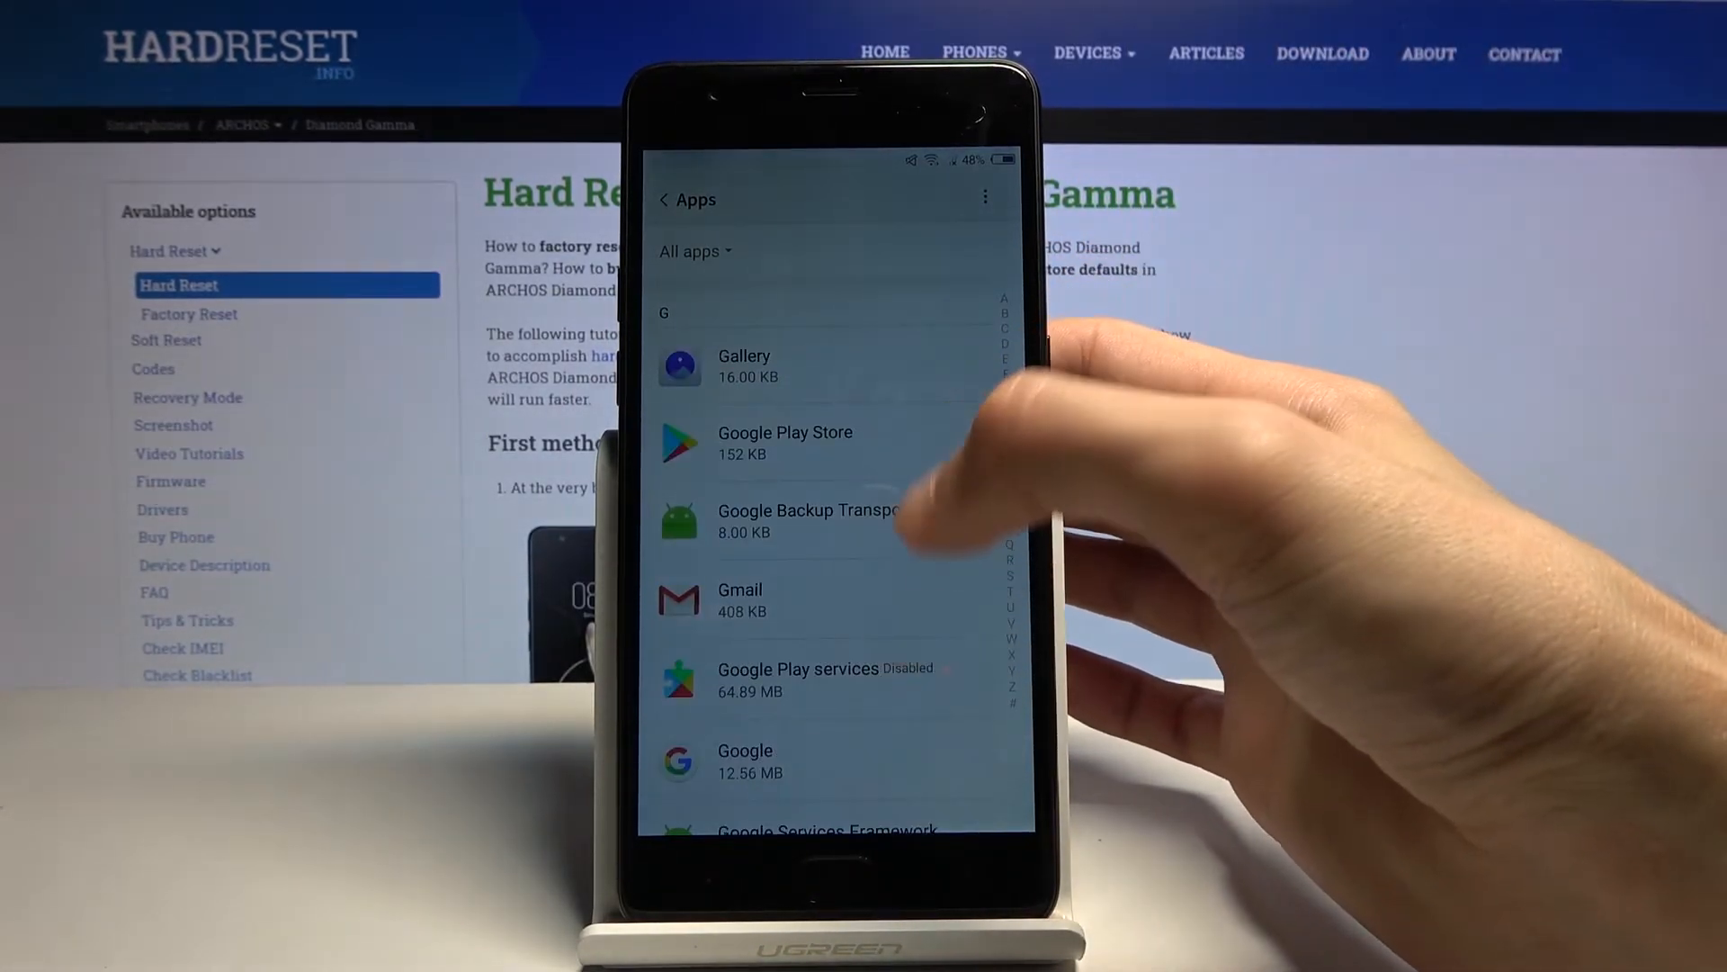
pyautogui.click(798, 677)
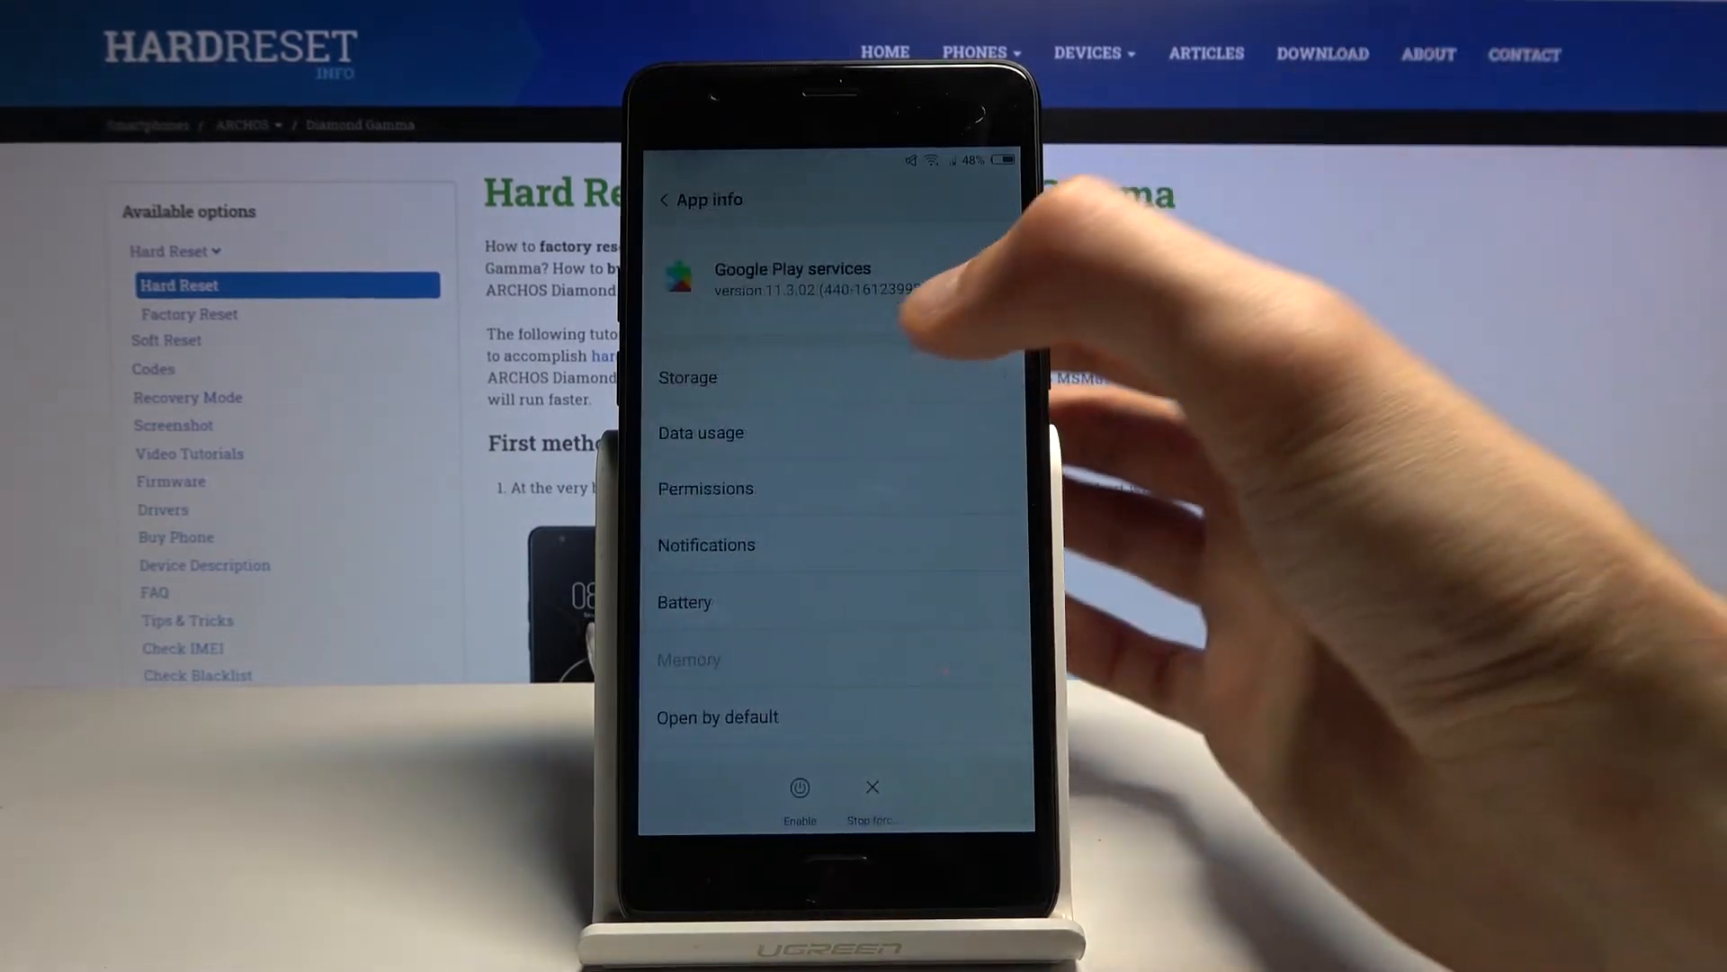
pyautogui.click(799, 794)
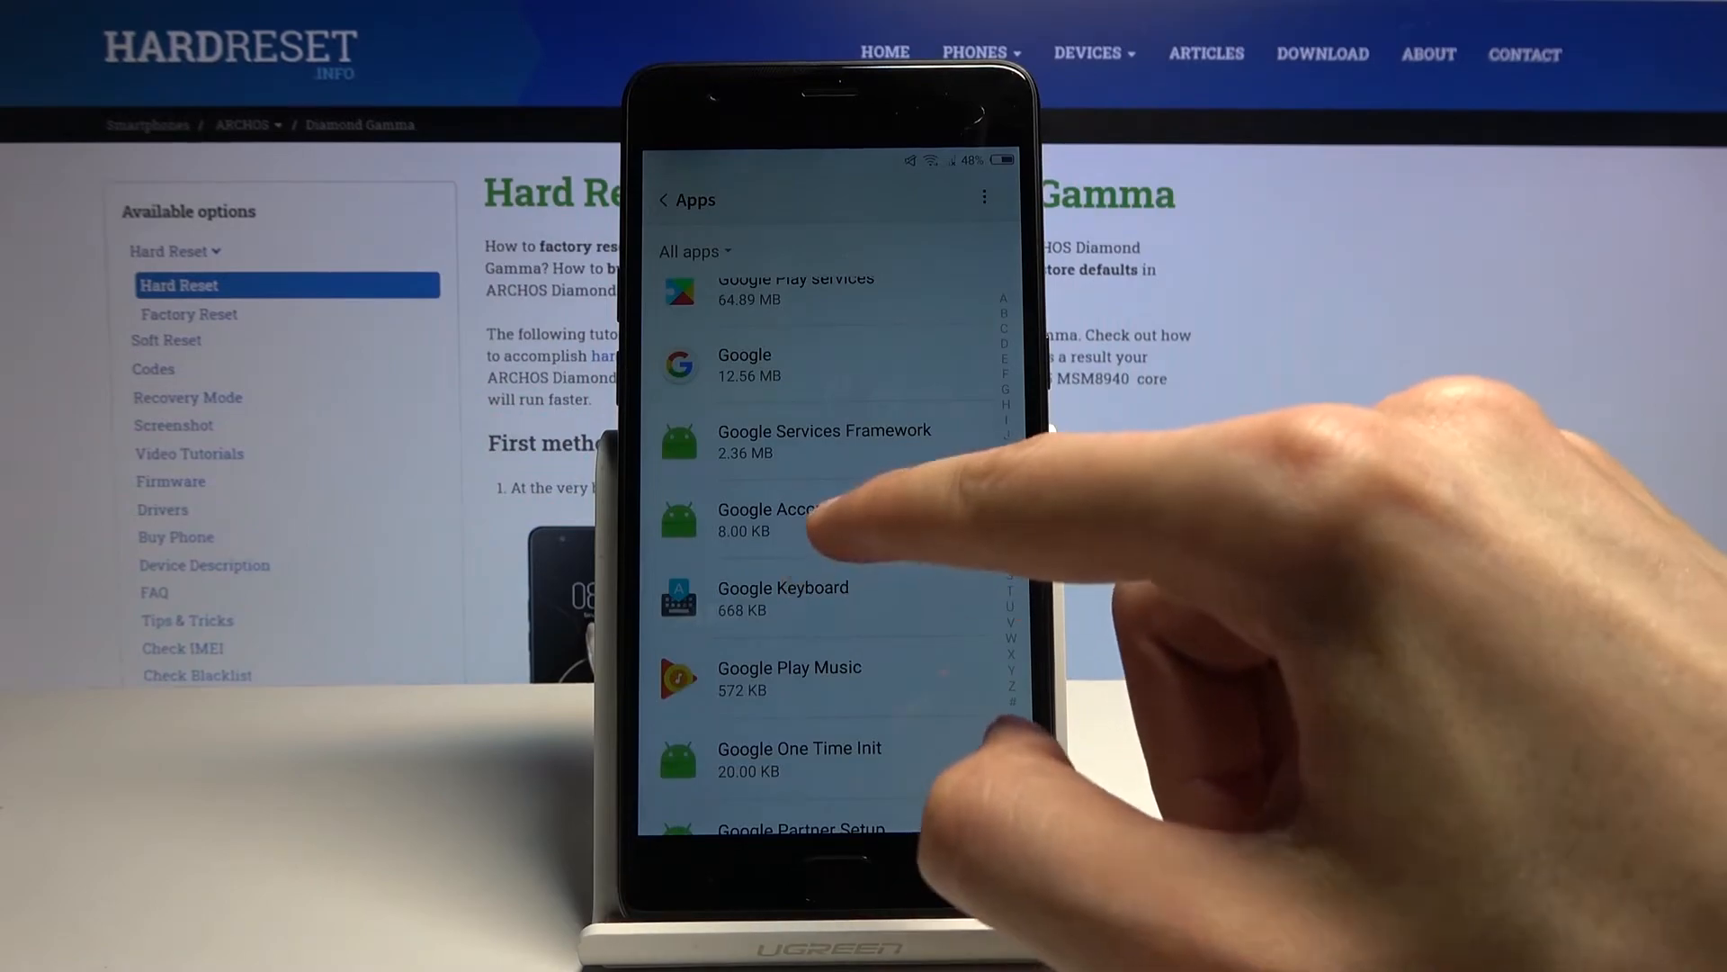
pyautogui.click(766, 519)
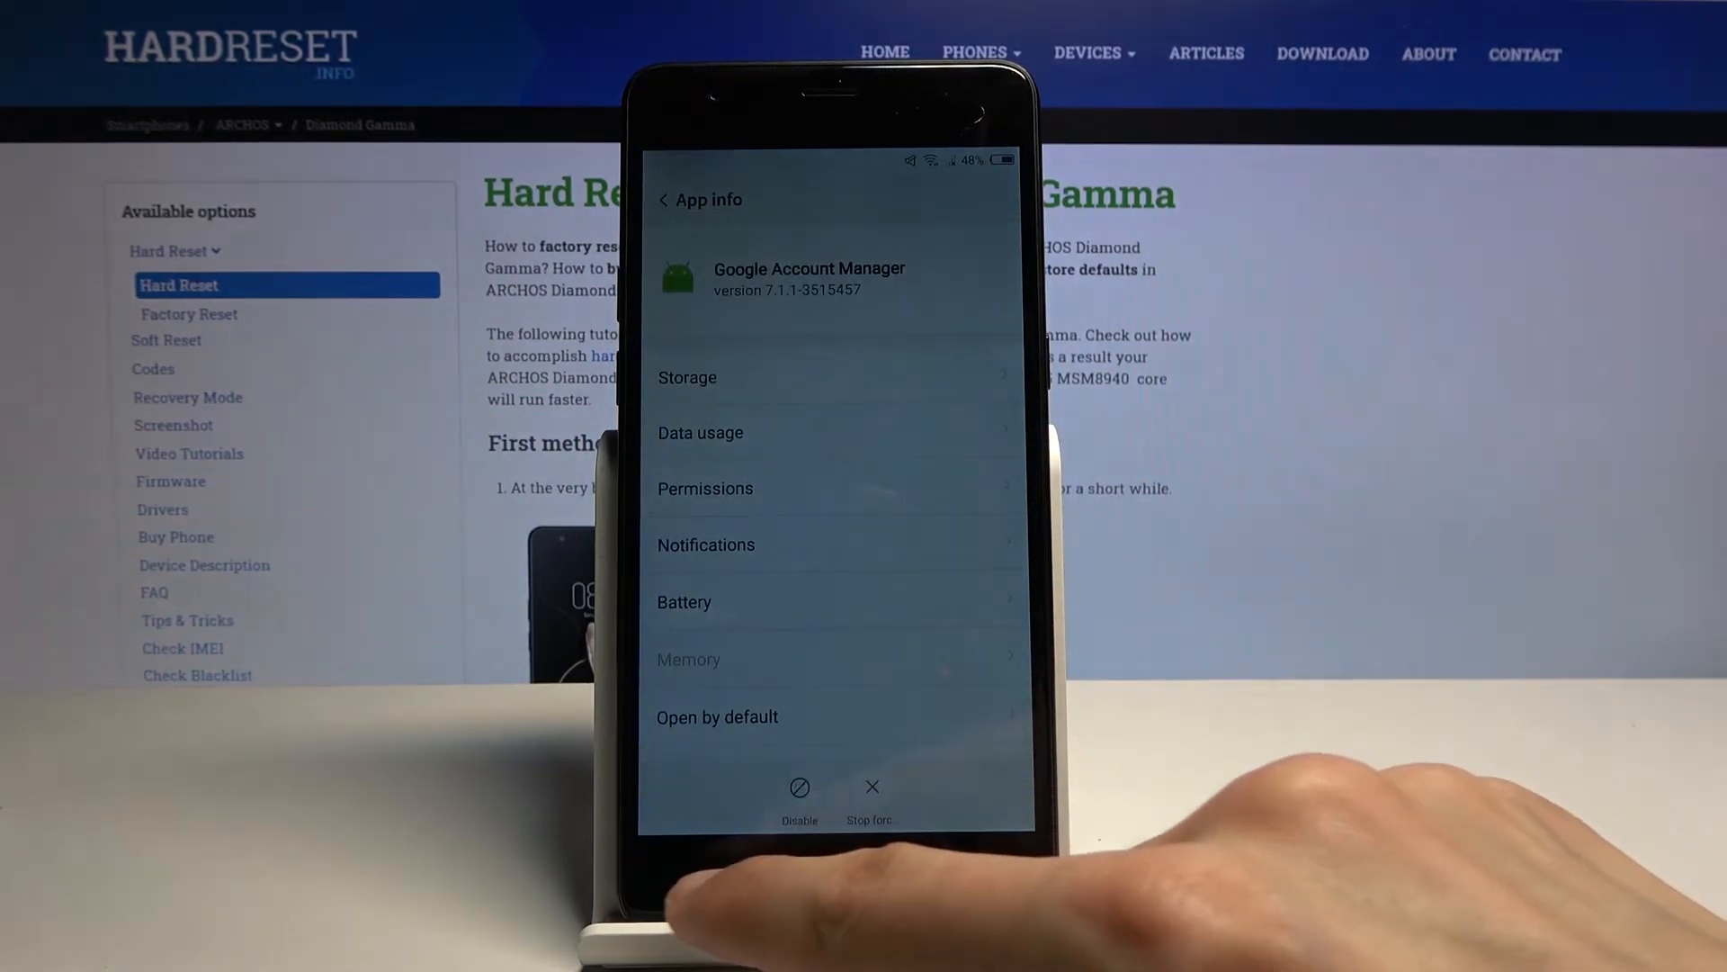
pyautogui.click(664, 201)
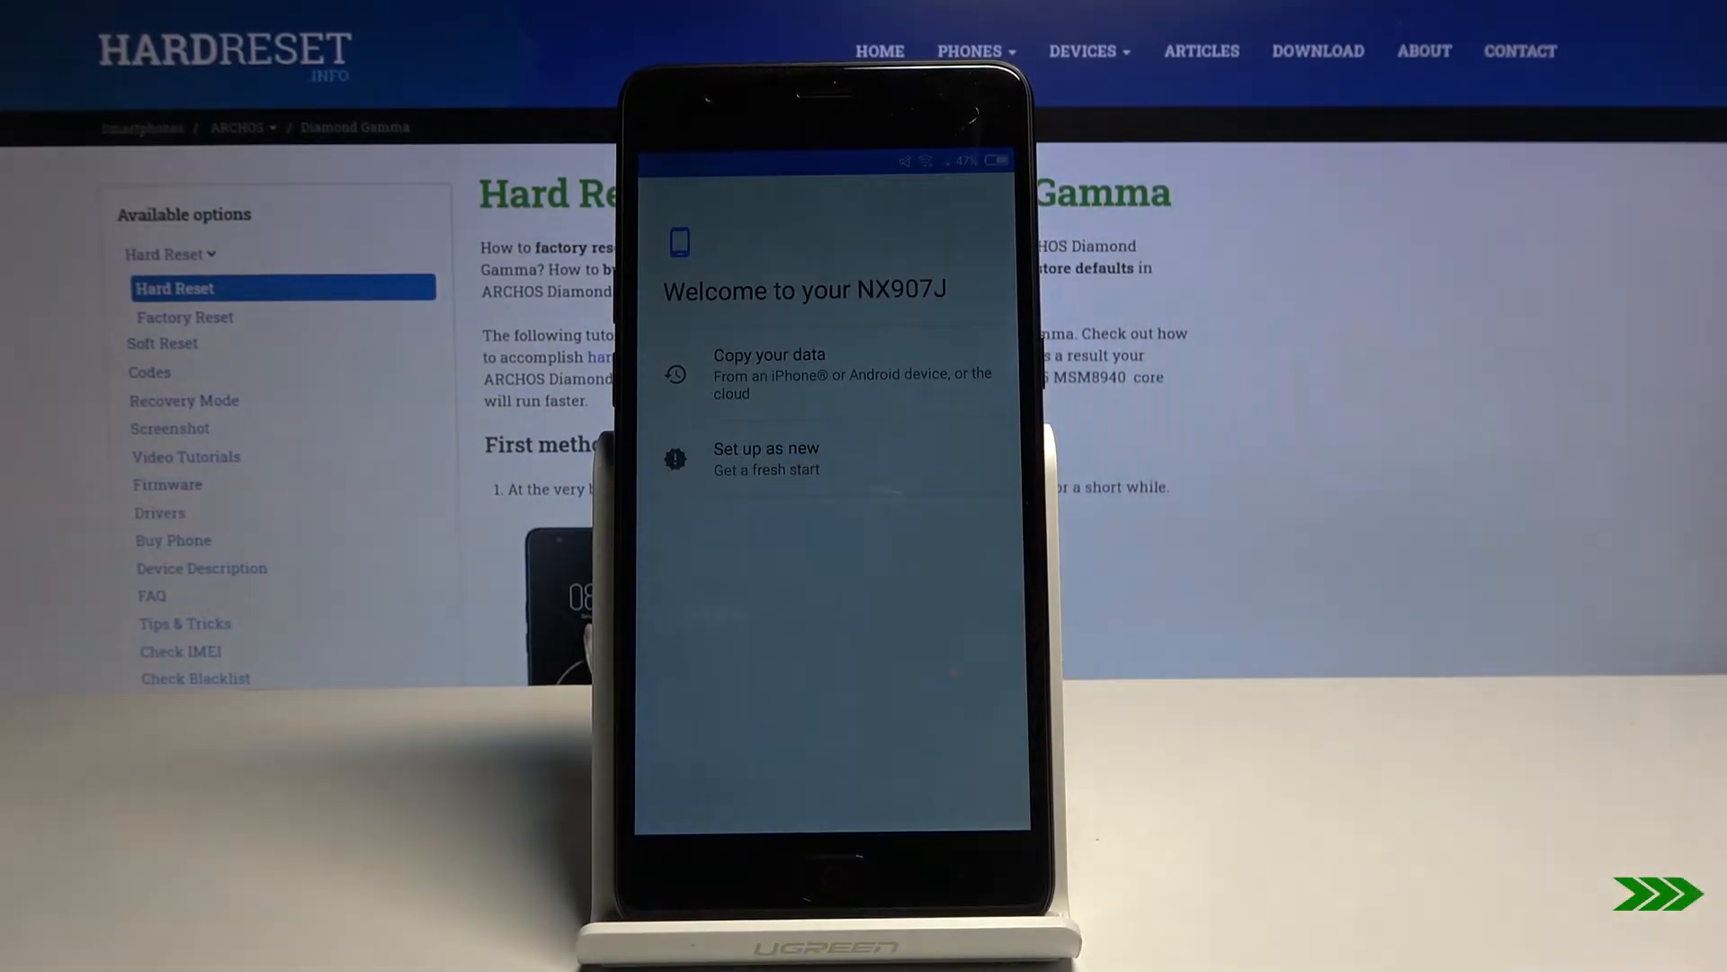
# Start setup from the welcome screen and continue past the Account added confirmation.
pyautogui.click(826, 375)
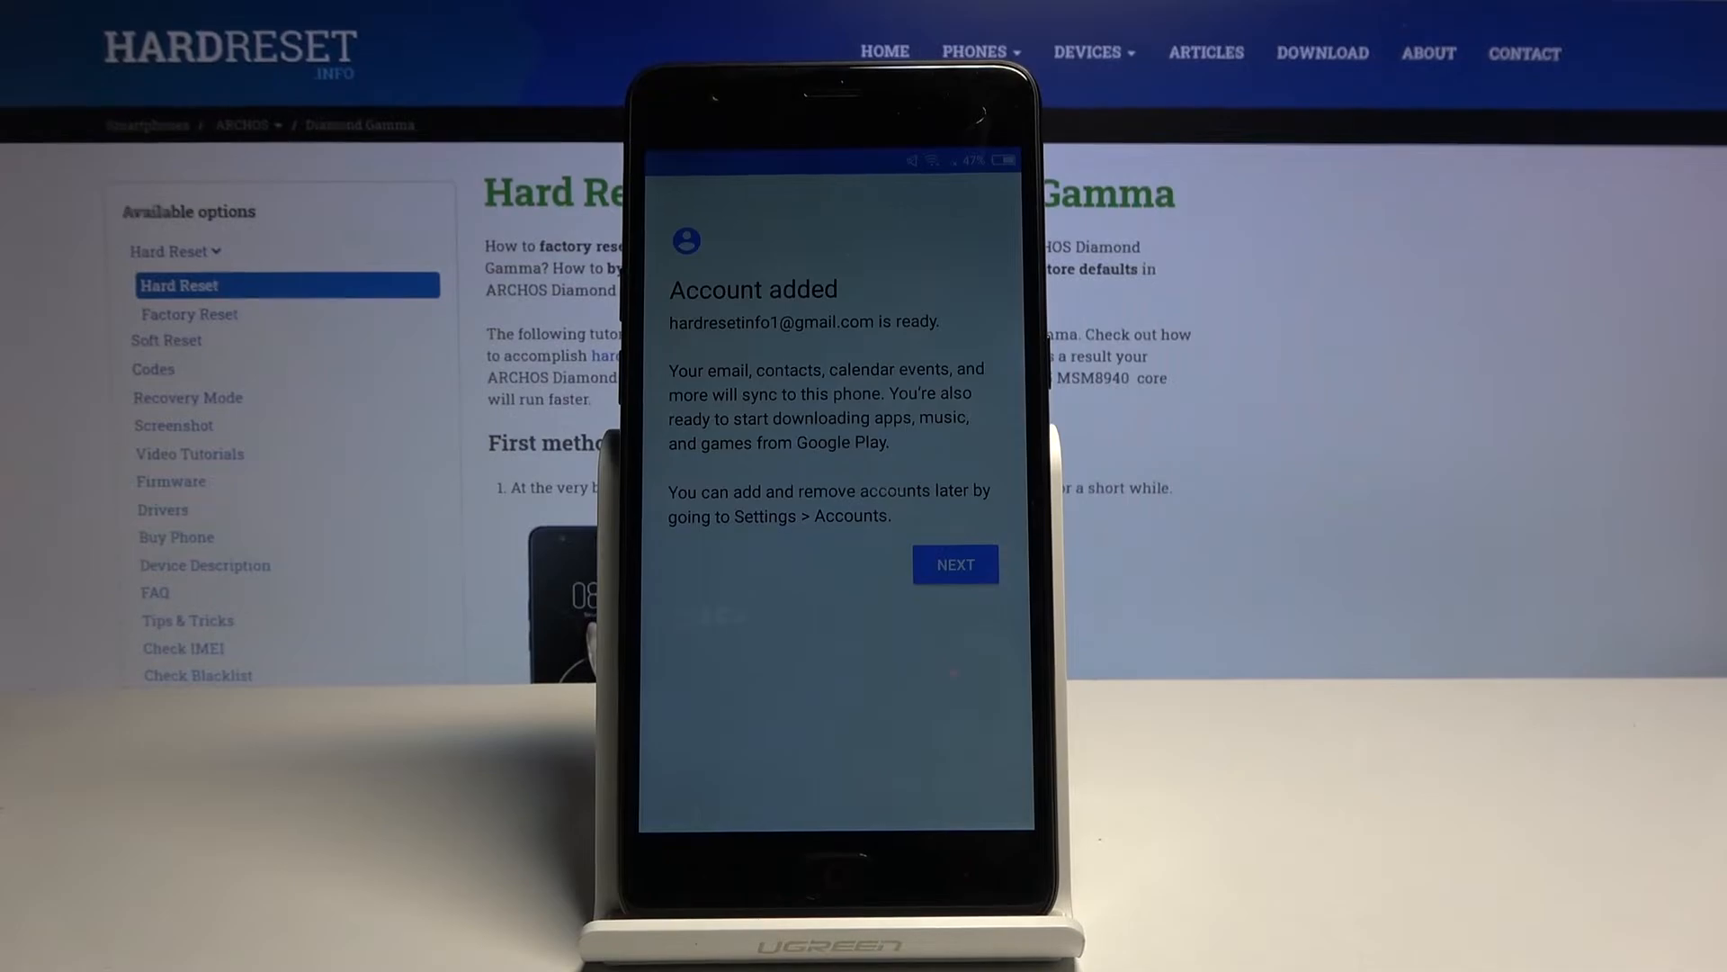
pyautogui.click(954, 564)
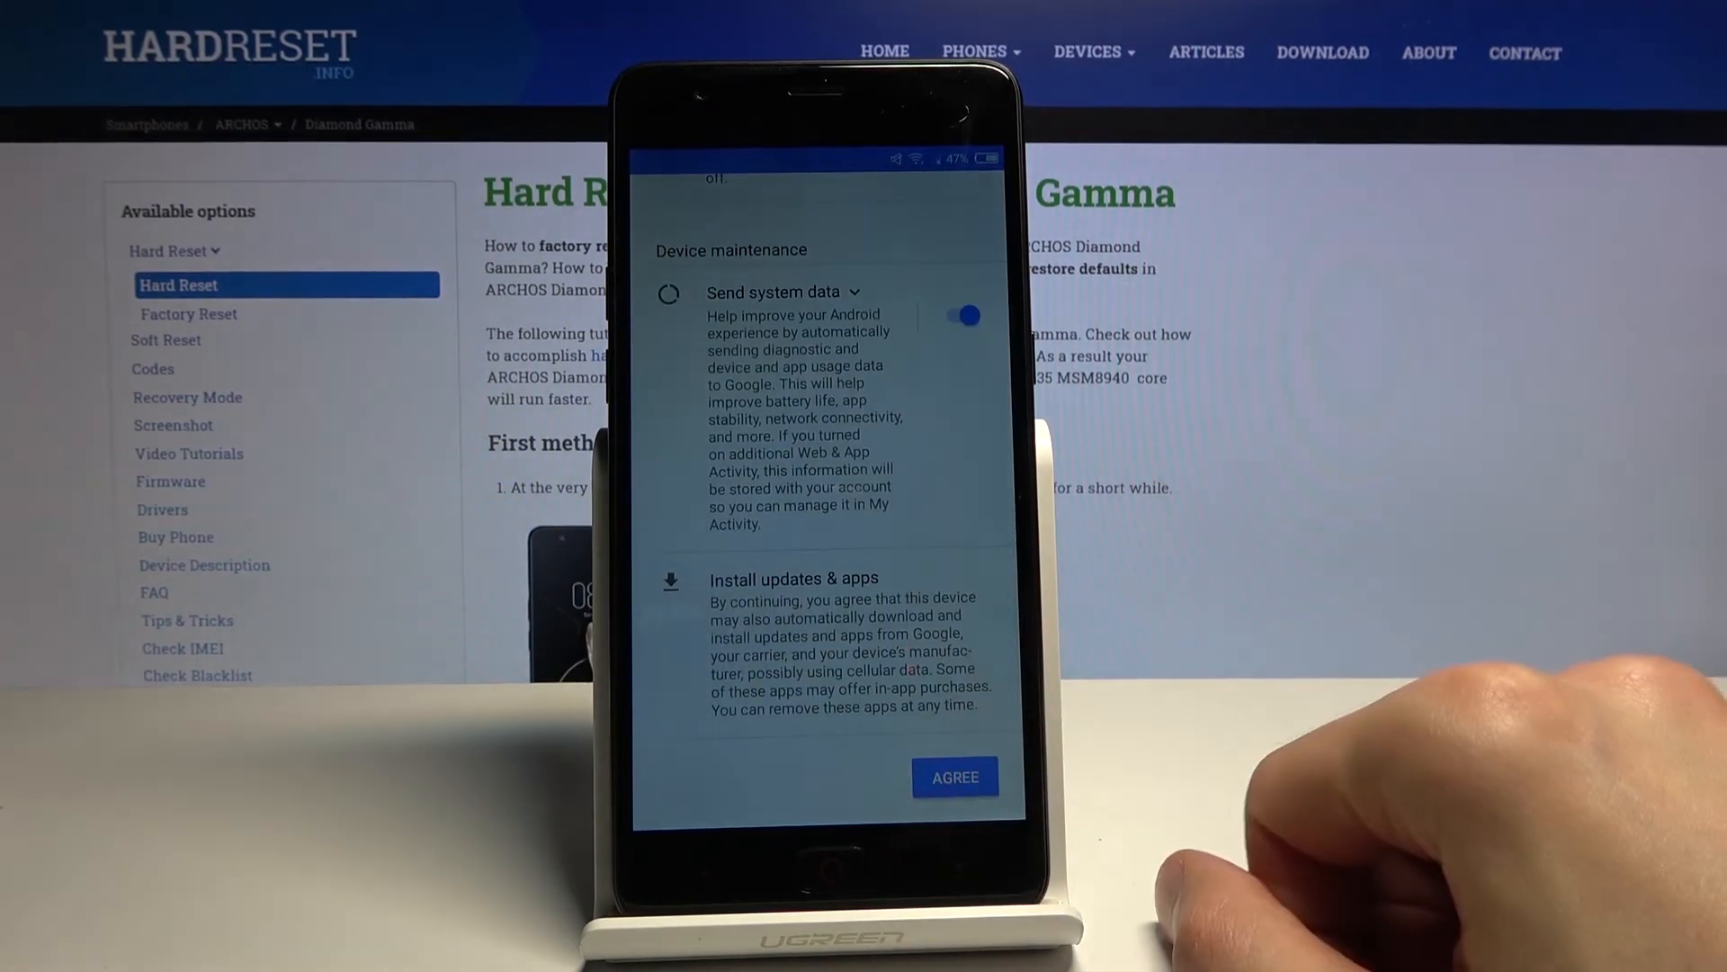
# Agree to Google services terms, move past Google Assistant, and finish the remaining setup screens.
pyautogui.click(954, 776)
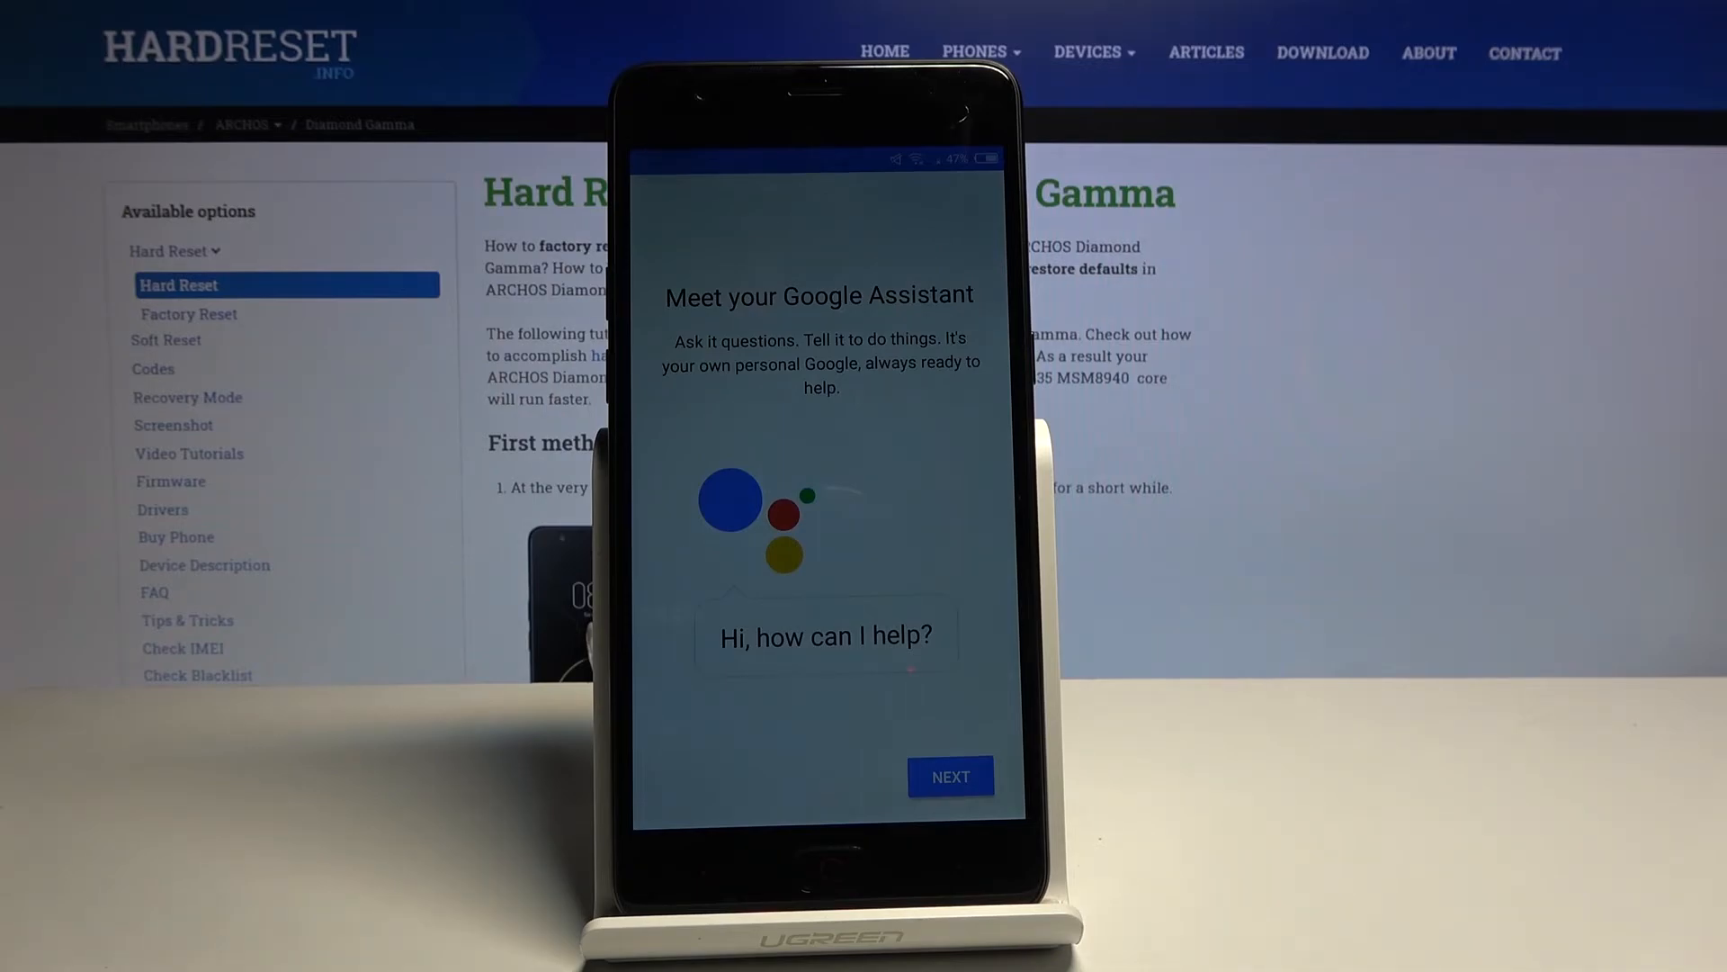
pyautogui.click(950, 777)
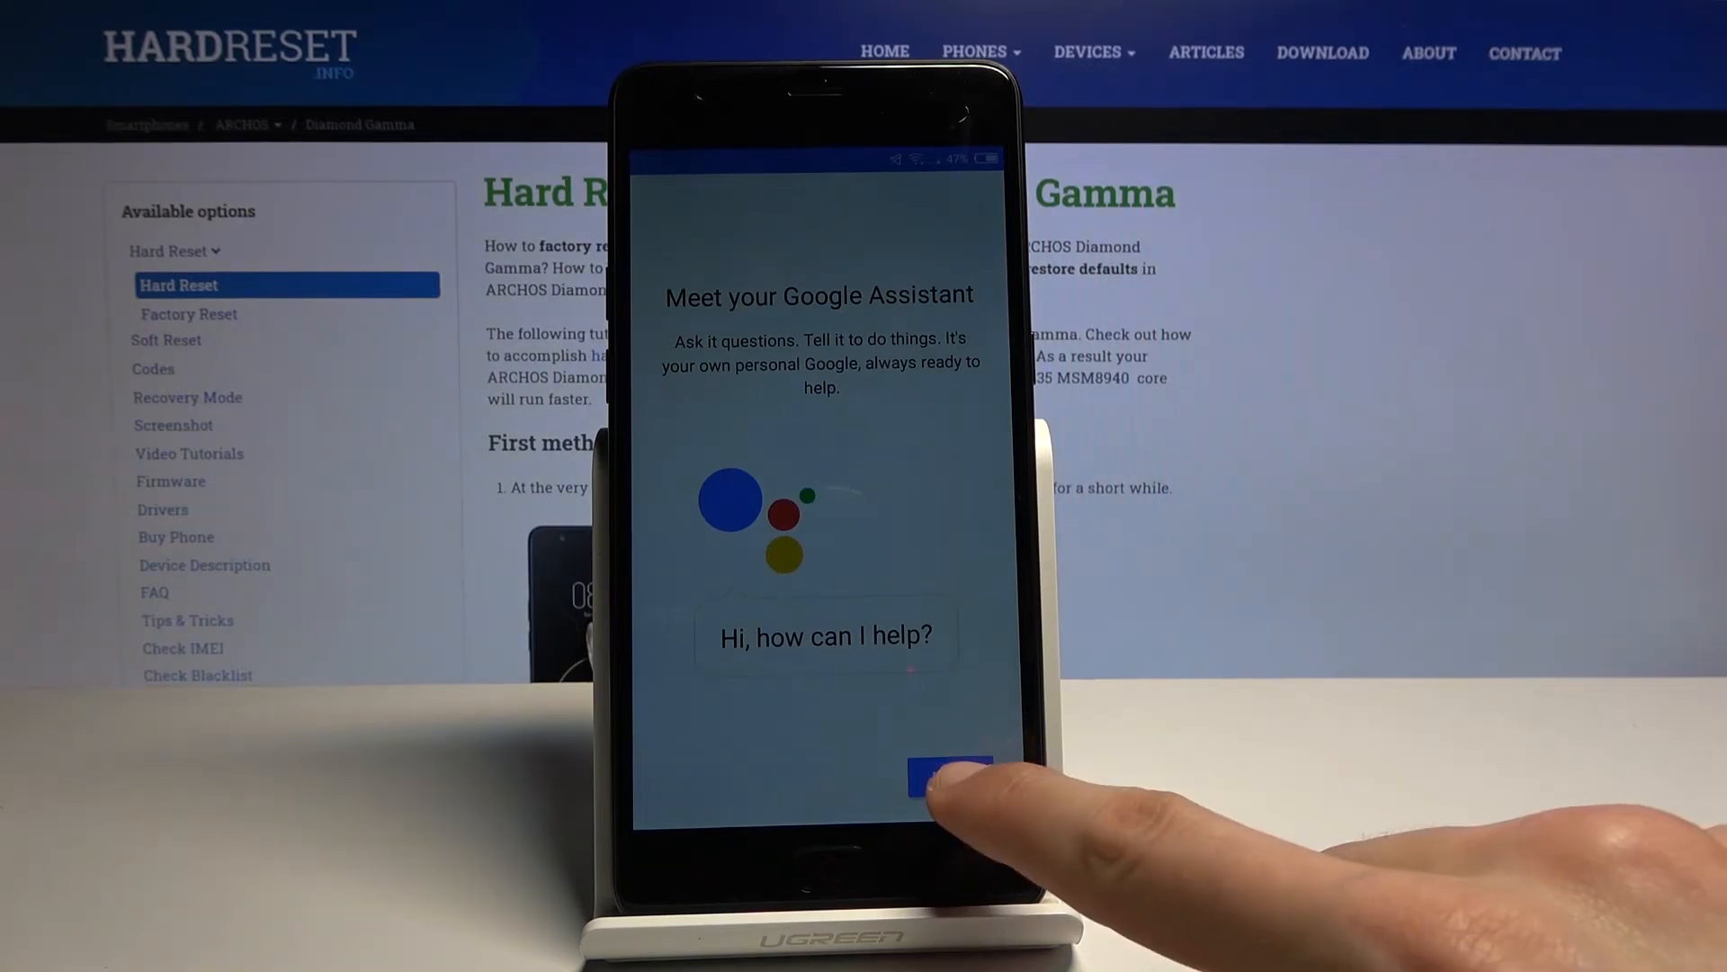
pyautogui.click(950, 776)
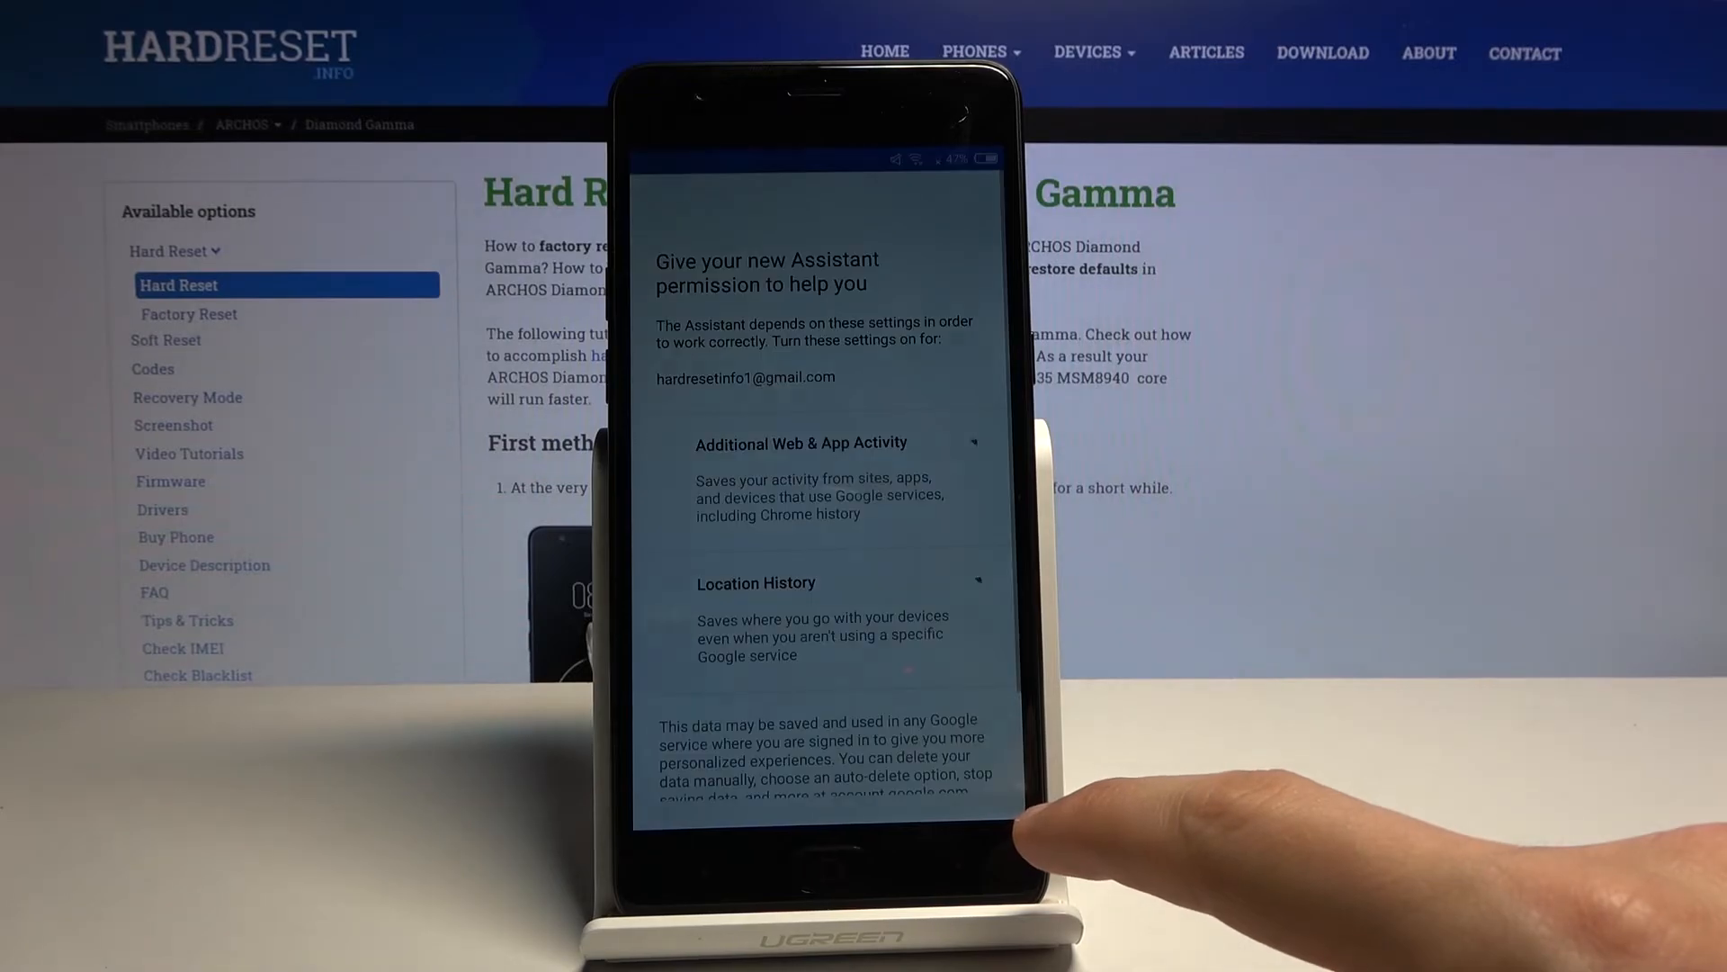
pyautogui.scroll(3)
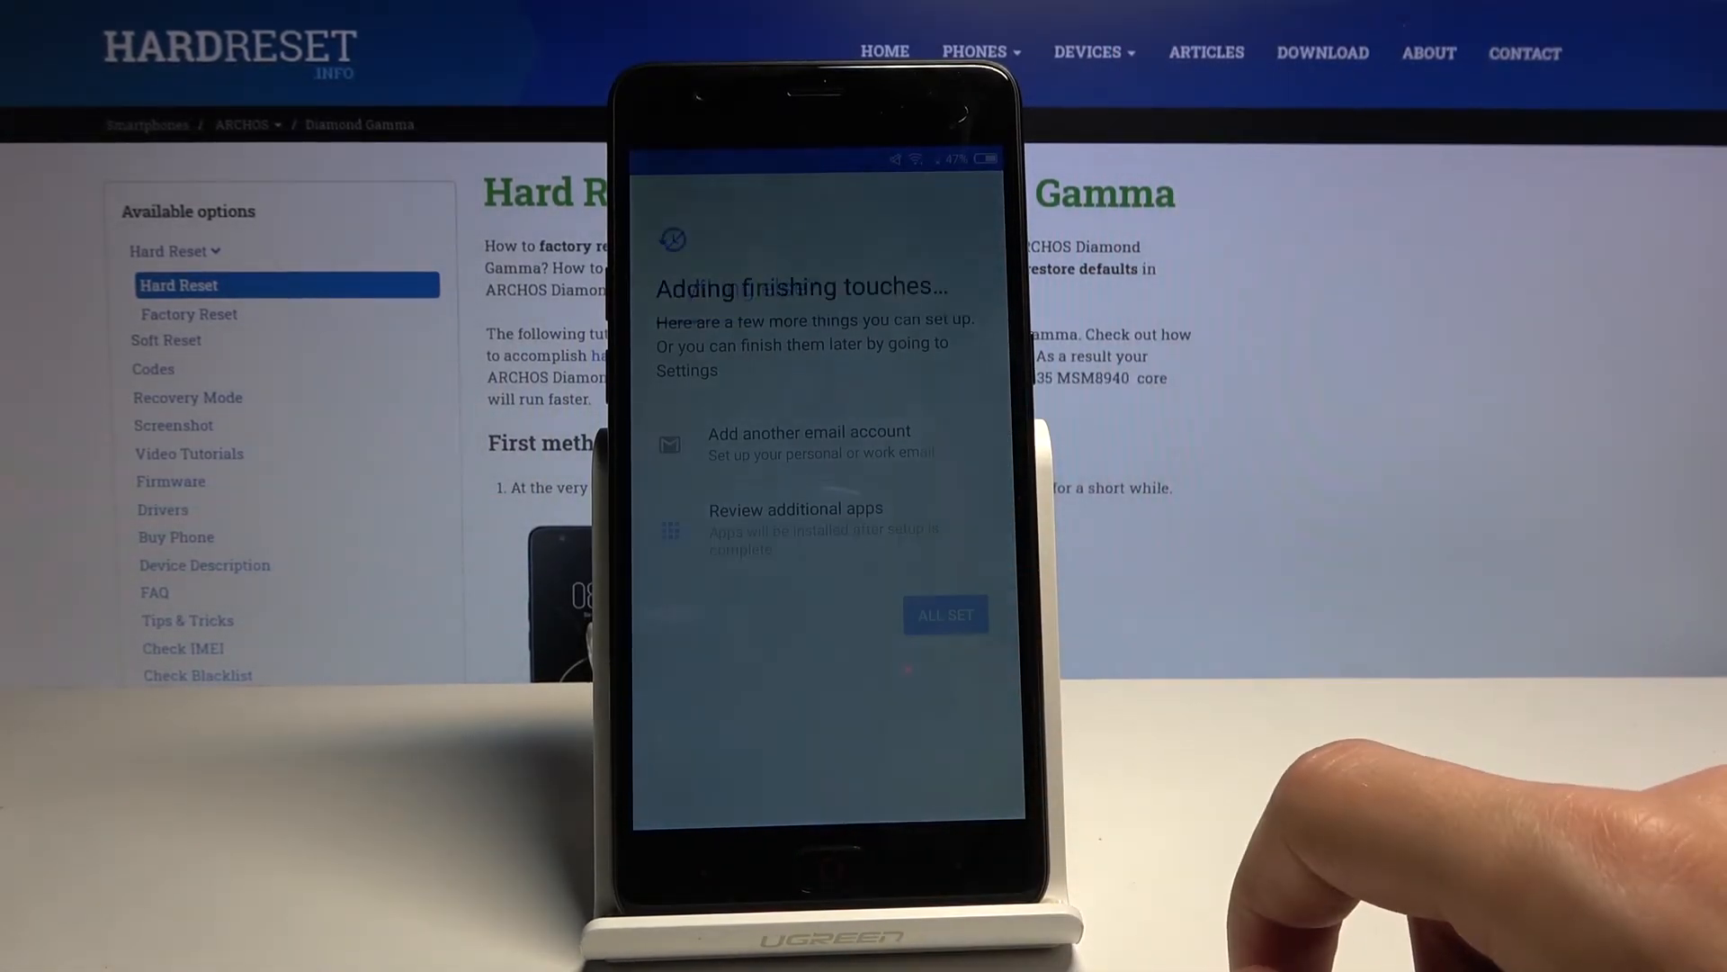
pyautogui.click(946, 614)
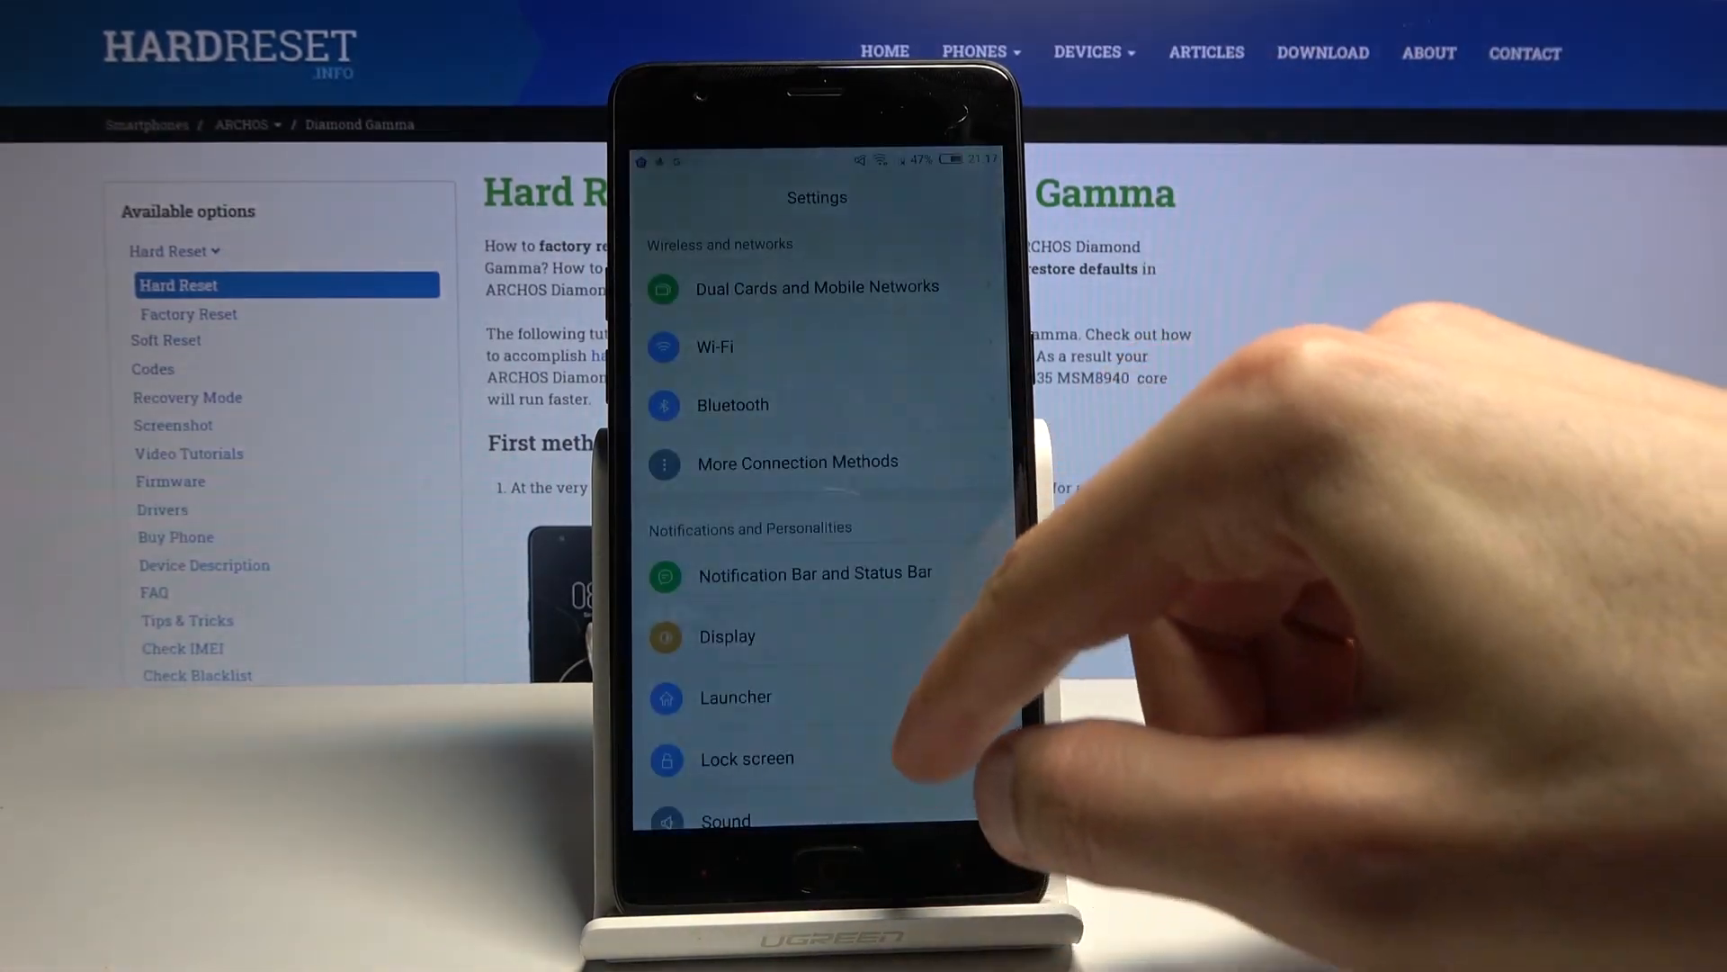
# View the About phone details, then search Settings for 'reset'.
pyautogui.scroll(-3)
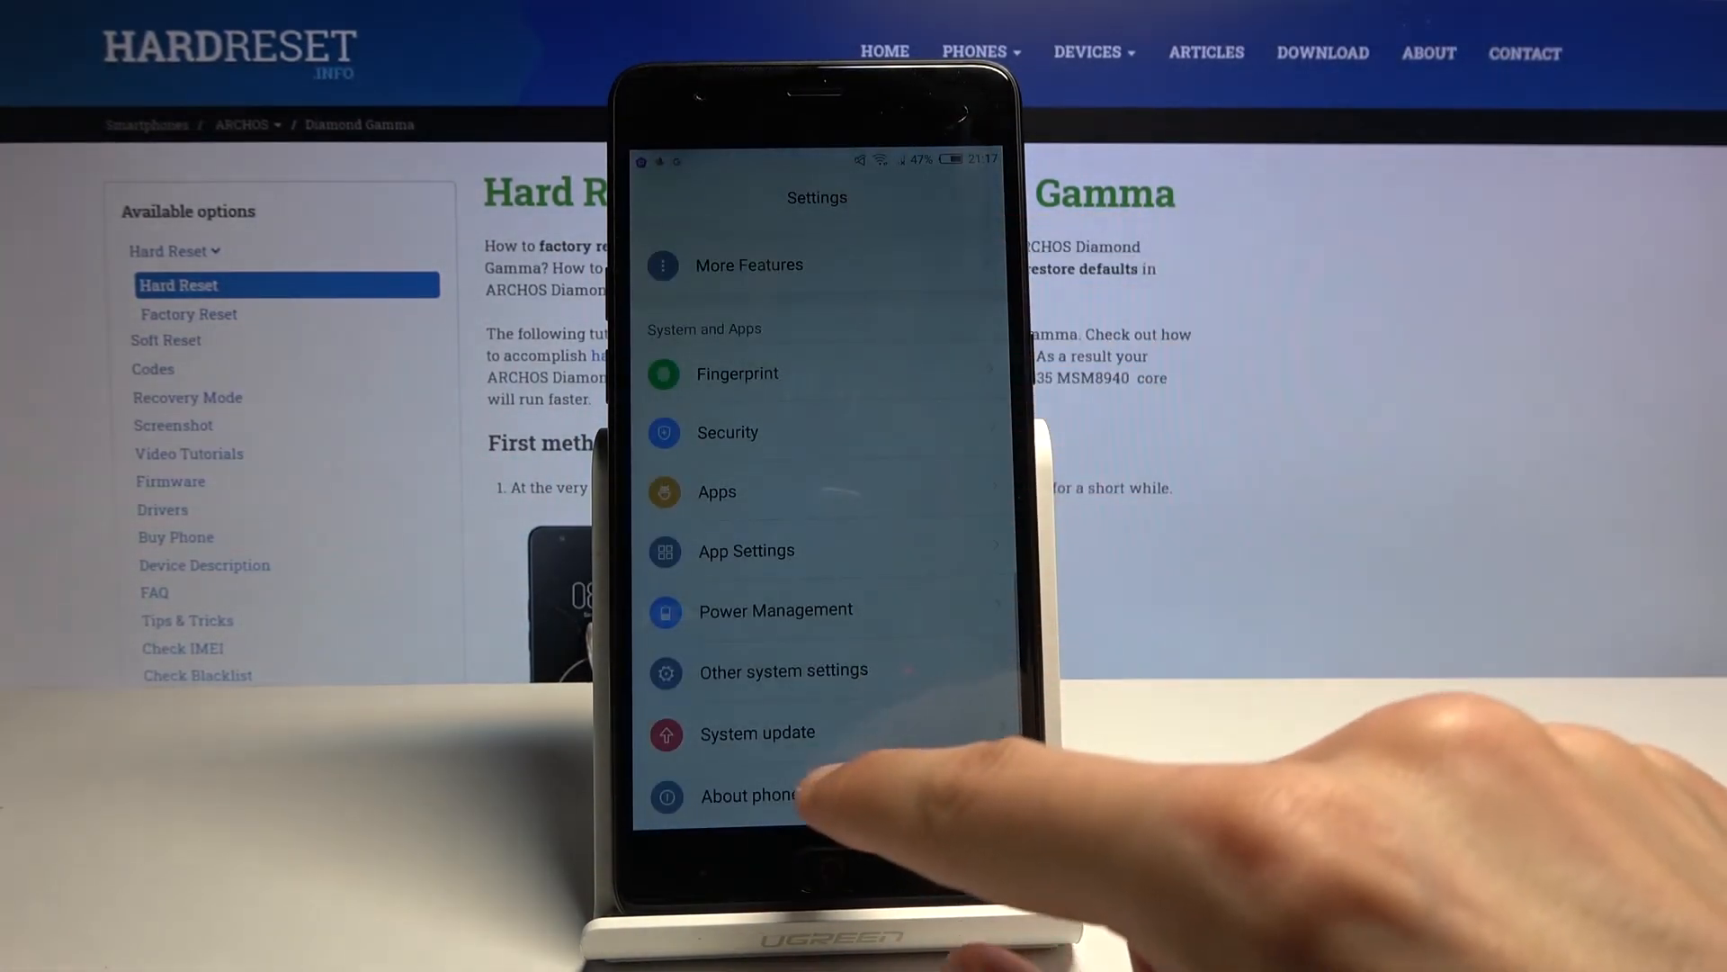
pyautogui.click(749, 796)
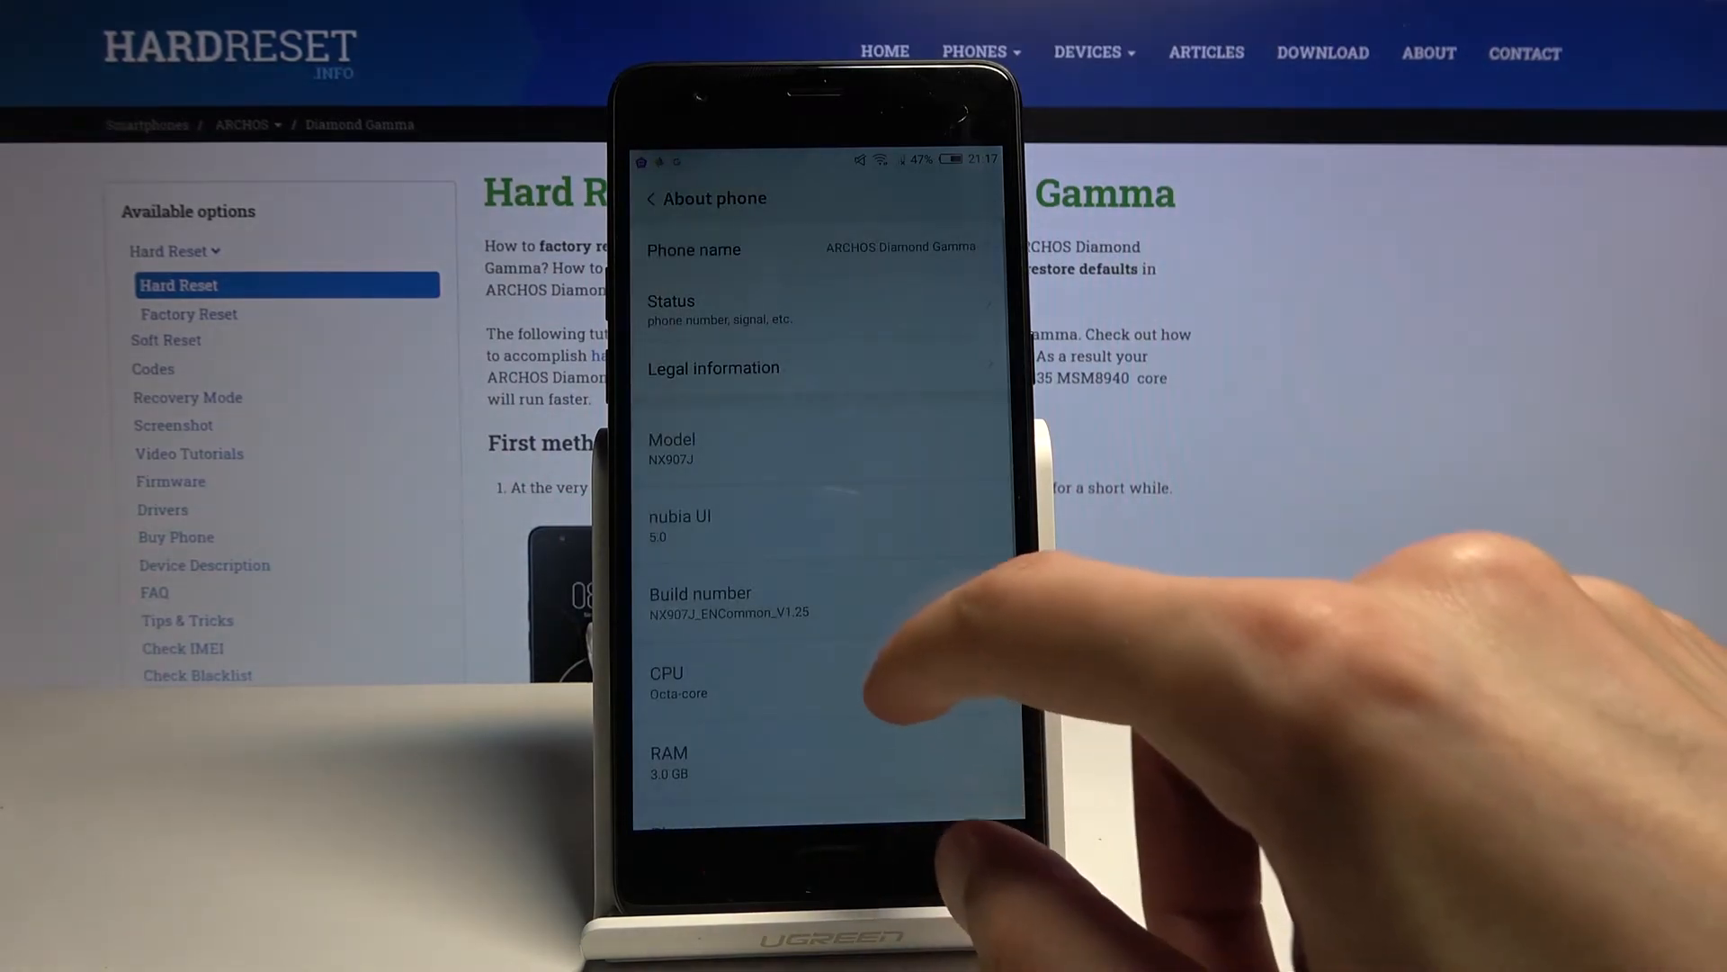
pyautogui.scroll(-3)
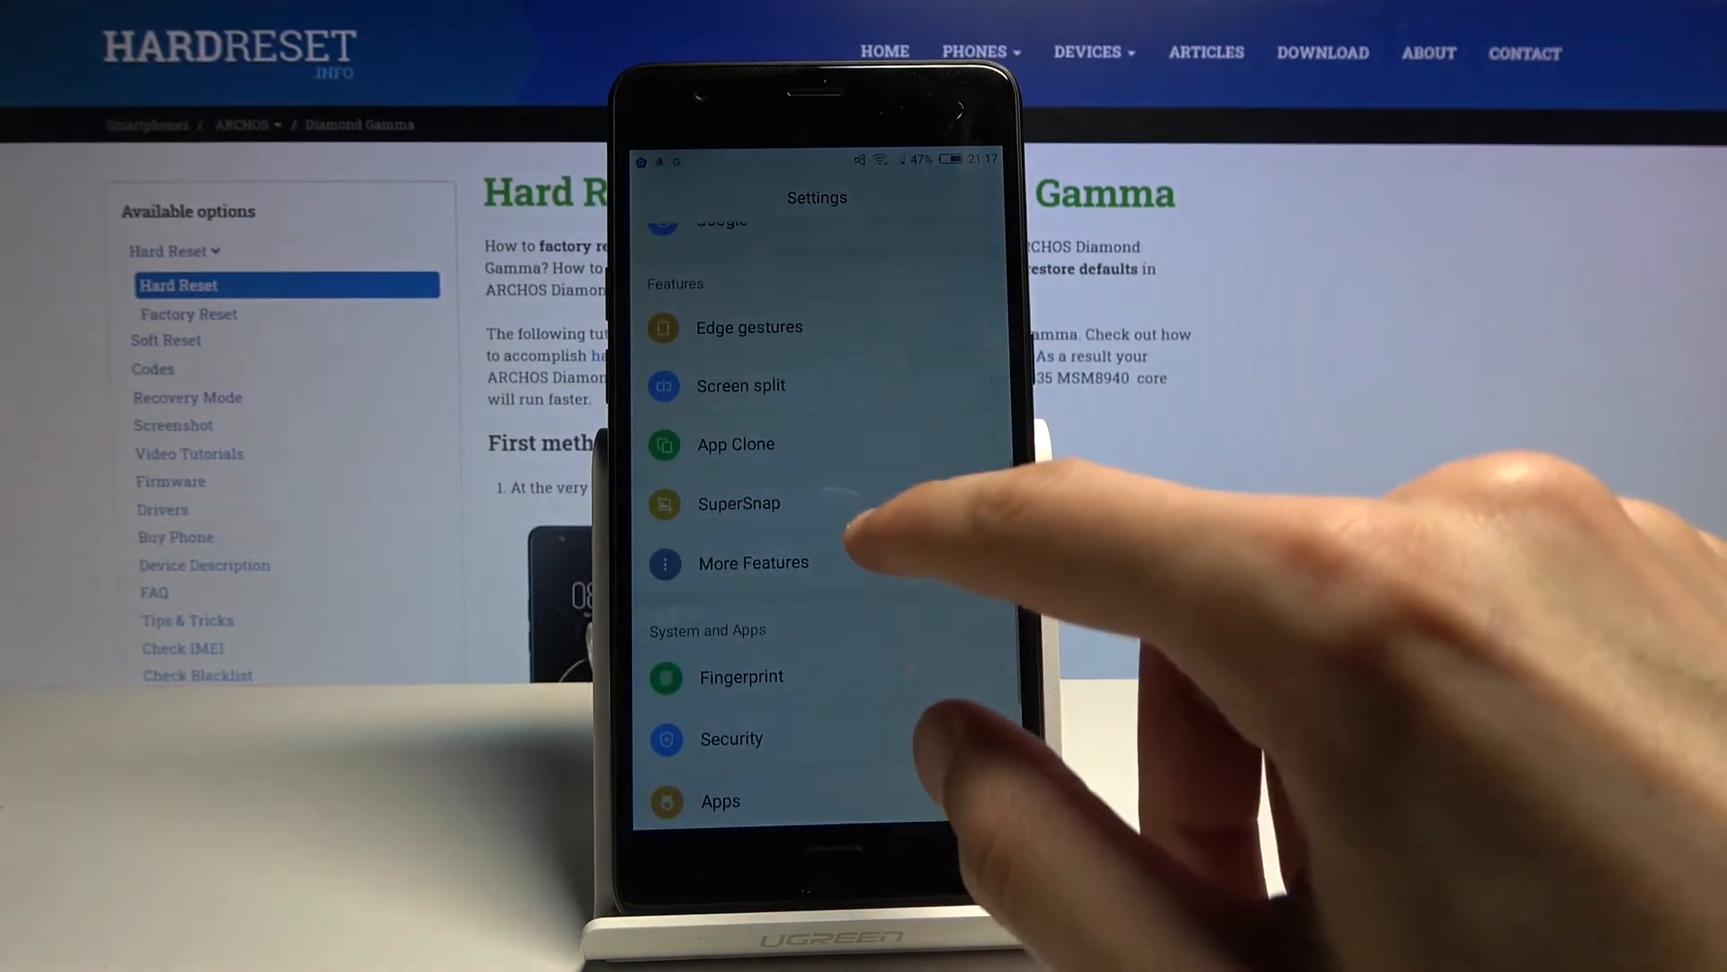
pyautogui.click(754, 563)
pyautogui.write('res')
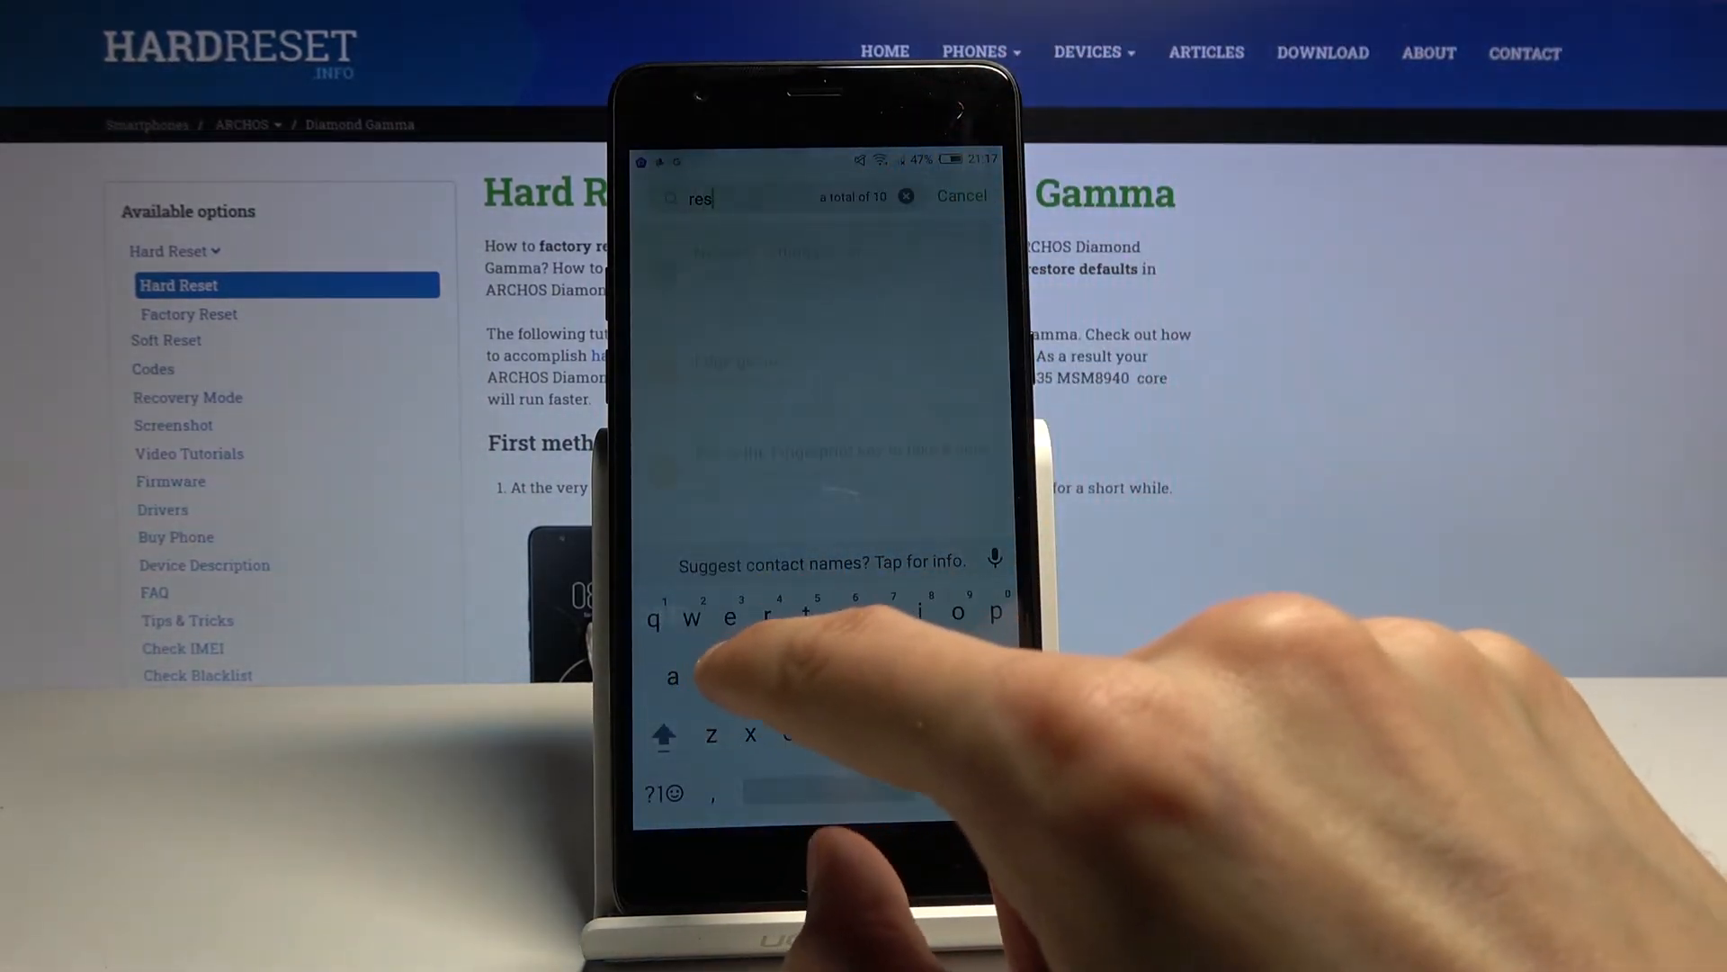
pyautogui.write('et')
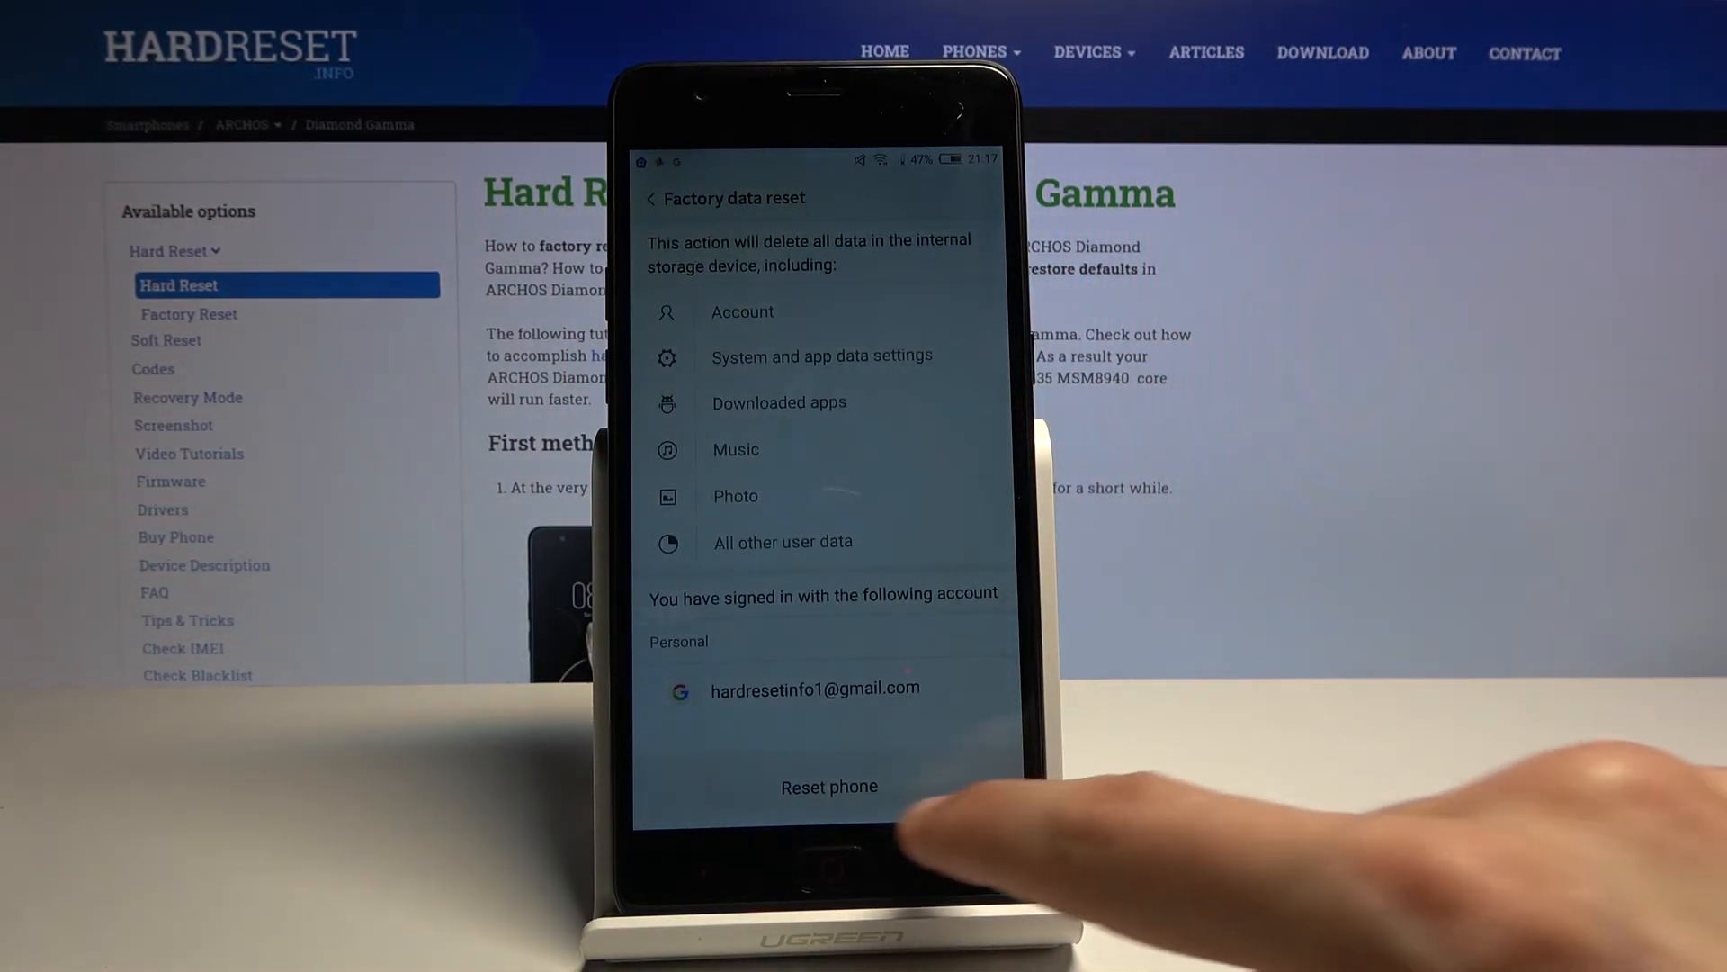
# Confirm Reset phone to erase all data and restore factory settings.
pyautogui.click(829, 785)
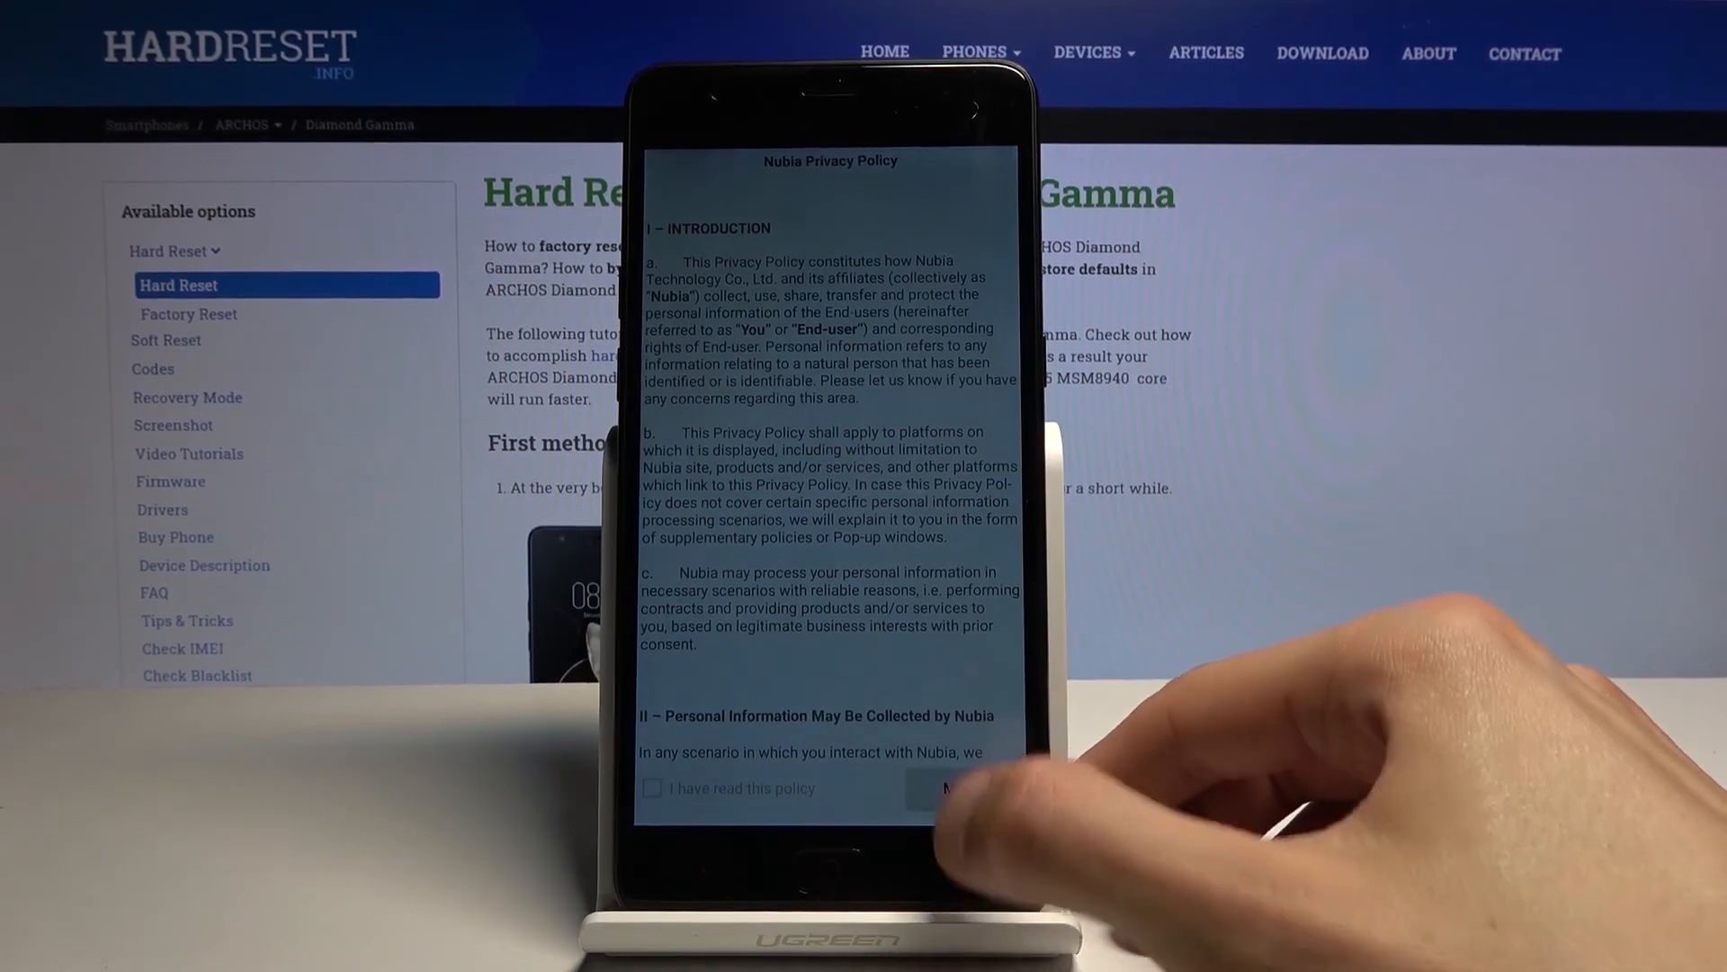
# Accept the Nubia privacy policy, continue, and confirm ALL SET to reach Accelerated Location.
pyautogui.scroll(-3)
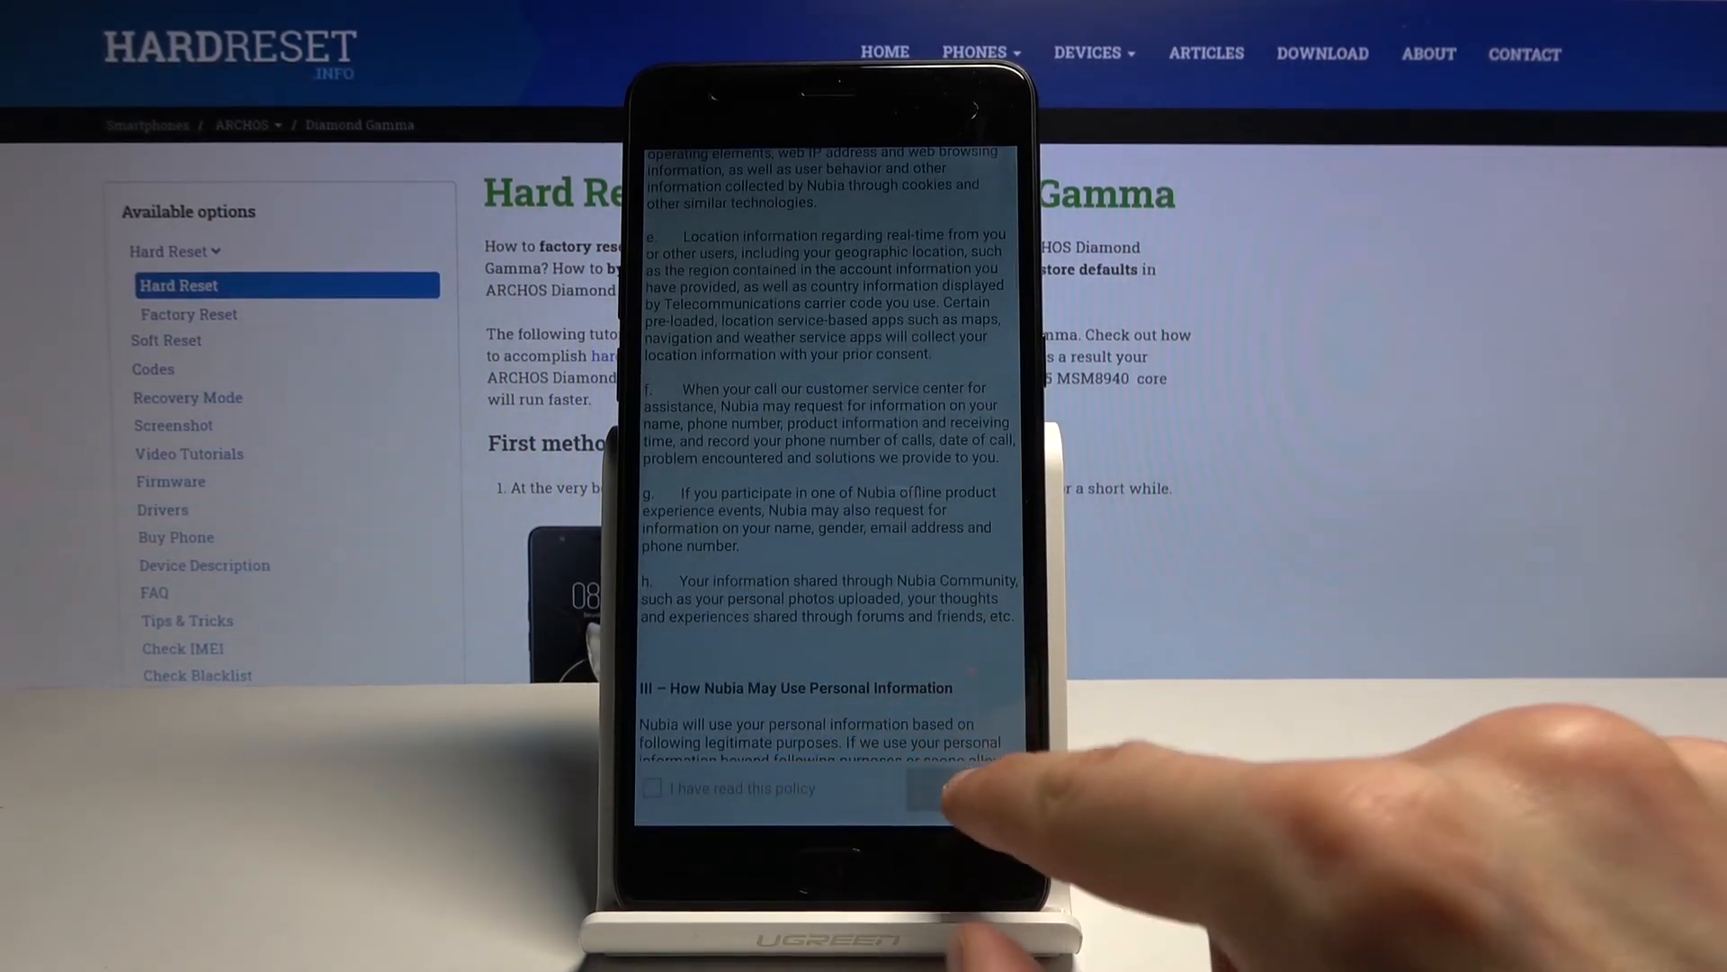
pyautogui.scroll(-3)
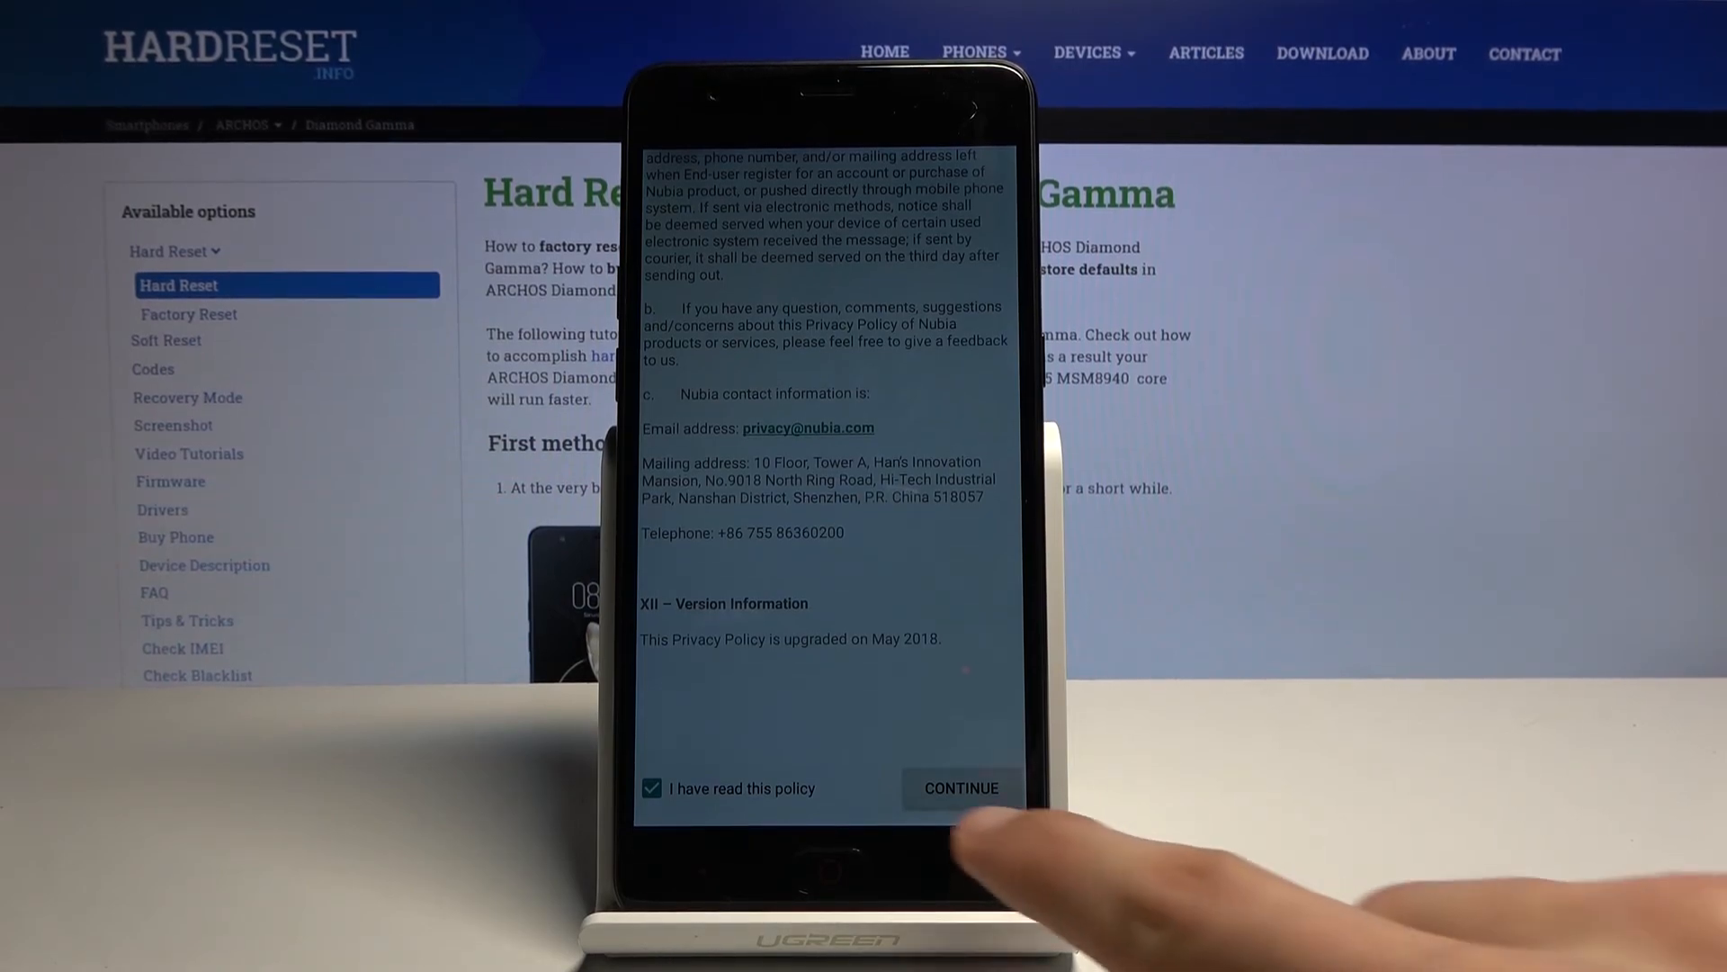
pyautogui.click(961, 788)
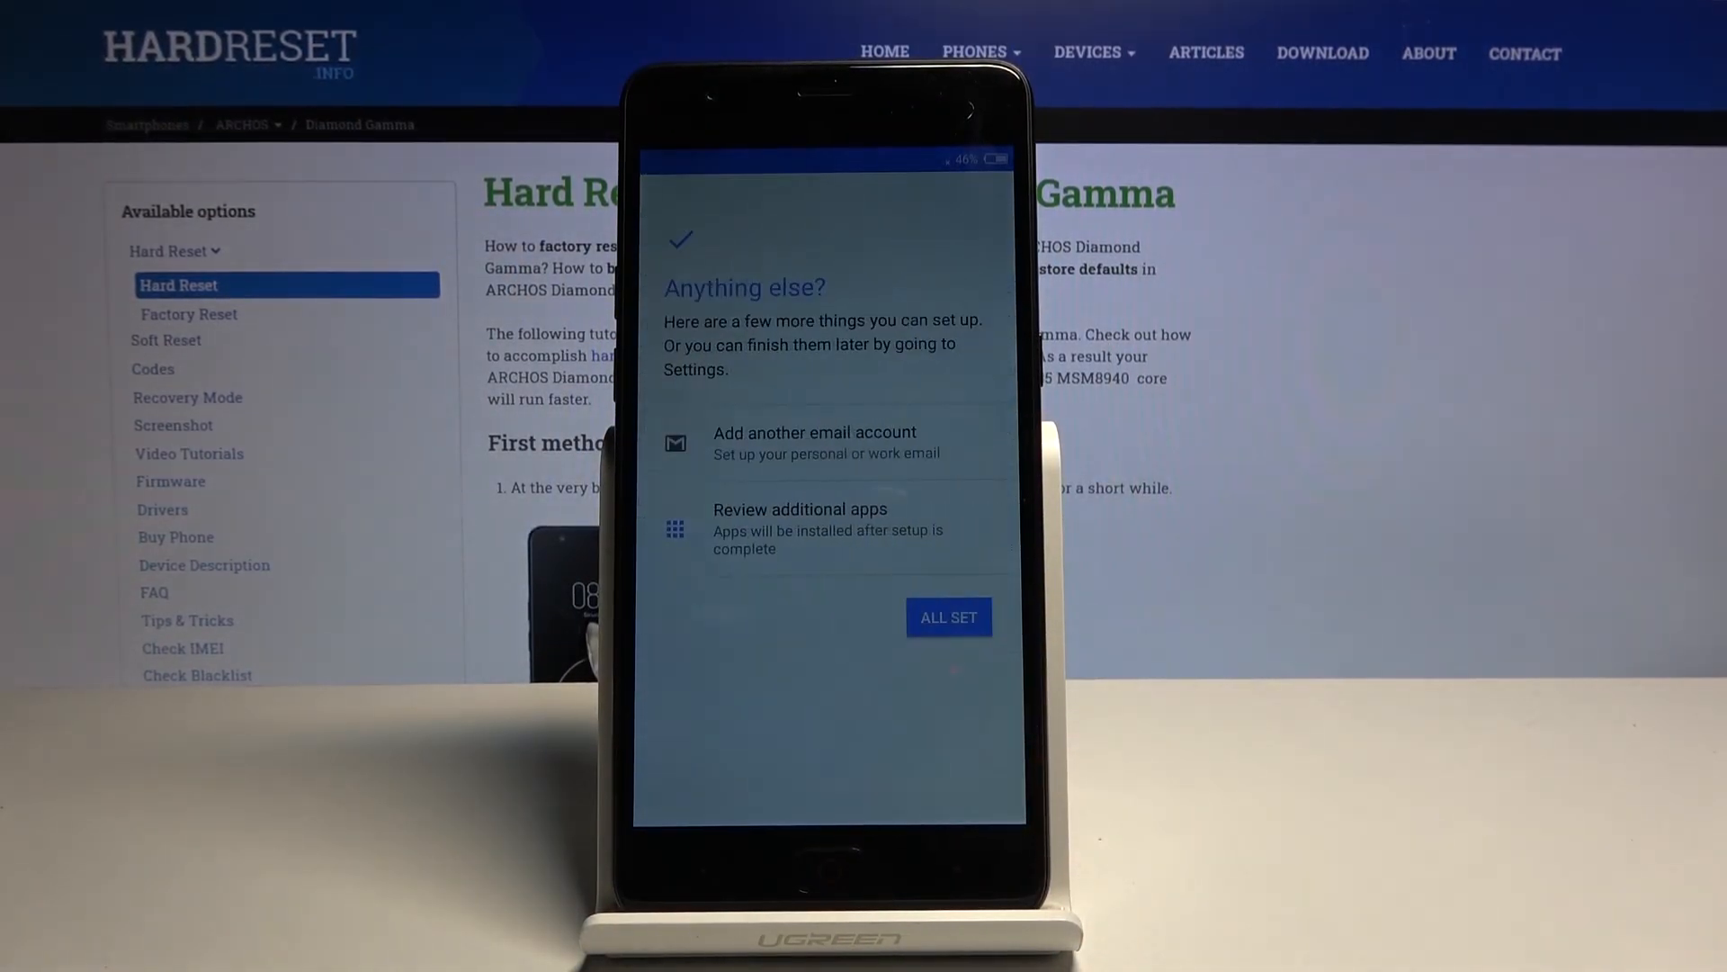
pyautogui.click(948, 617)
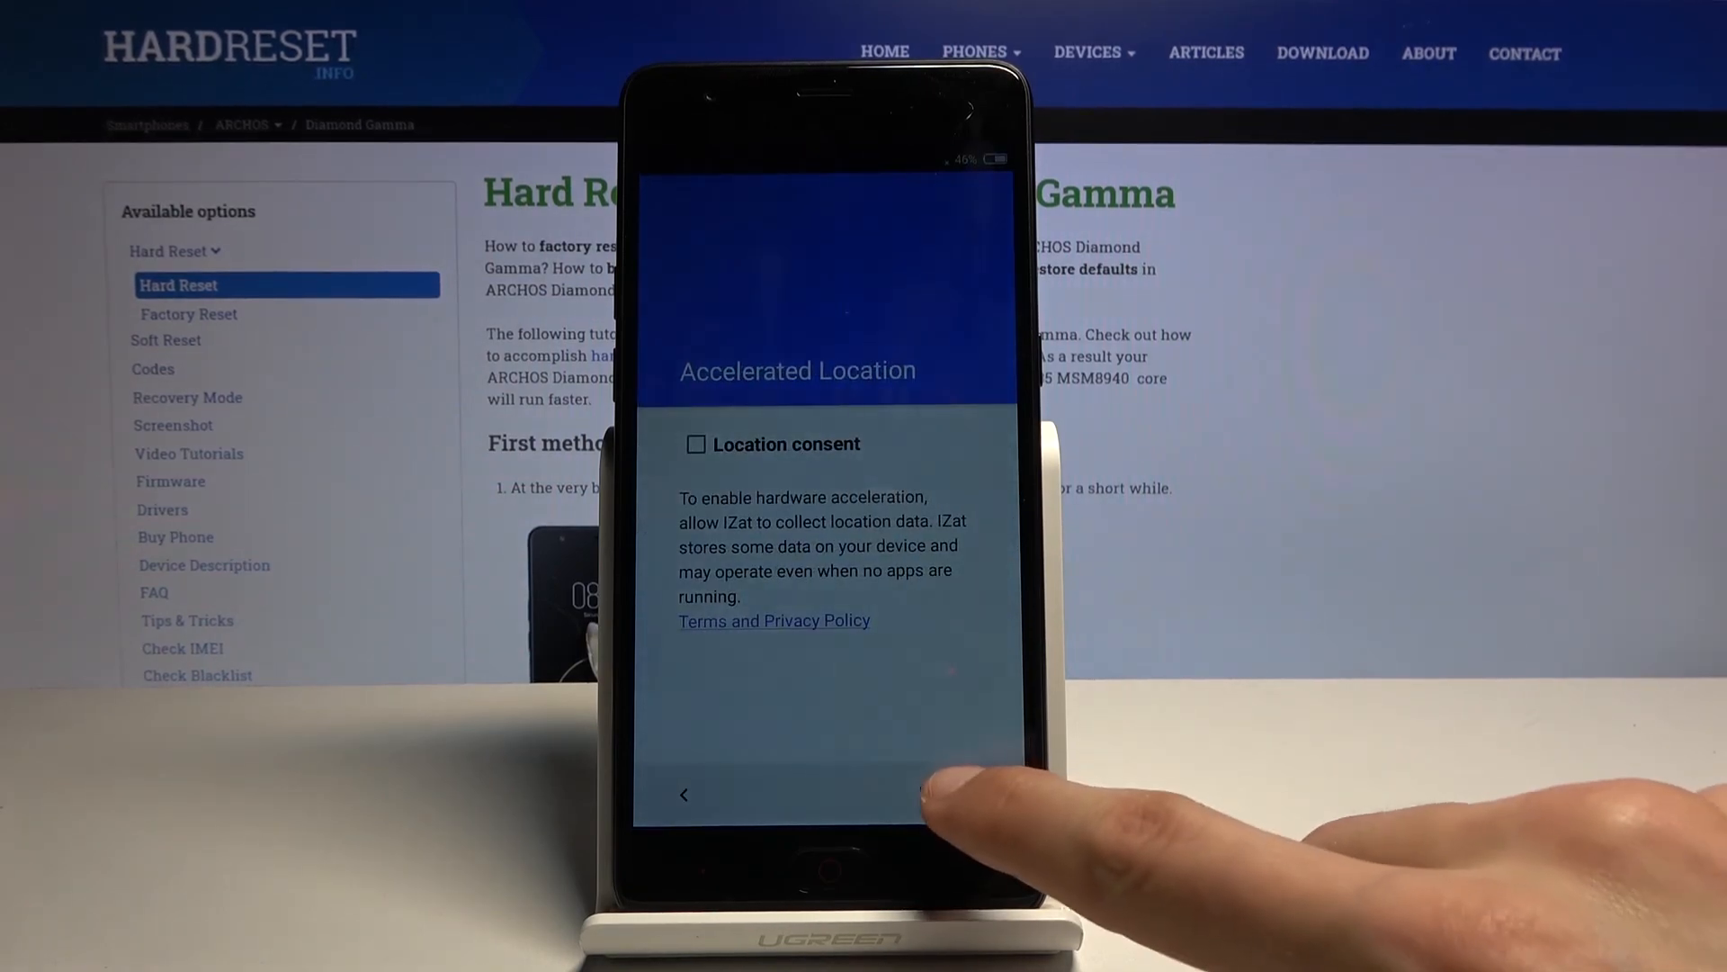